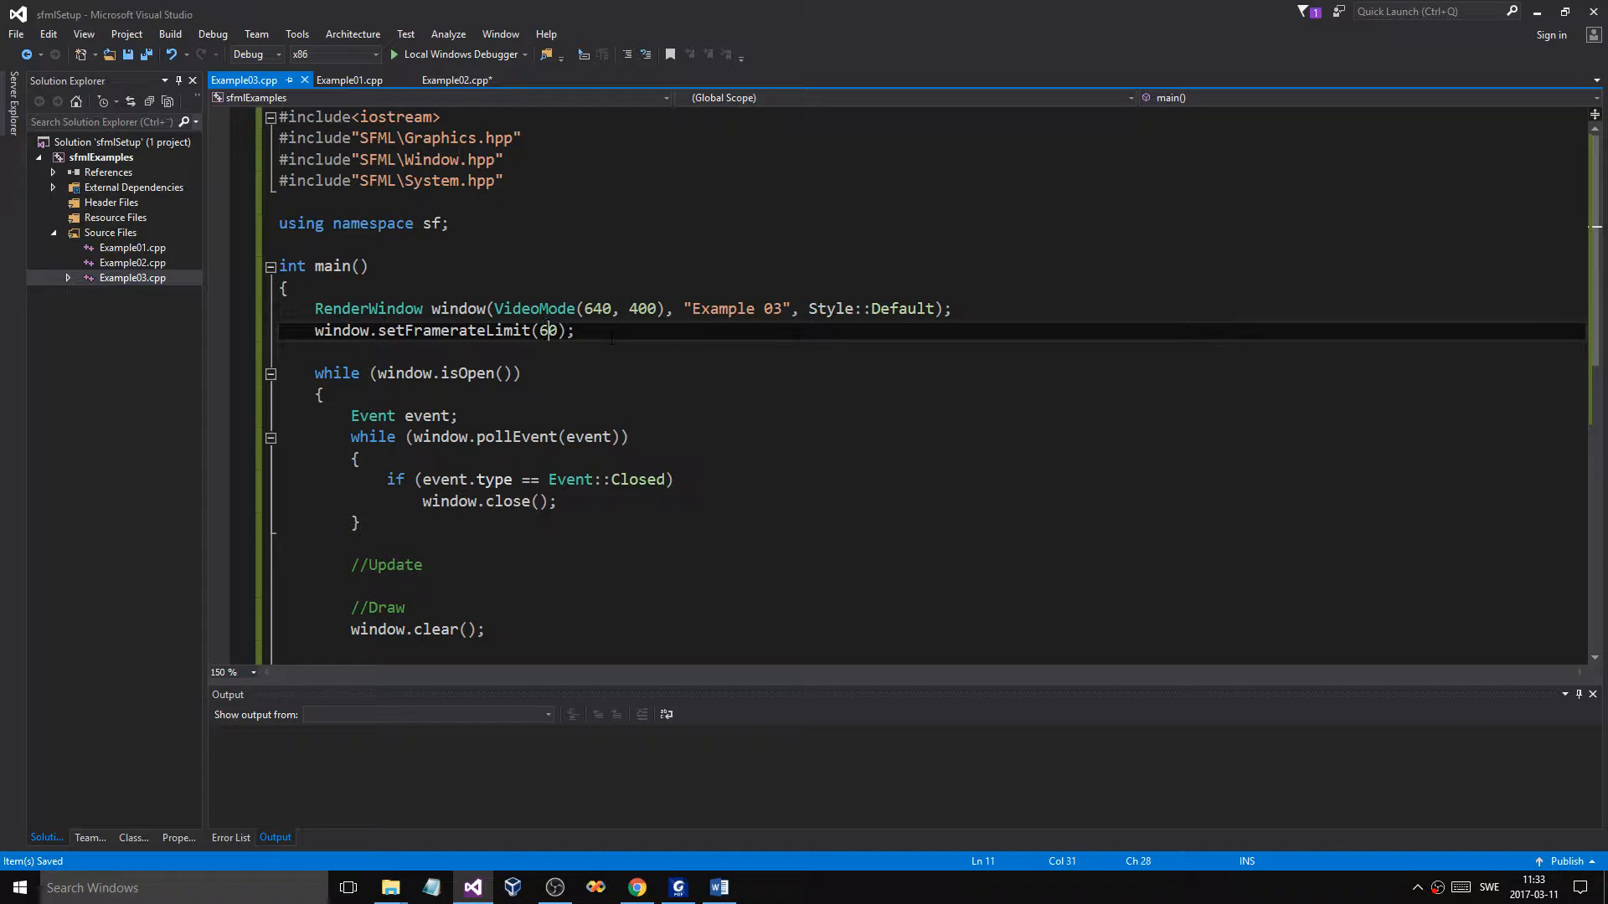
Glance at the Example02.cpp and Example01.cpp code, then return to Example03.cpp below setFramerateLimit.
double_click(342, 330)
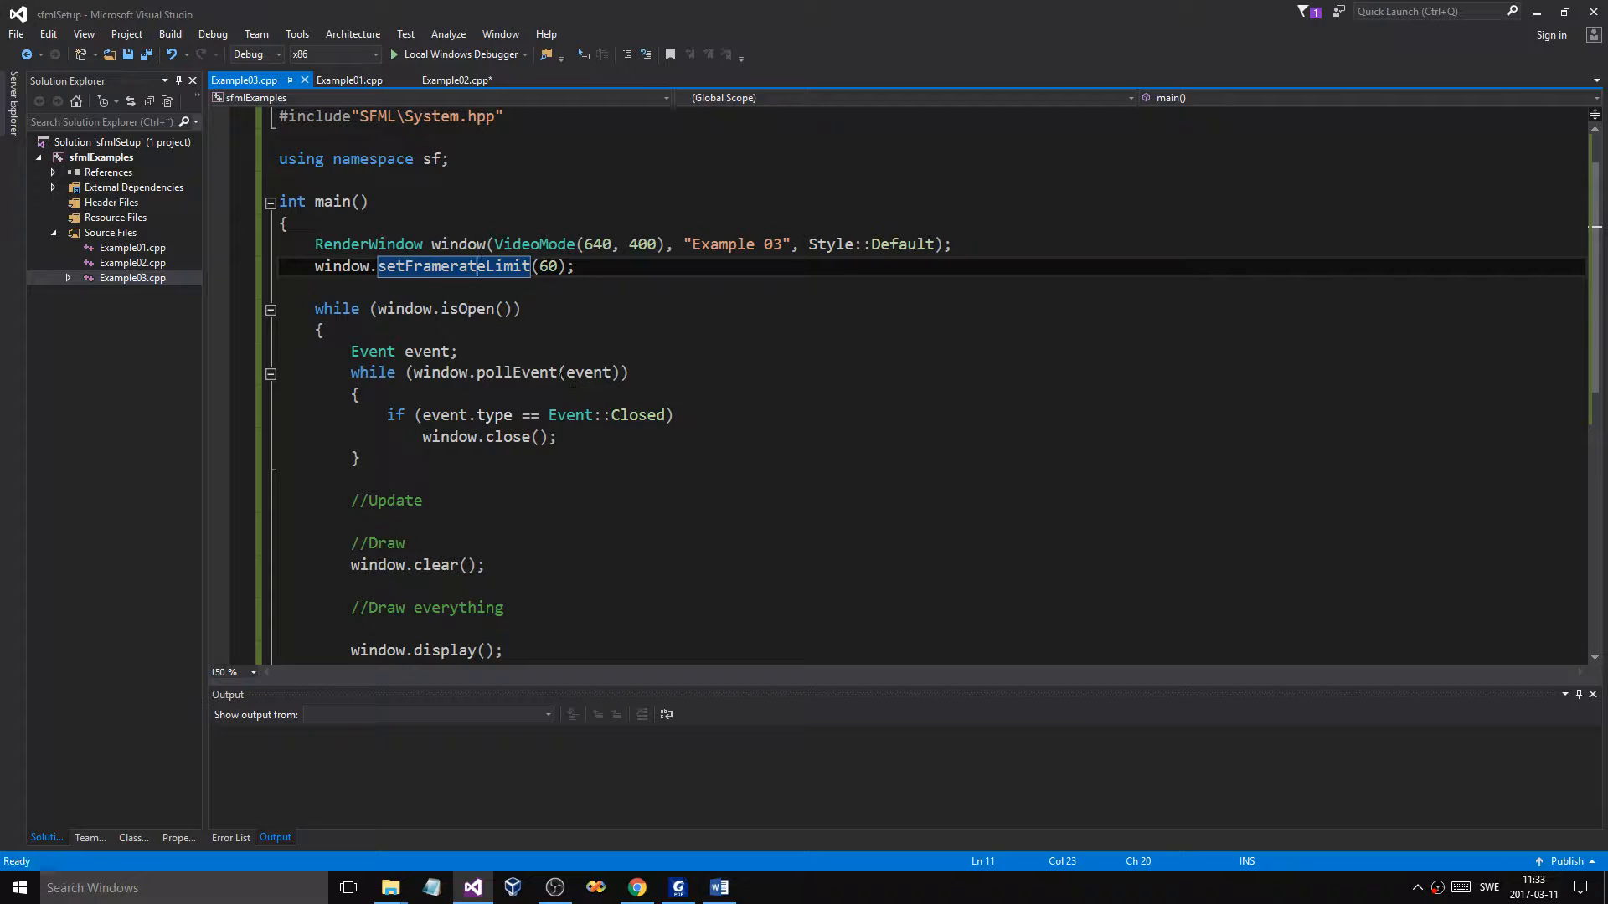
scroll(down, 3)
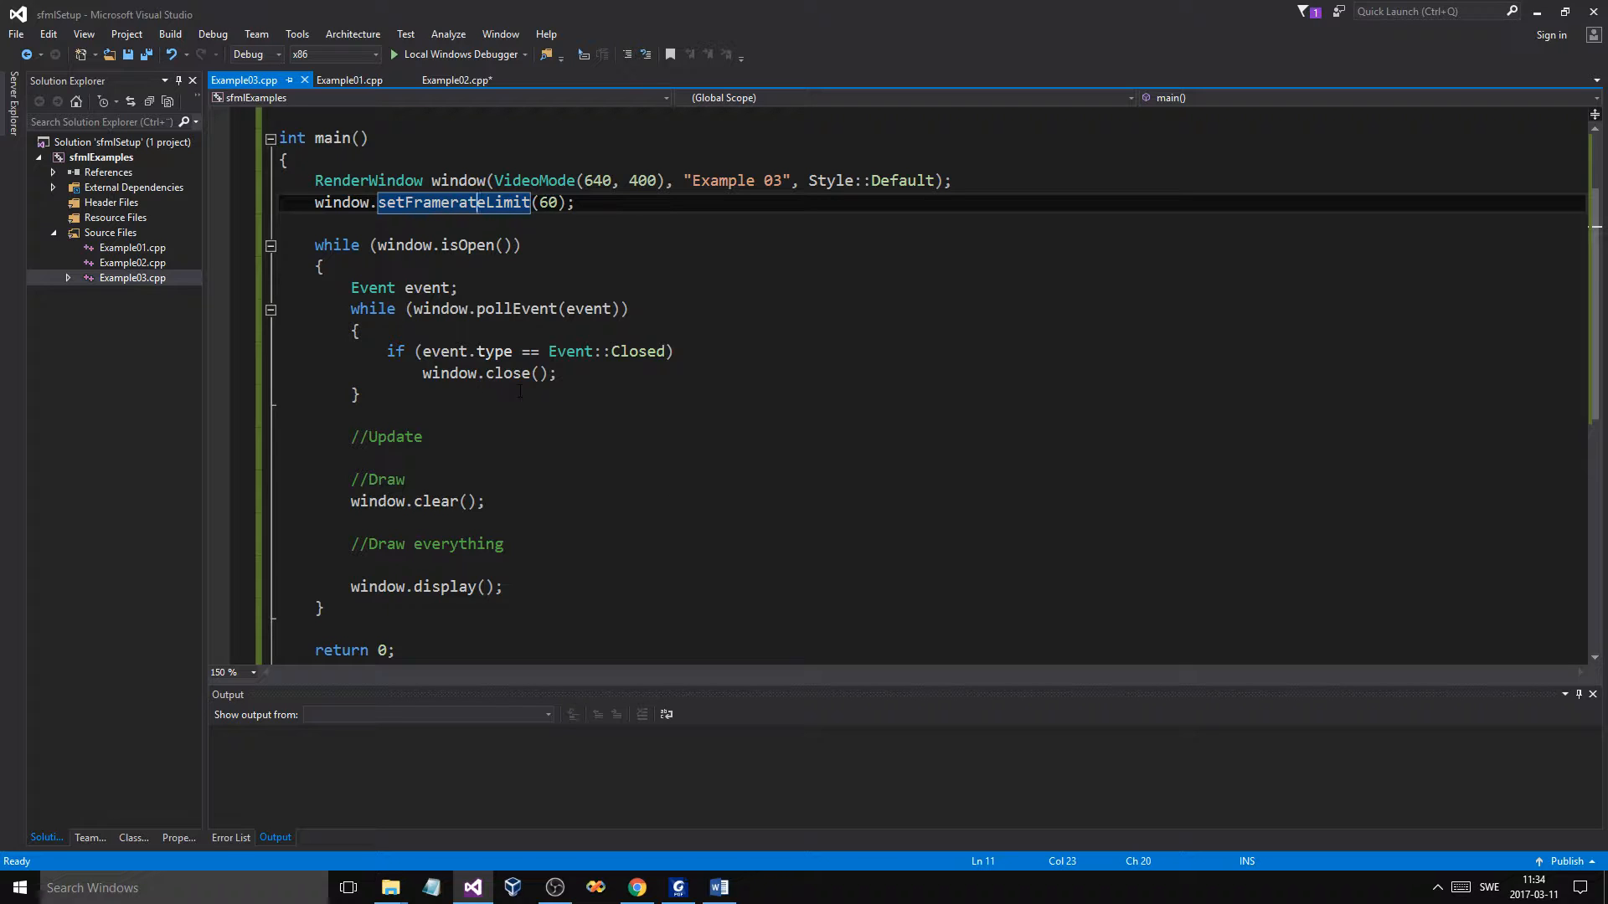
click(352, 415)
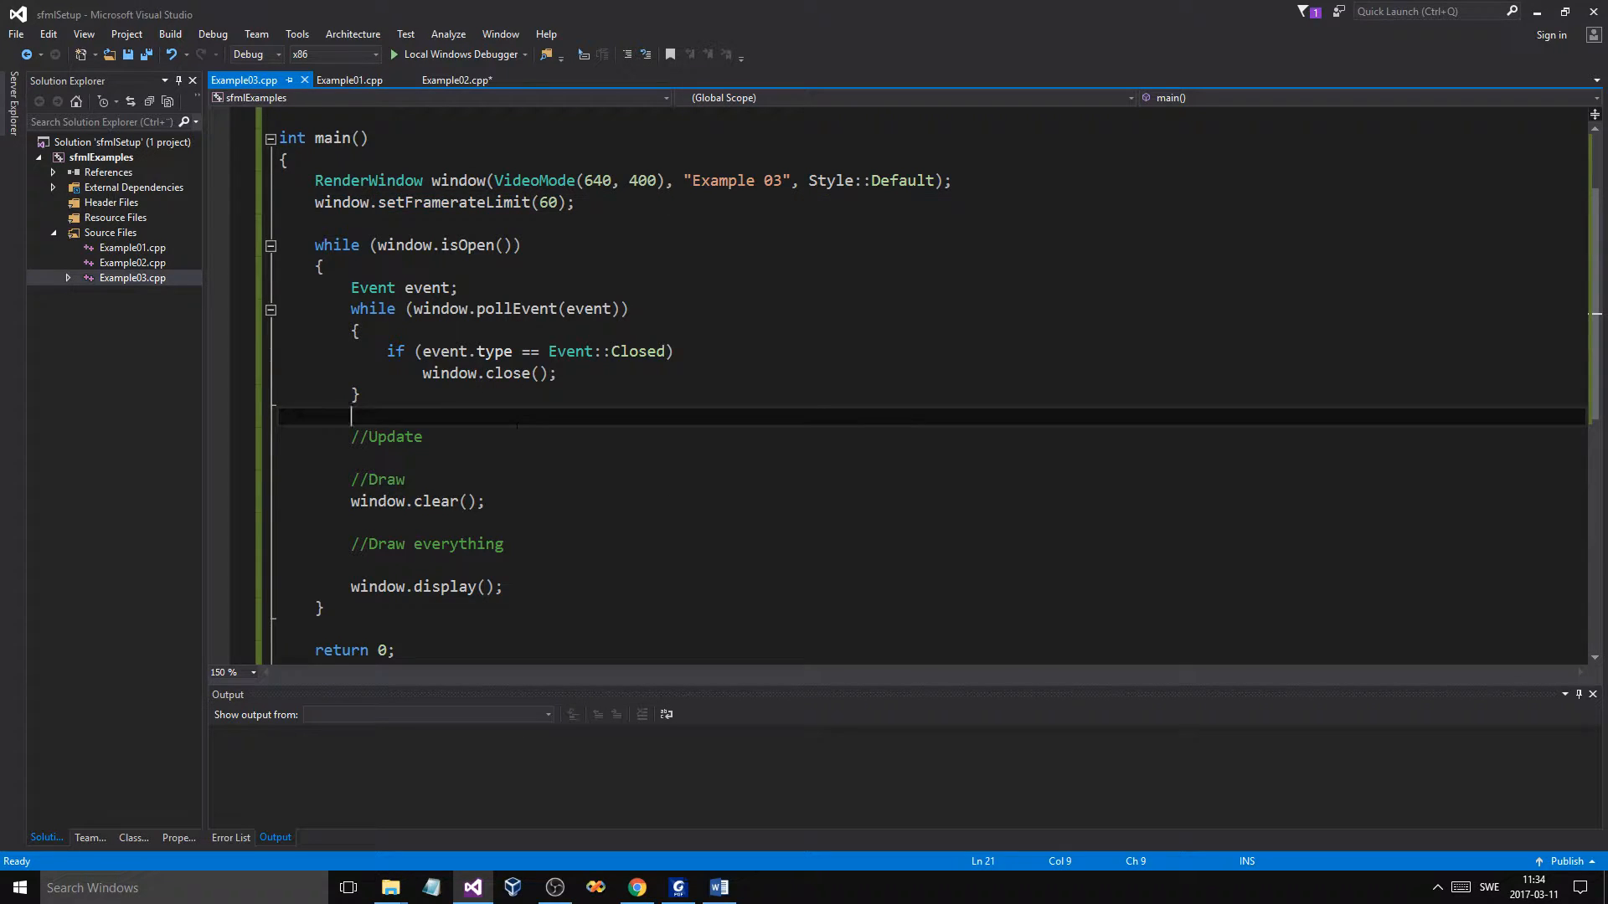
click(457, 80)
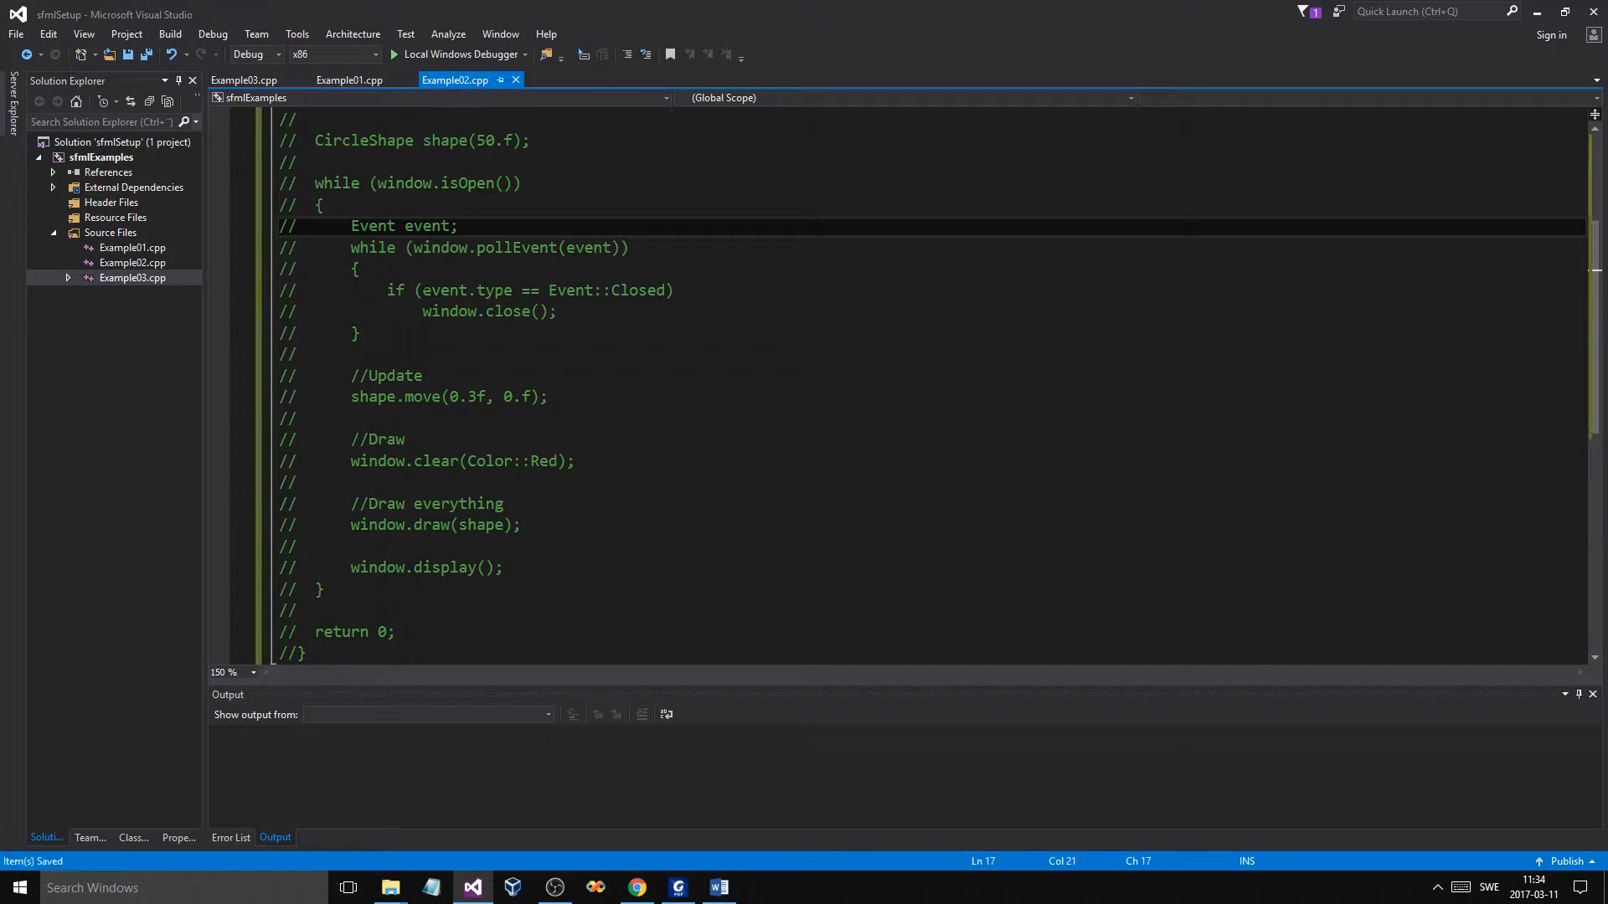
click(350, 80)
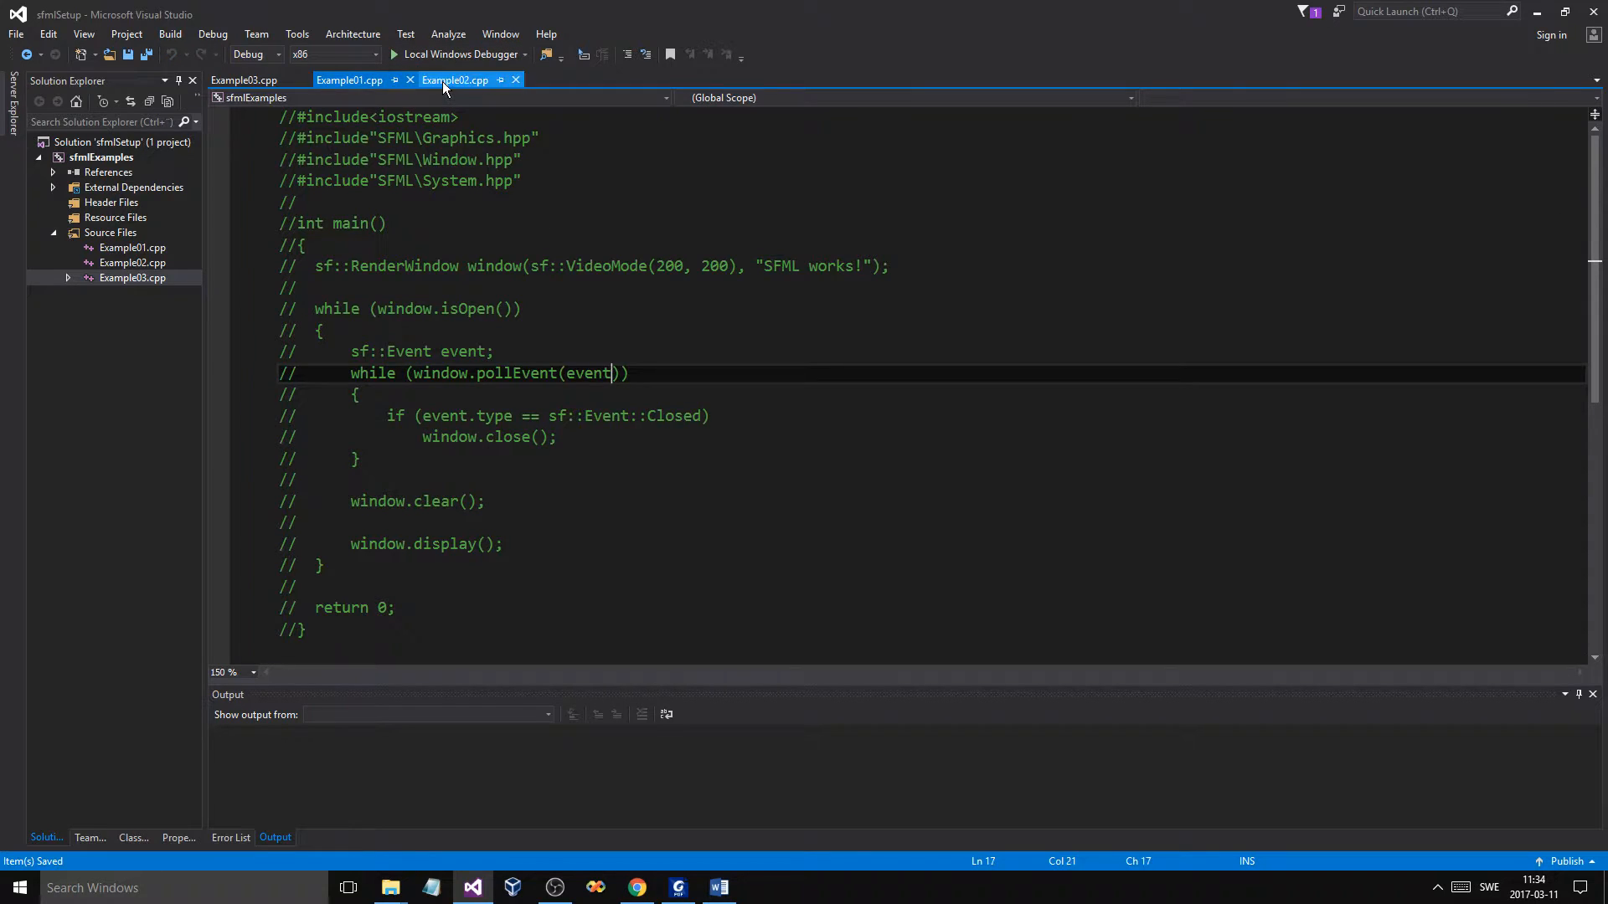
click(244, 80)
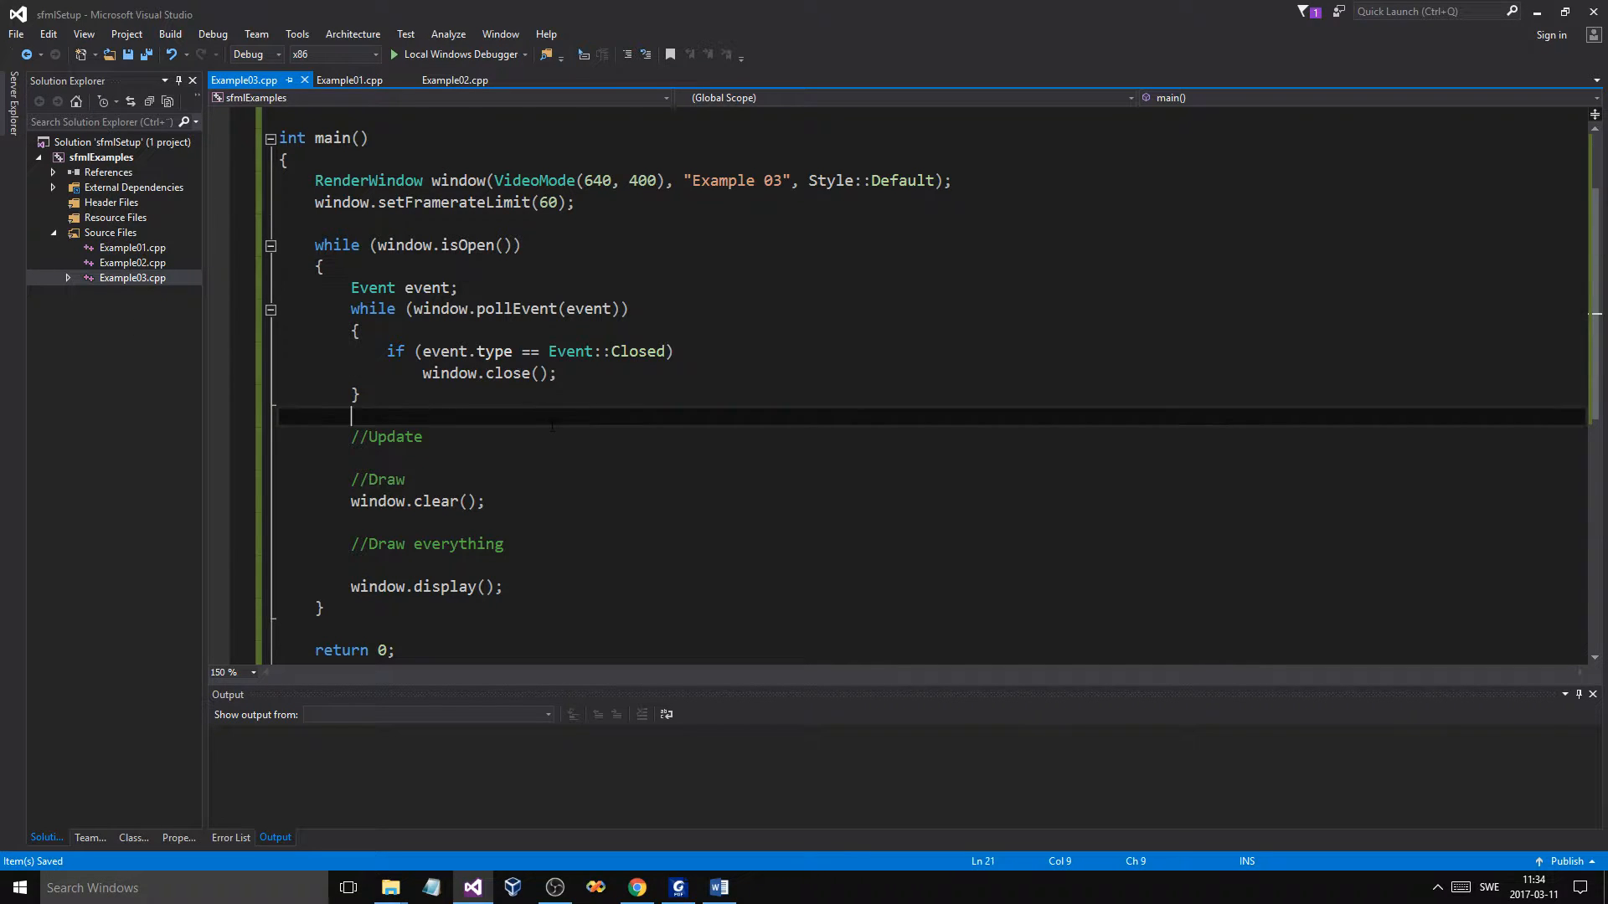
Type sf::CircleShape circle(50.f); to declare a radius-50 circle.
scroll(up, 3)
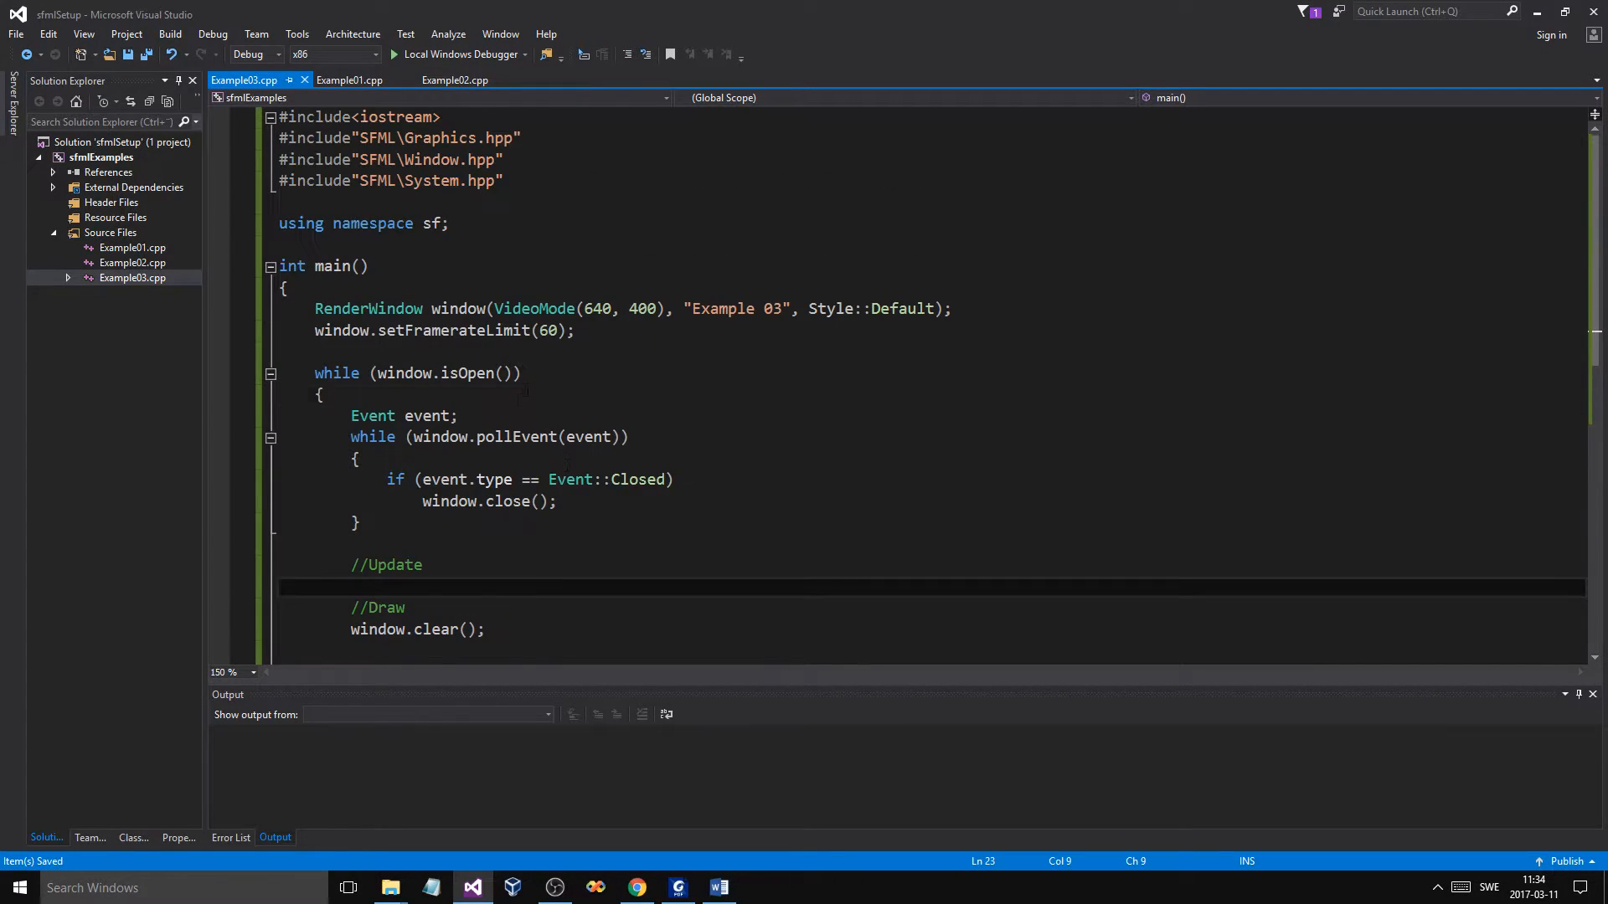
text(sf:)
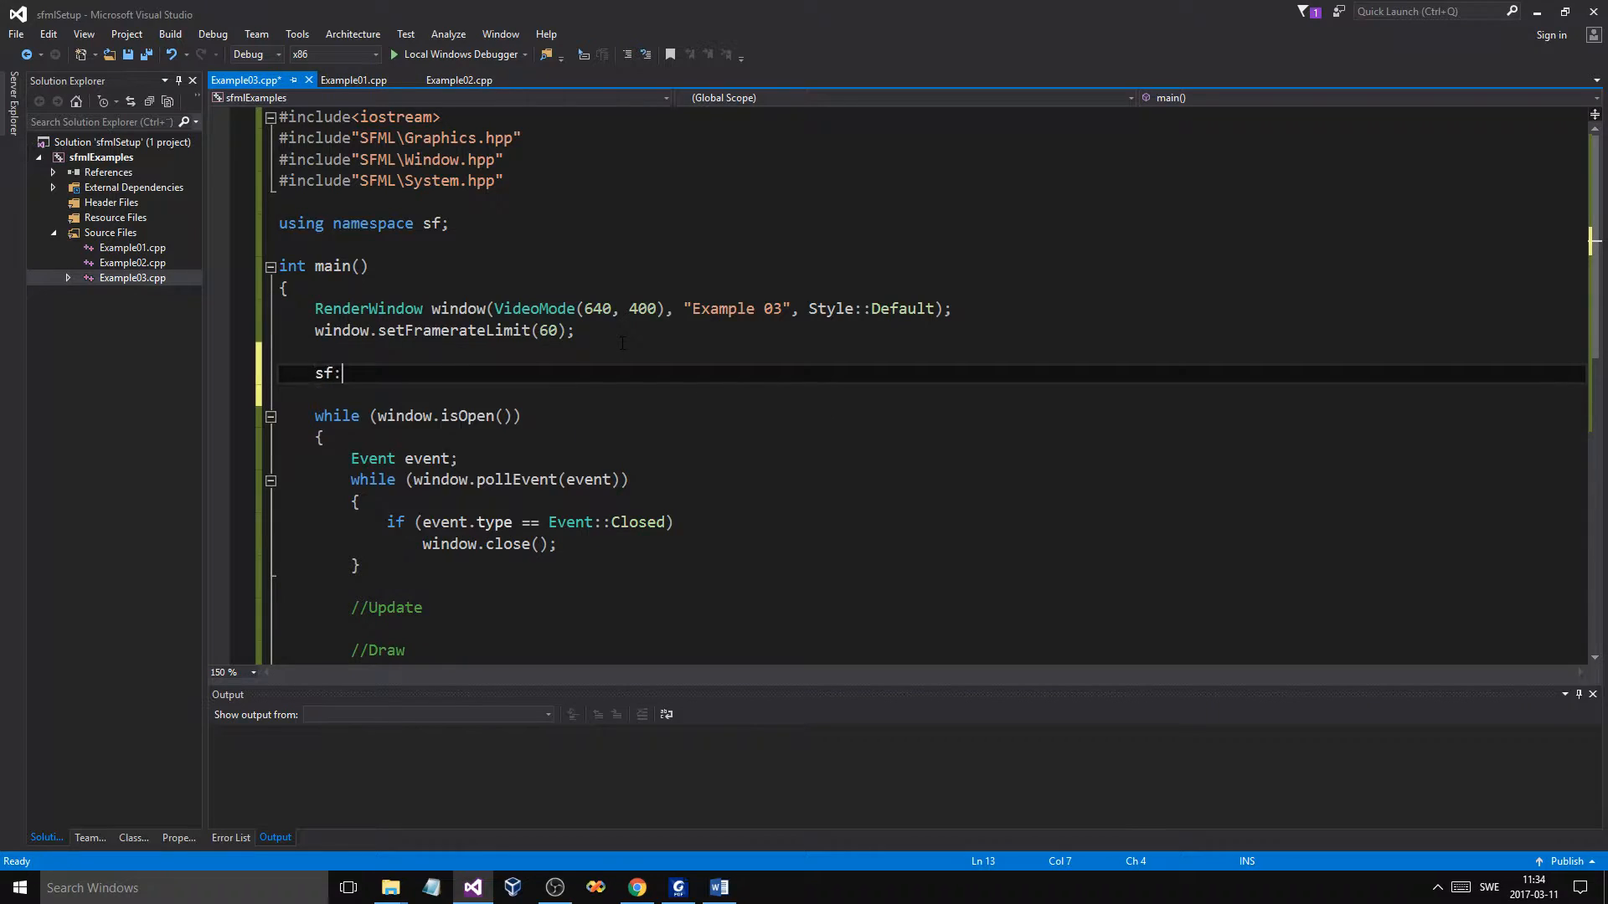
text(:CircleShape)
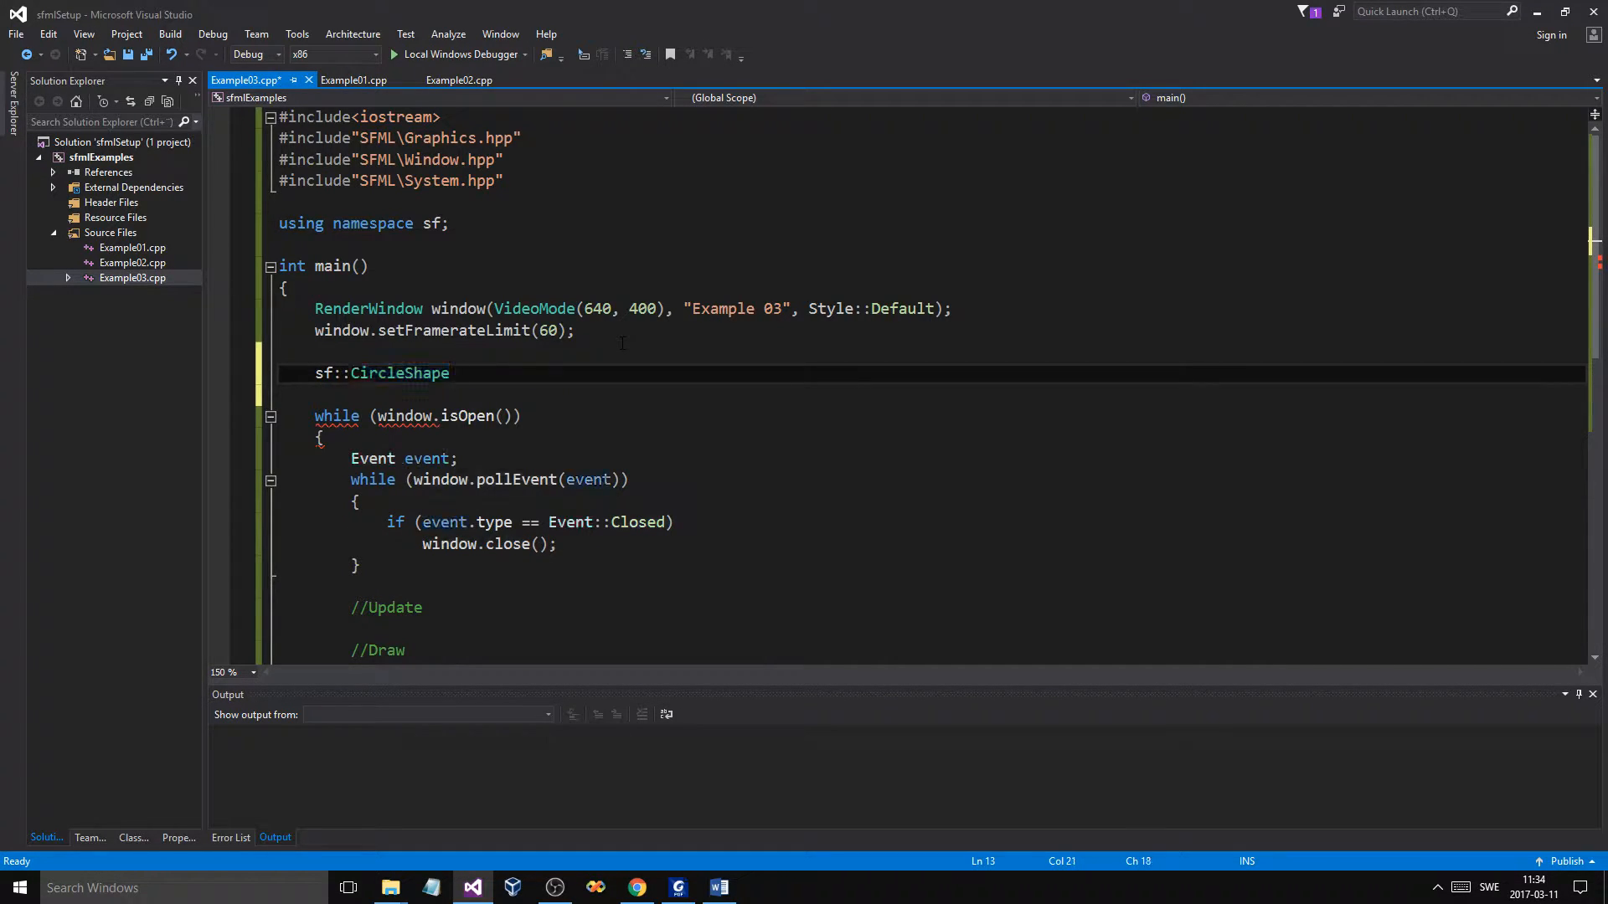
text(circle())
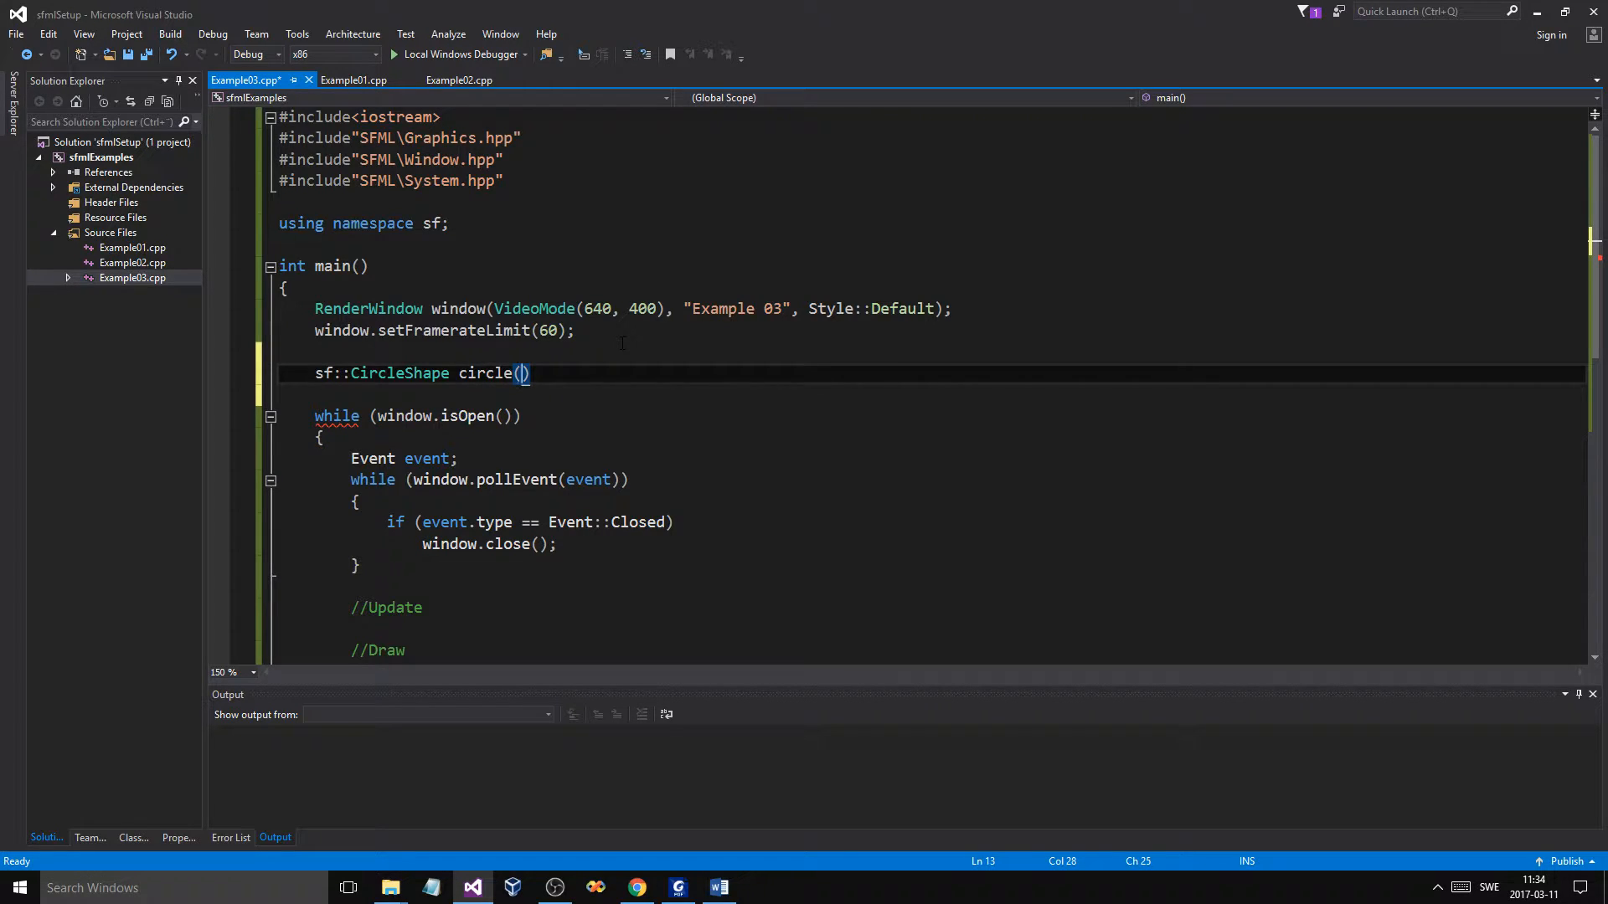
text(50.f)
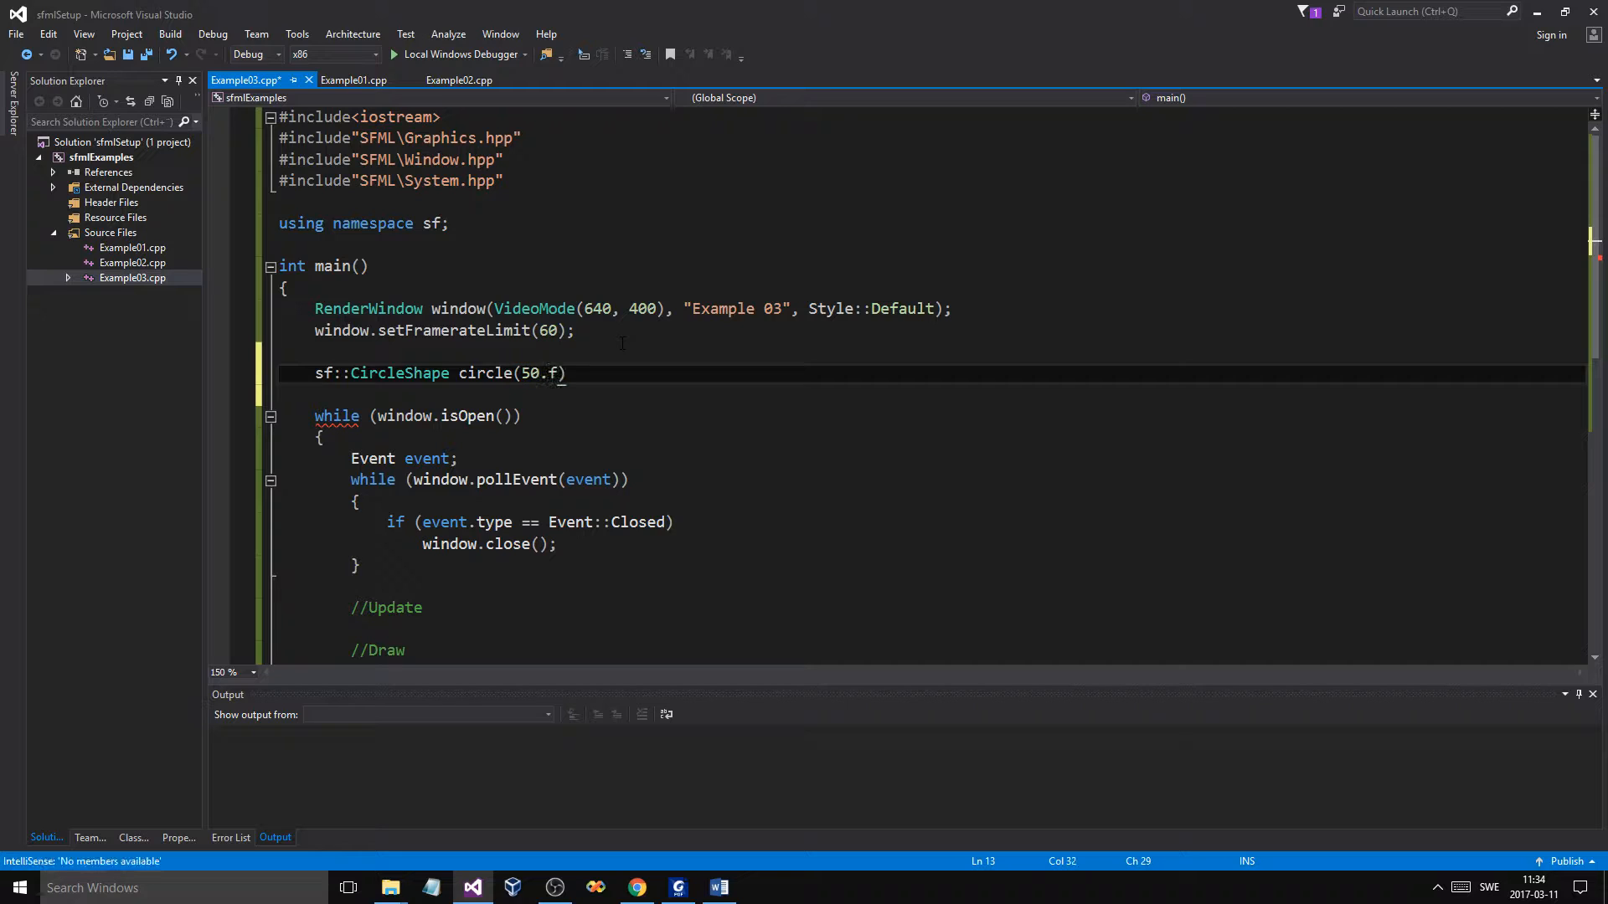
text(;)
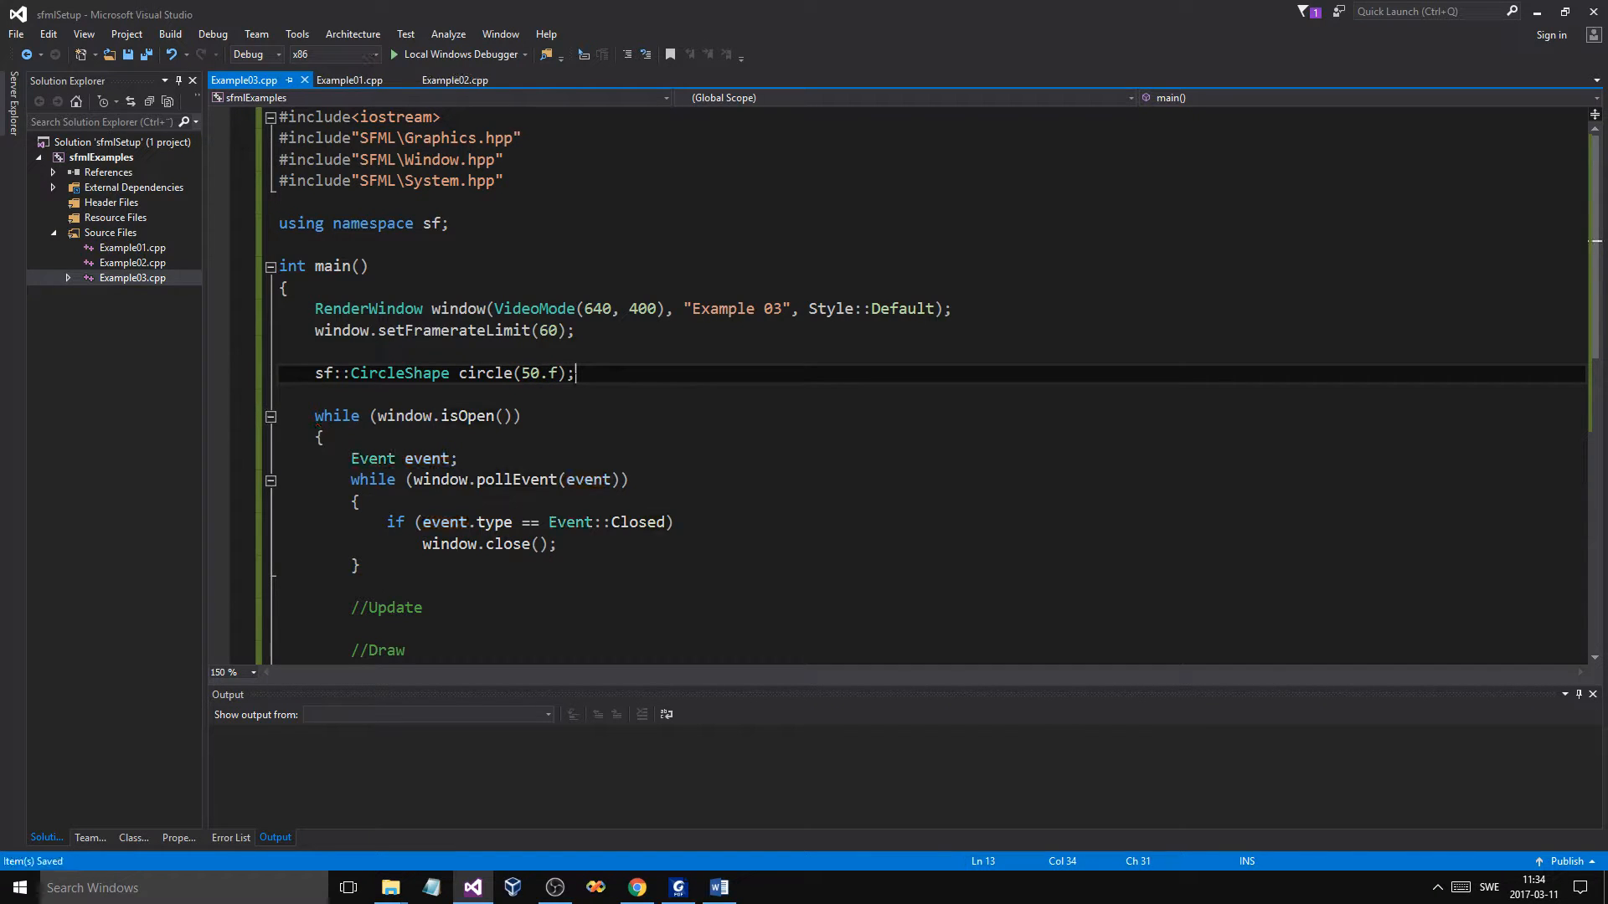
text(,)
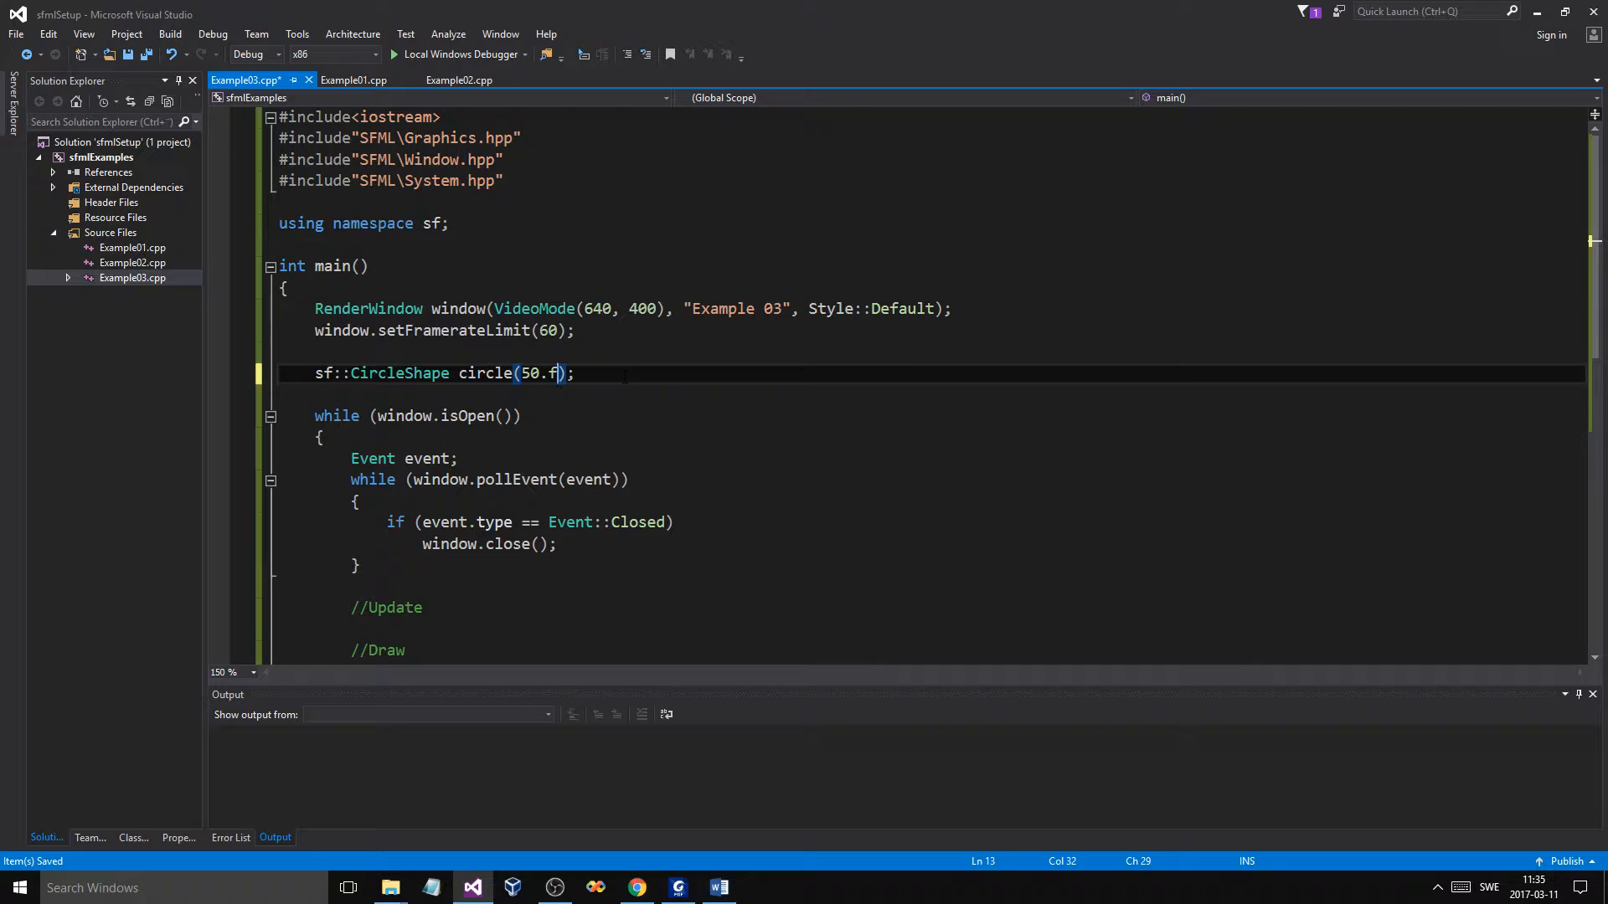
text();)
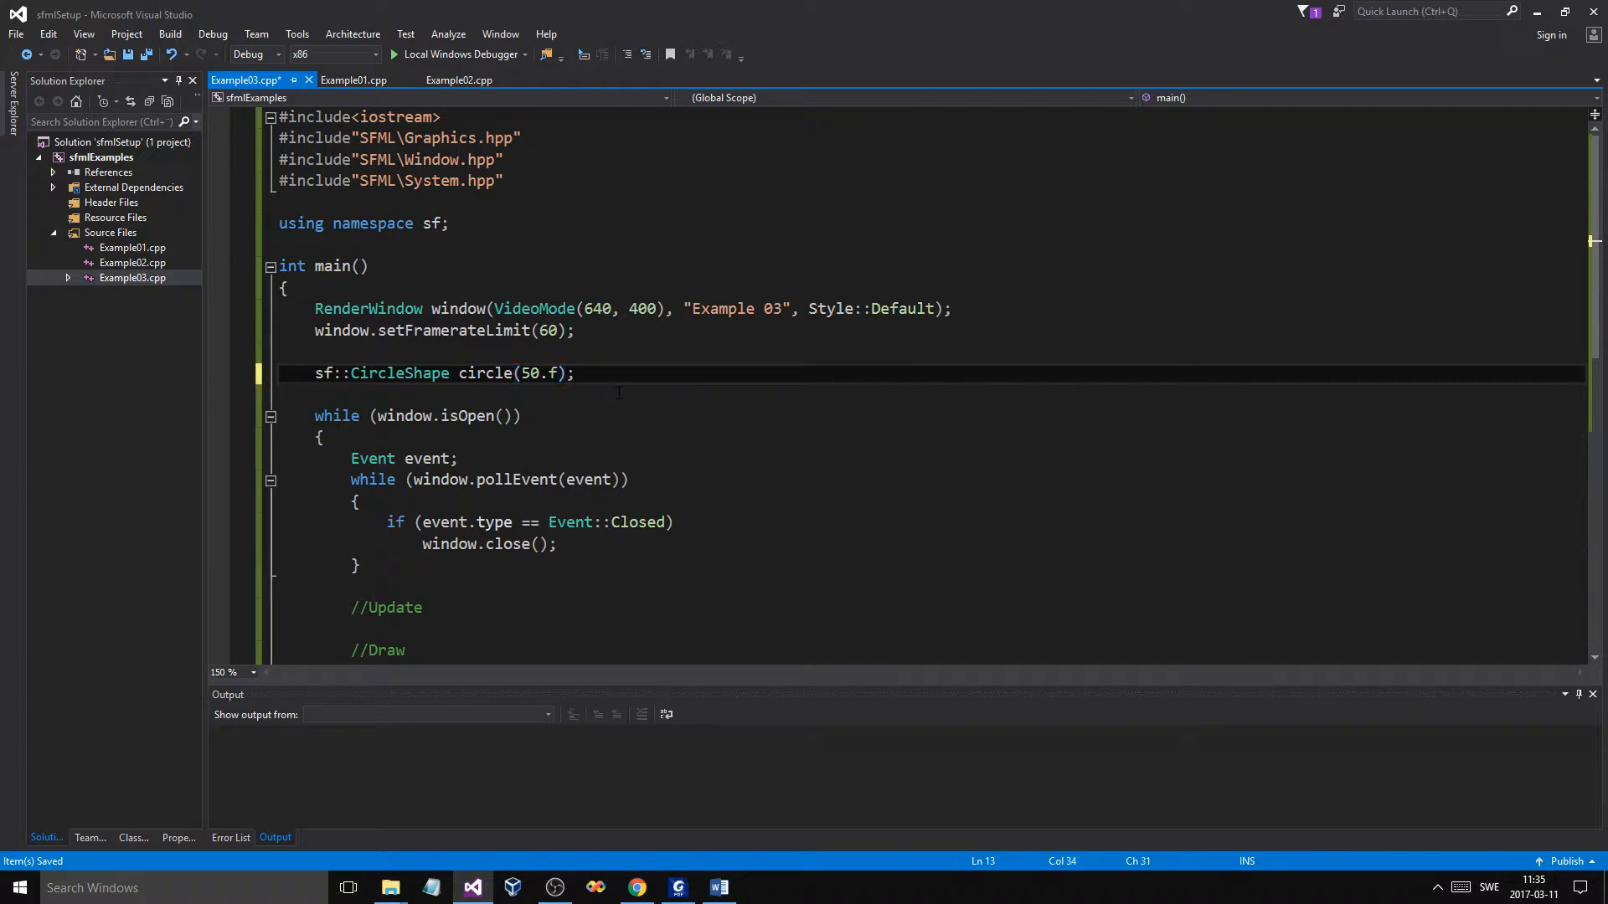
Declare RectangleShape rect() below the circle, removing the stray comma, and place the cursor above the shapes.
key(enter)
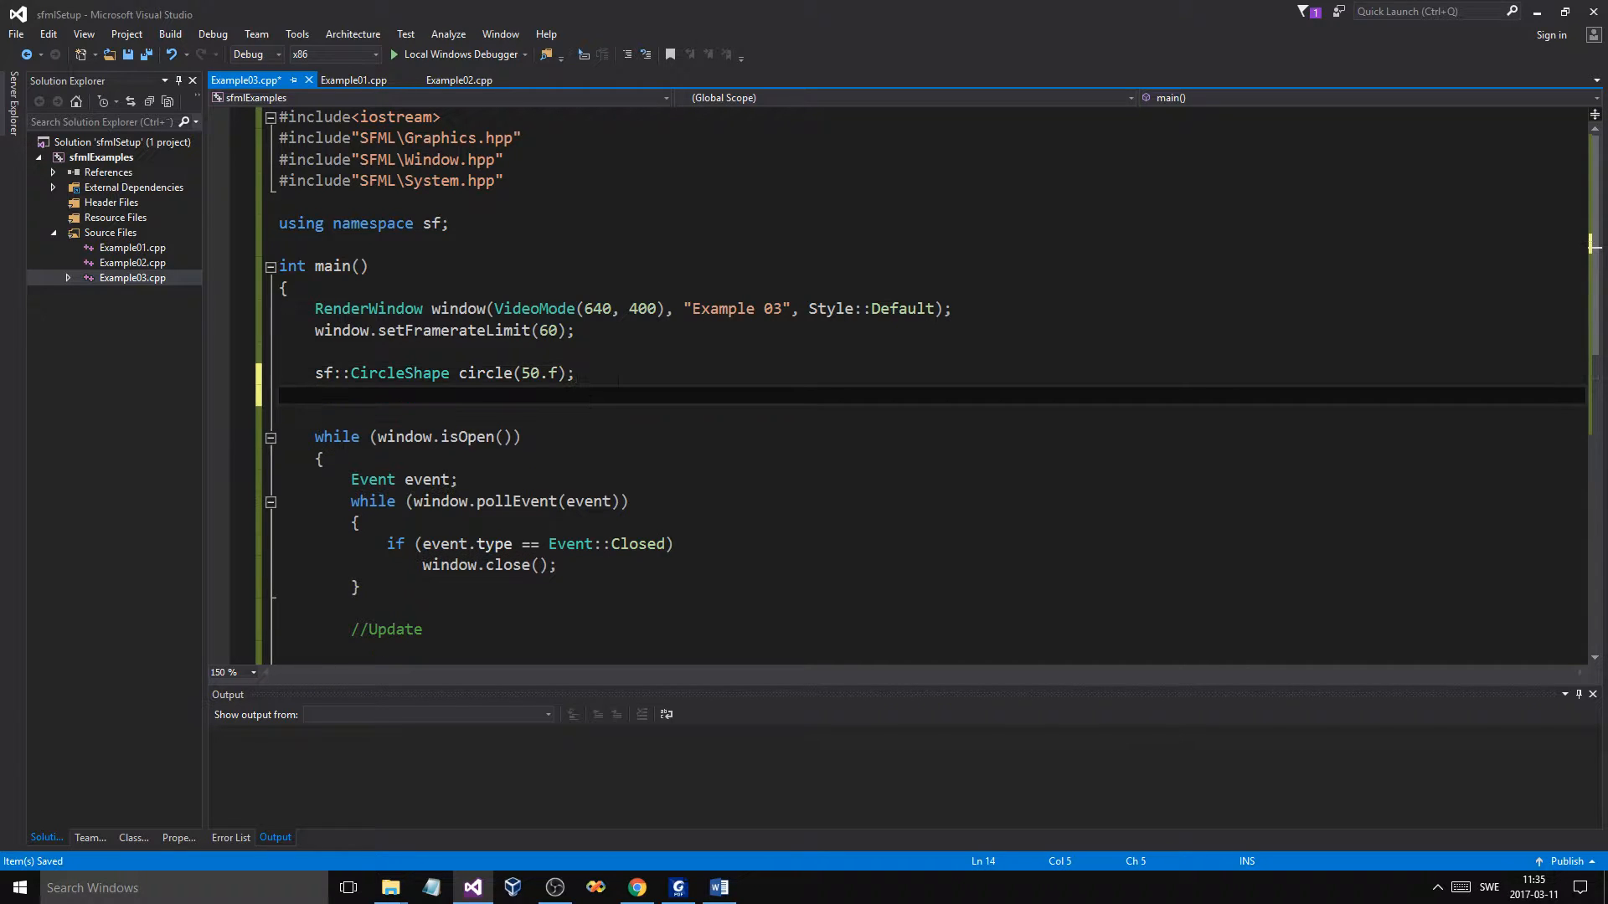
text(sf::)
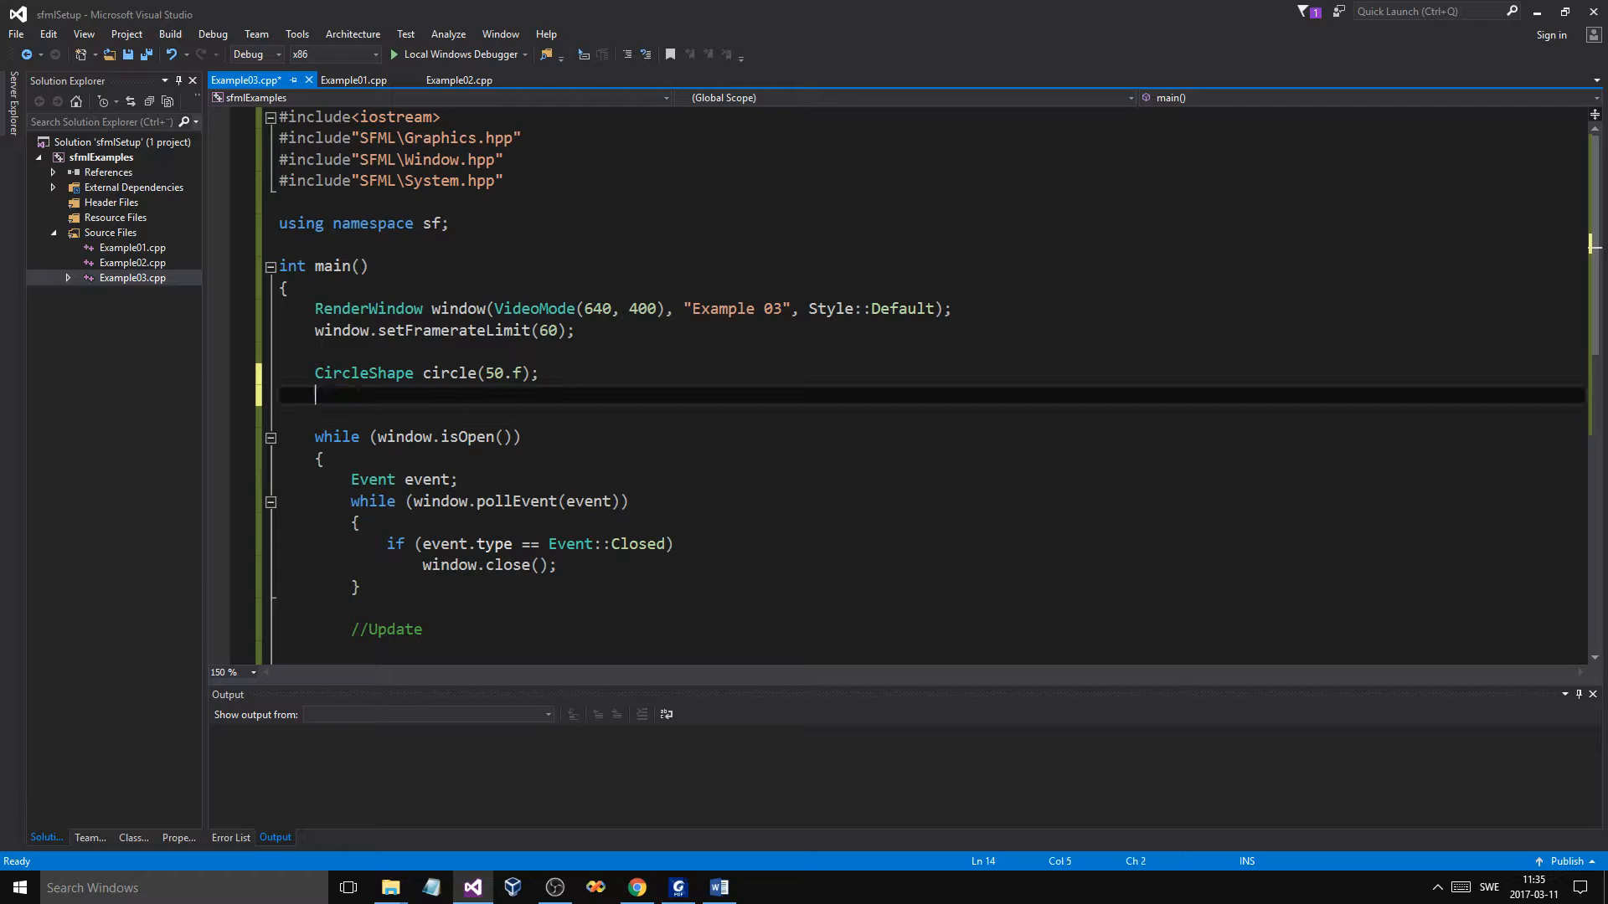
text(RectangleShape)
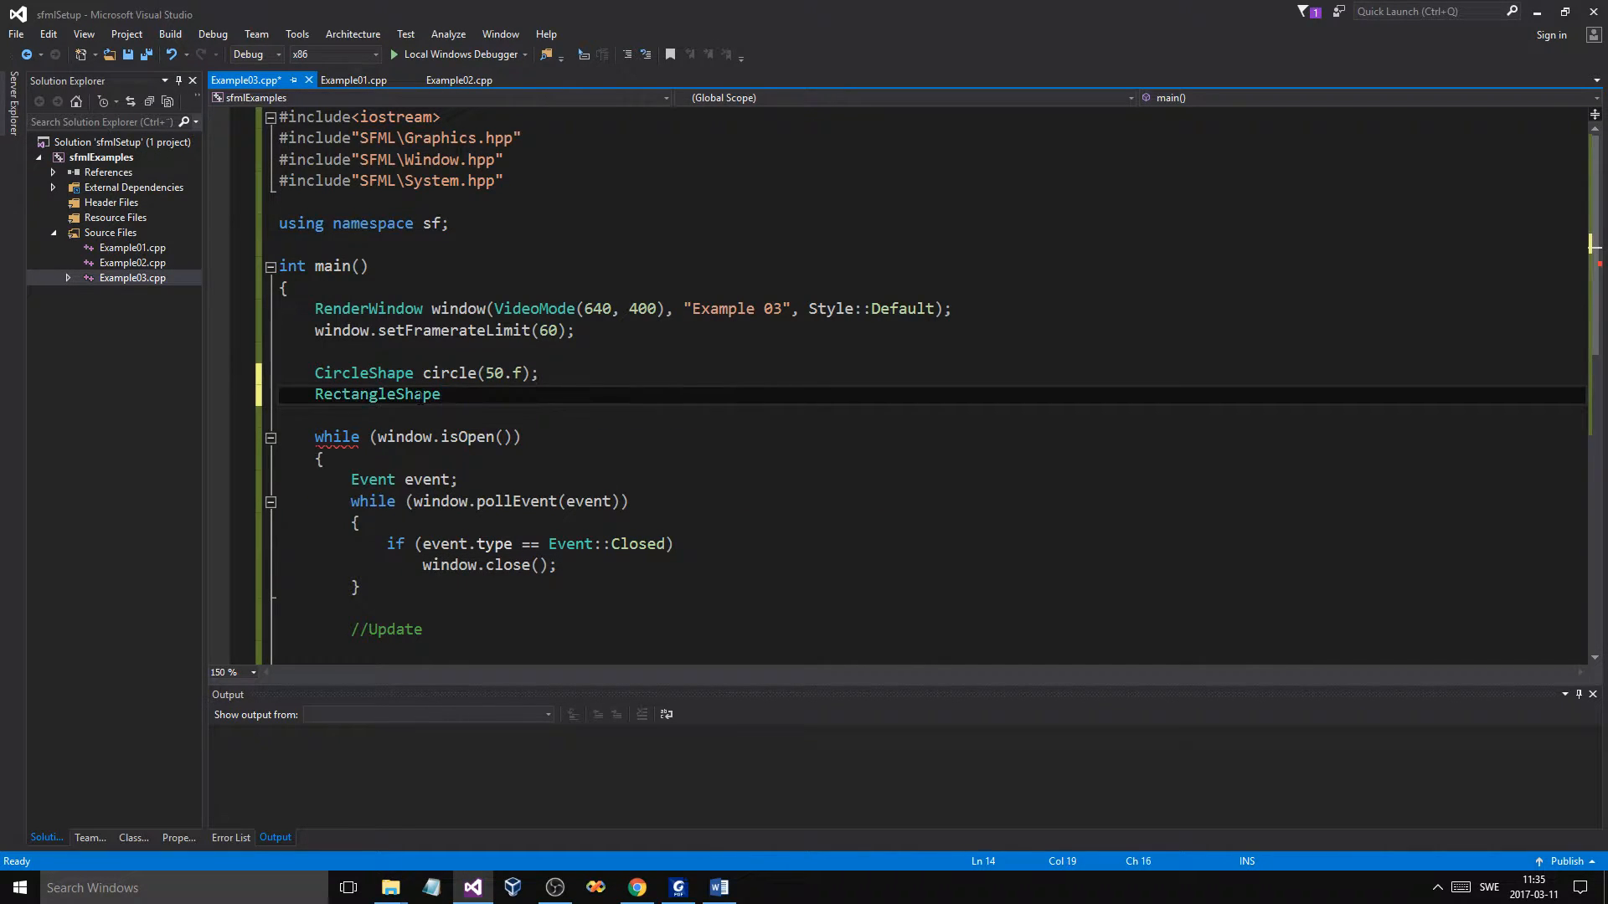
text(rect()
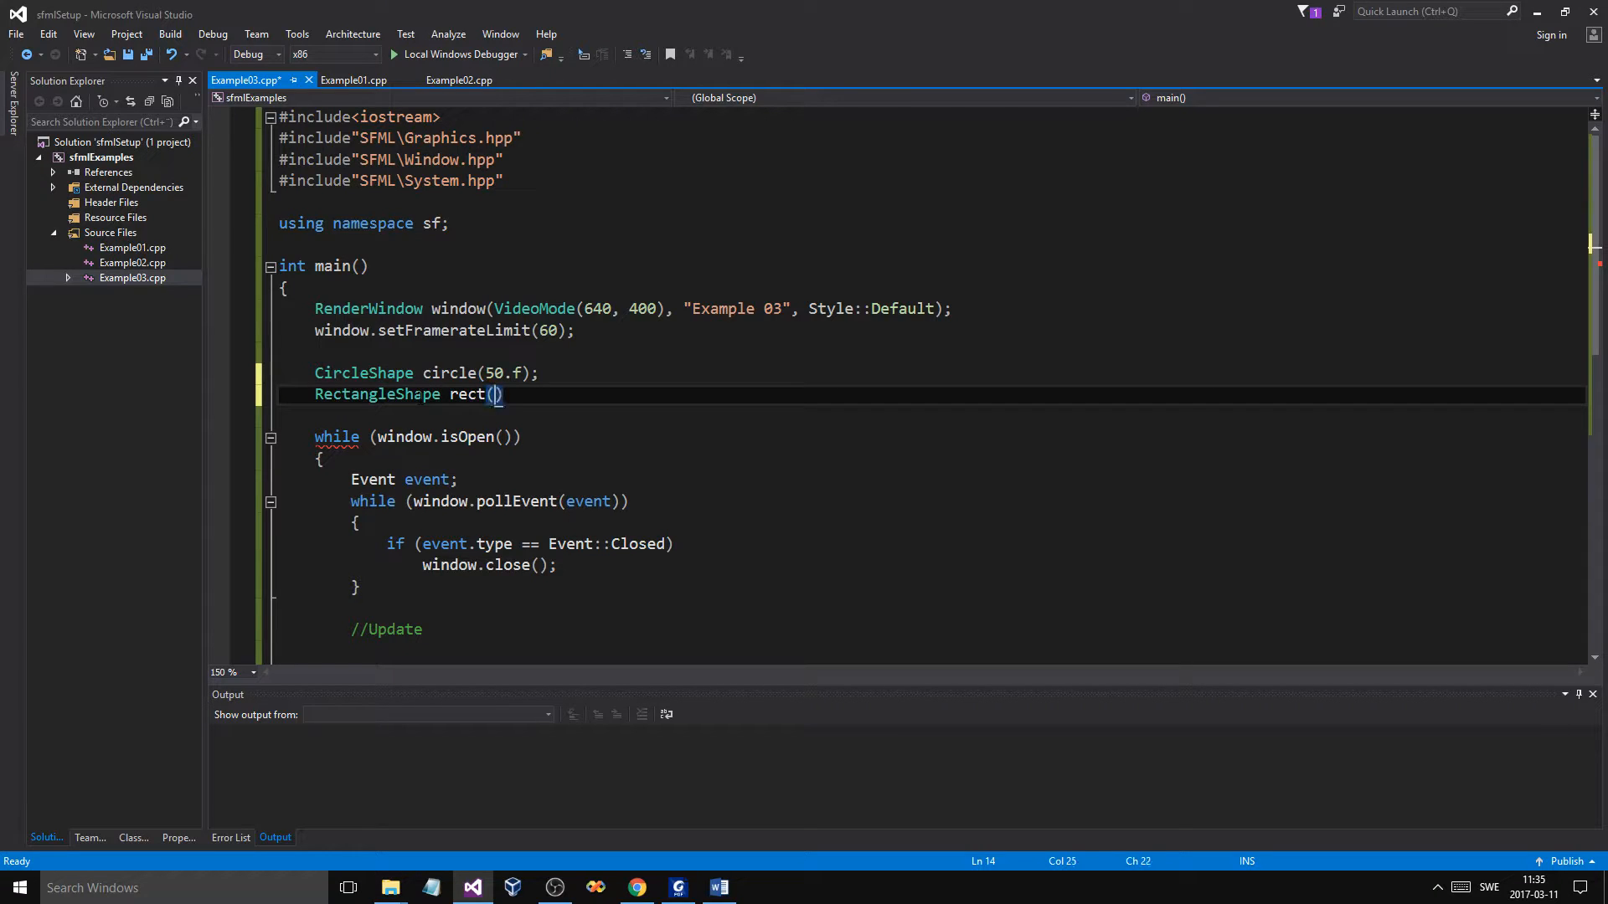
text(,)
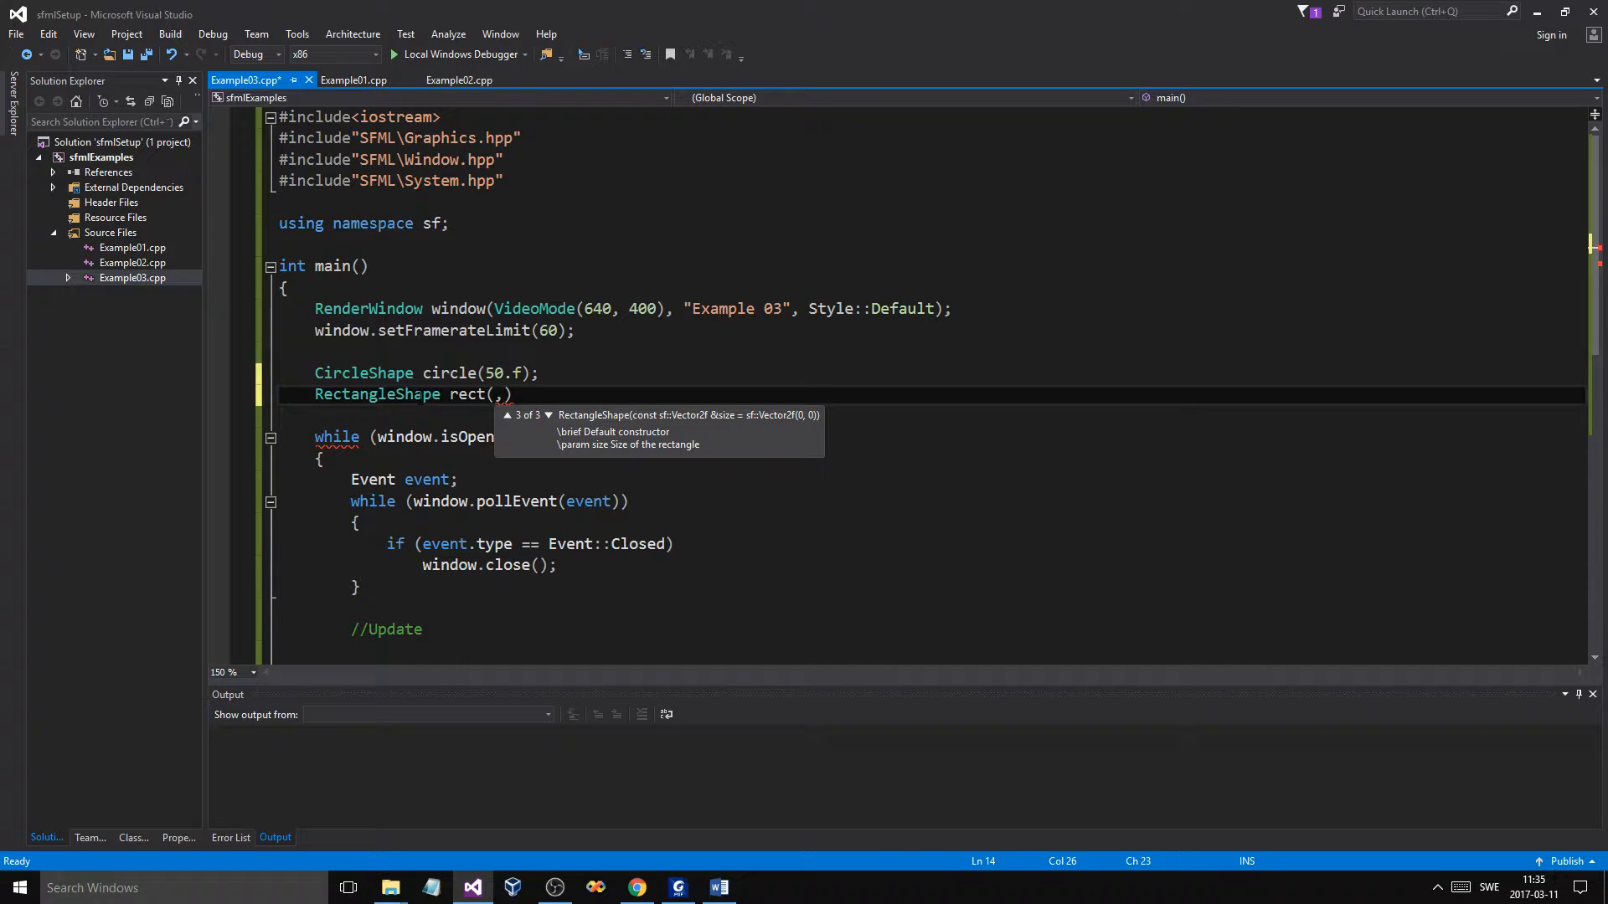
key(Backspace)
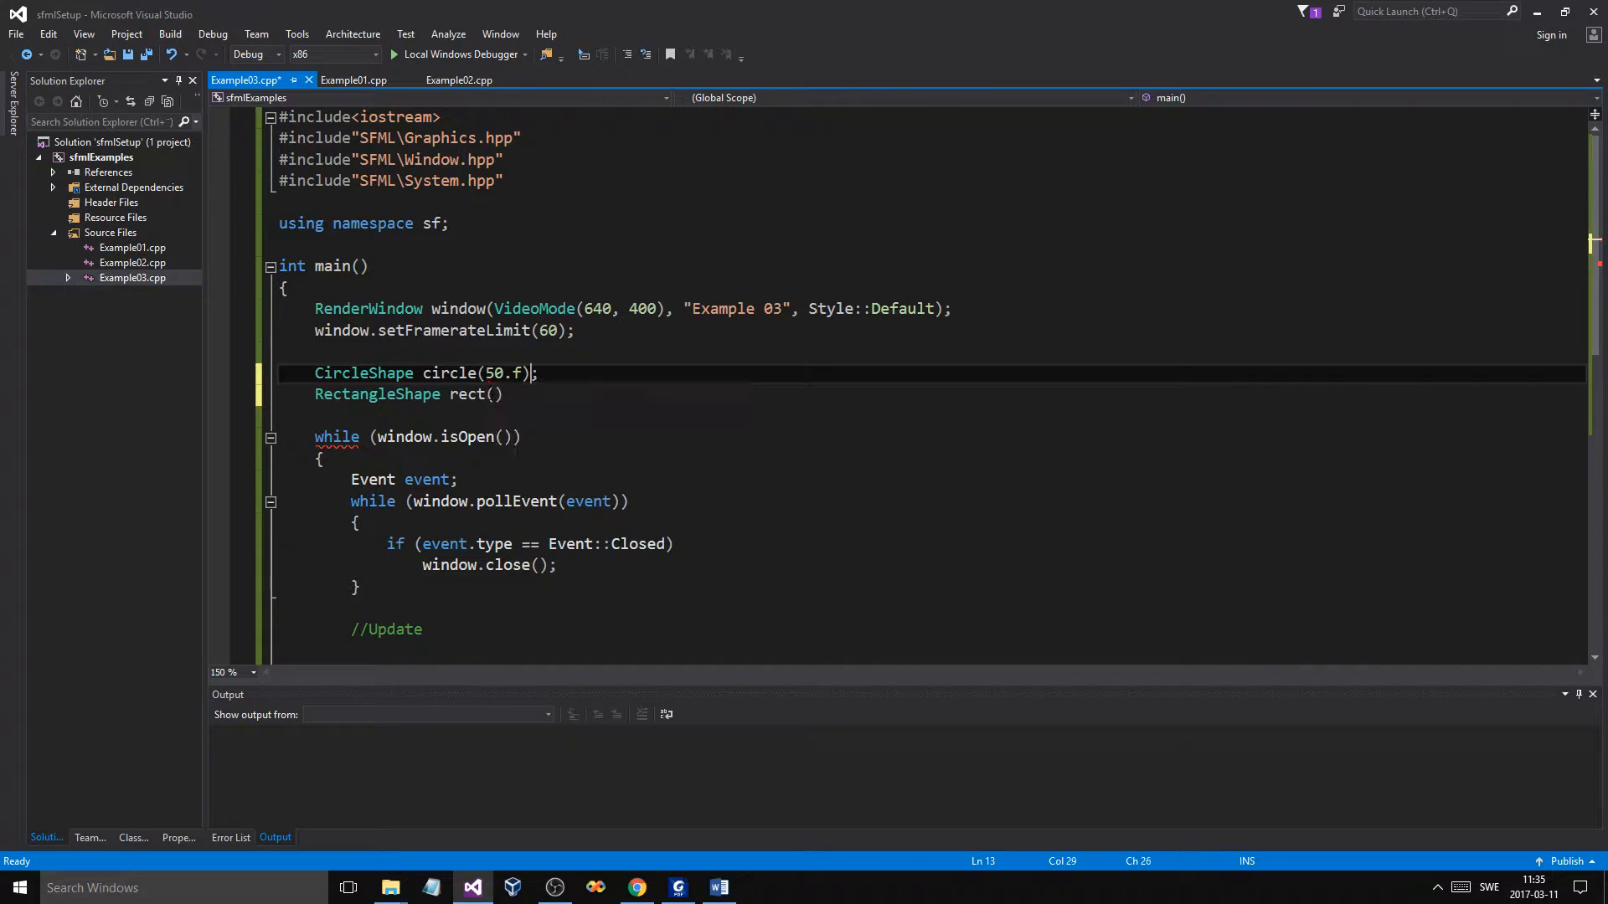
click(493, 395)
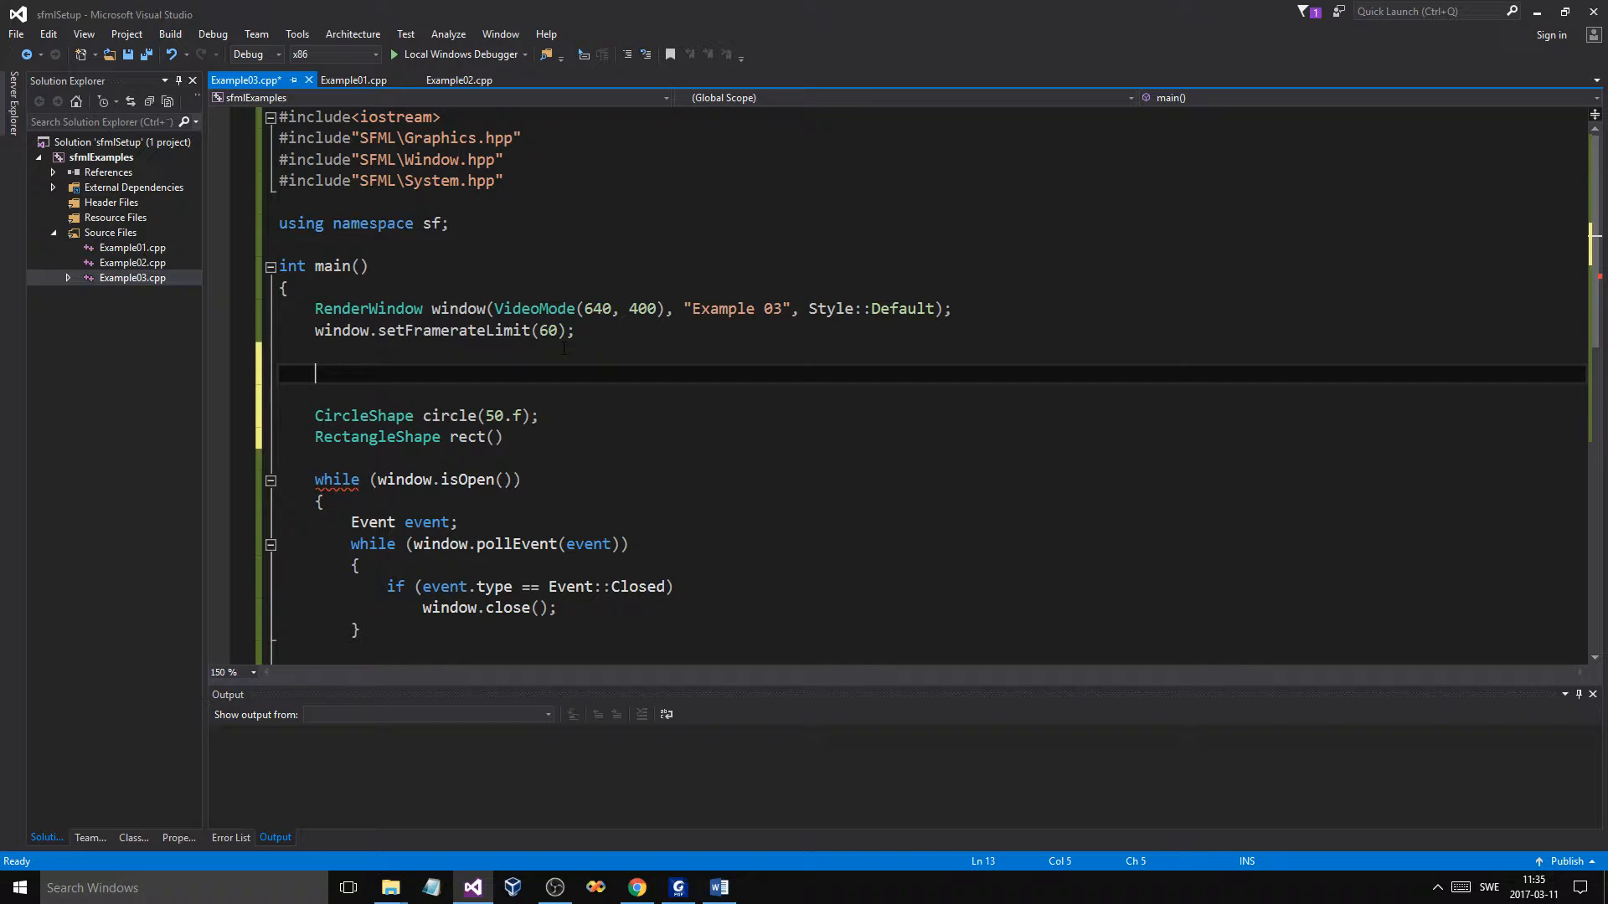
Replace a half-written float with a temporary Vector2f vec(10.f, 10.f) declaration.
text(float a, b)
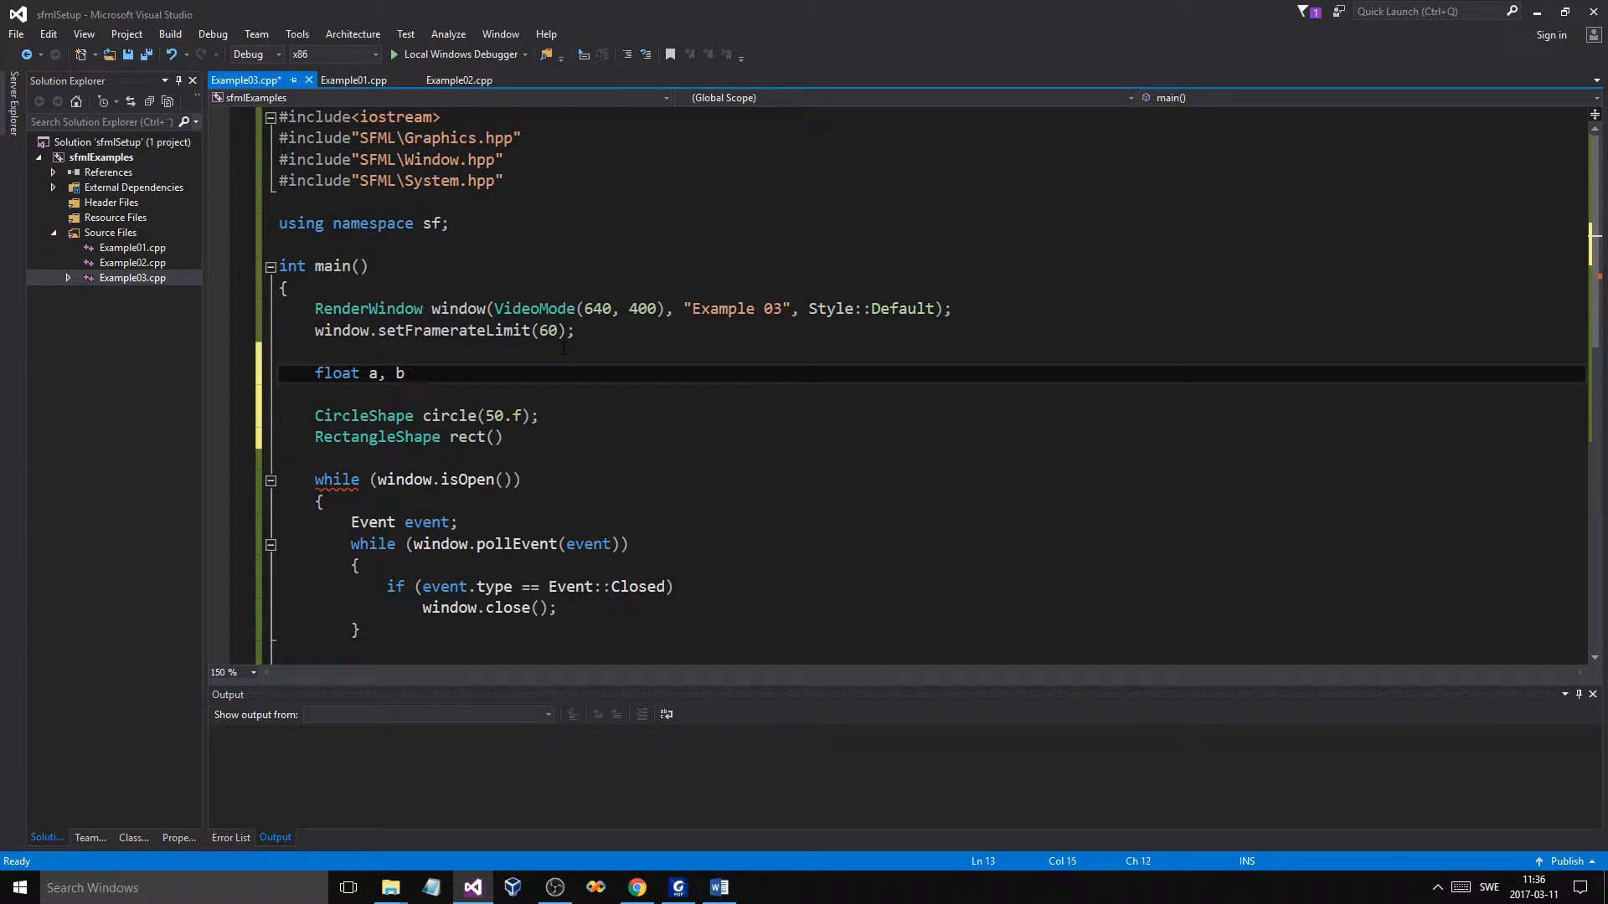
key(ctrl+shift+k)
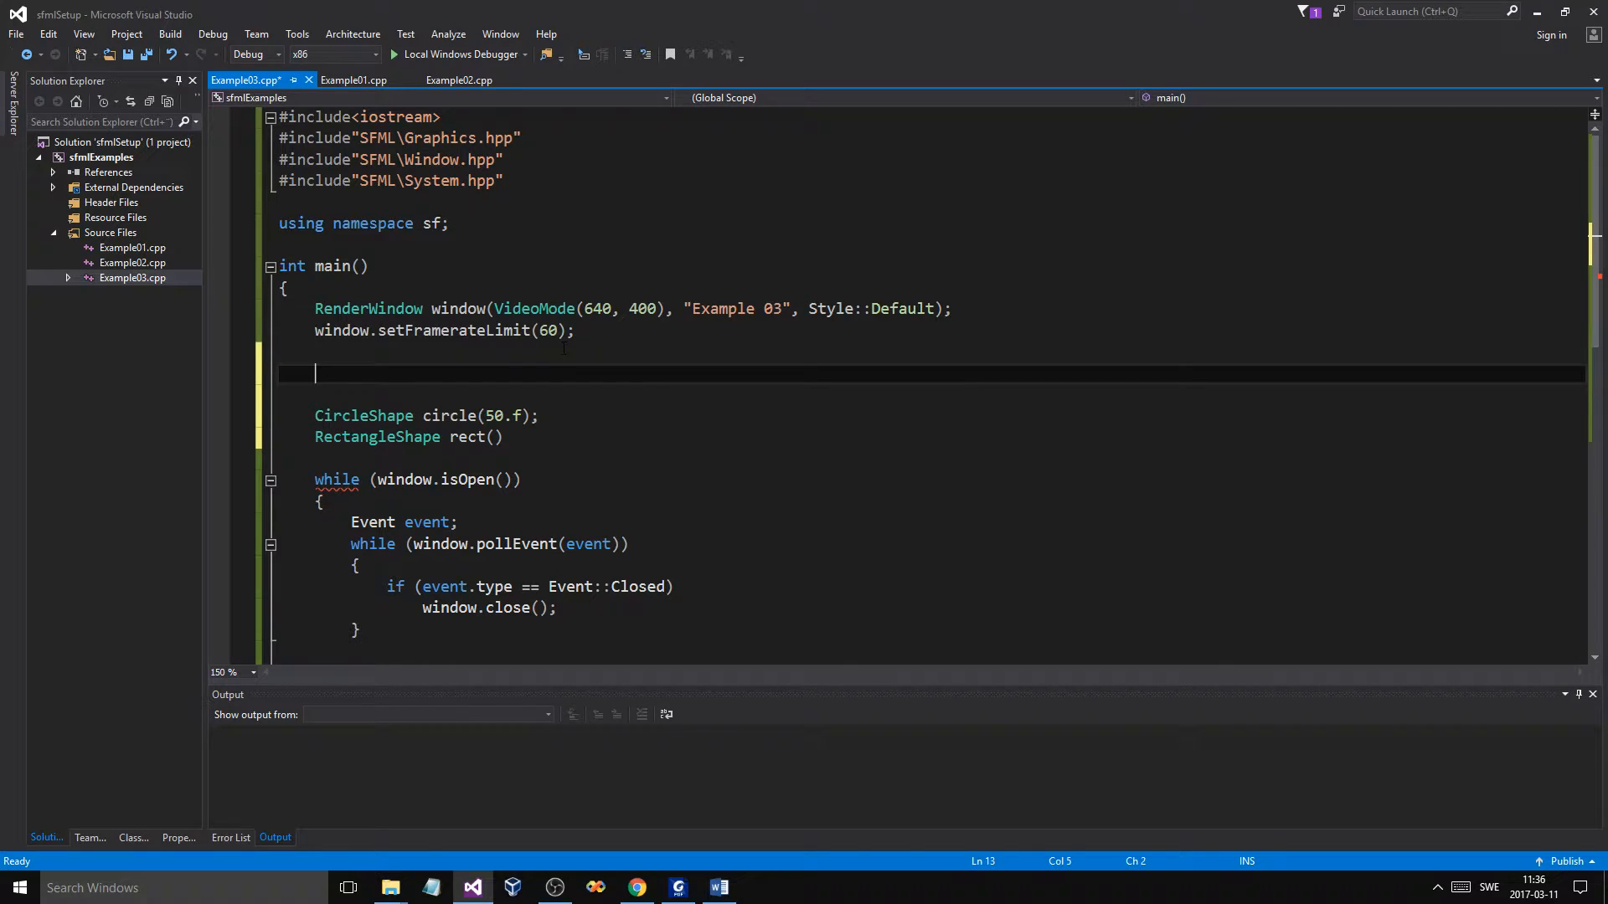
text(Vector2i)
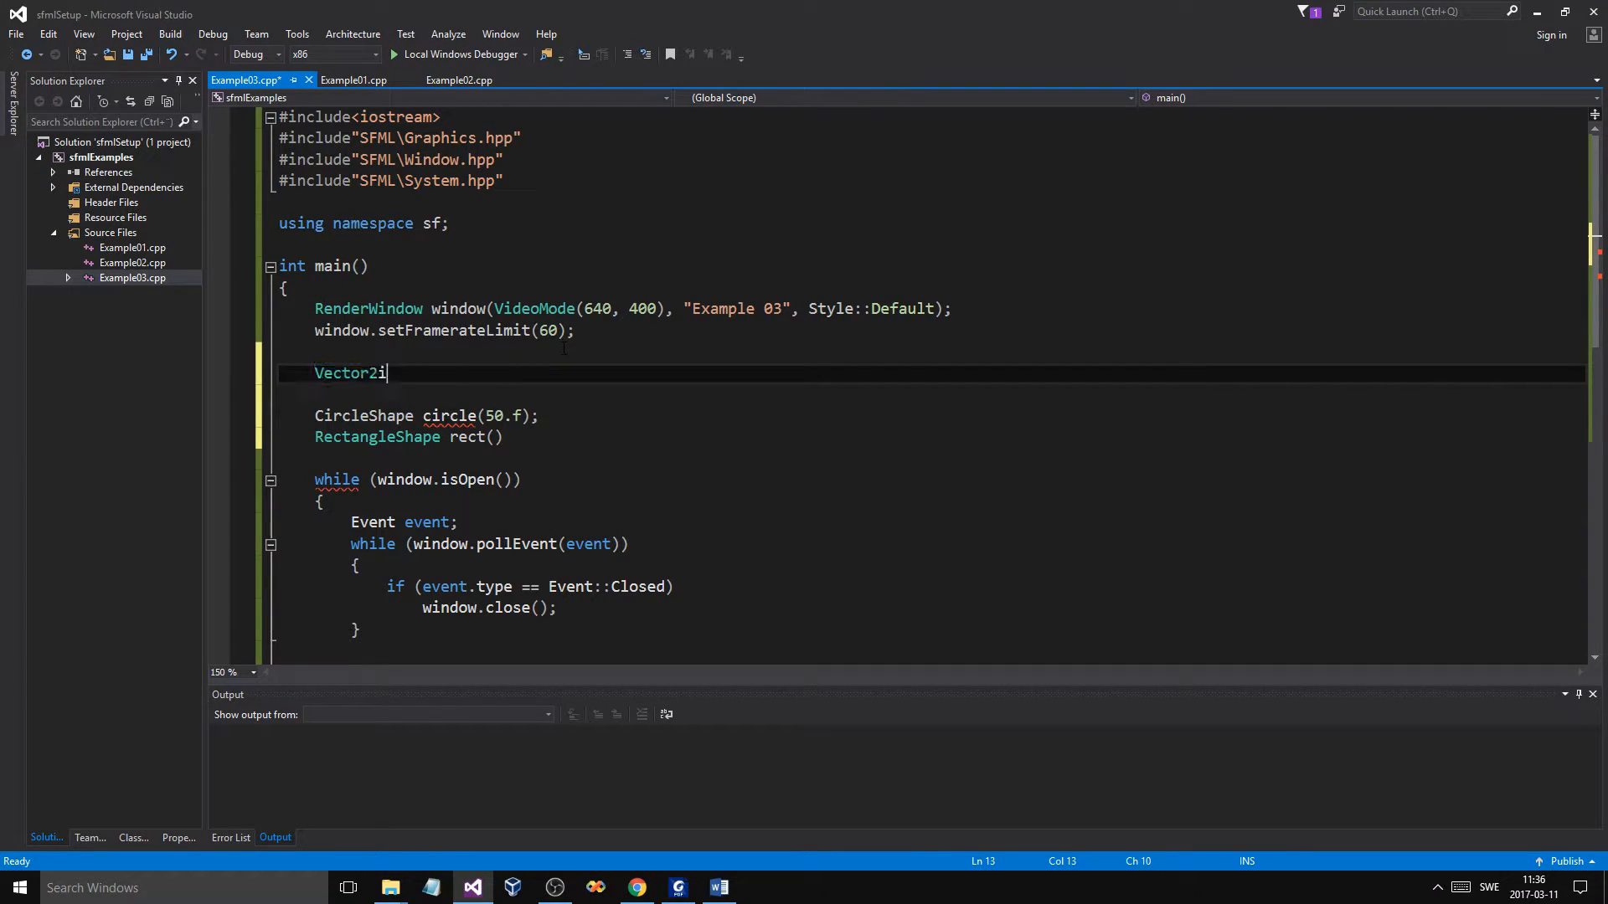
key(Backspace)
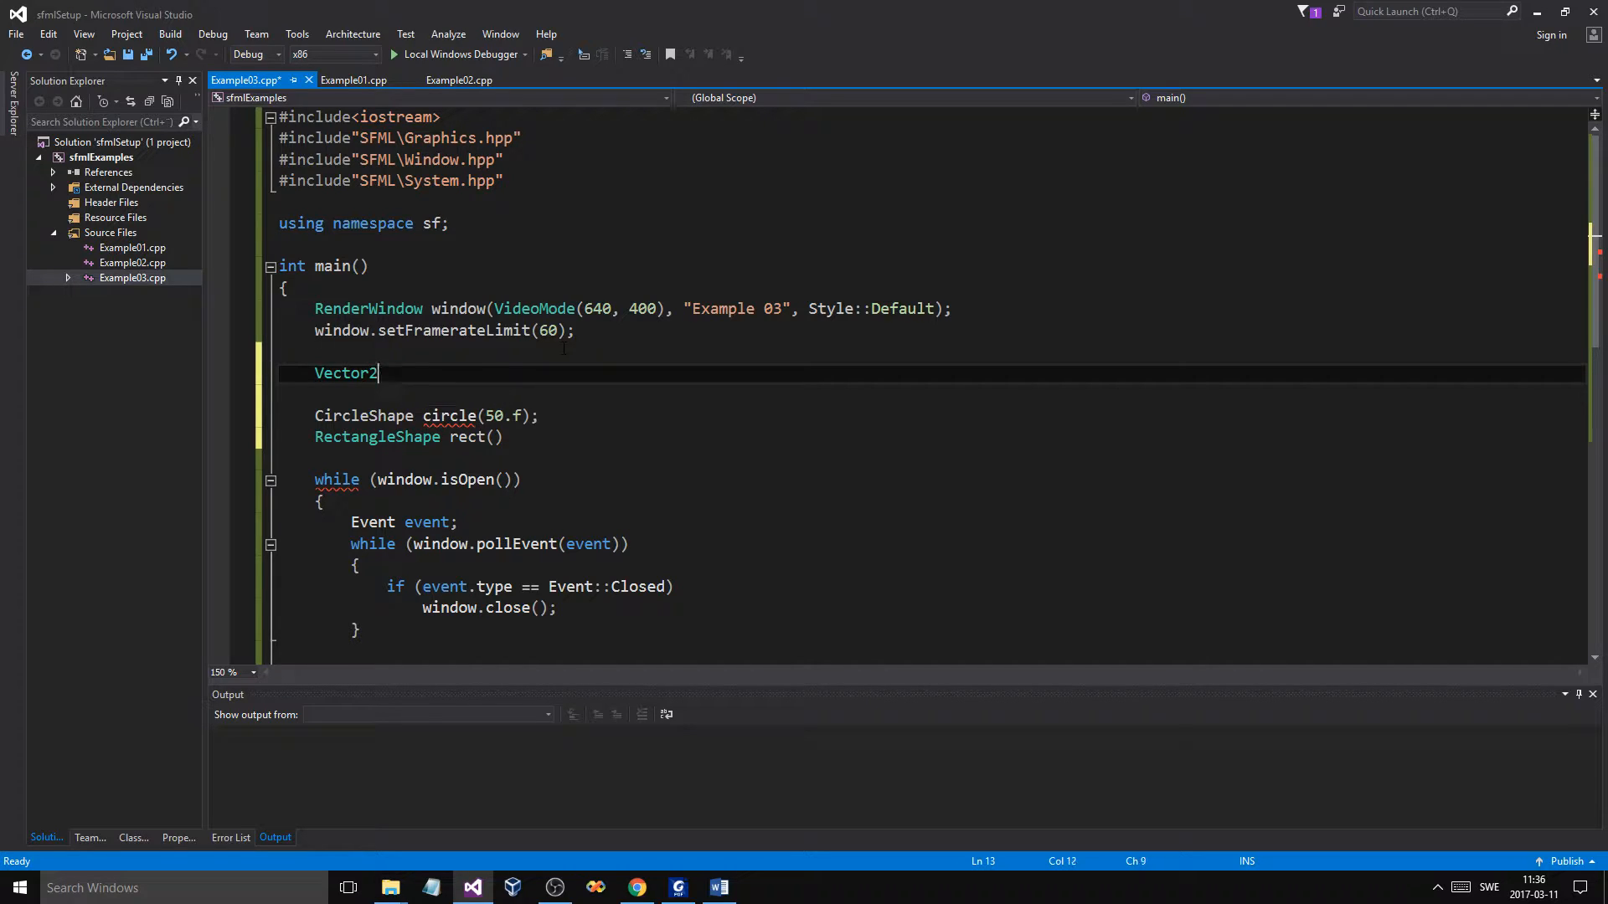
text(f())
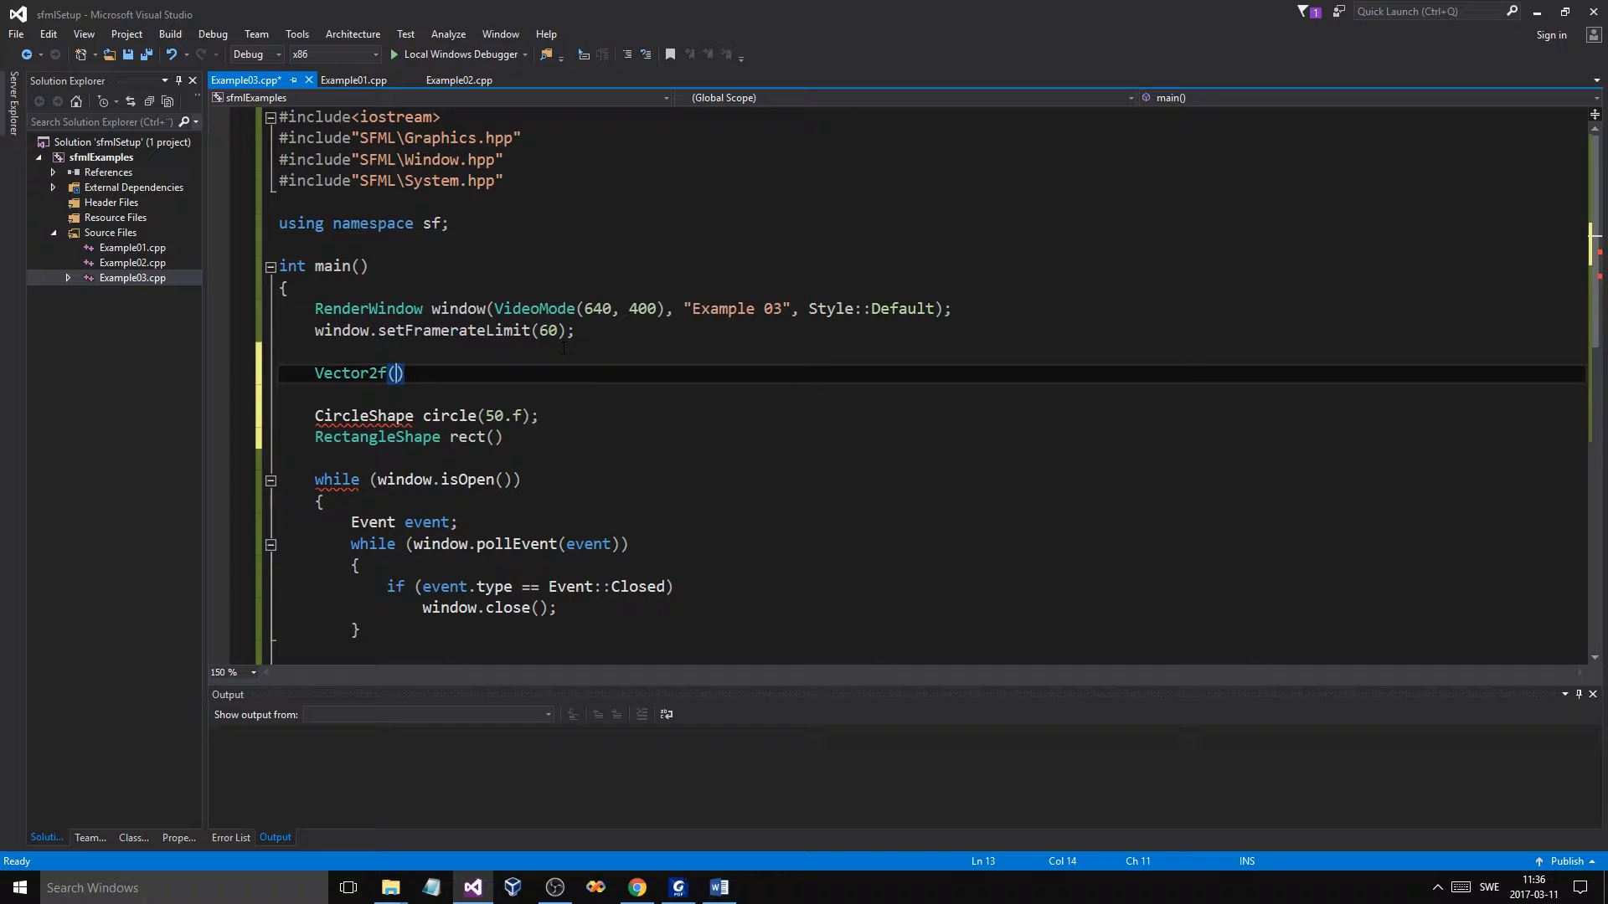
text(10.f,)
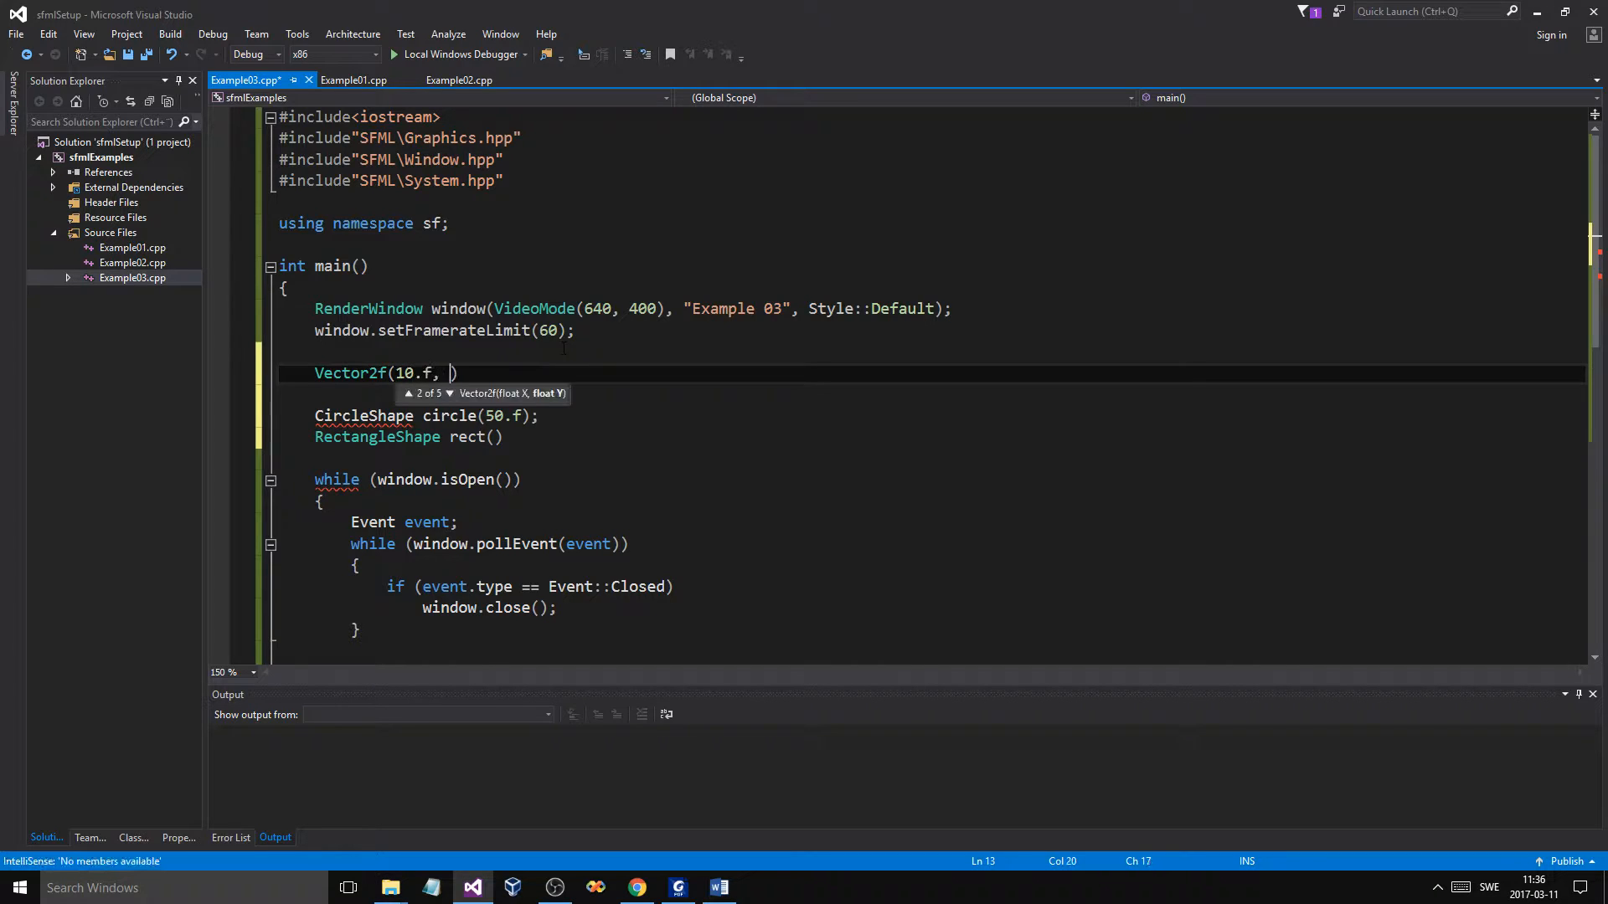
text(10.f)
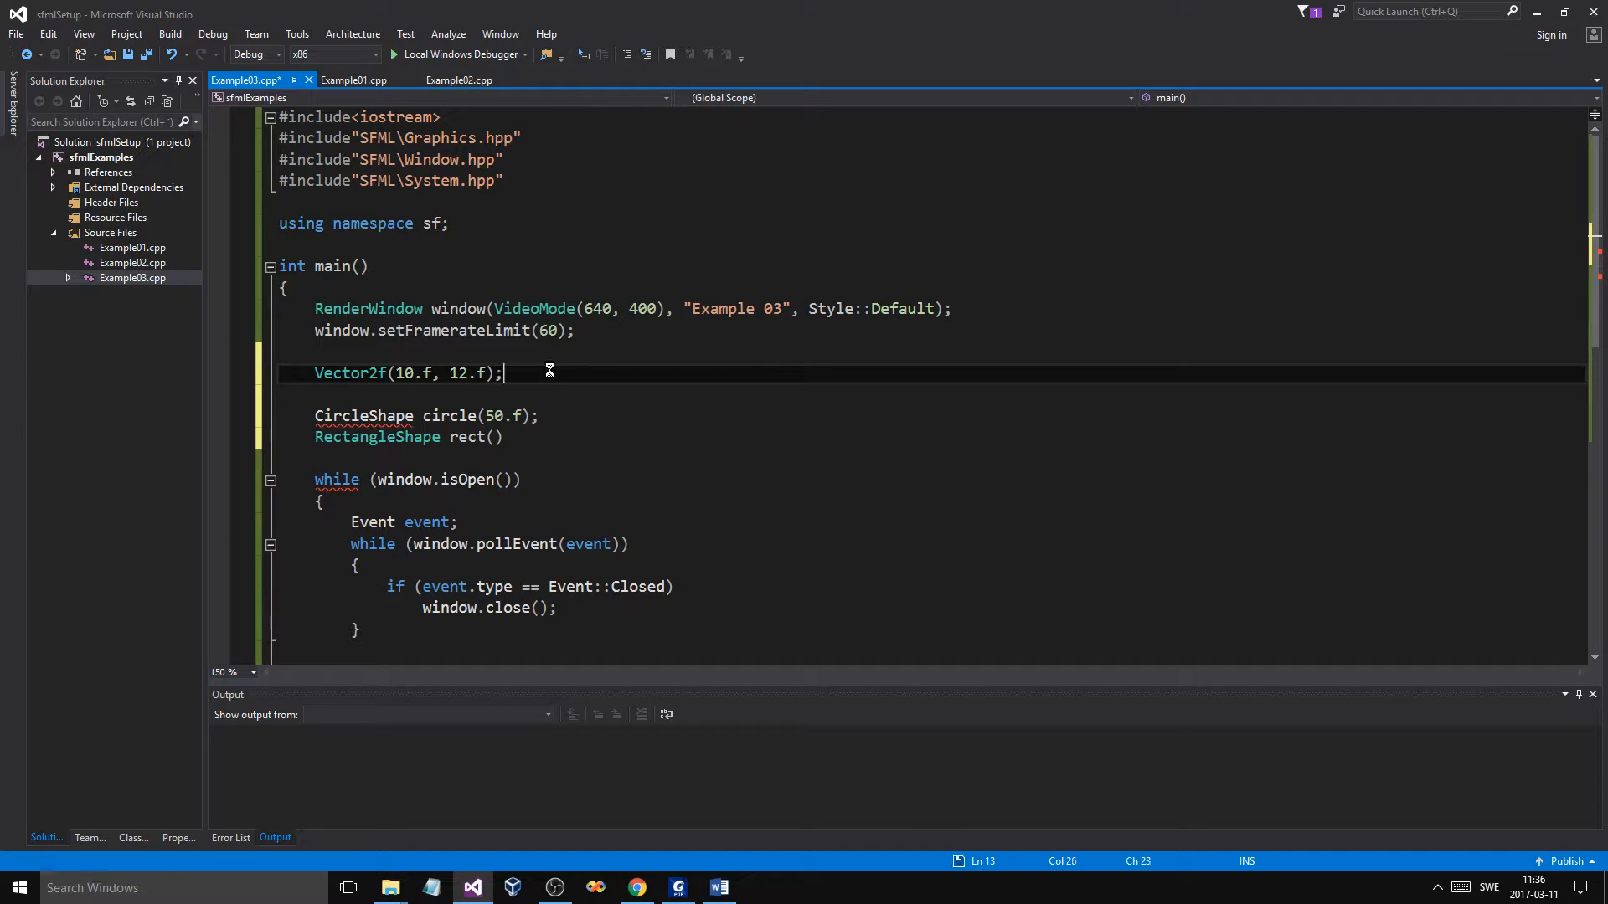
Add a vec.x; line, then select the experimental vec lines for deletion.
text(vec)
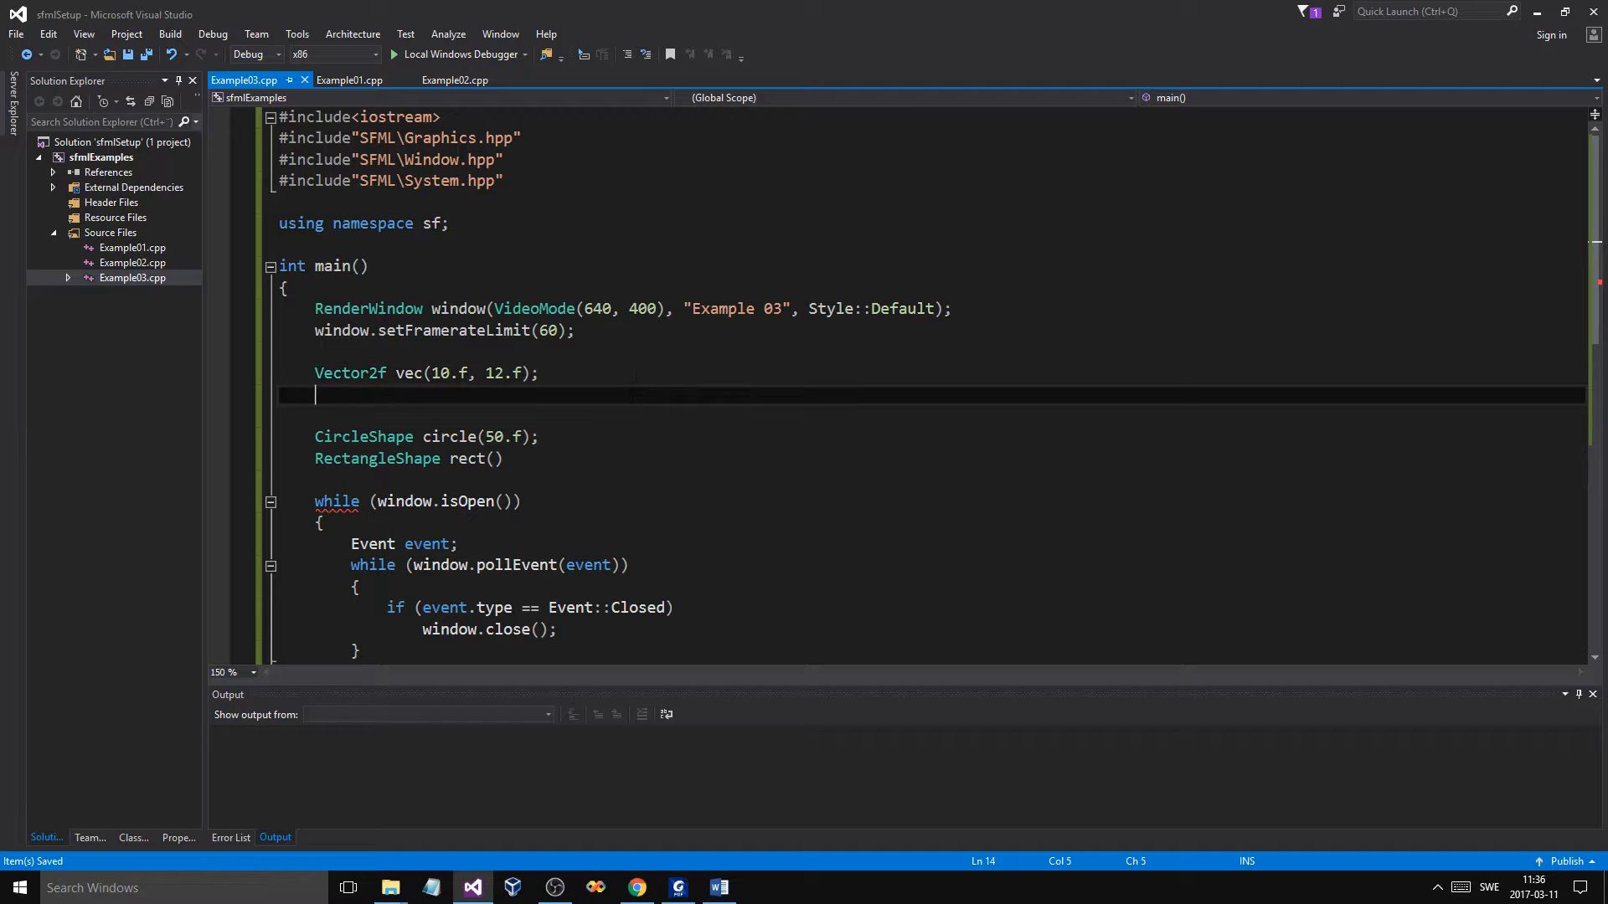
text(vec.s)
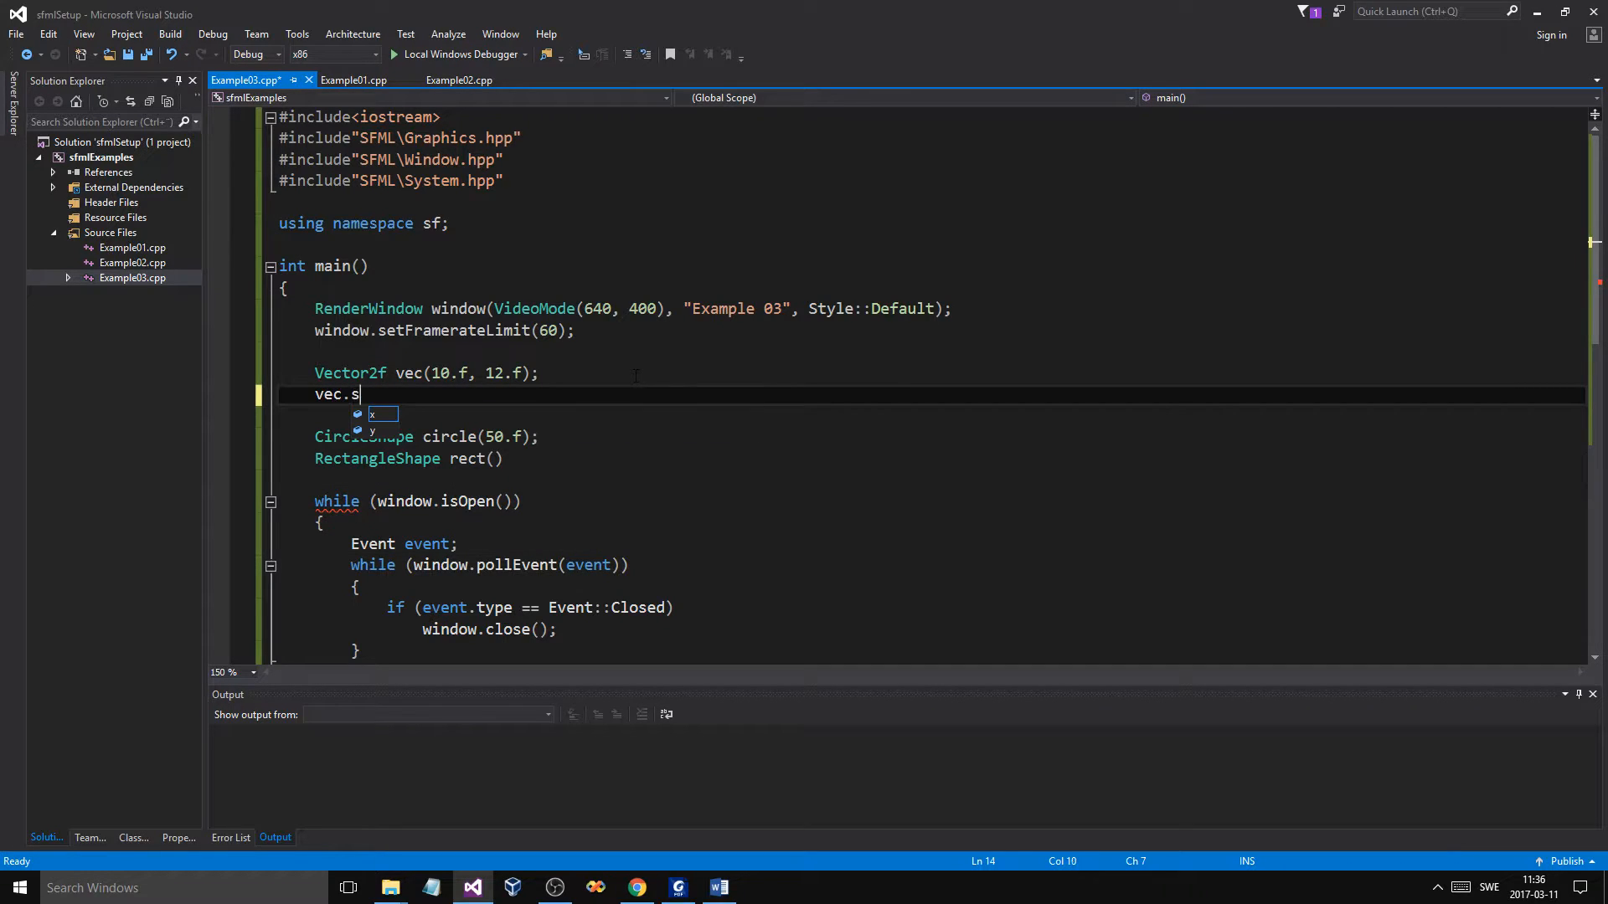
text(x;)
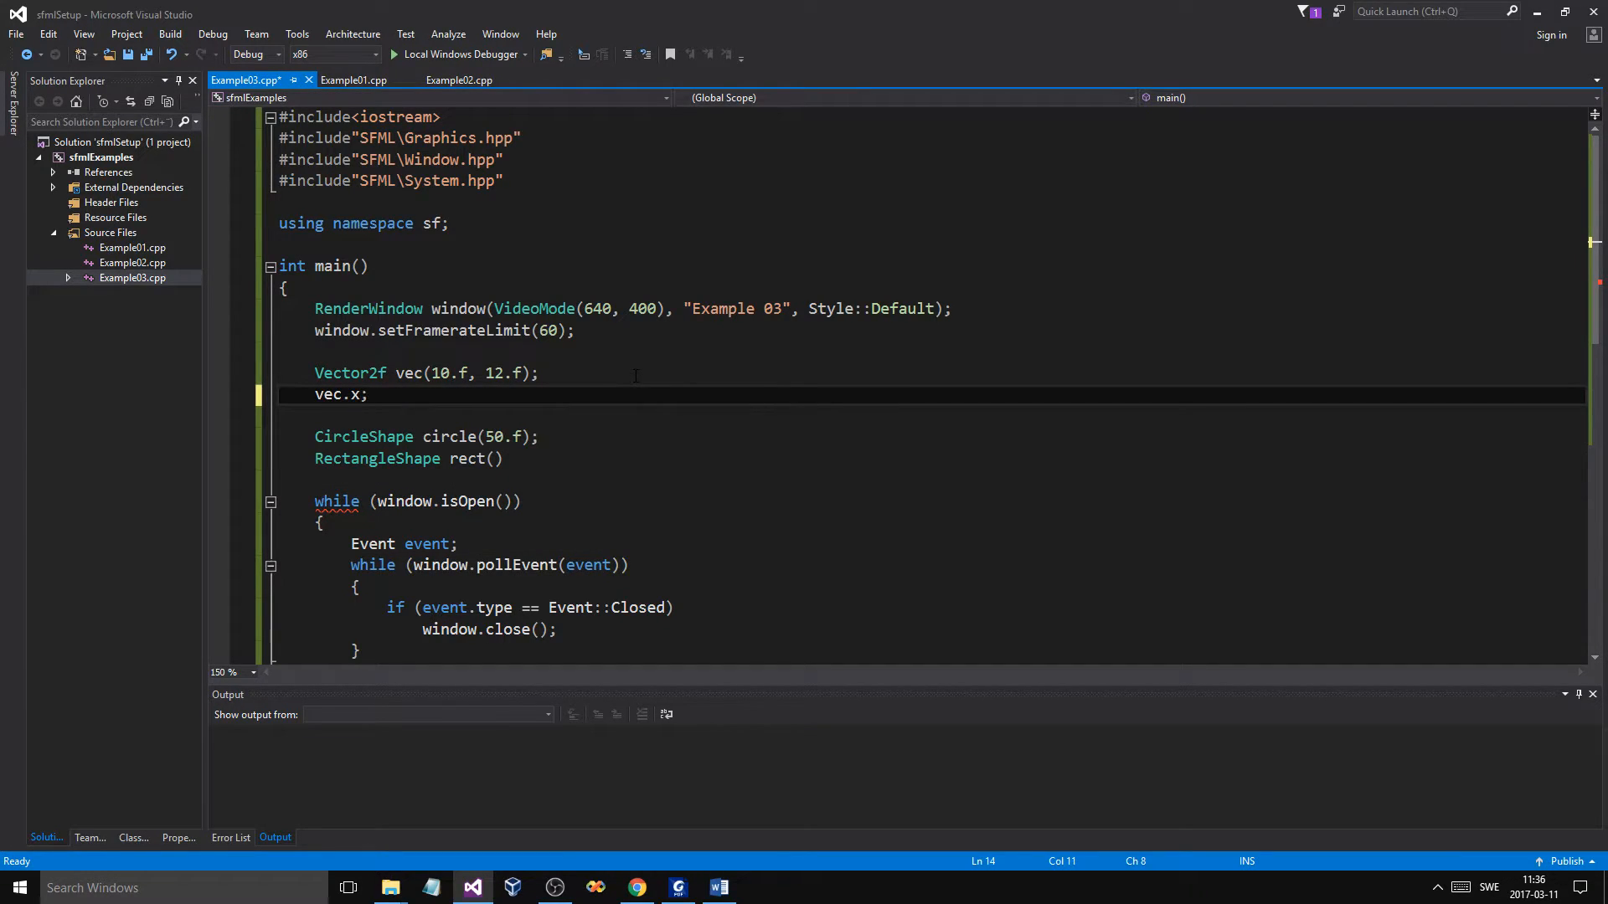
double_click(355, 394)
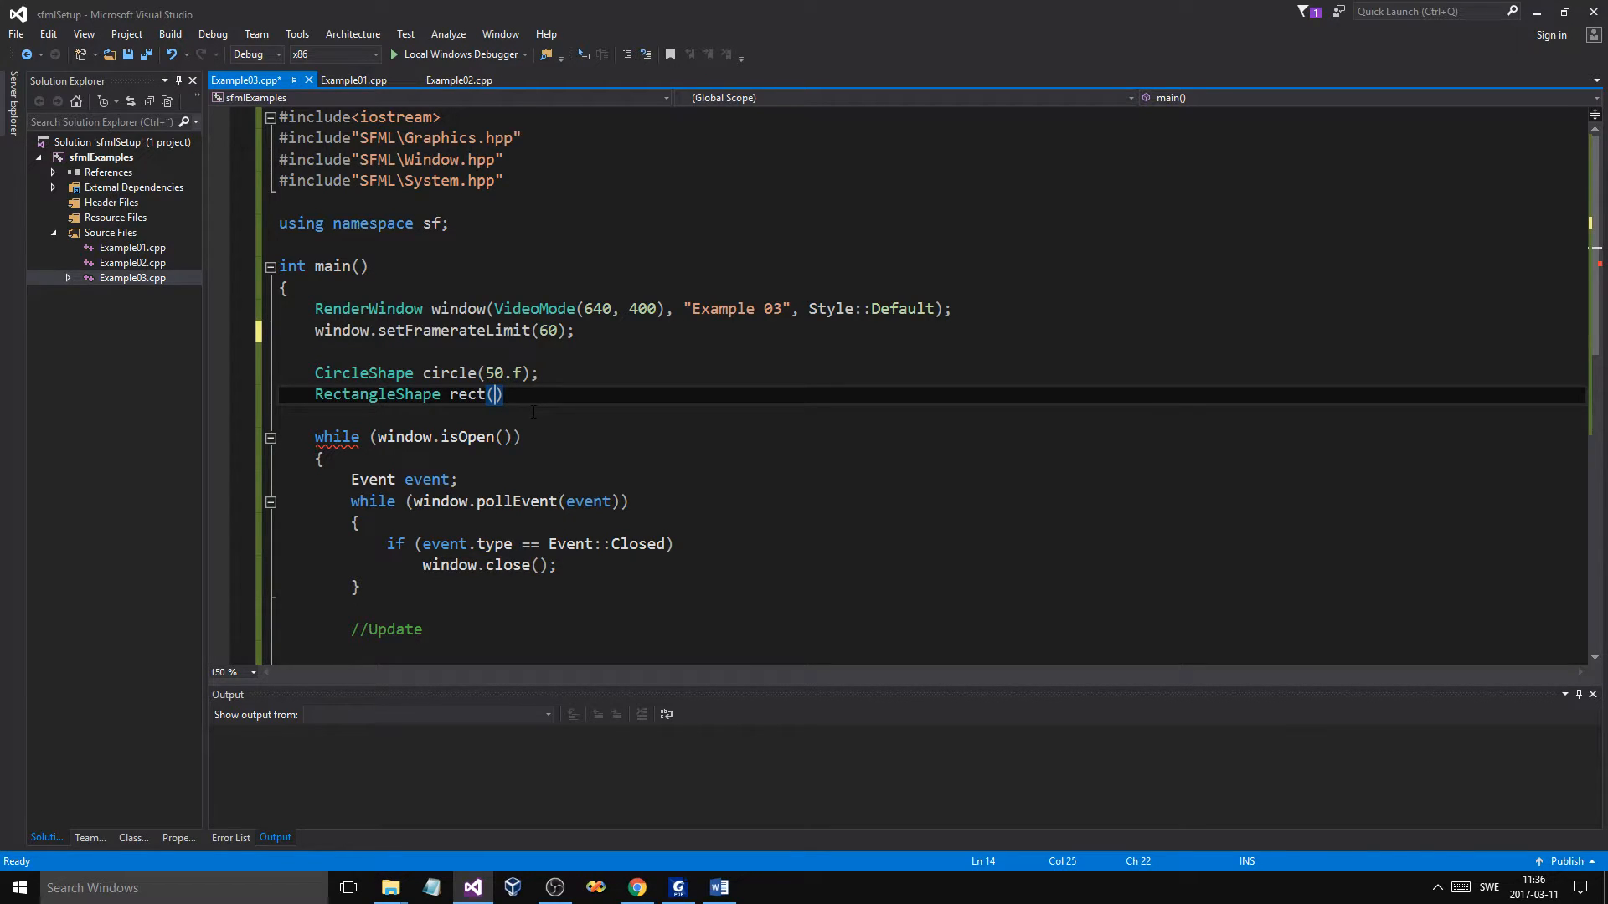
Fill rect's constructor with Vector2f(50.f, 100.f) and Vector2f(400.f, 200.f).
text(Vrec)
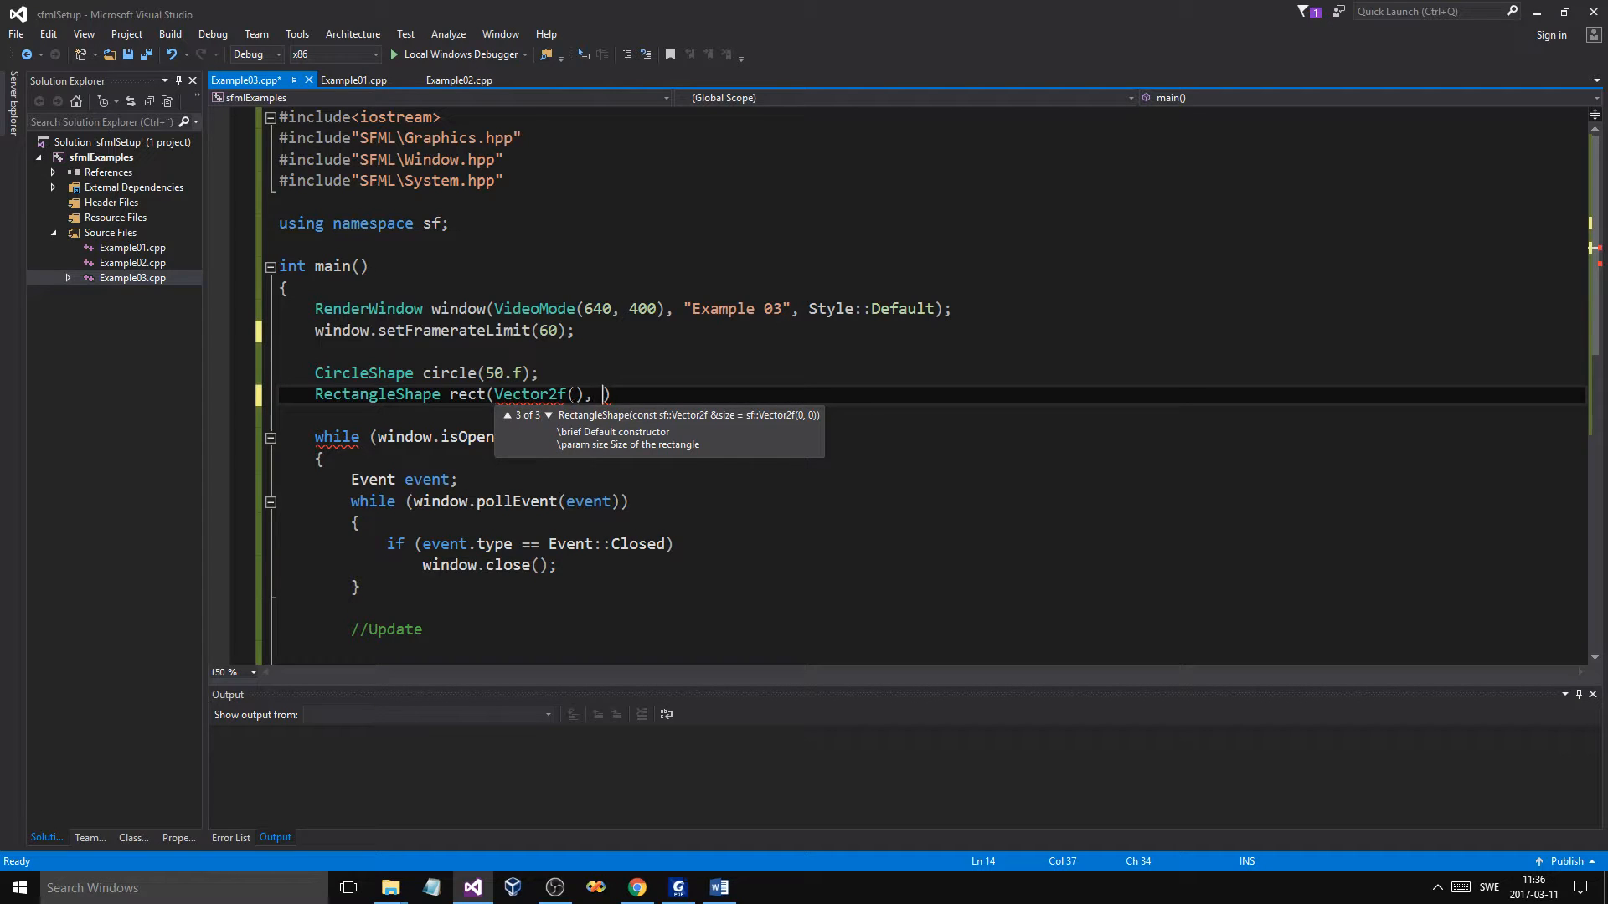
text(50)
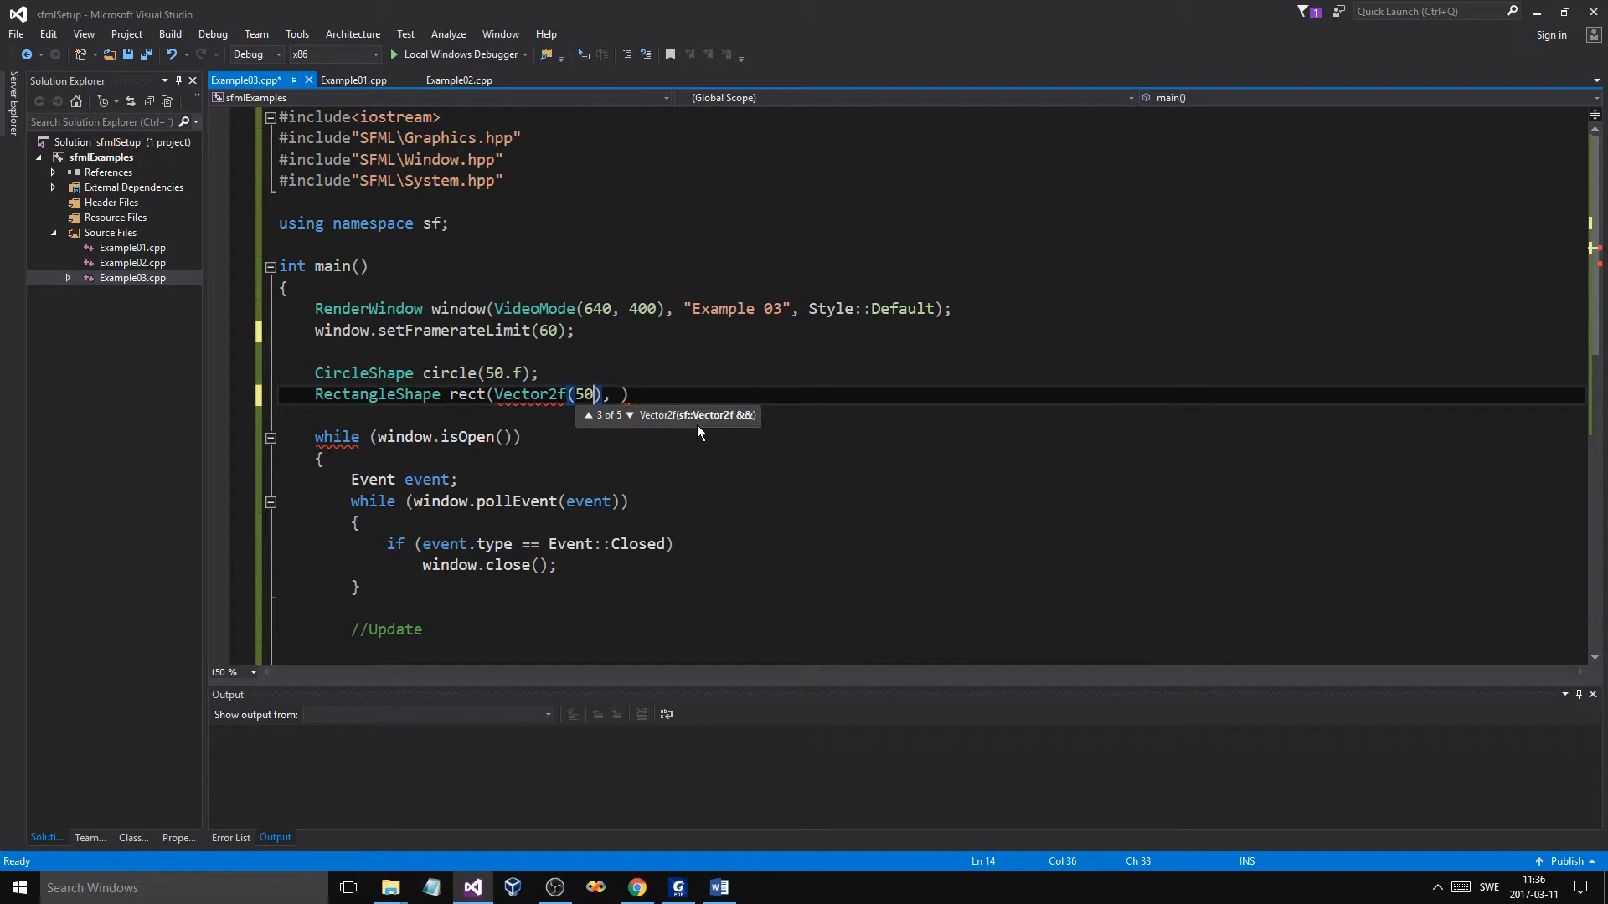
text(.f, 50.f)
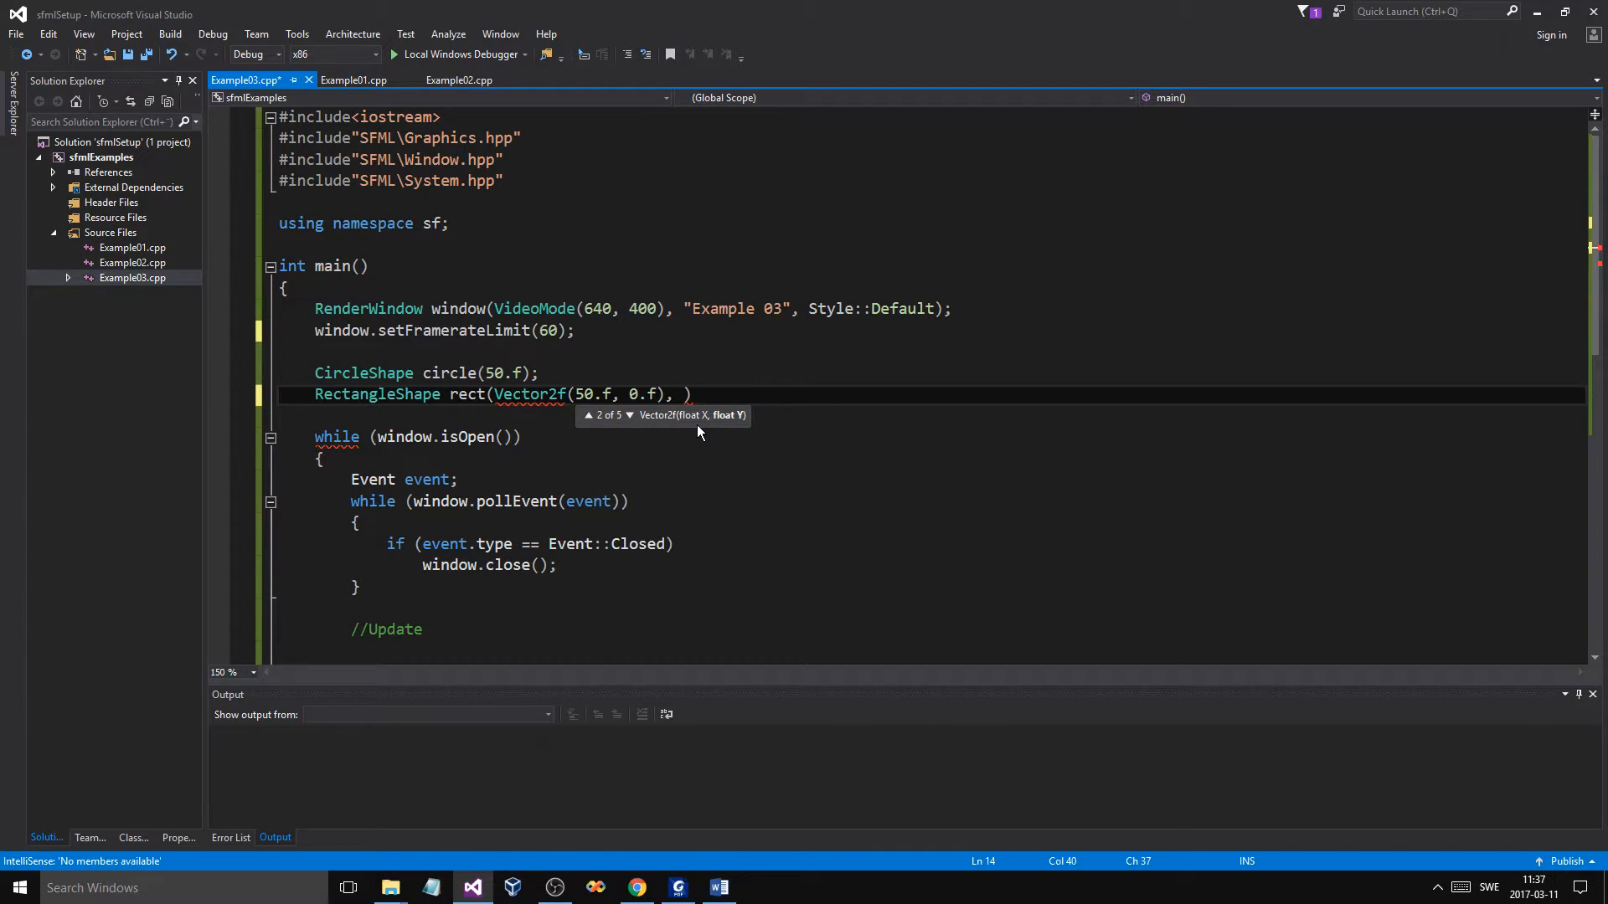
text(100)
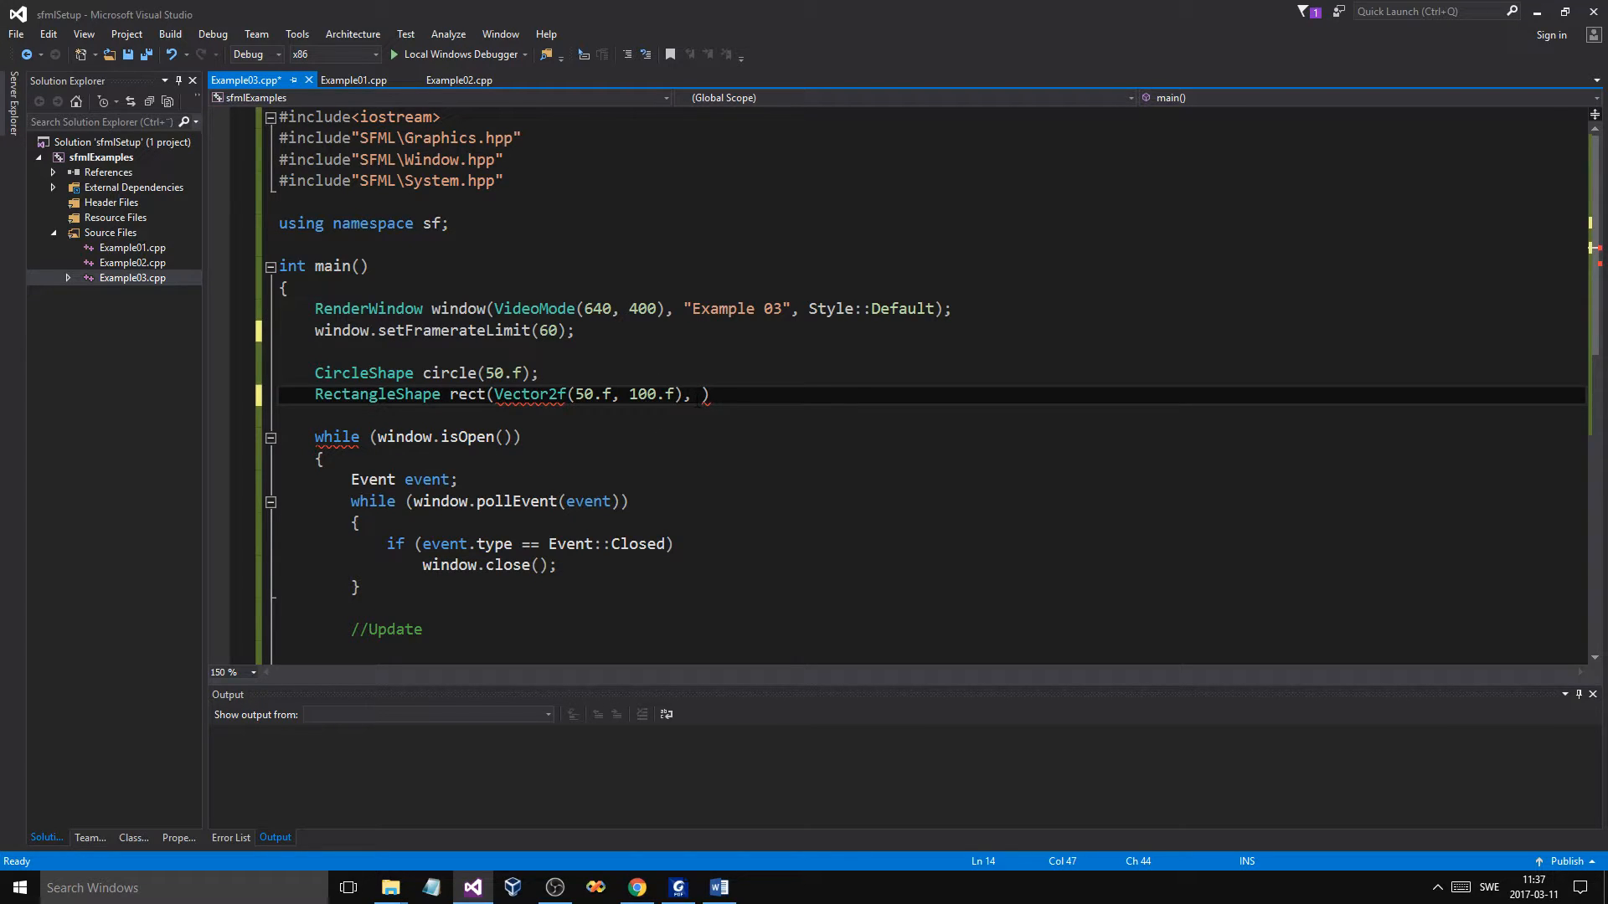
text(V)
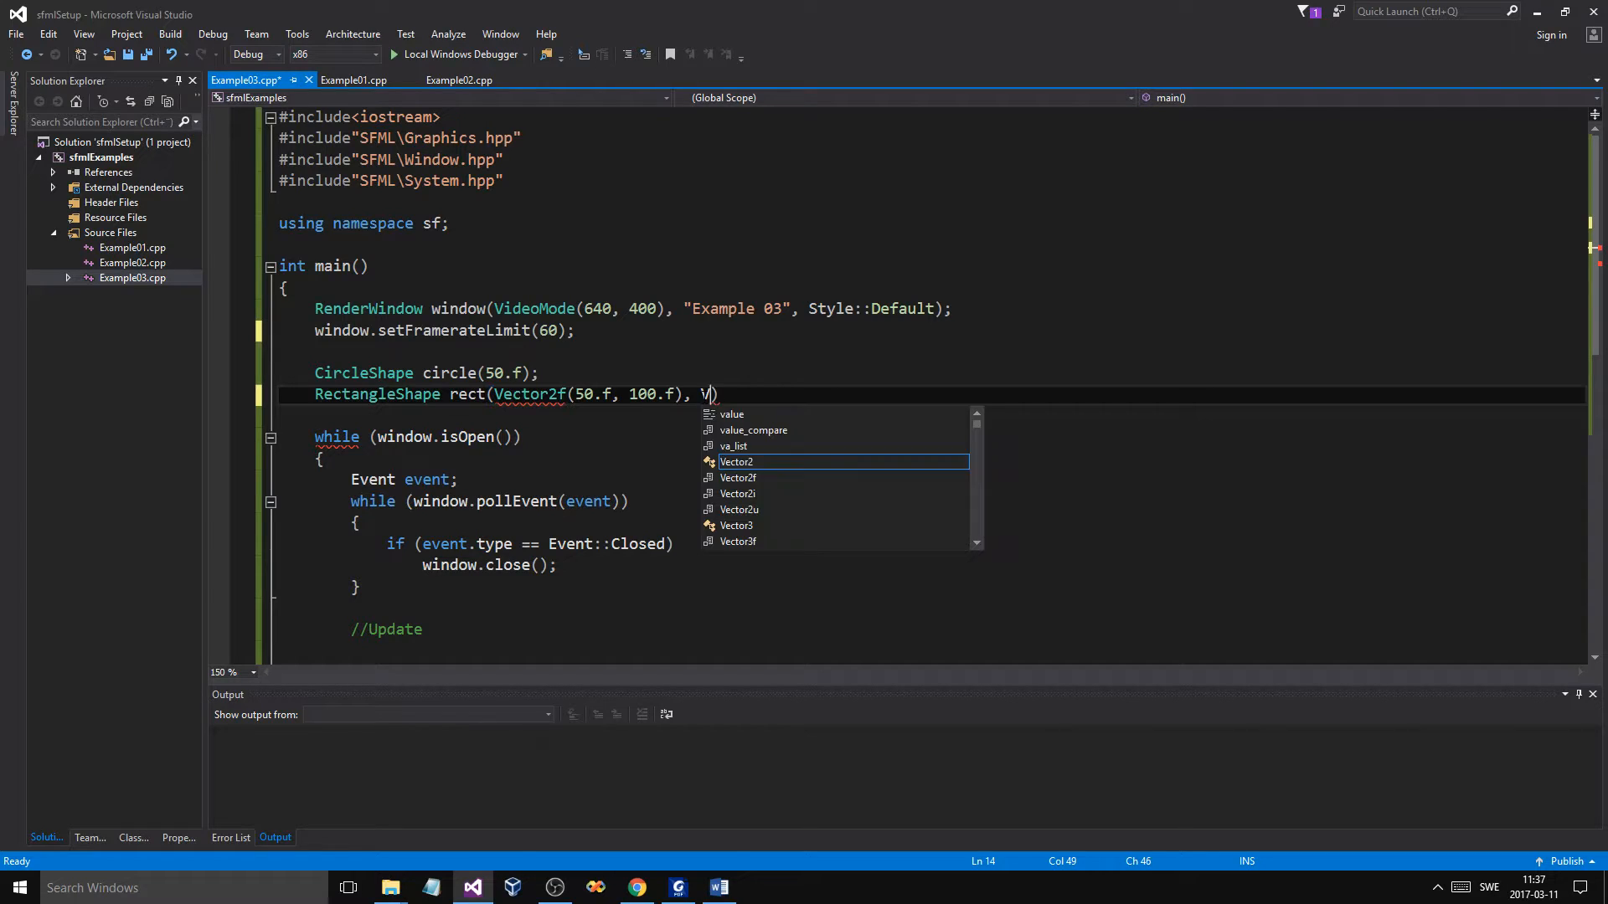
text(ector)
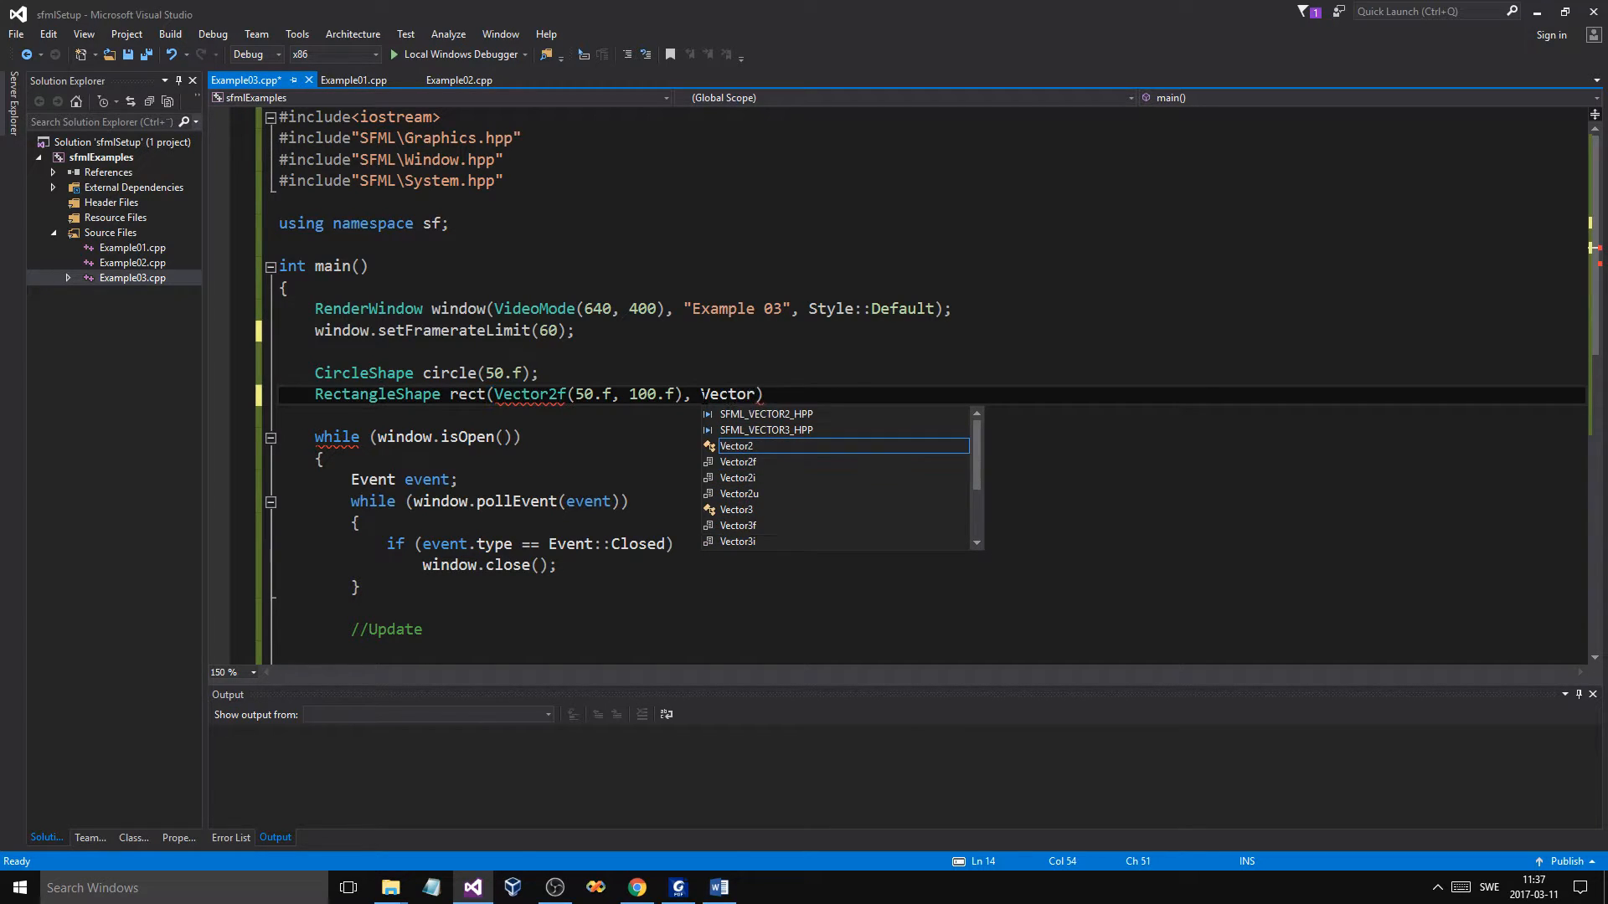
text(2f())
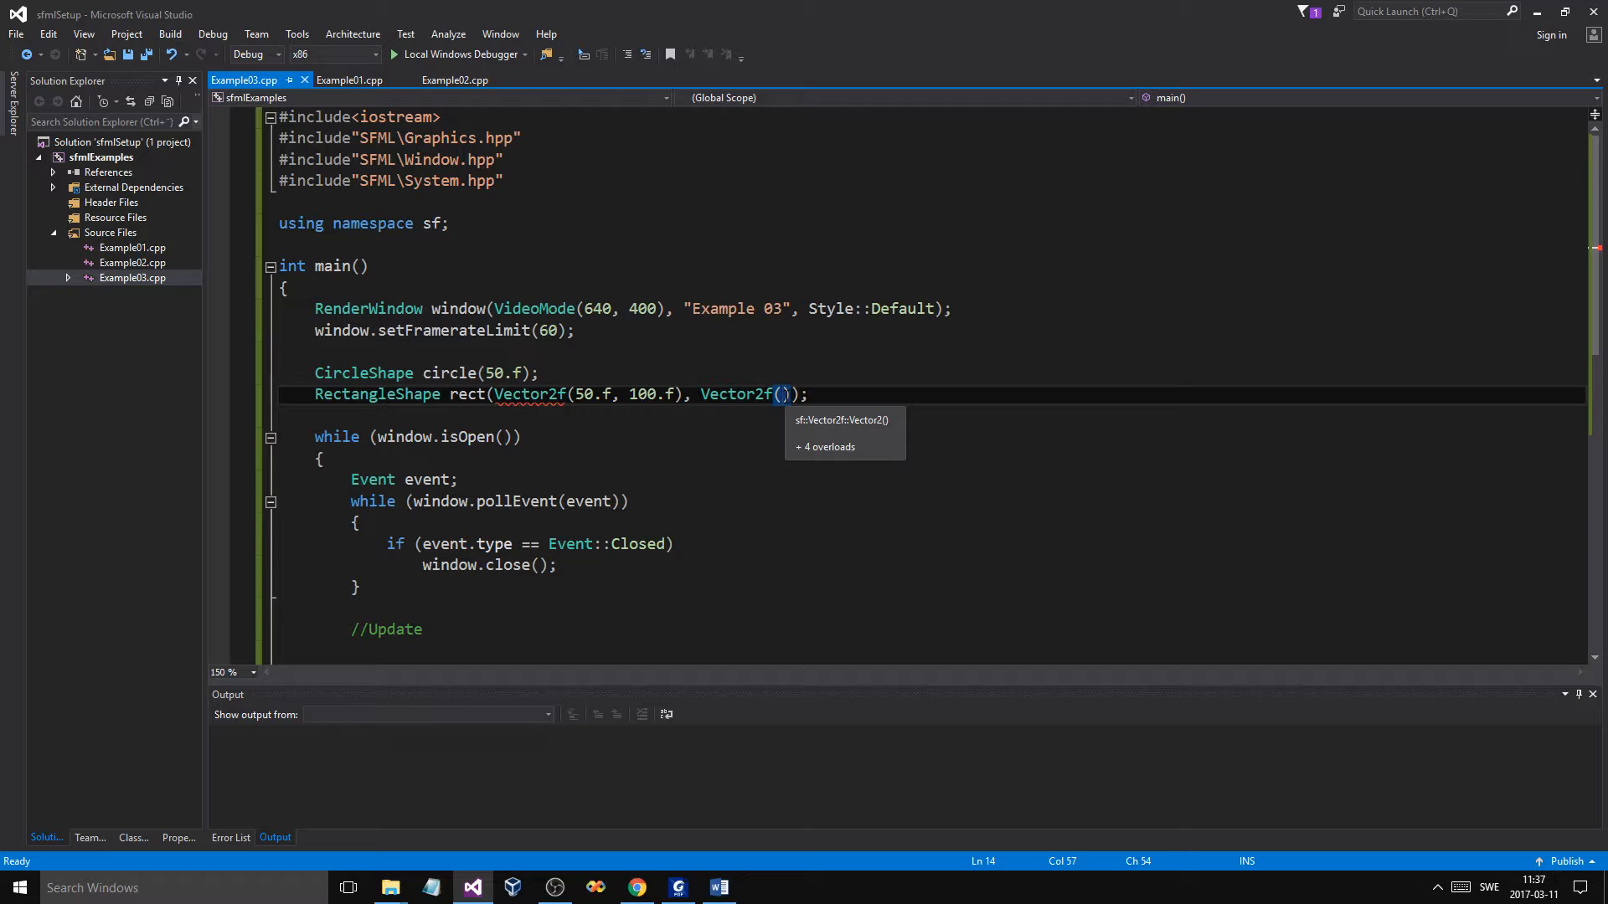
text(400.f)
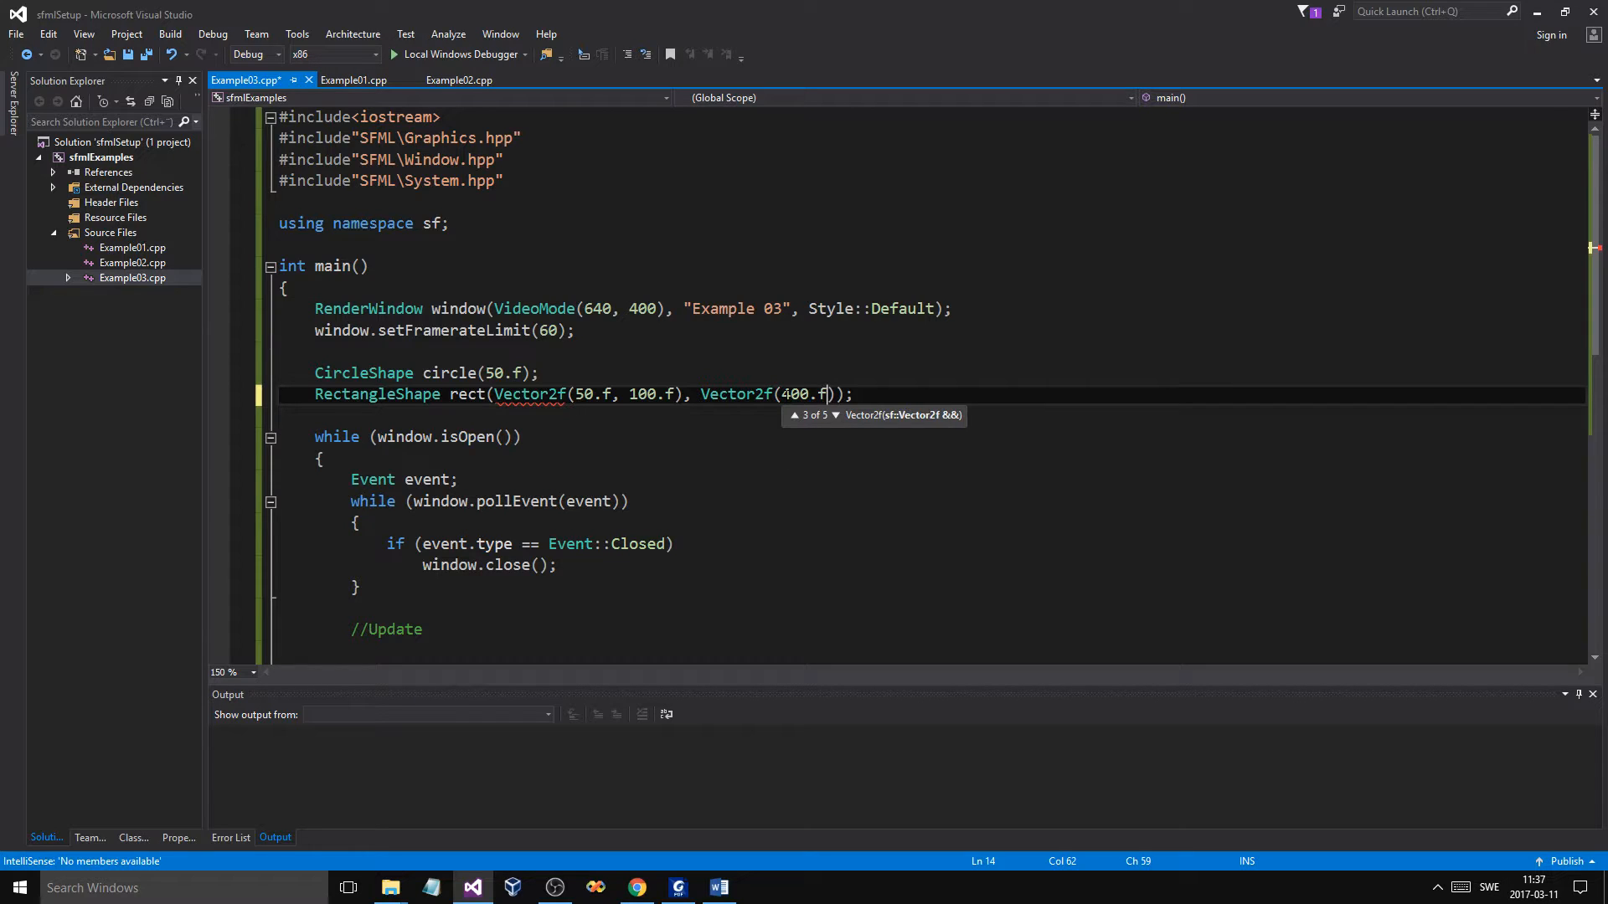
text(", ")
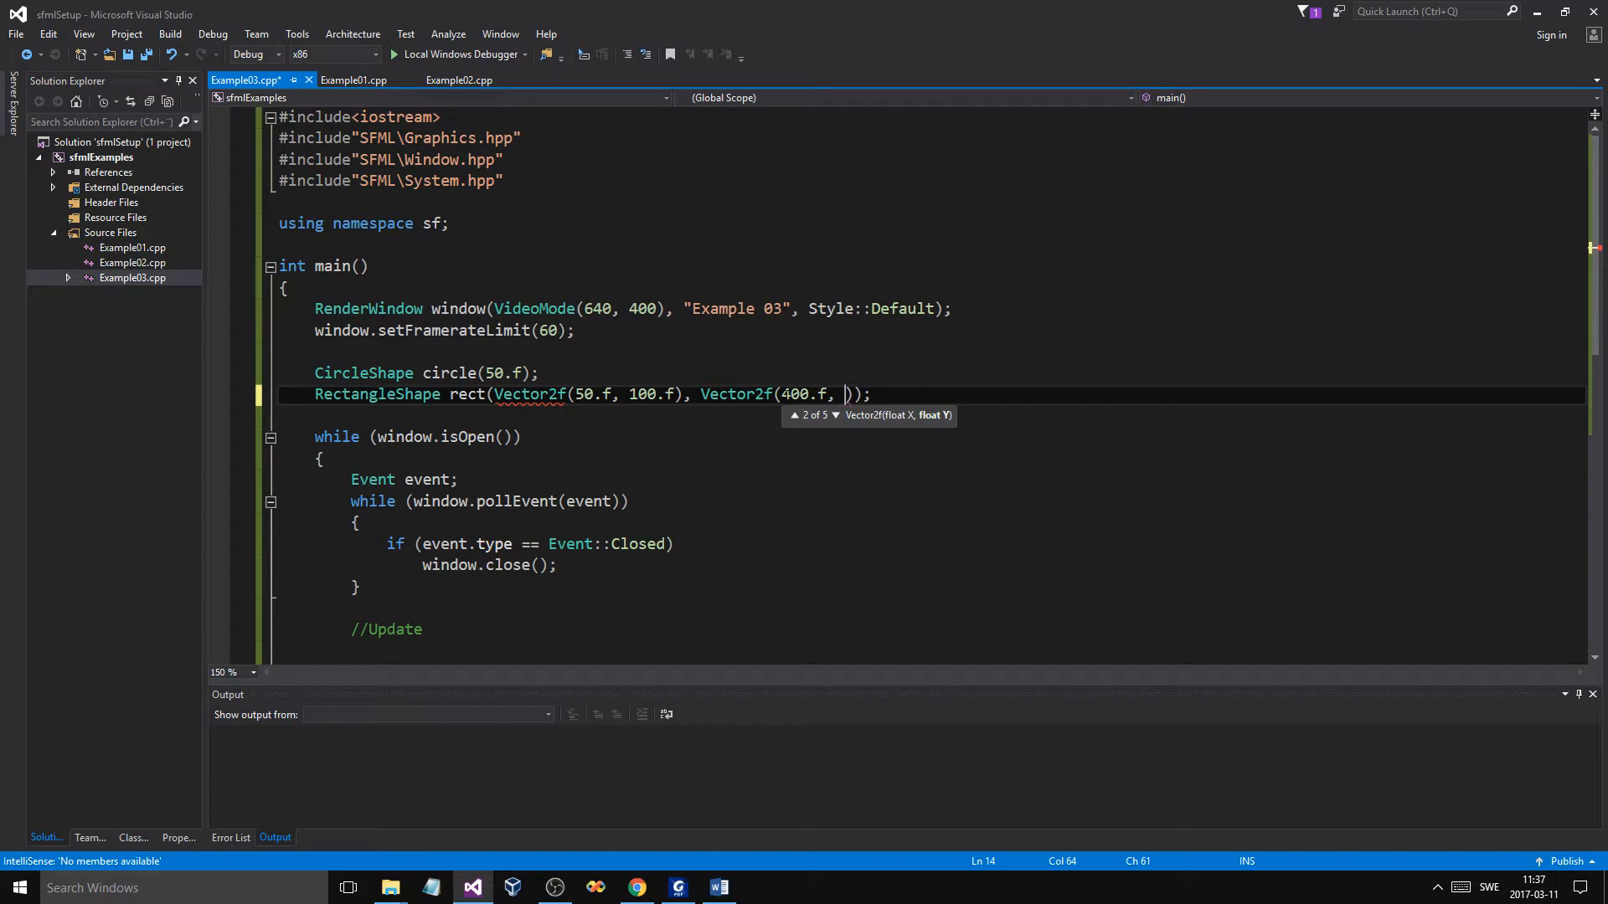
text(200.f)
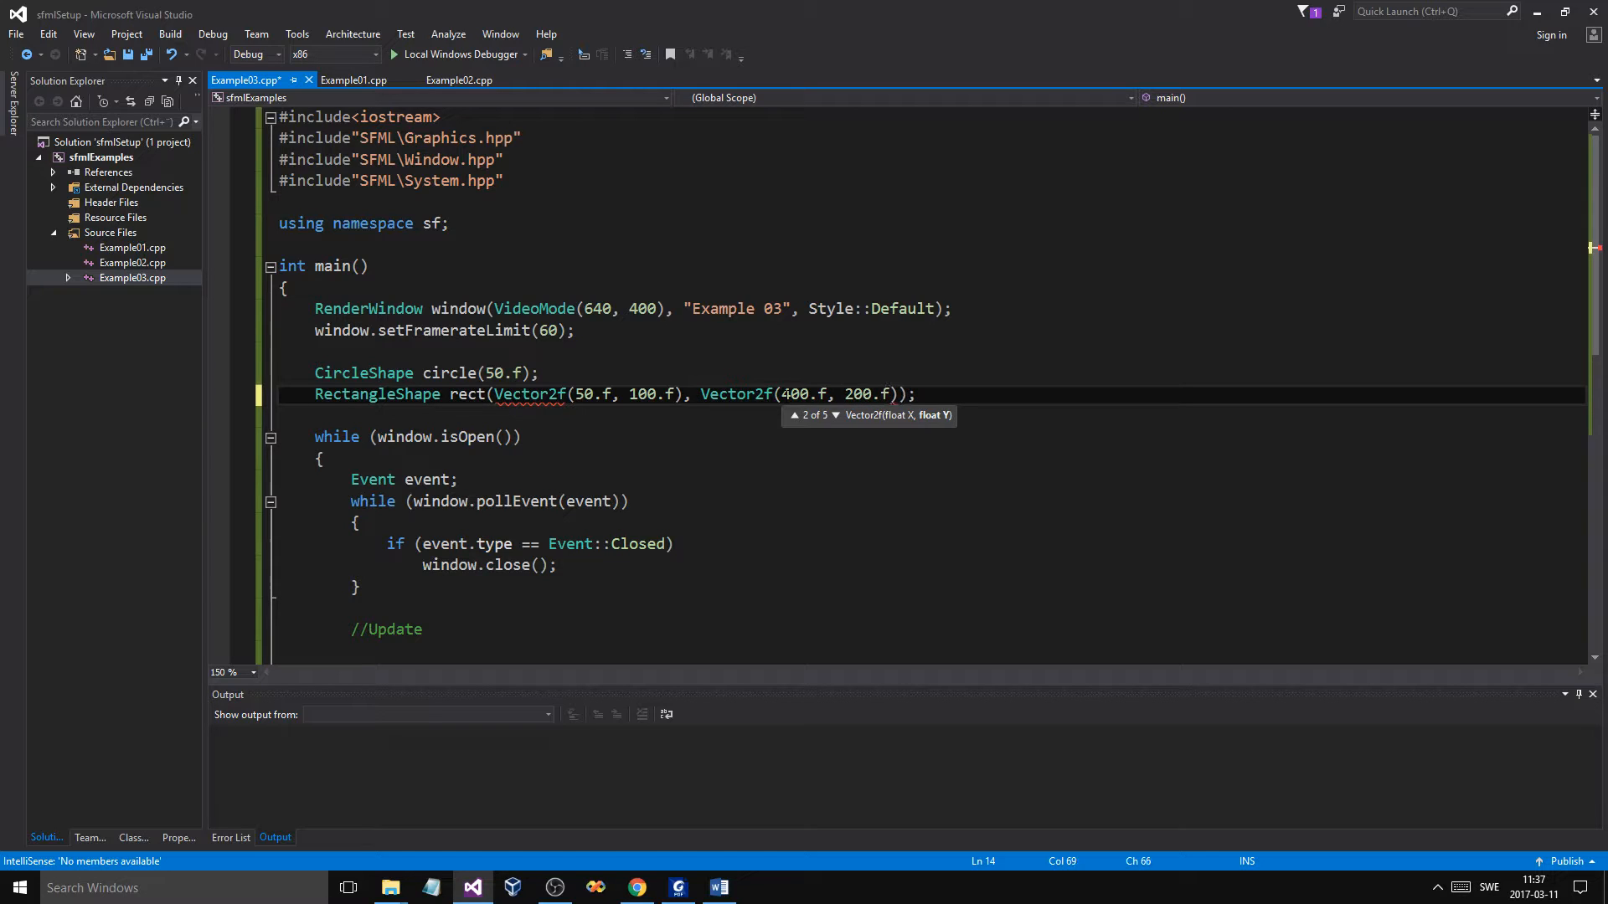
text(s)
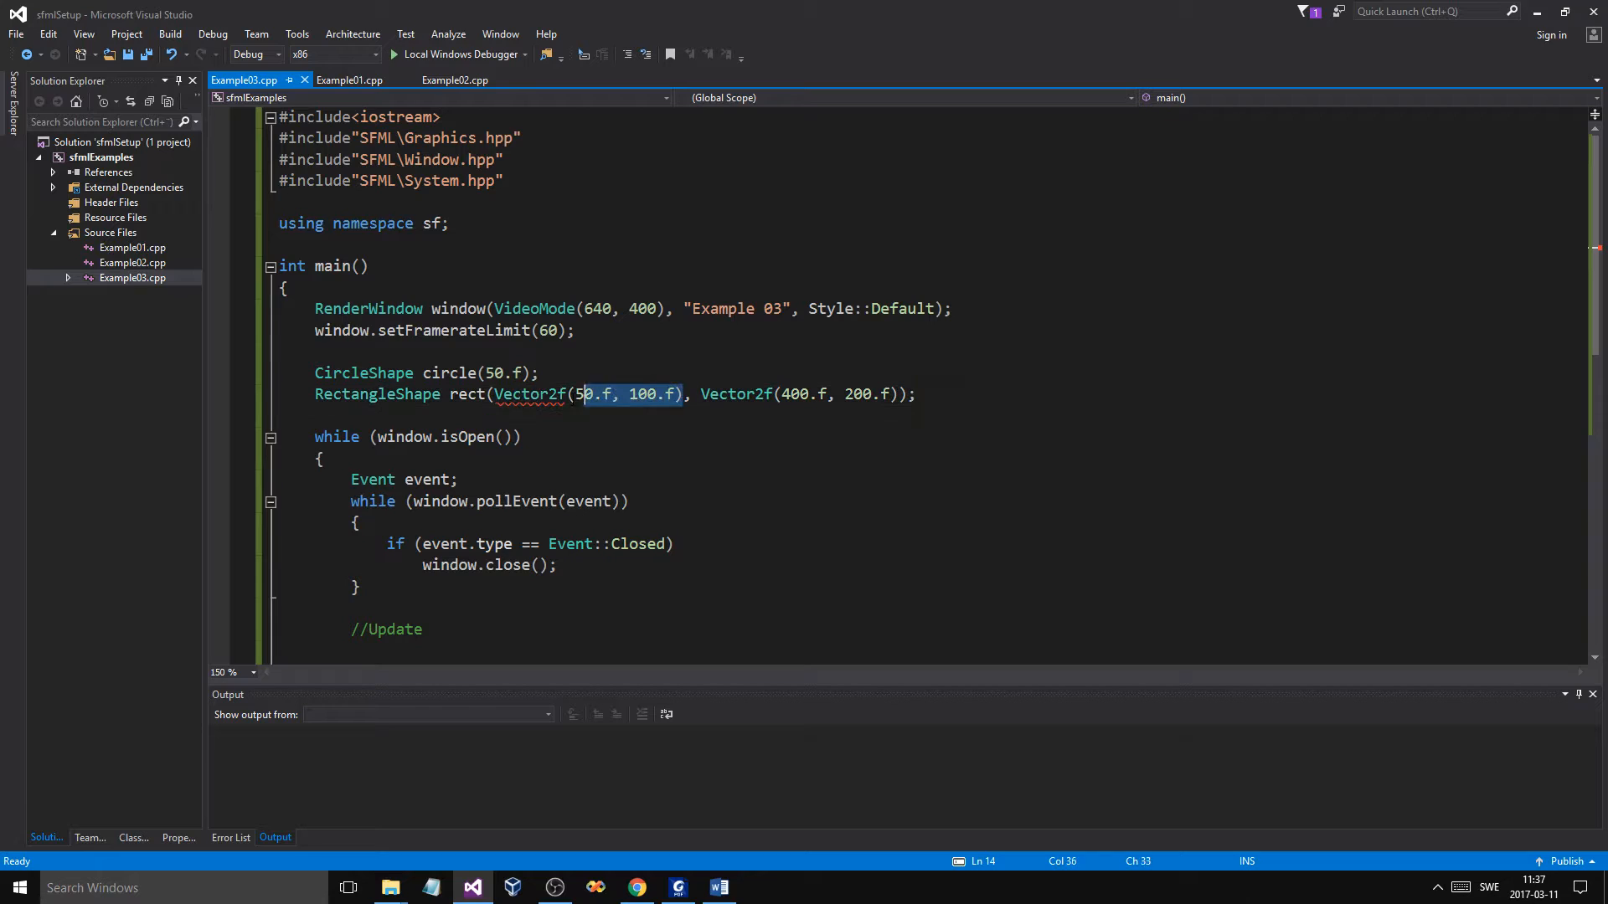
Remove rect's second Vector2f argument and add circle.setPosition(Vector2f(0.f, 0.f));.
double_click(530, 394)
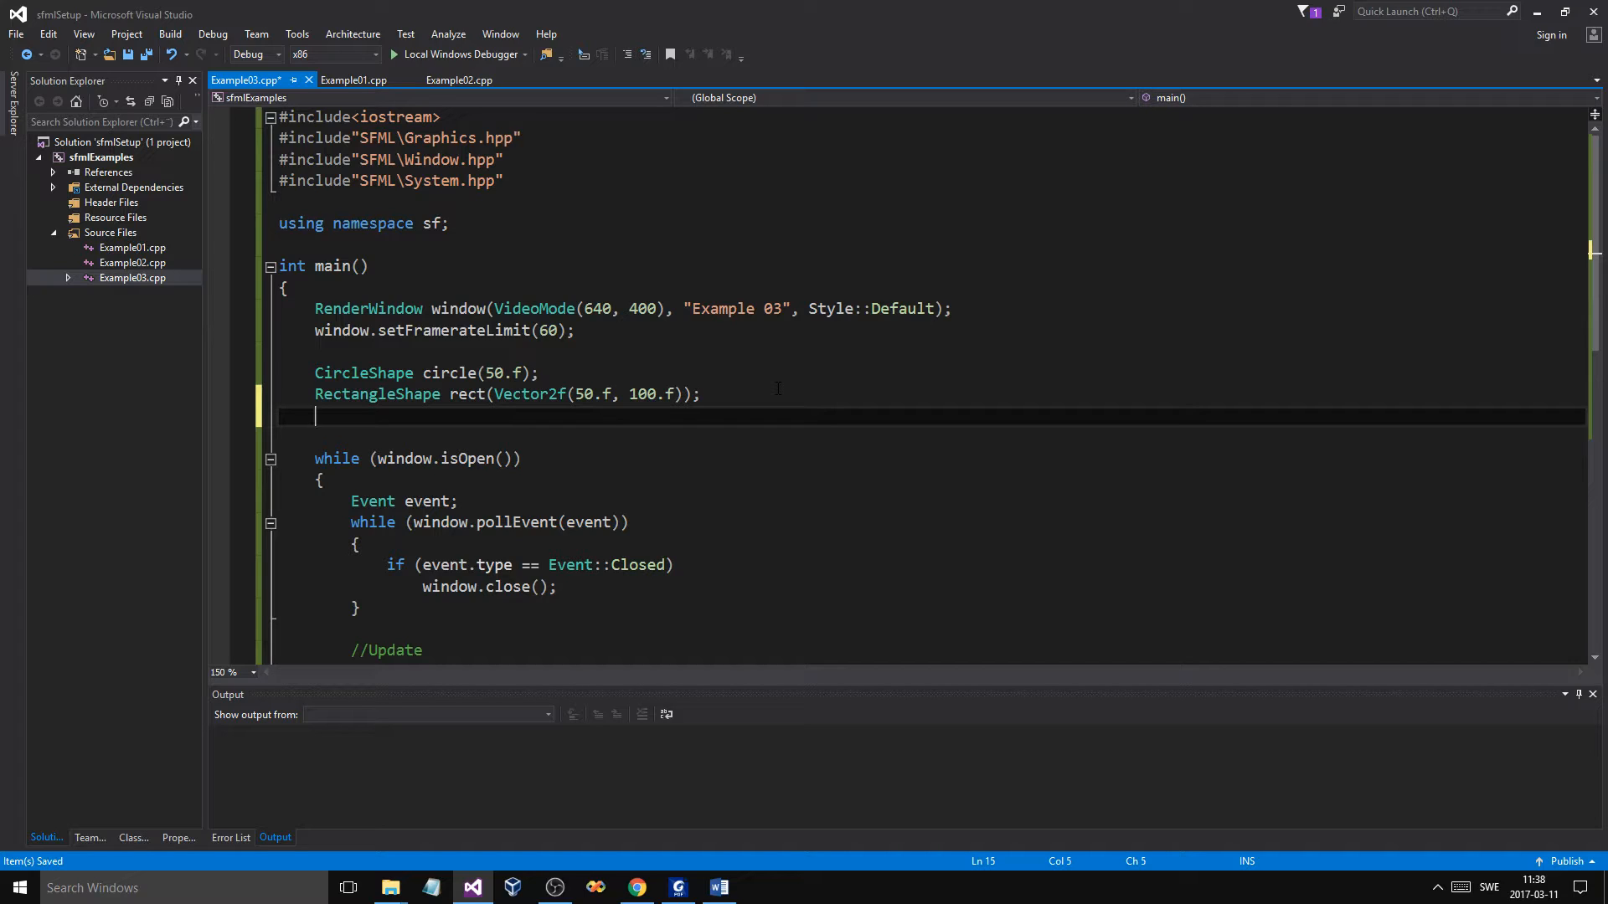
text(cor)
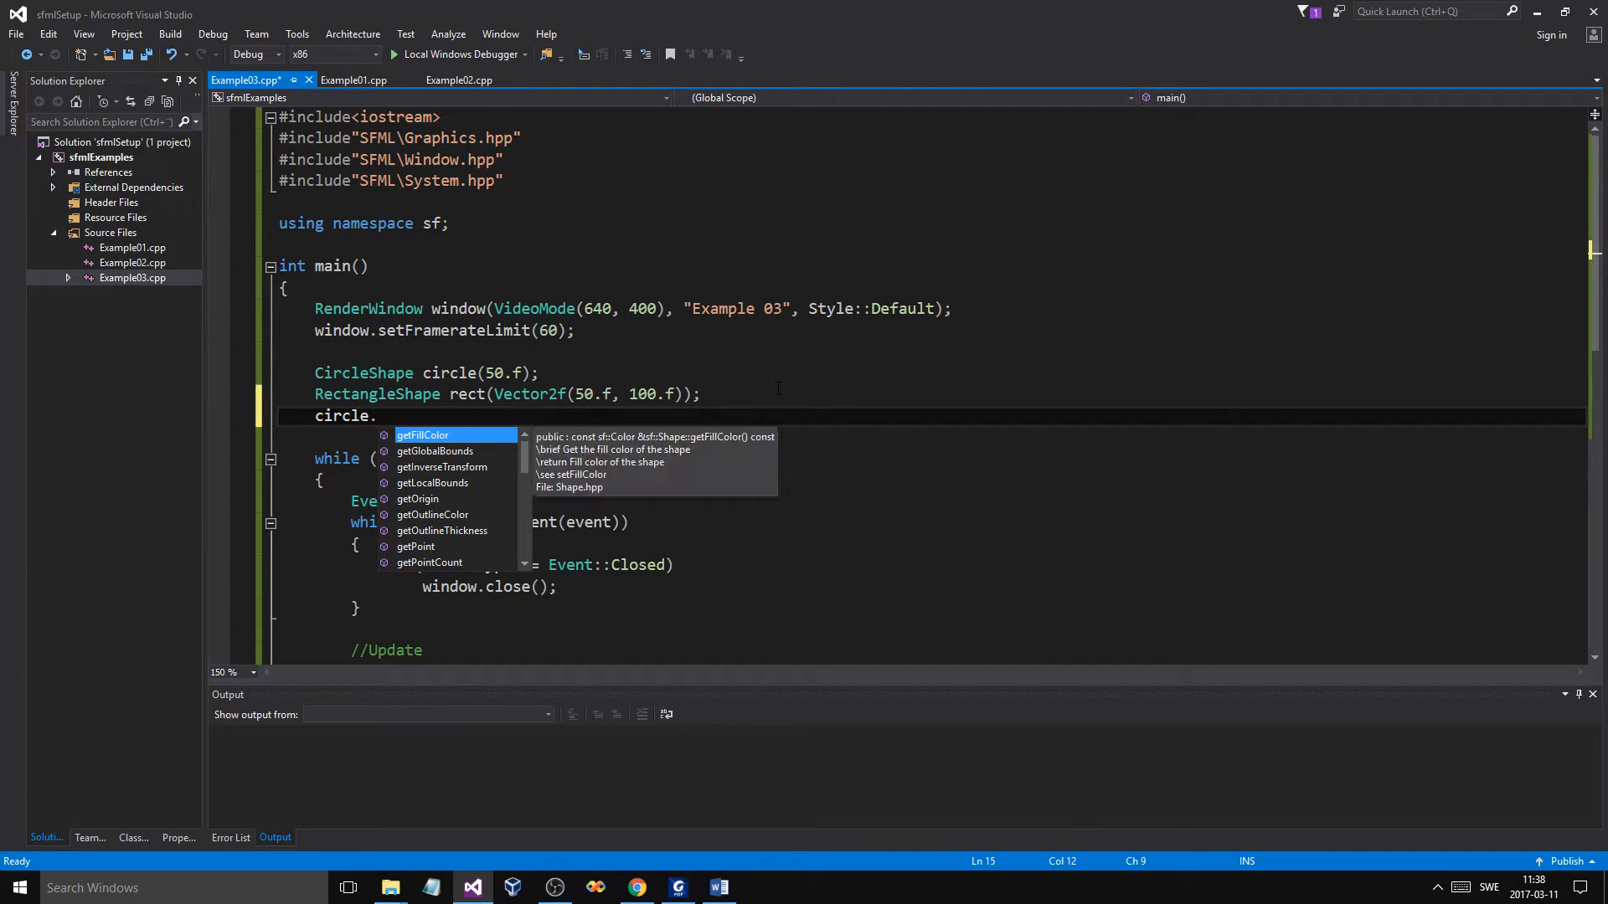
text(setO)
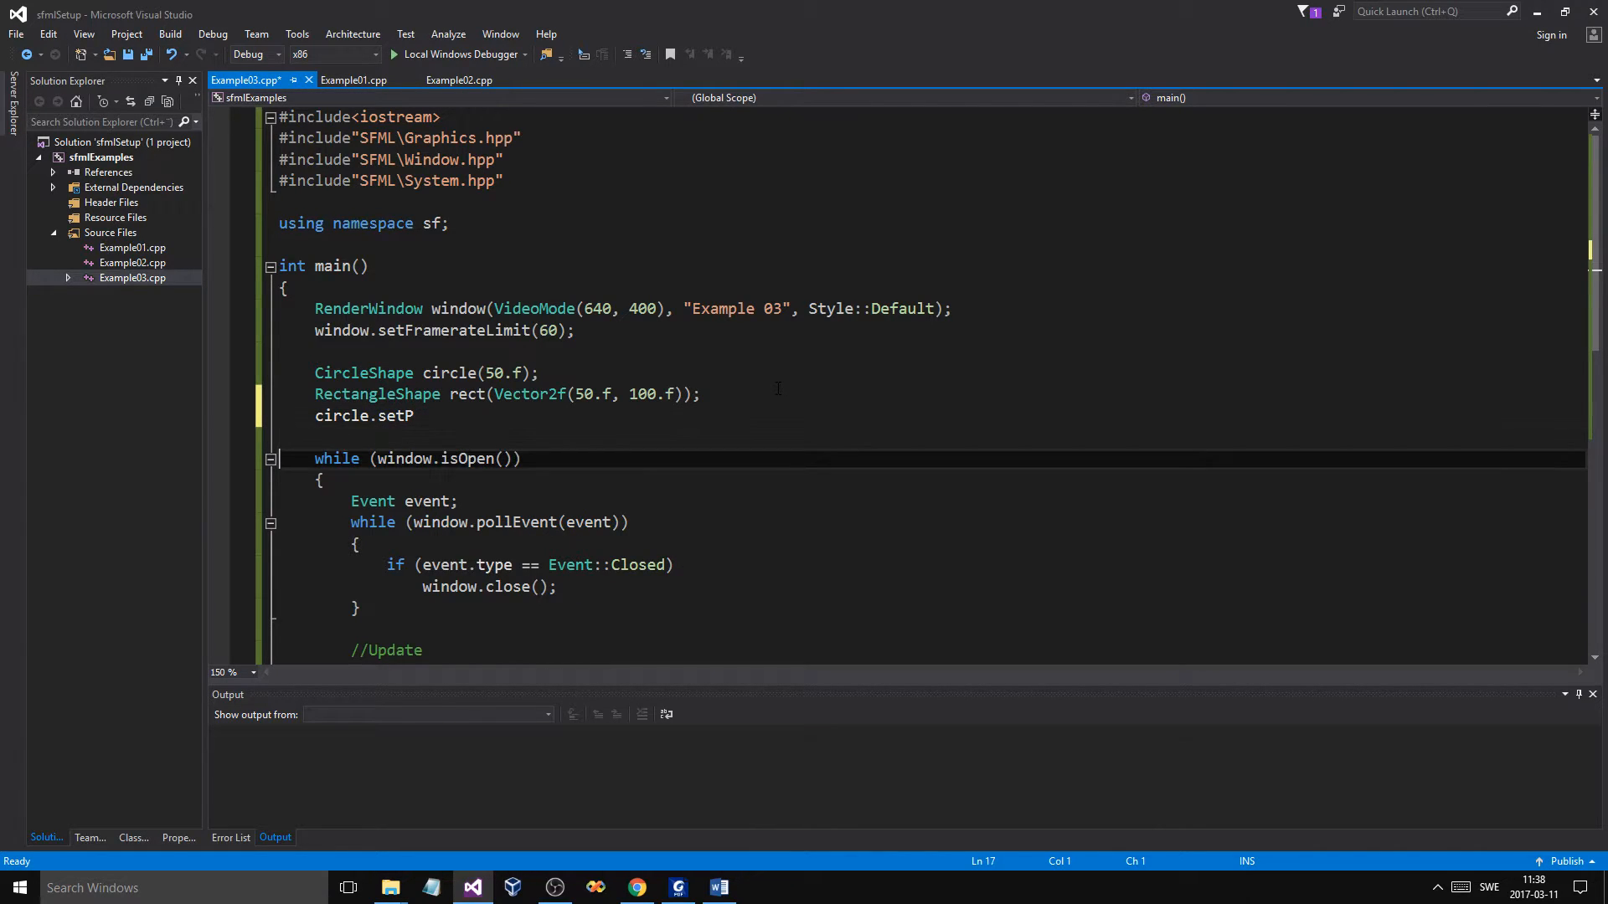
text(ositio)
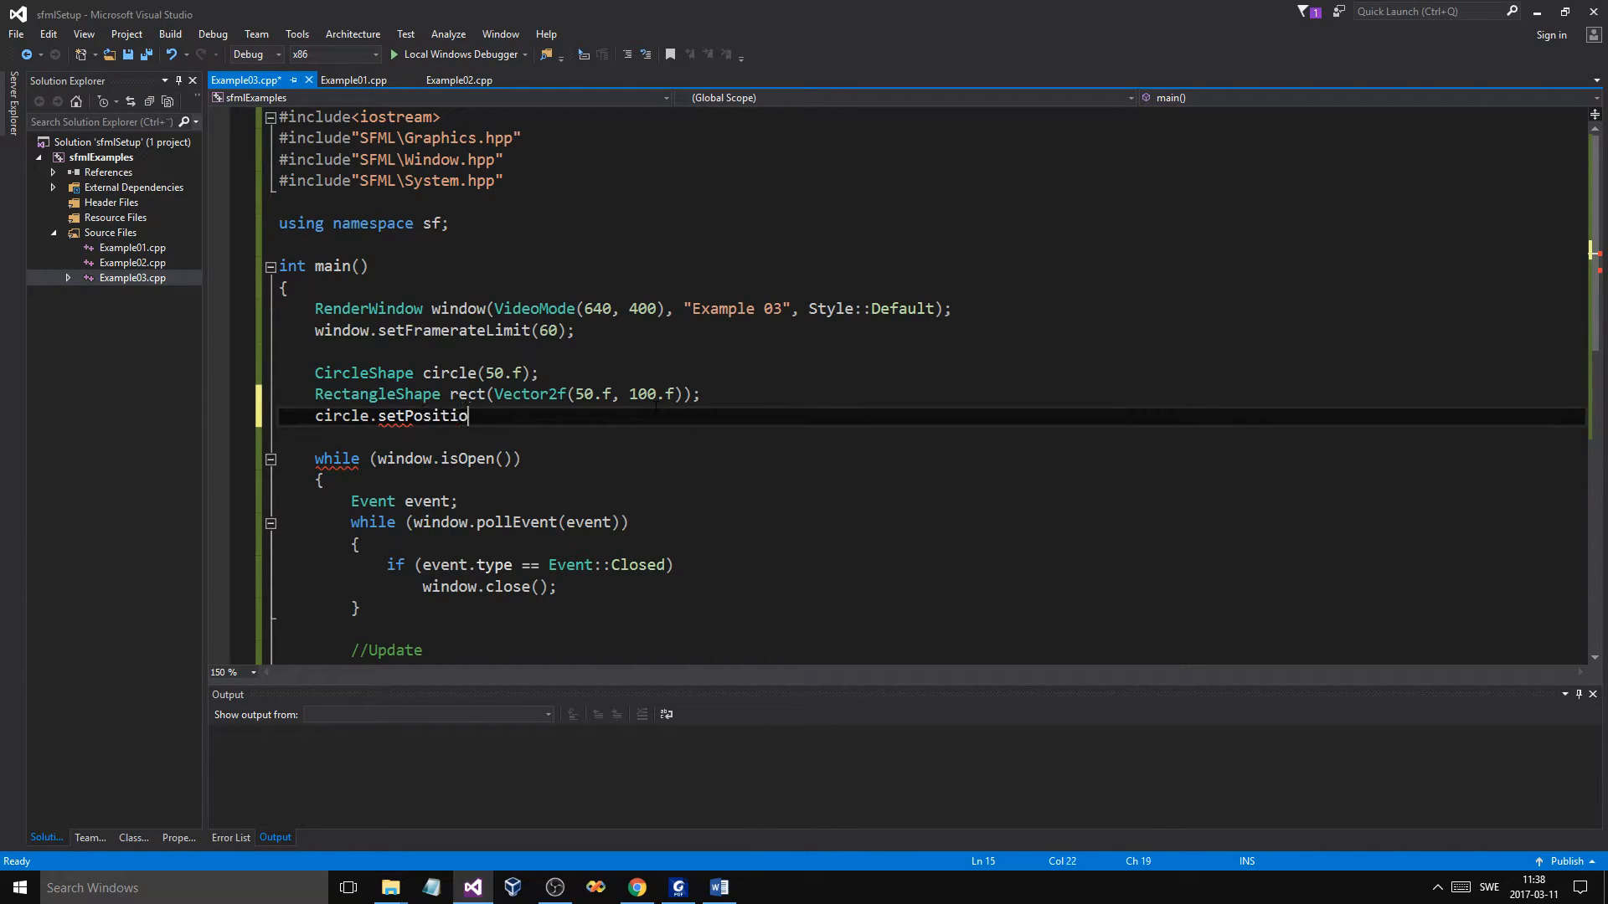
text(n(V)
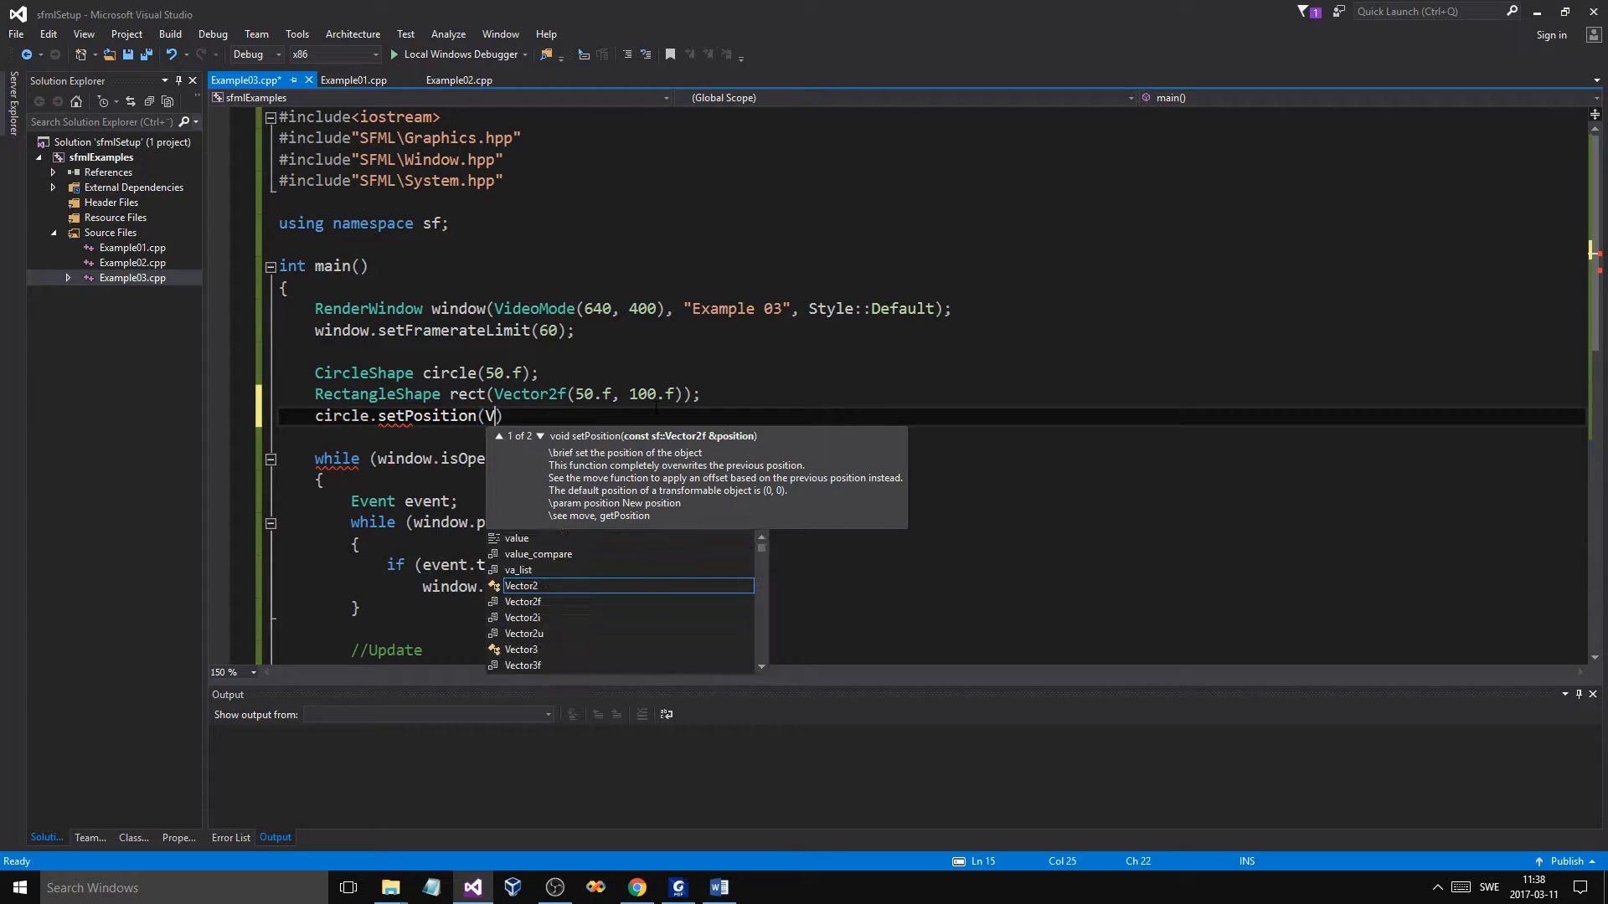
text(ctof2d)
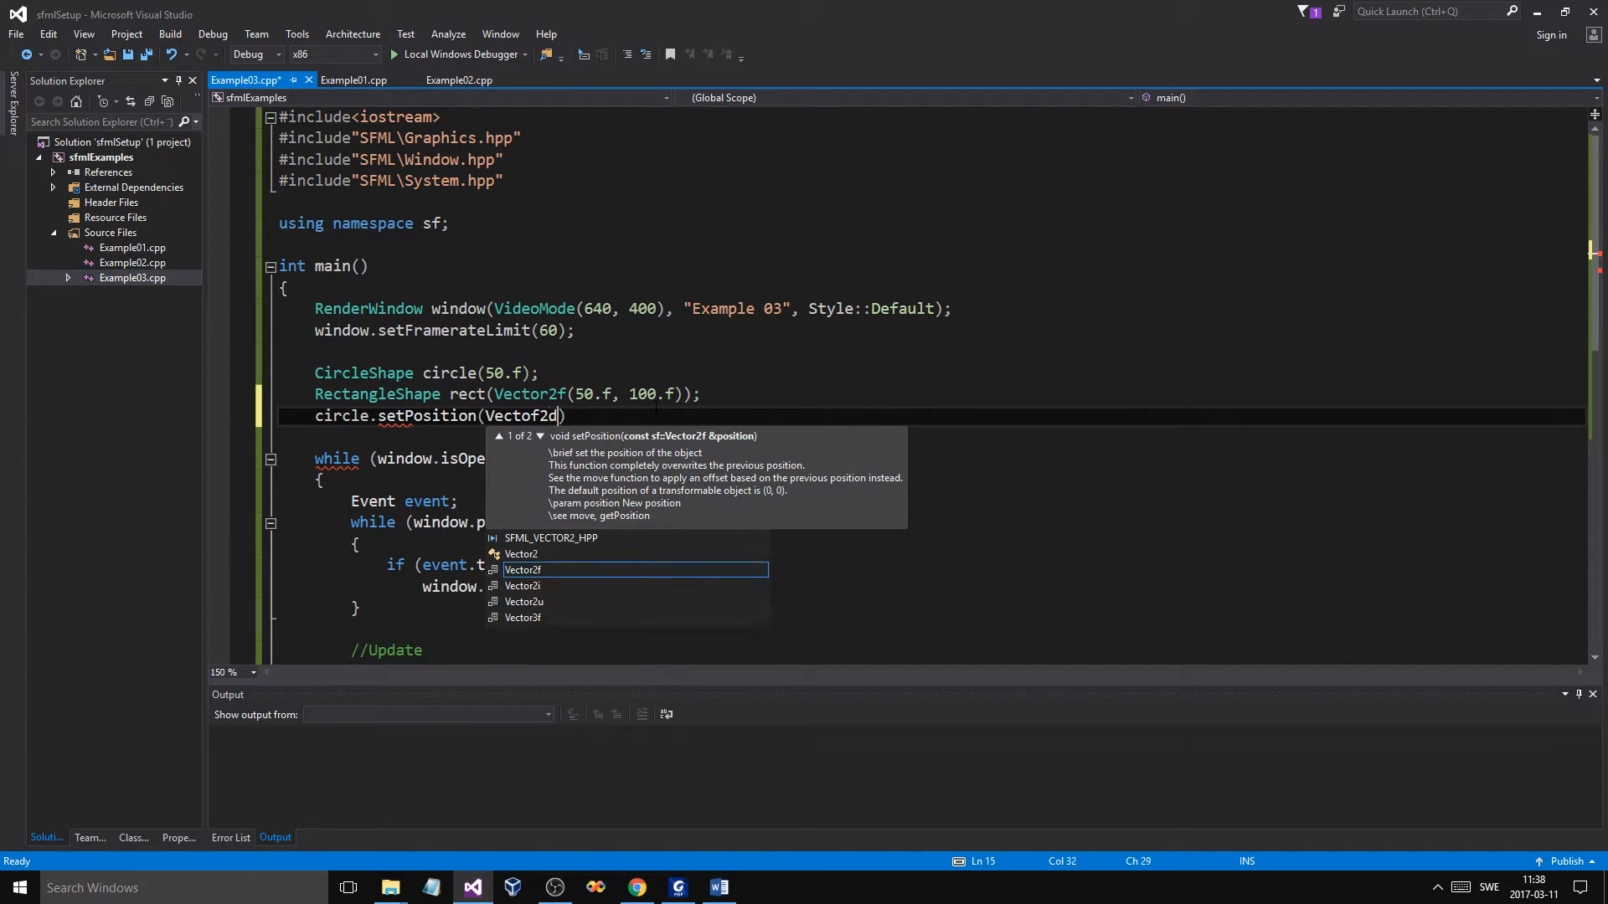
text(()
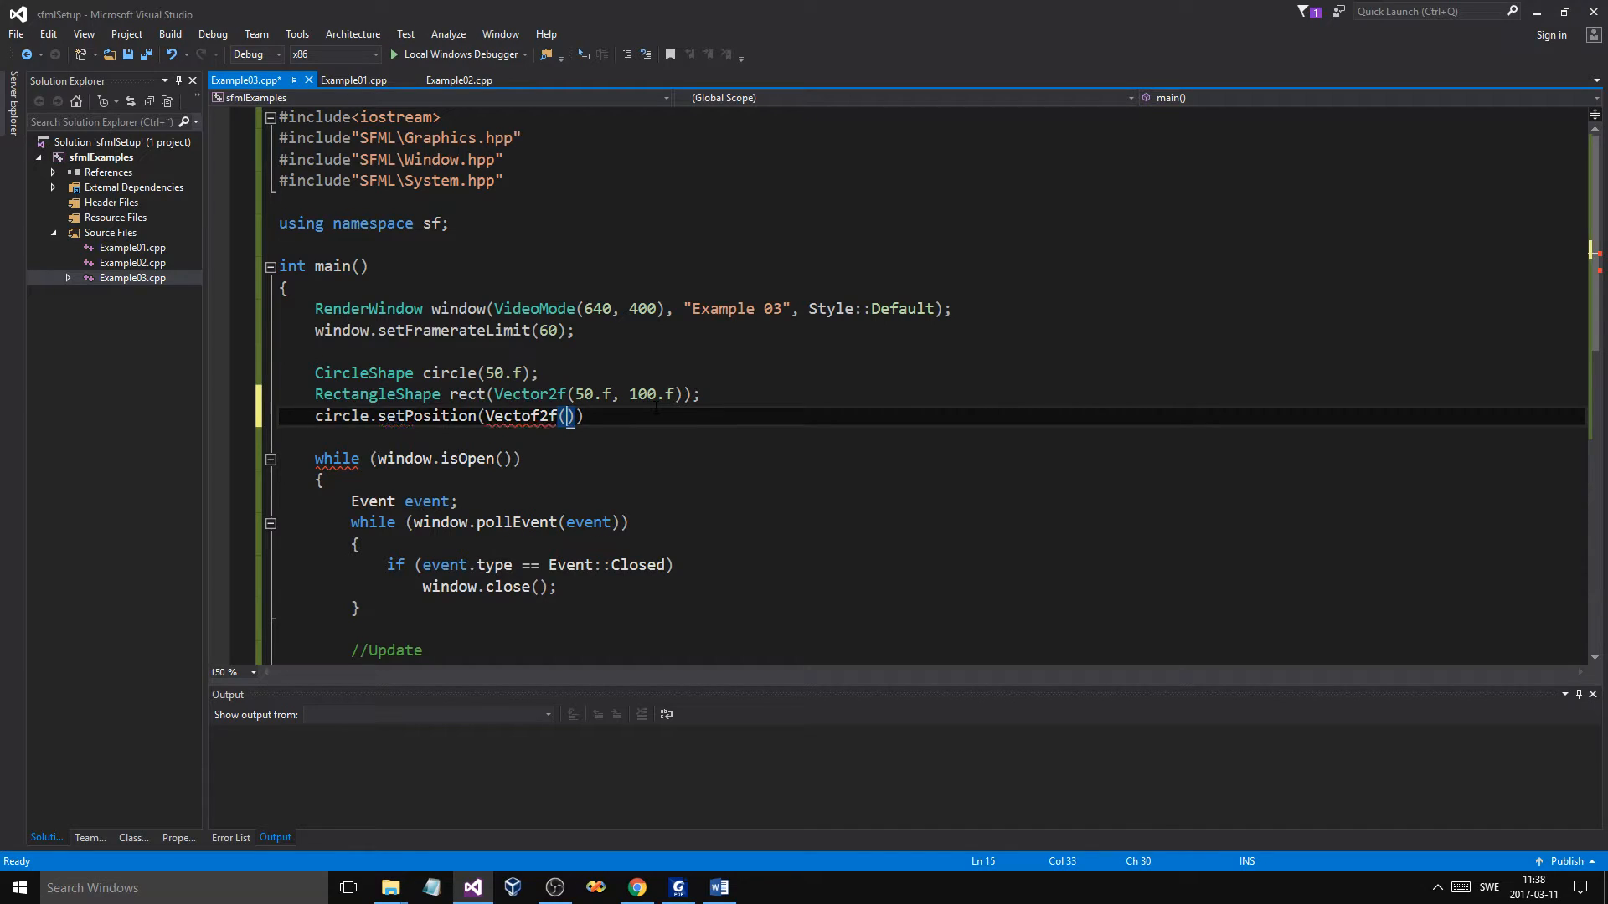
text(0.f,0.f)
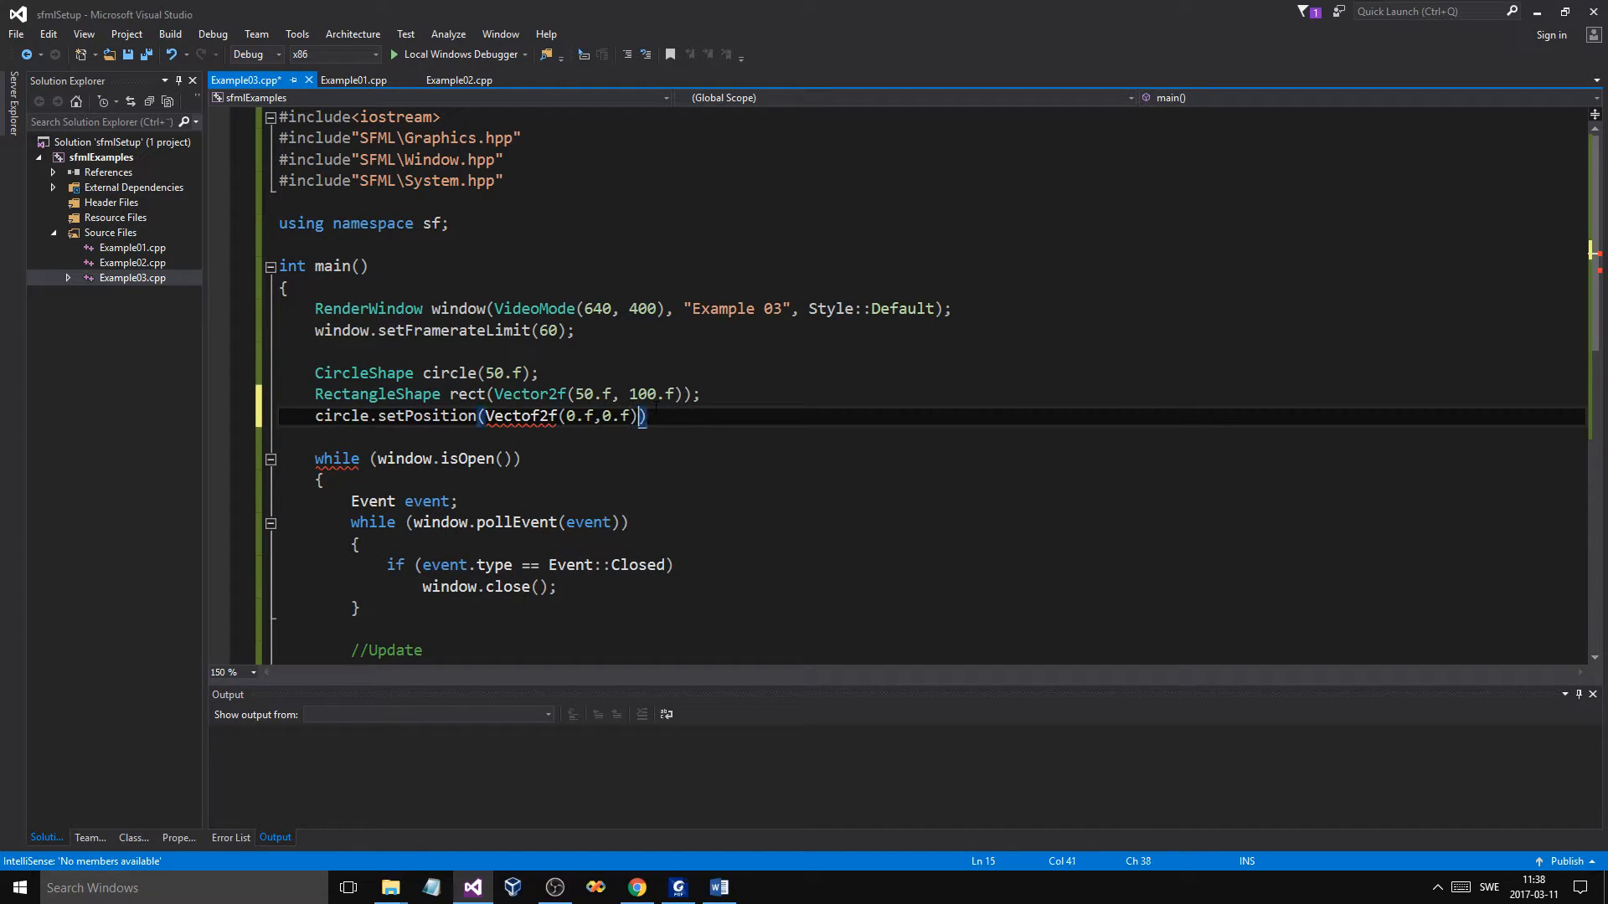
text(;)
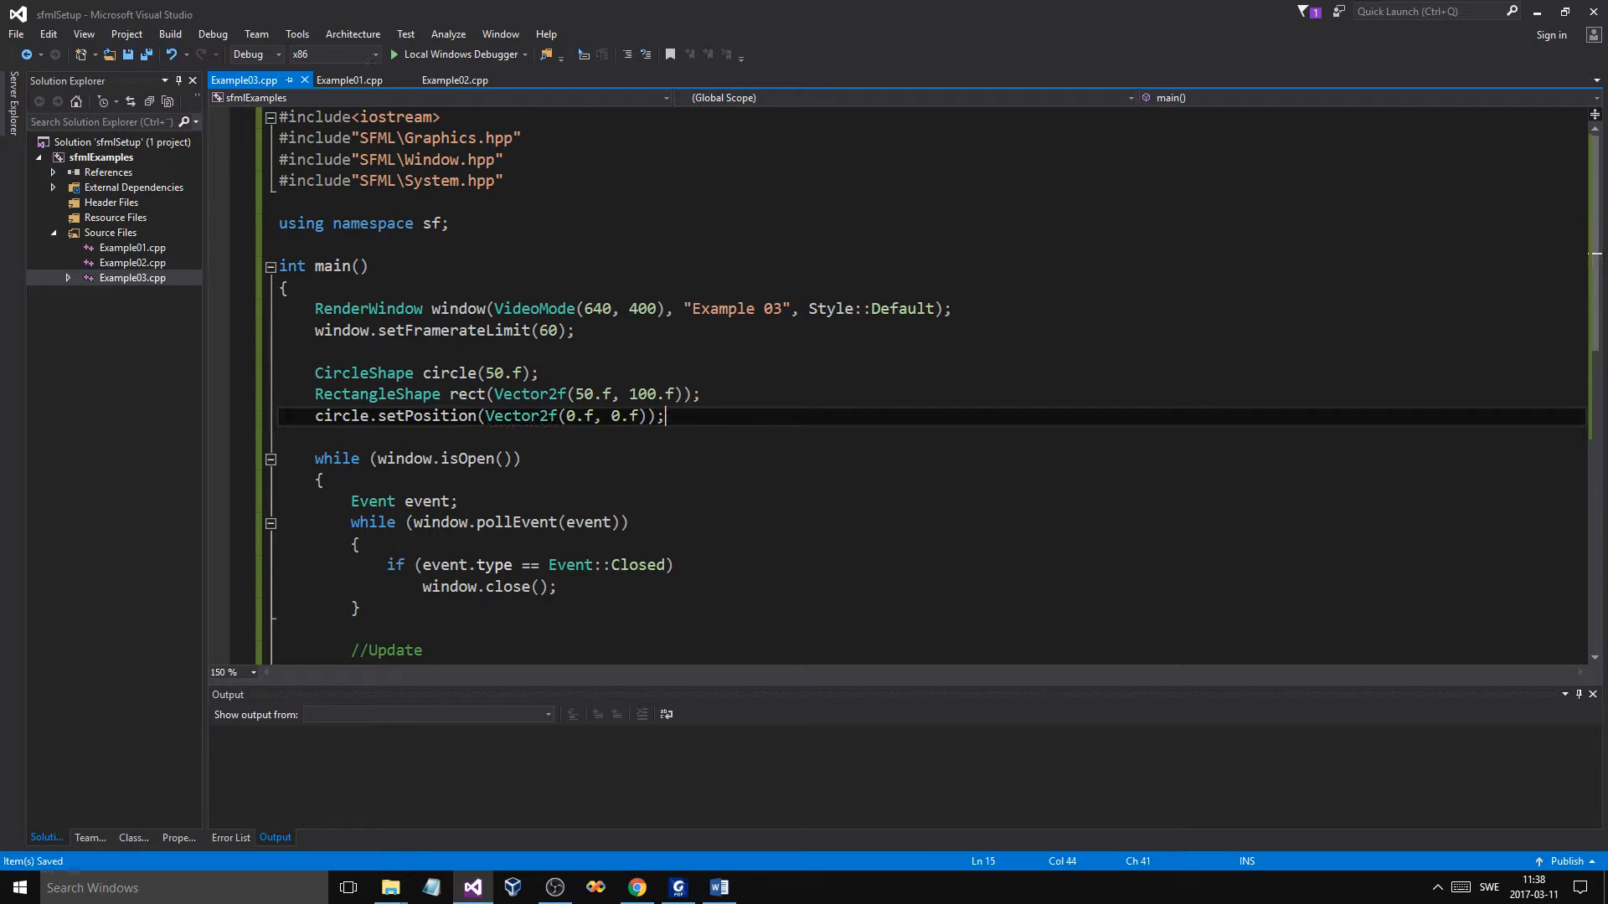
Move the circle position line and add rect.setPosition(Vector2f(400.f, 200)), starting a new rect line.
key(Delete)
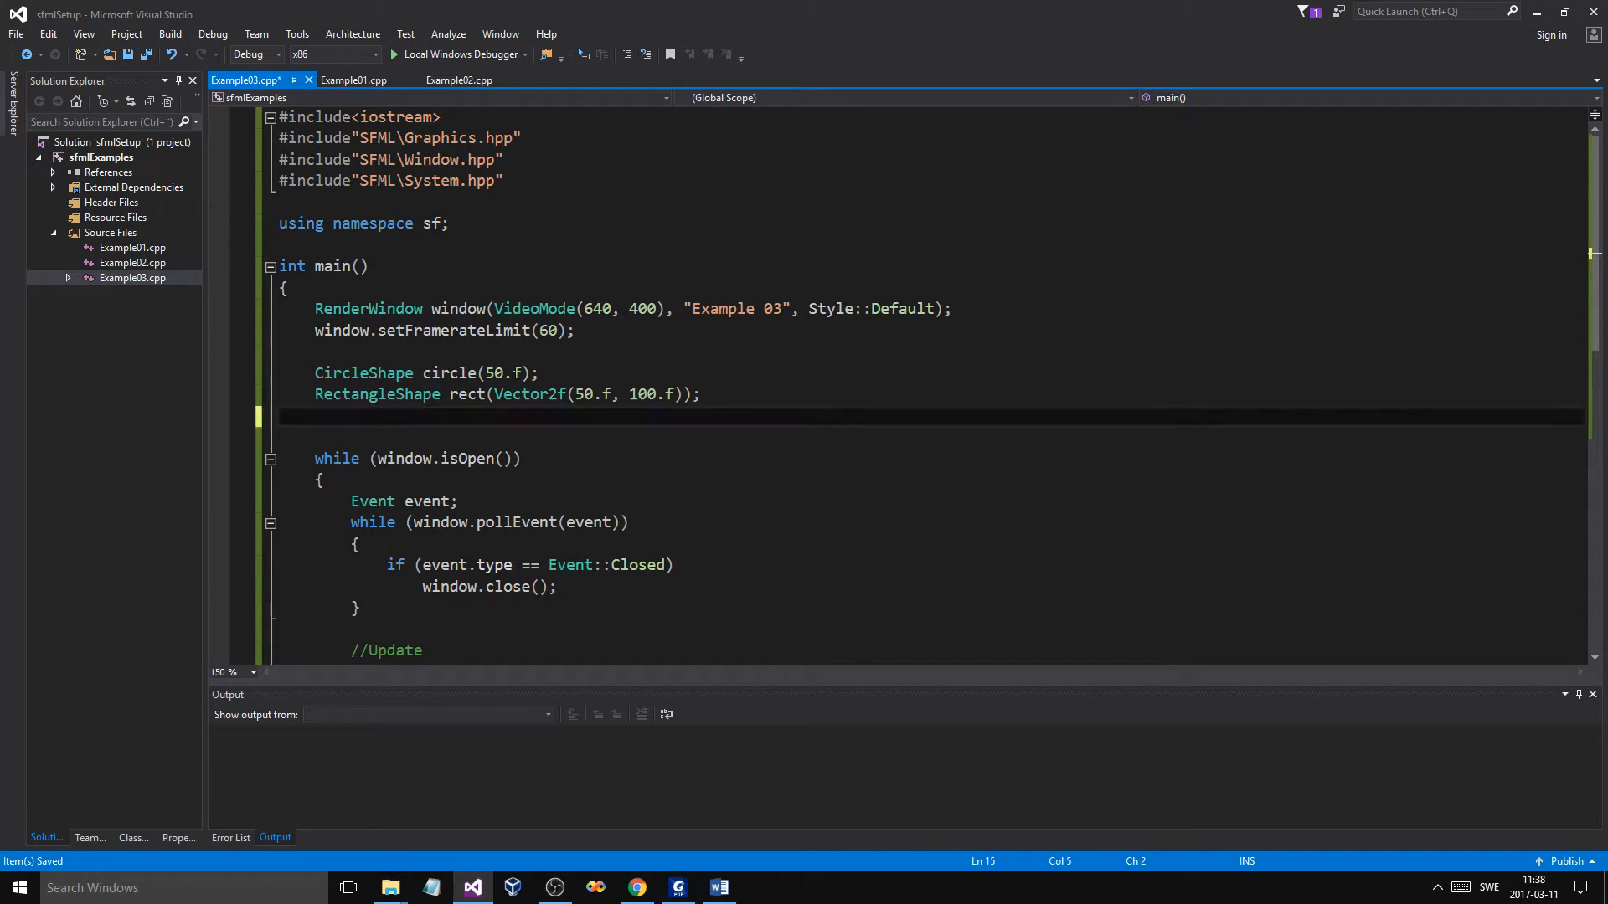
text(circle.setPosition(Vector2f(0.f, 0.f));)
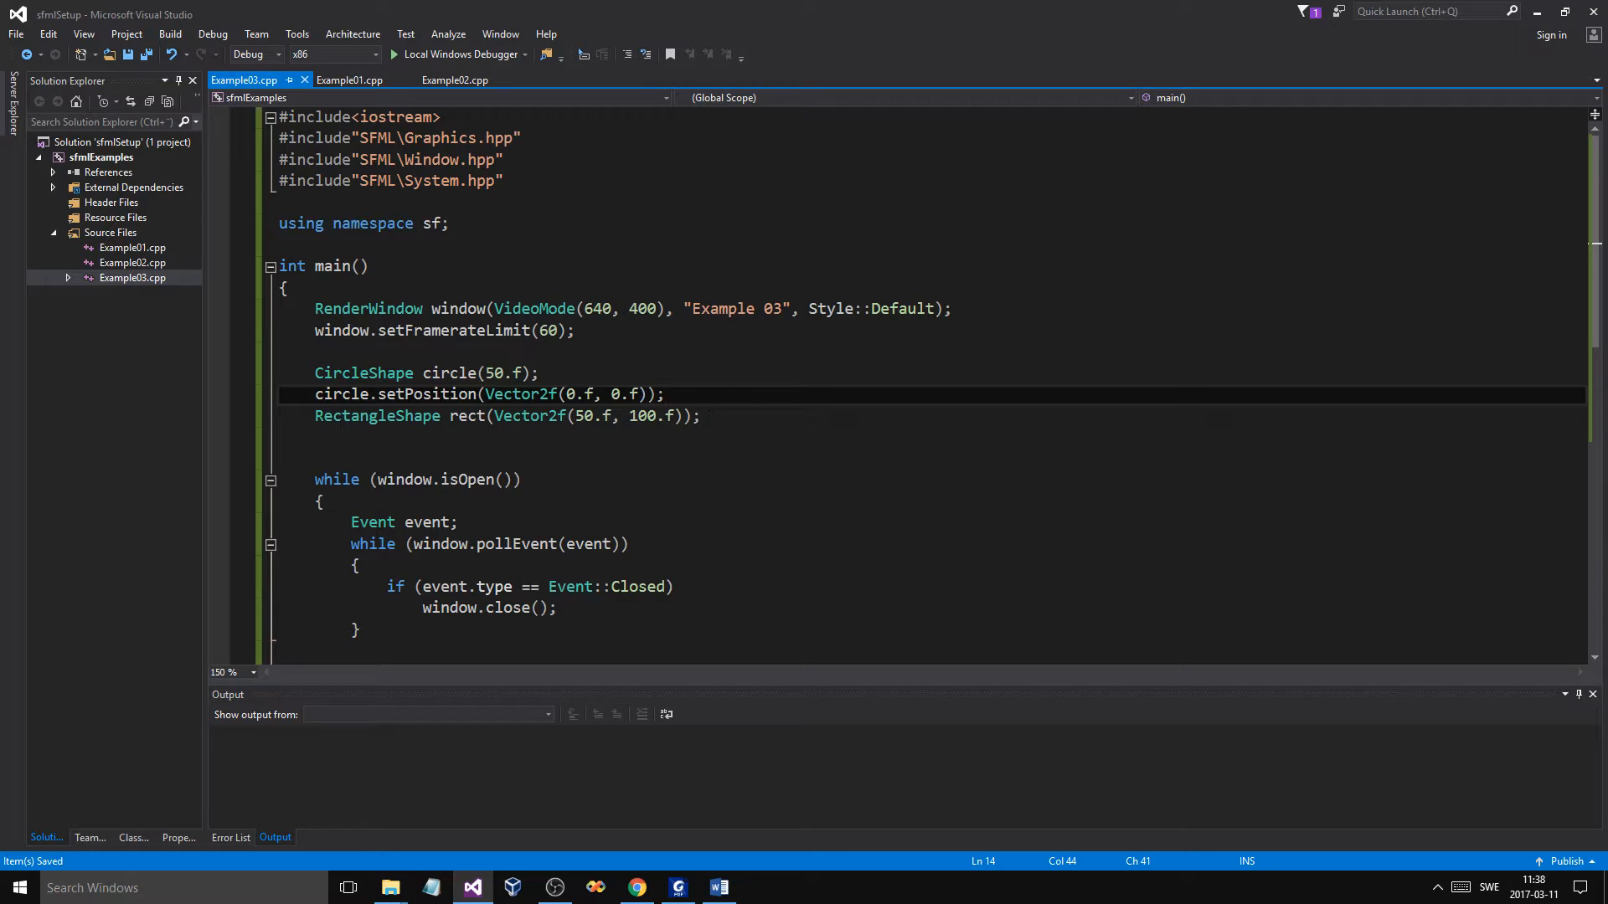
text(rec)
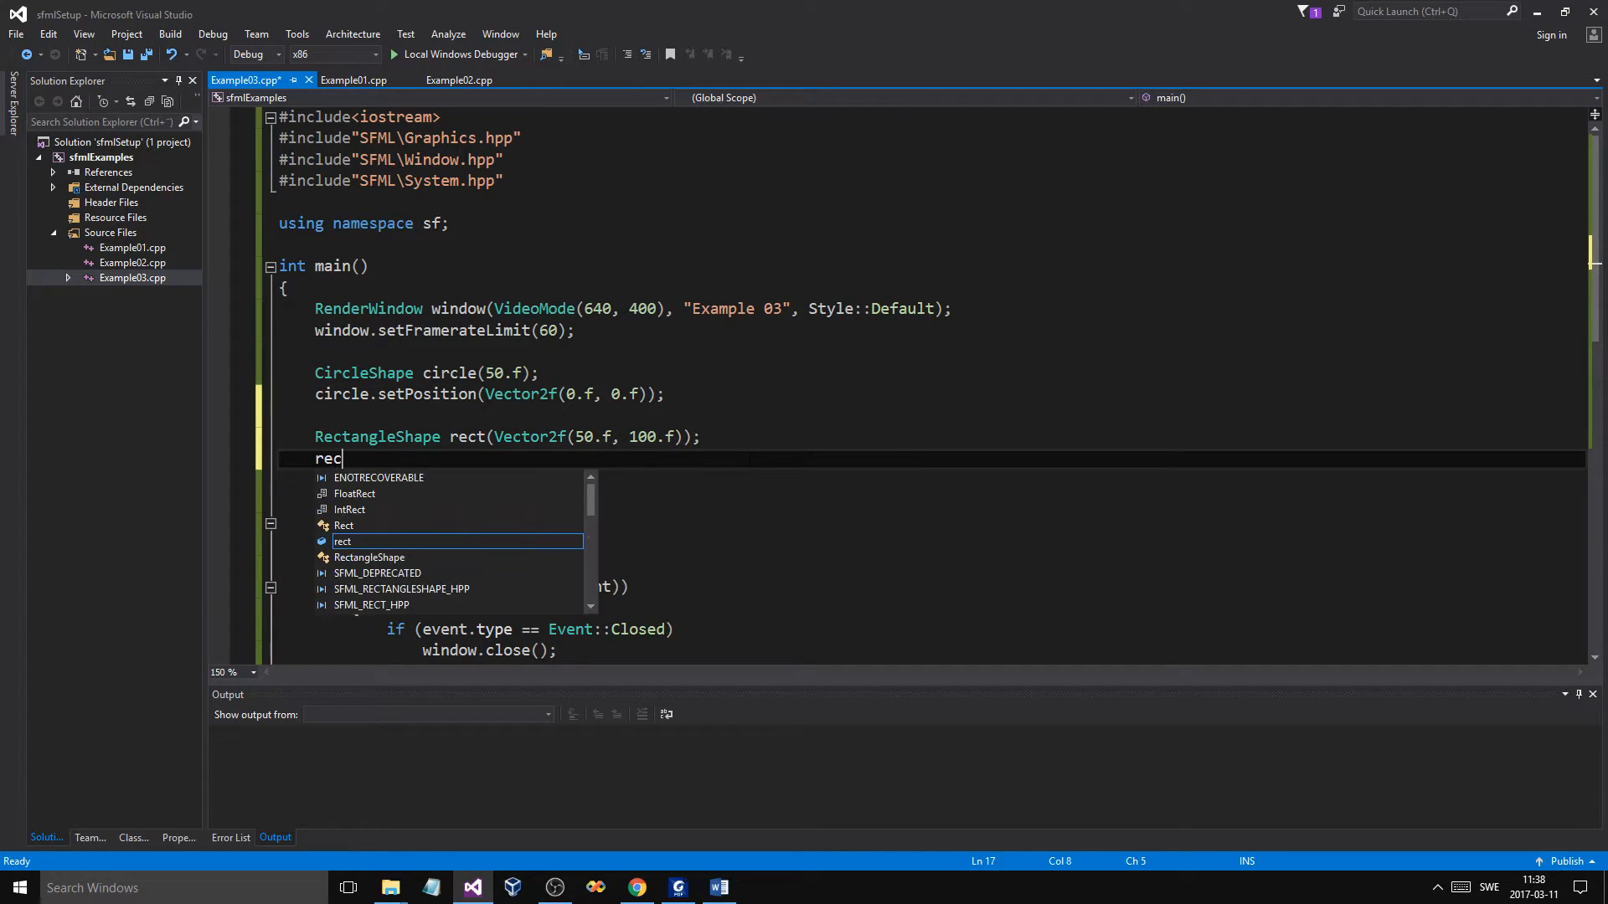
text(t.setPosition)
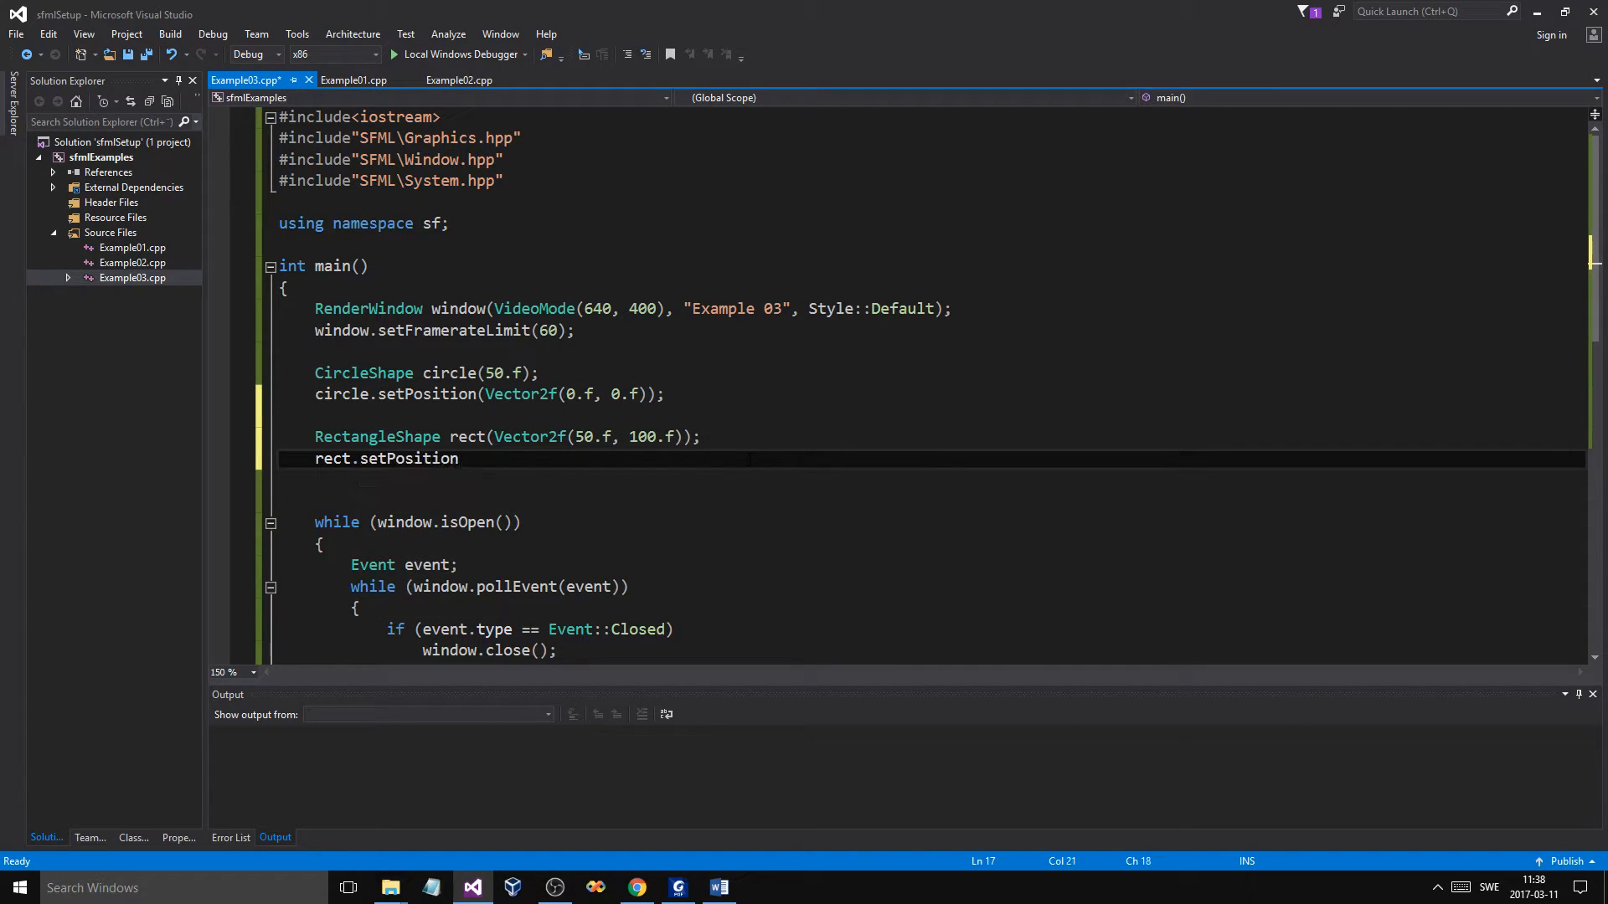
text(()
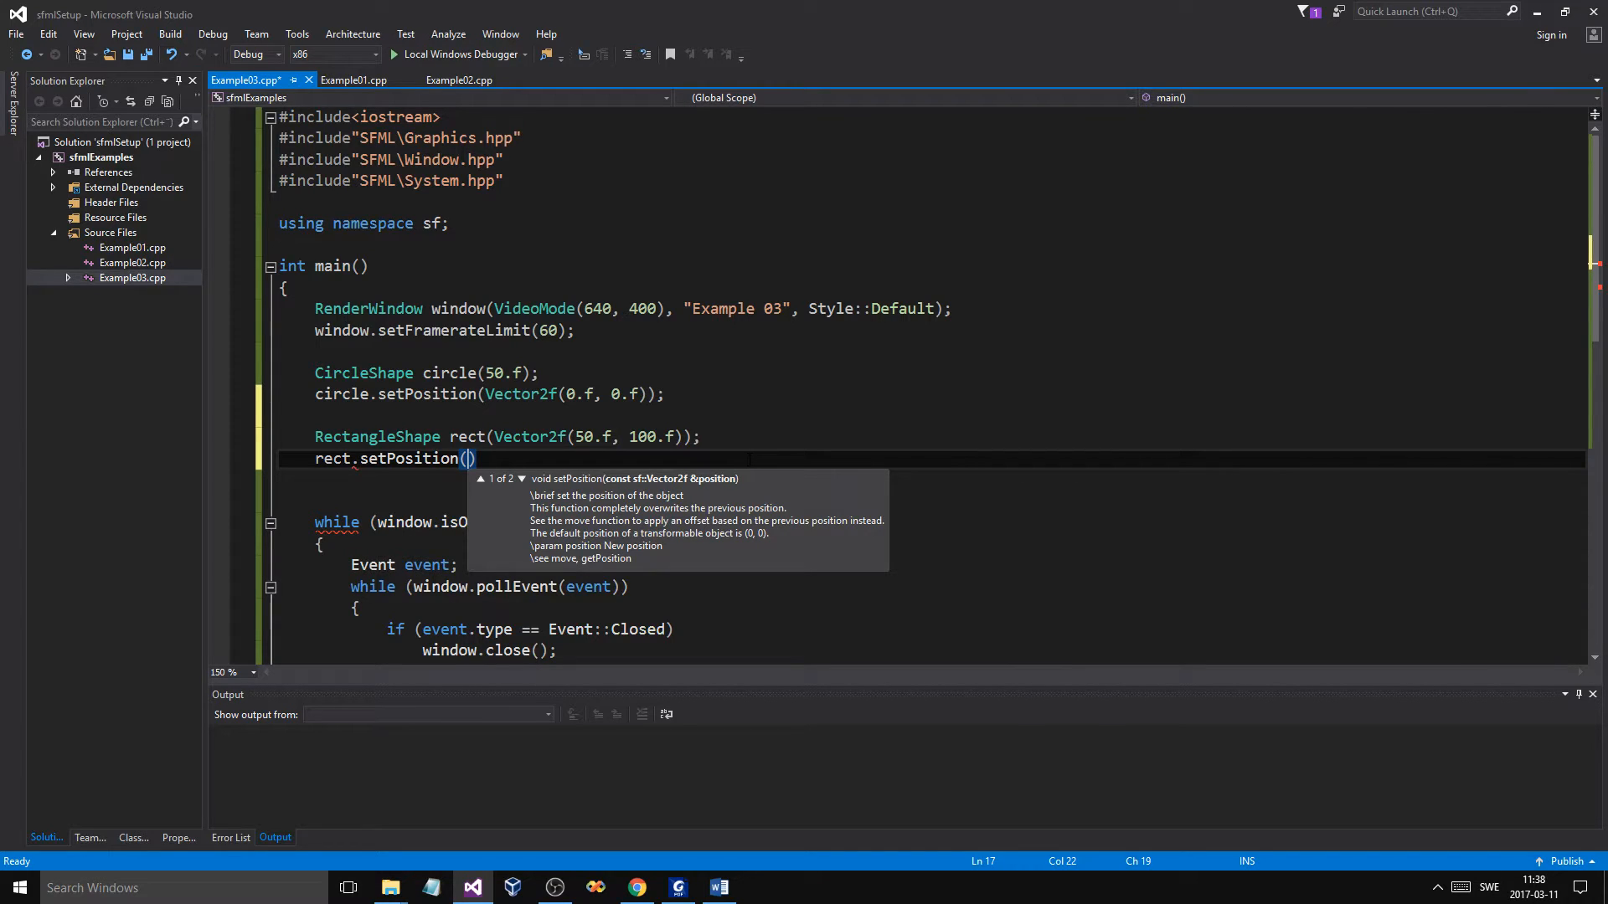
text(Vector2f()
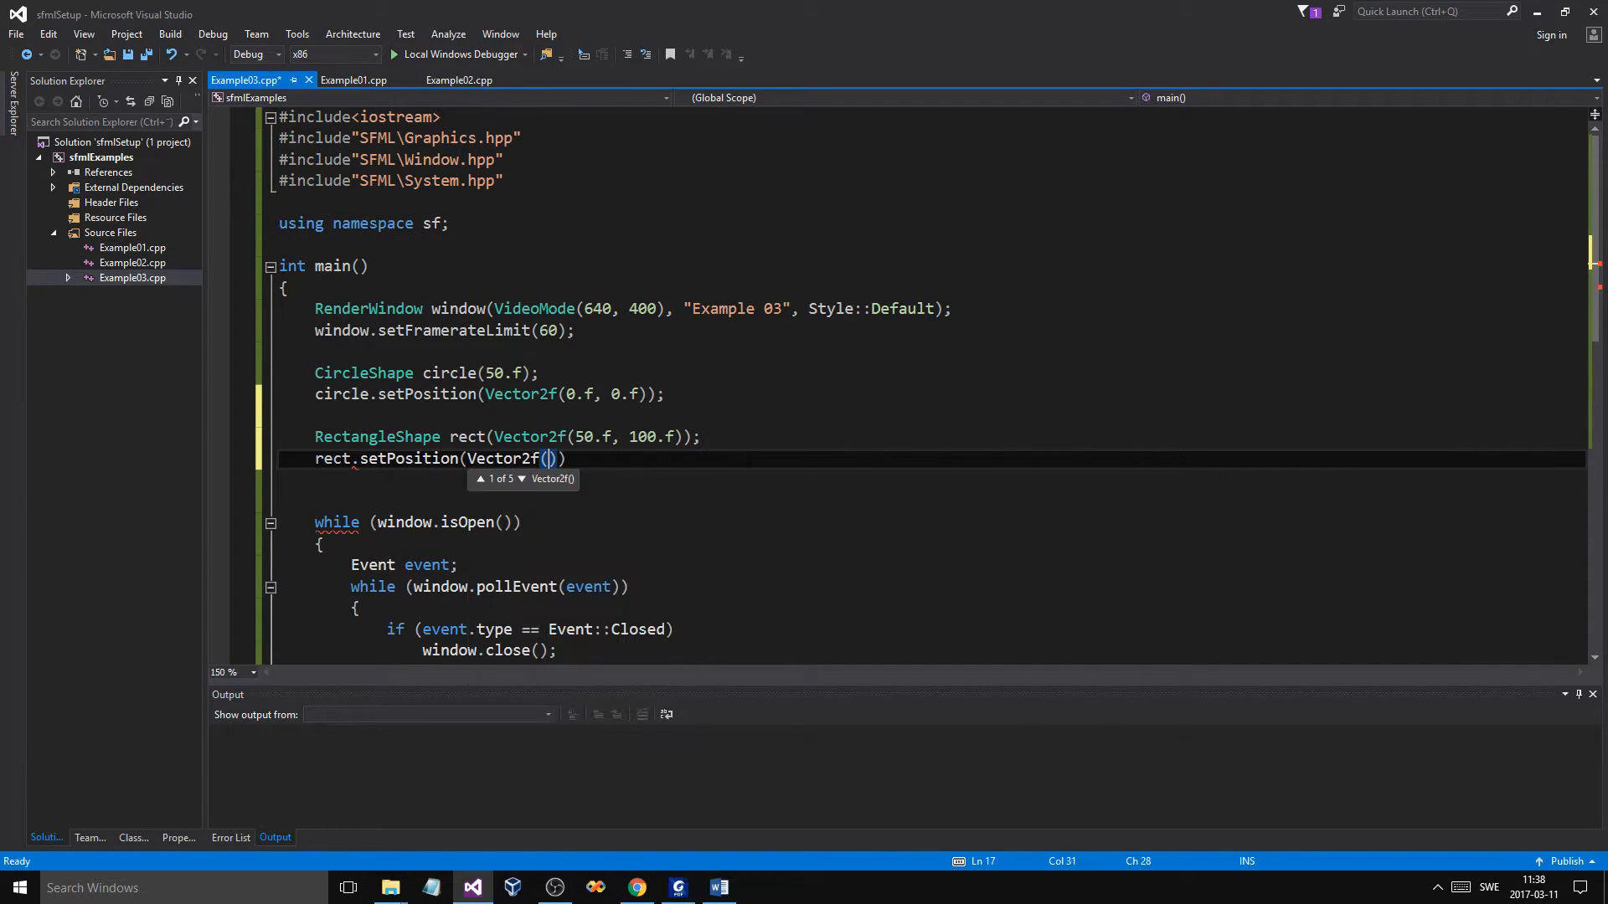
text(400.f)
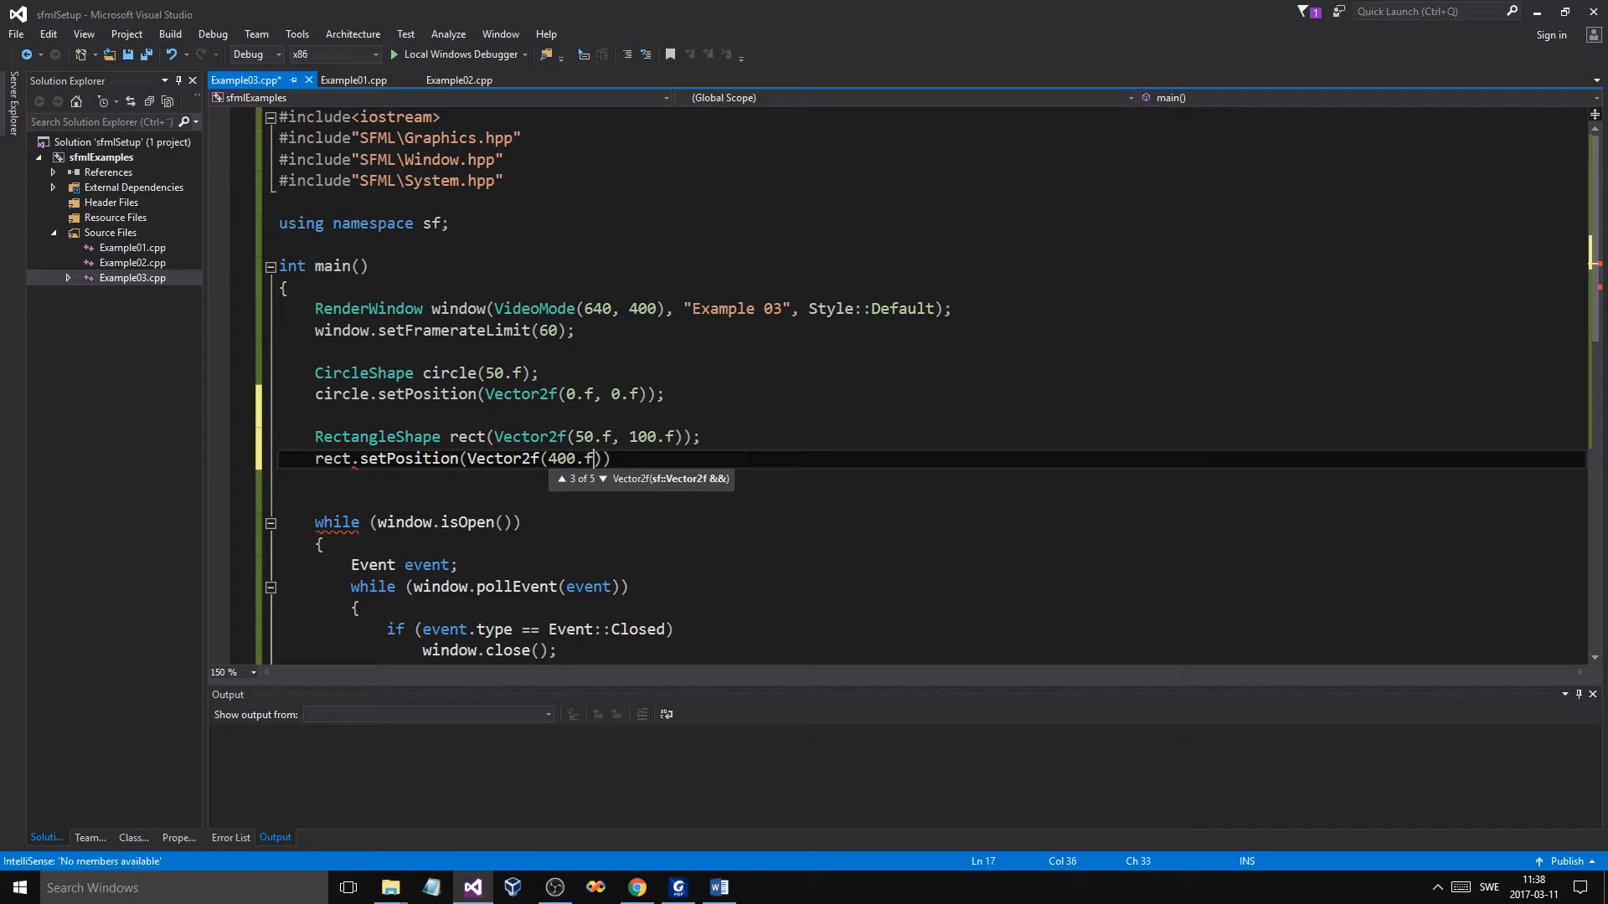
text(, 200.f)
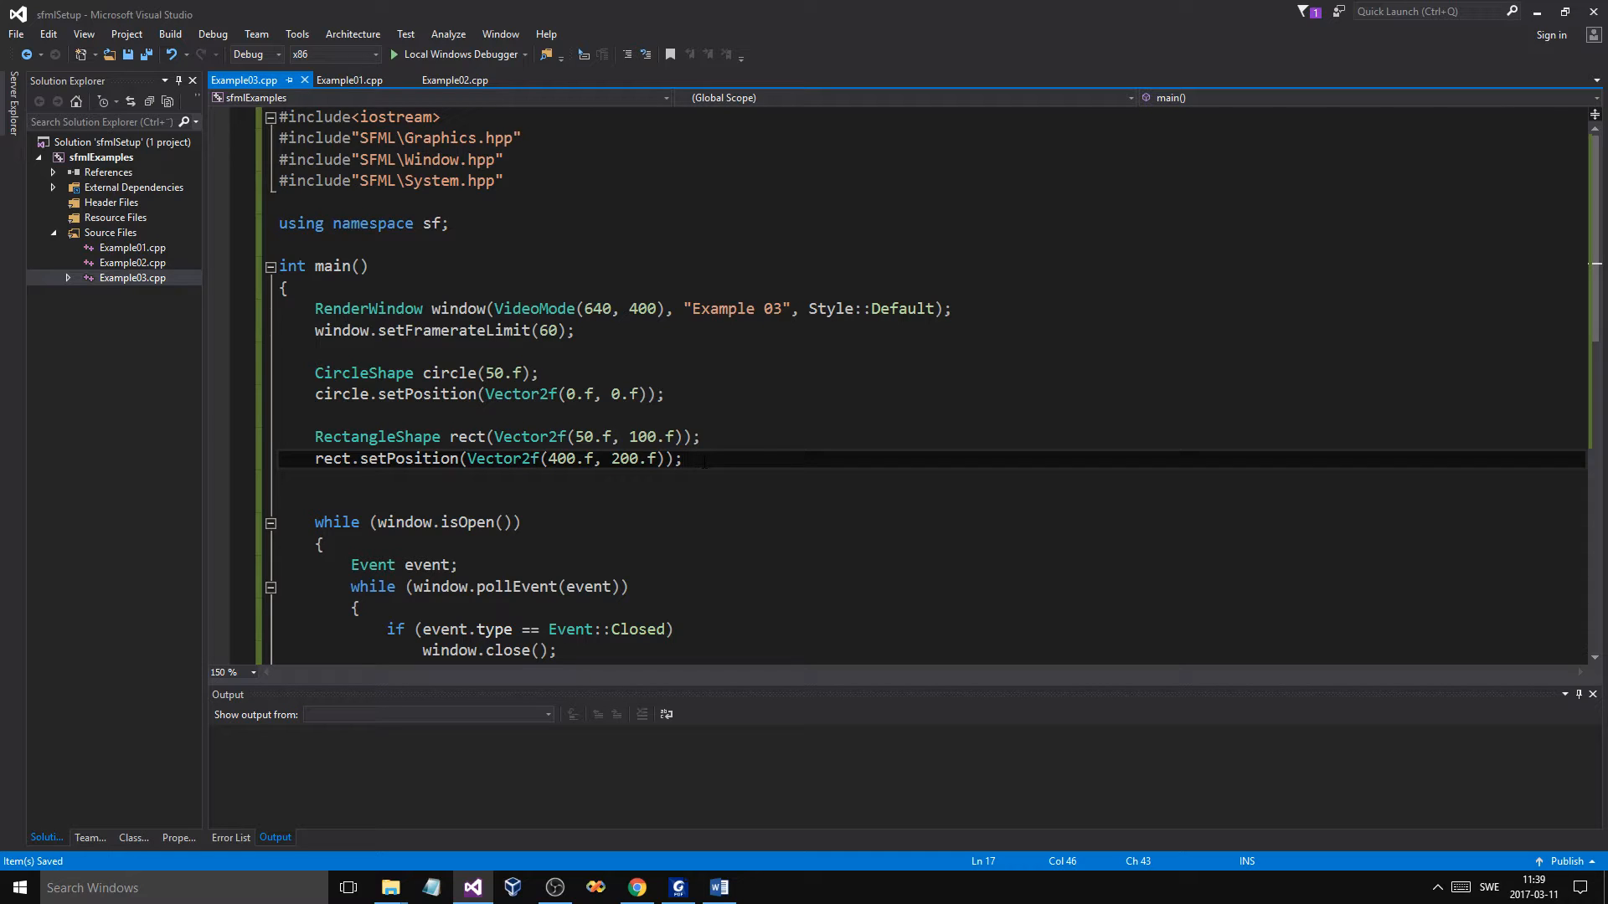
text(rect.)
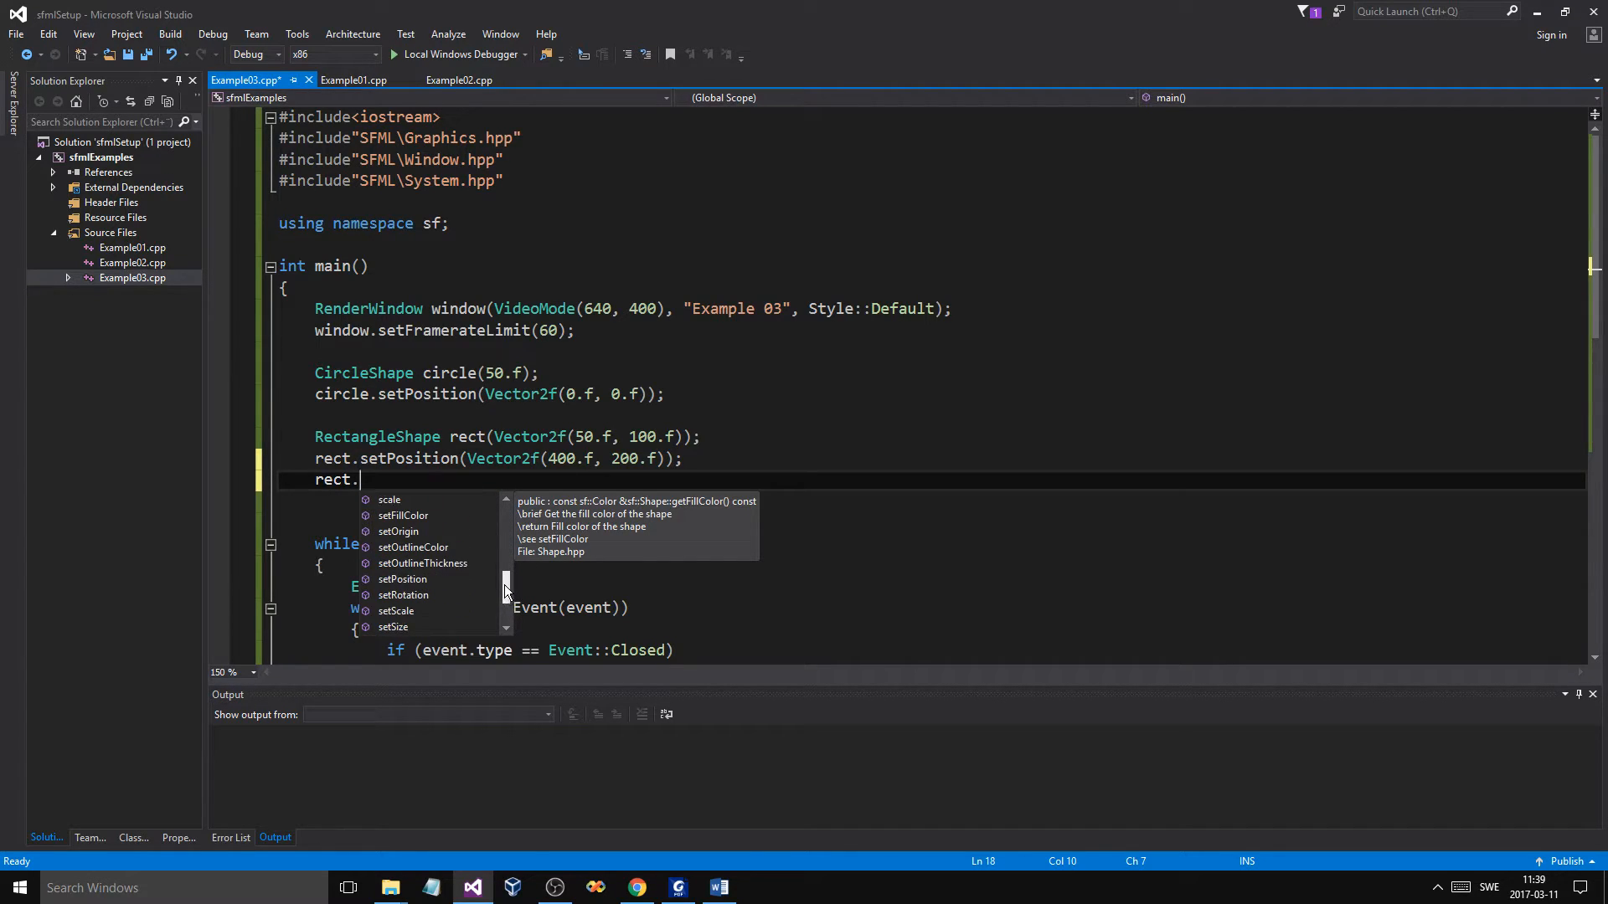
mouse_move(441, 569)
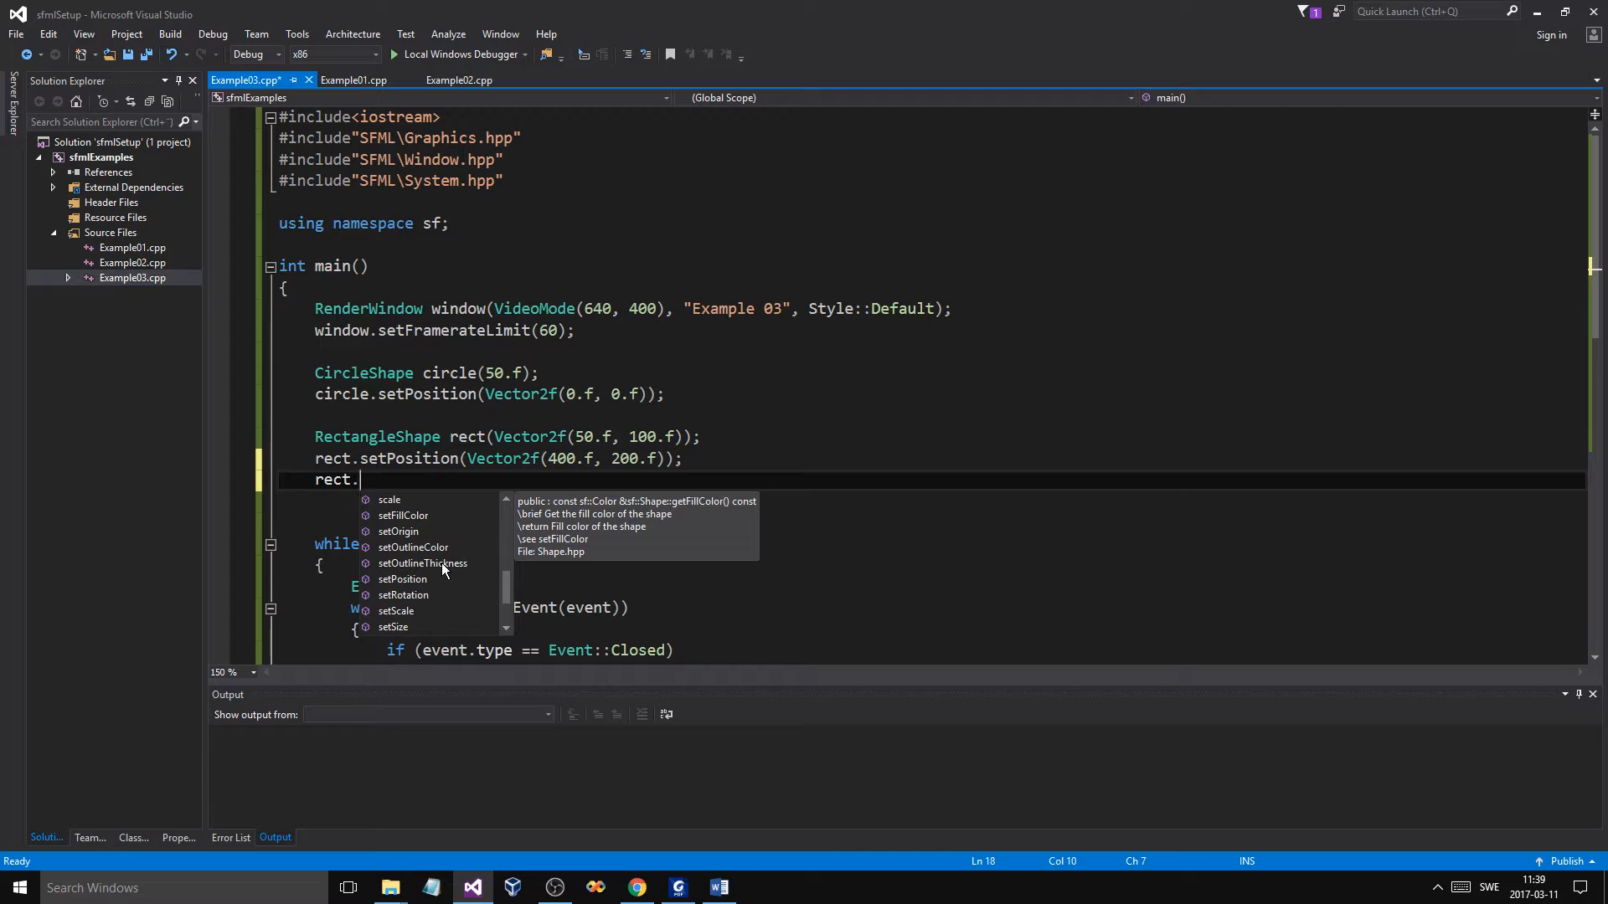
mouse_move(428, 542)
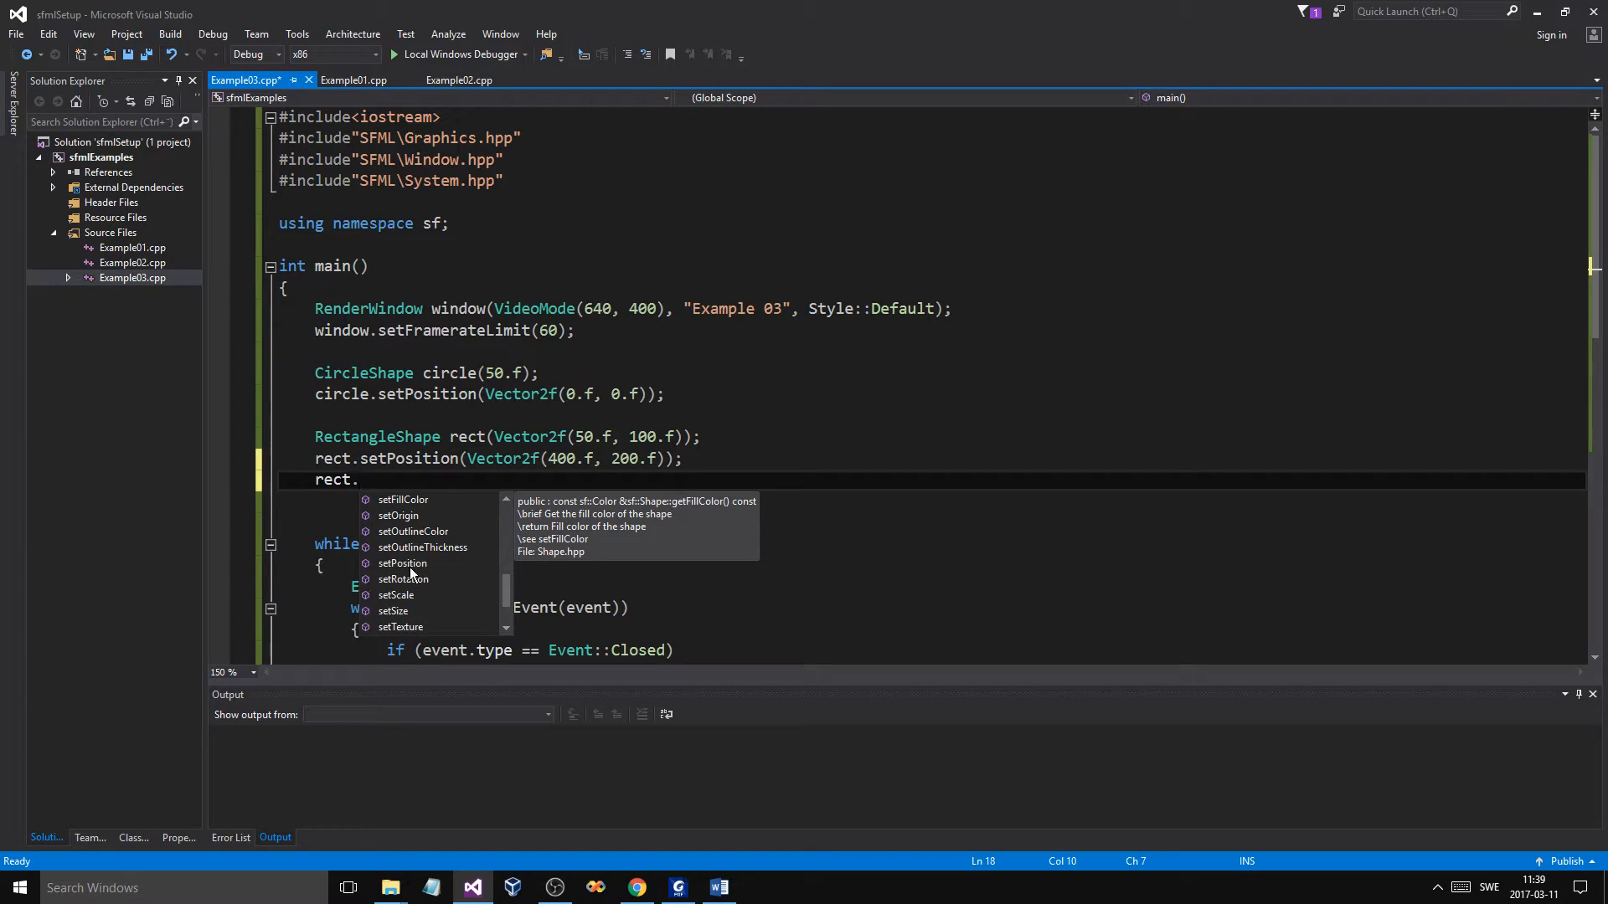
mouse_move(423, 580)
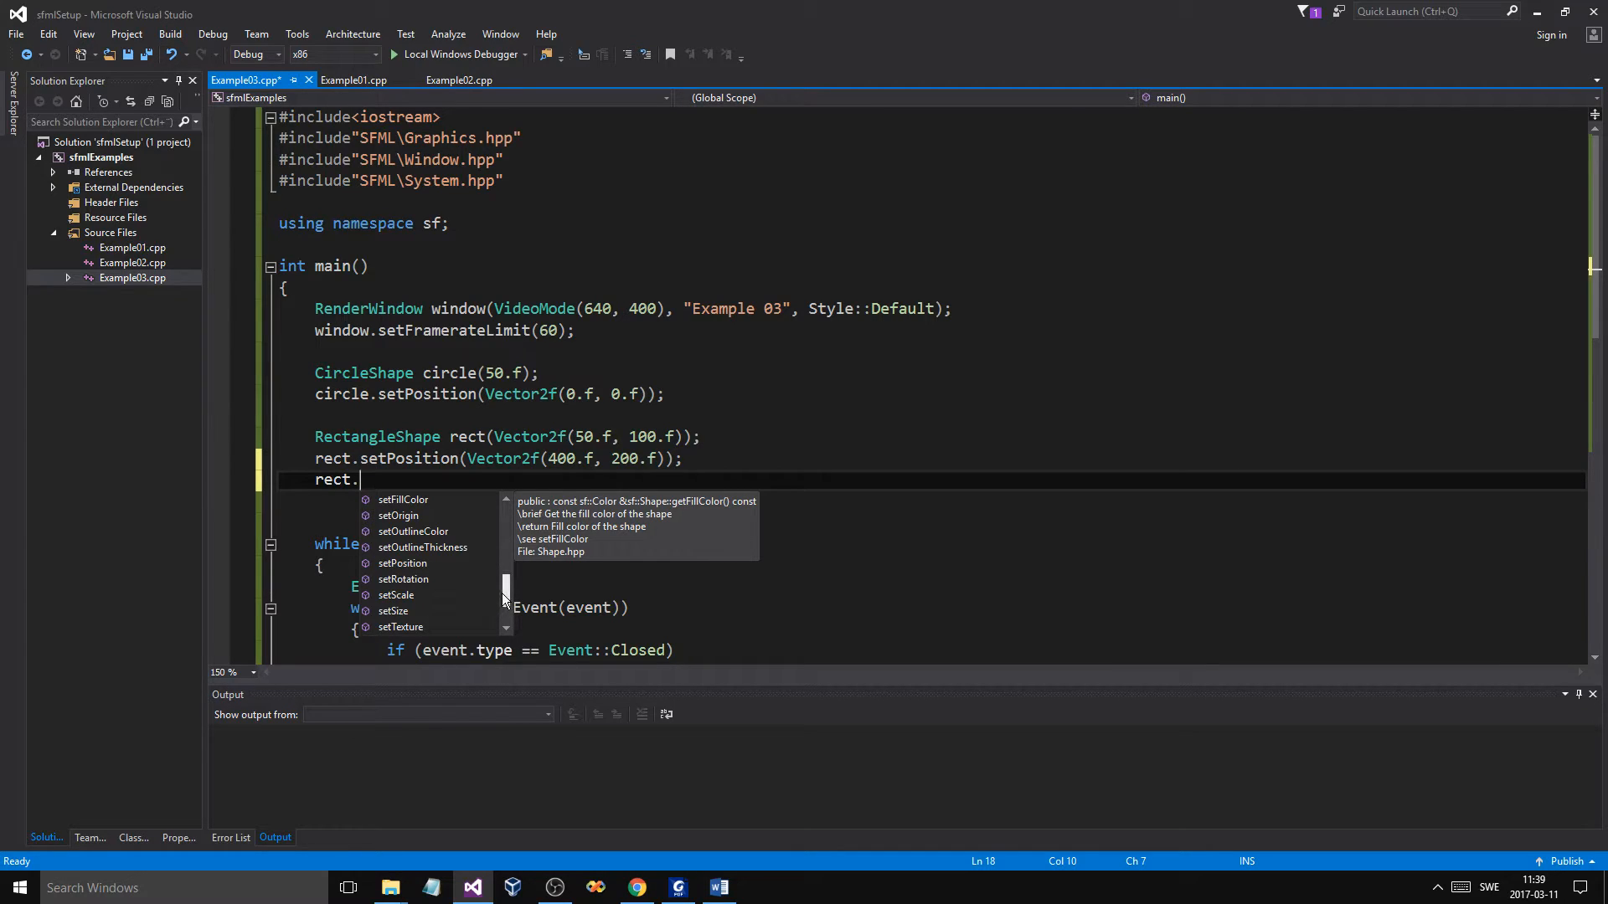
mouse_move(493, 612)
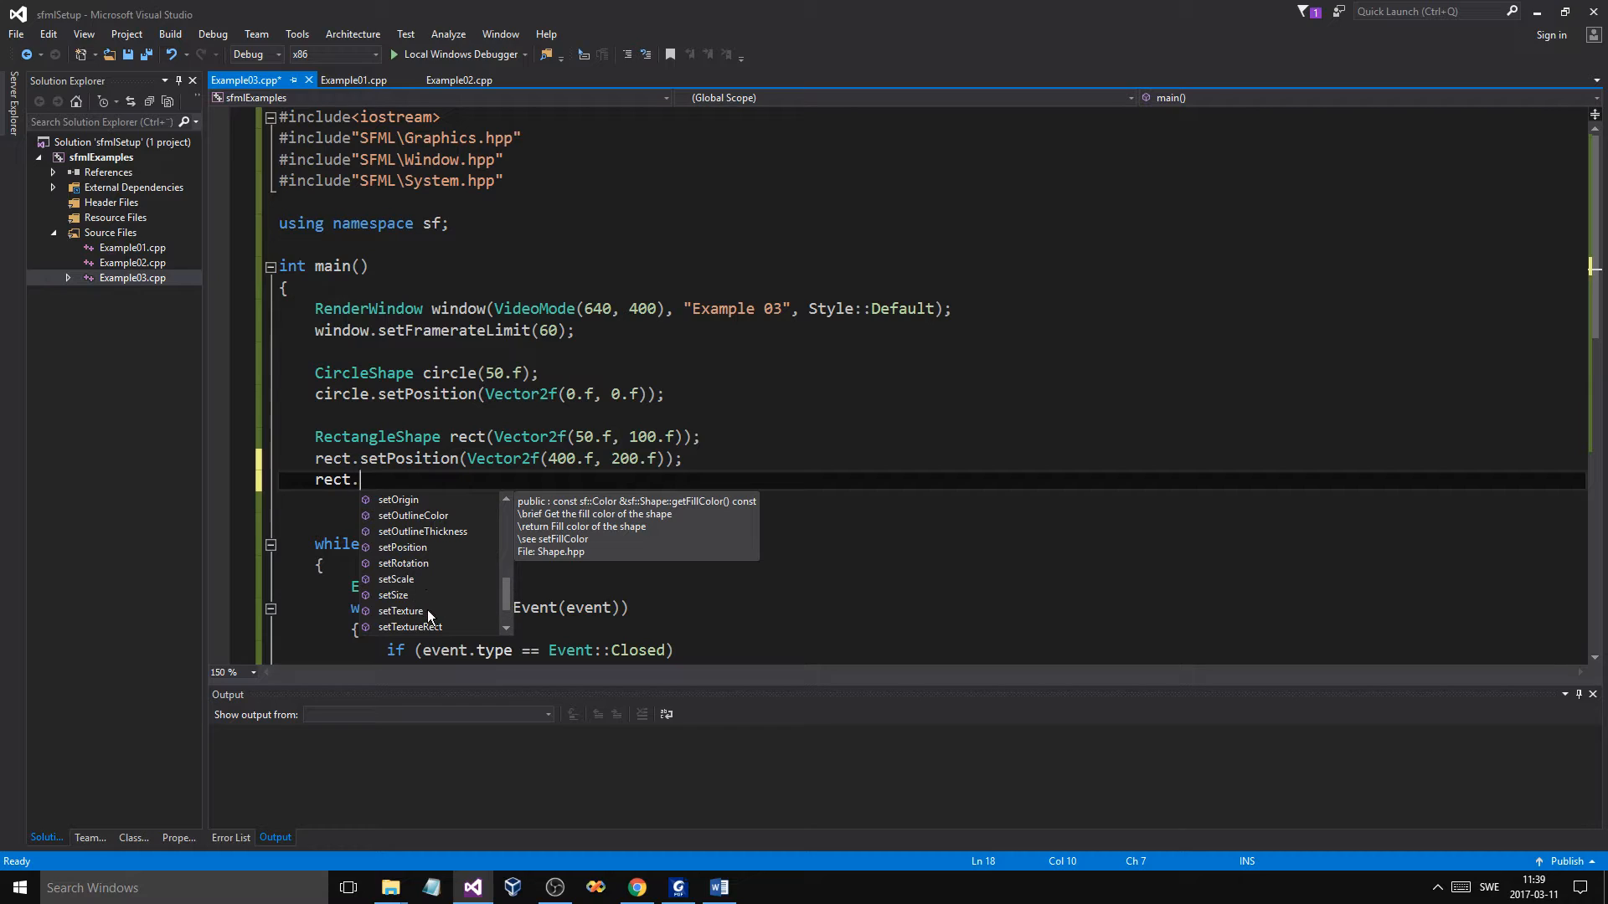
Browse the IntelliSense list and discard the unfinished rect. statement.
scroll(down, 3)
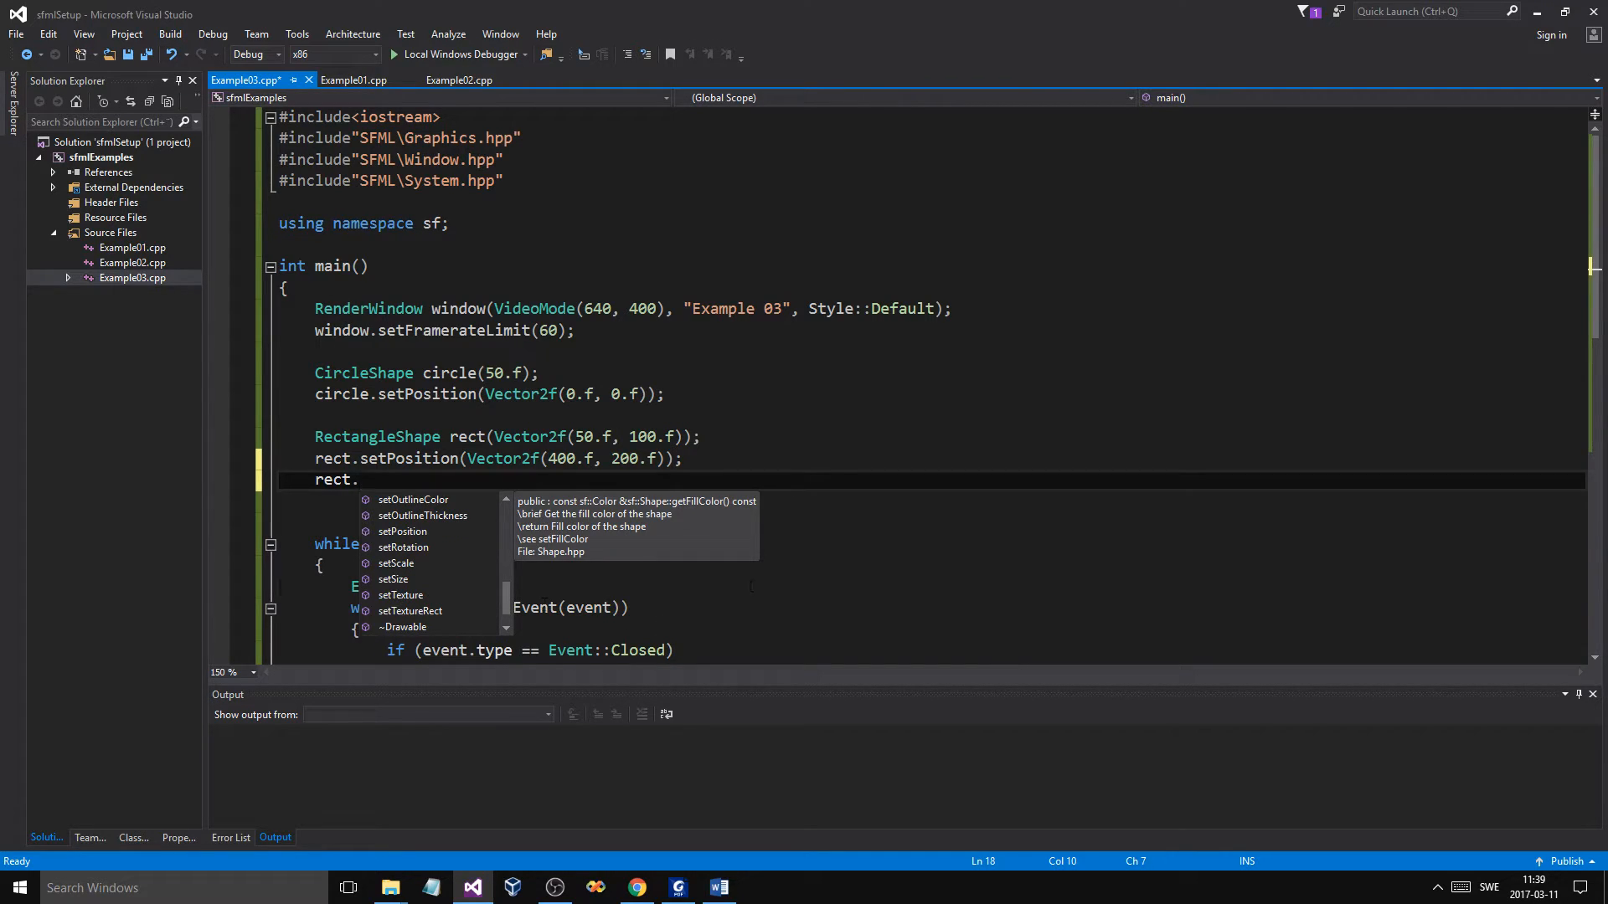
key(Escape)
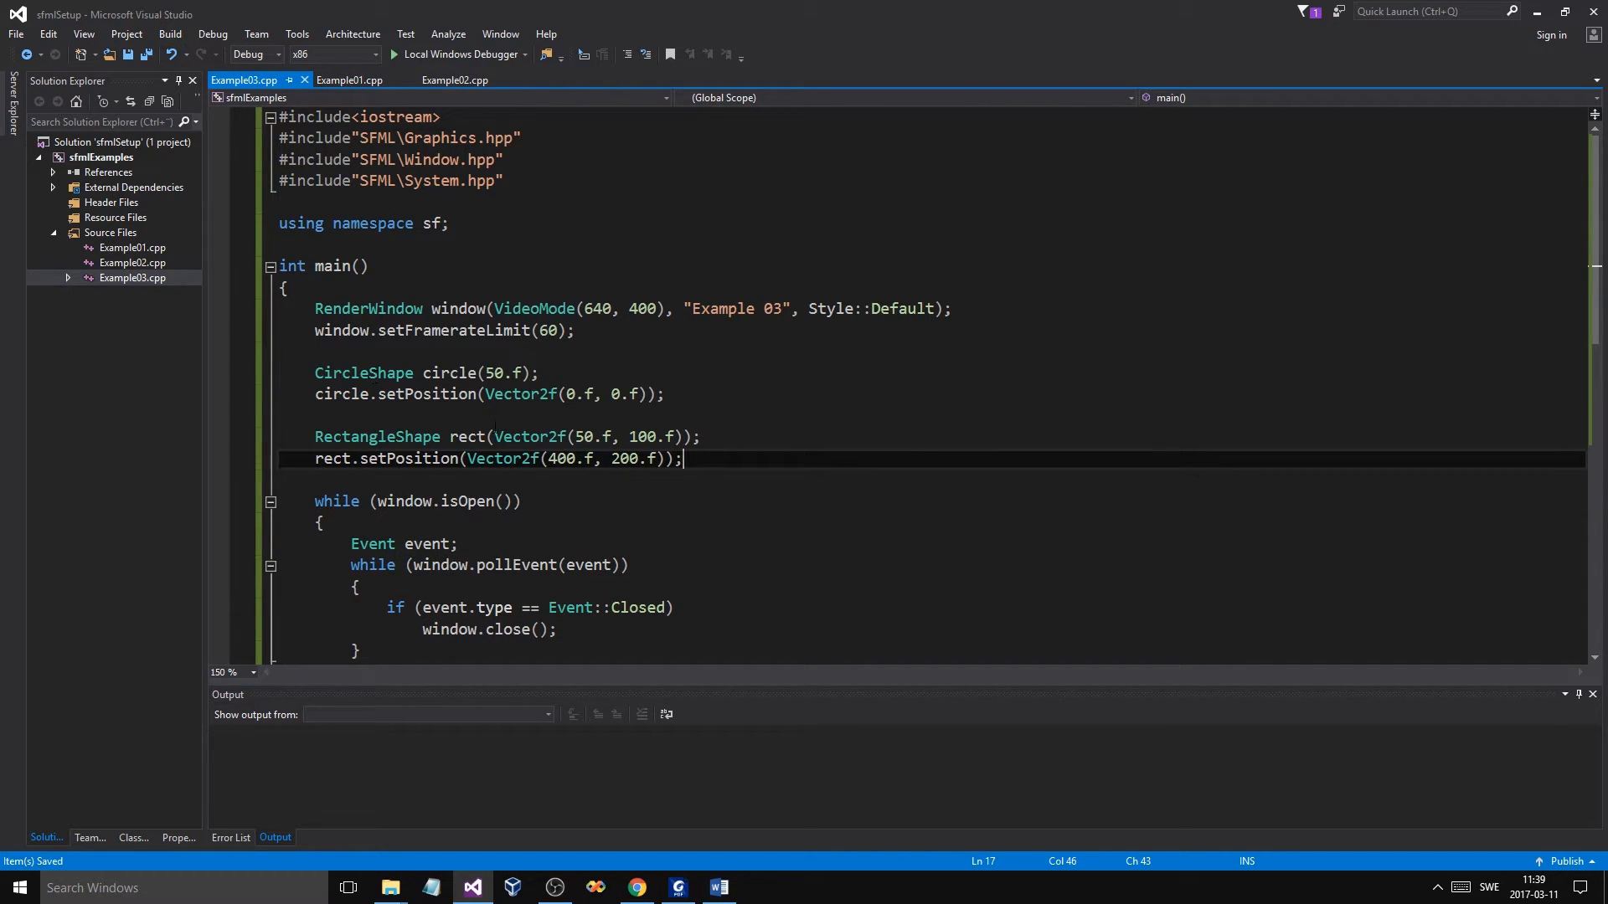
Add window.draw(circle); and window.draw(rect) below the Draw everything comment.
scroll(down, 3)
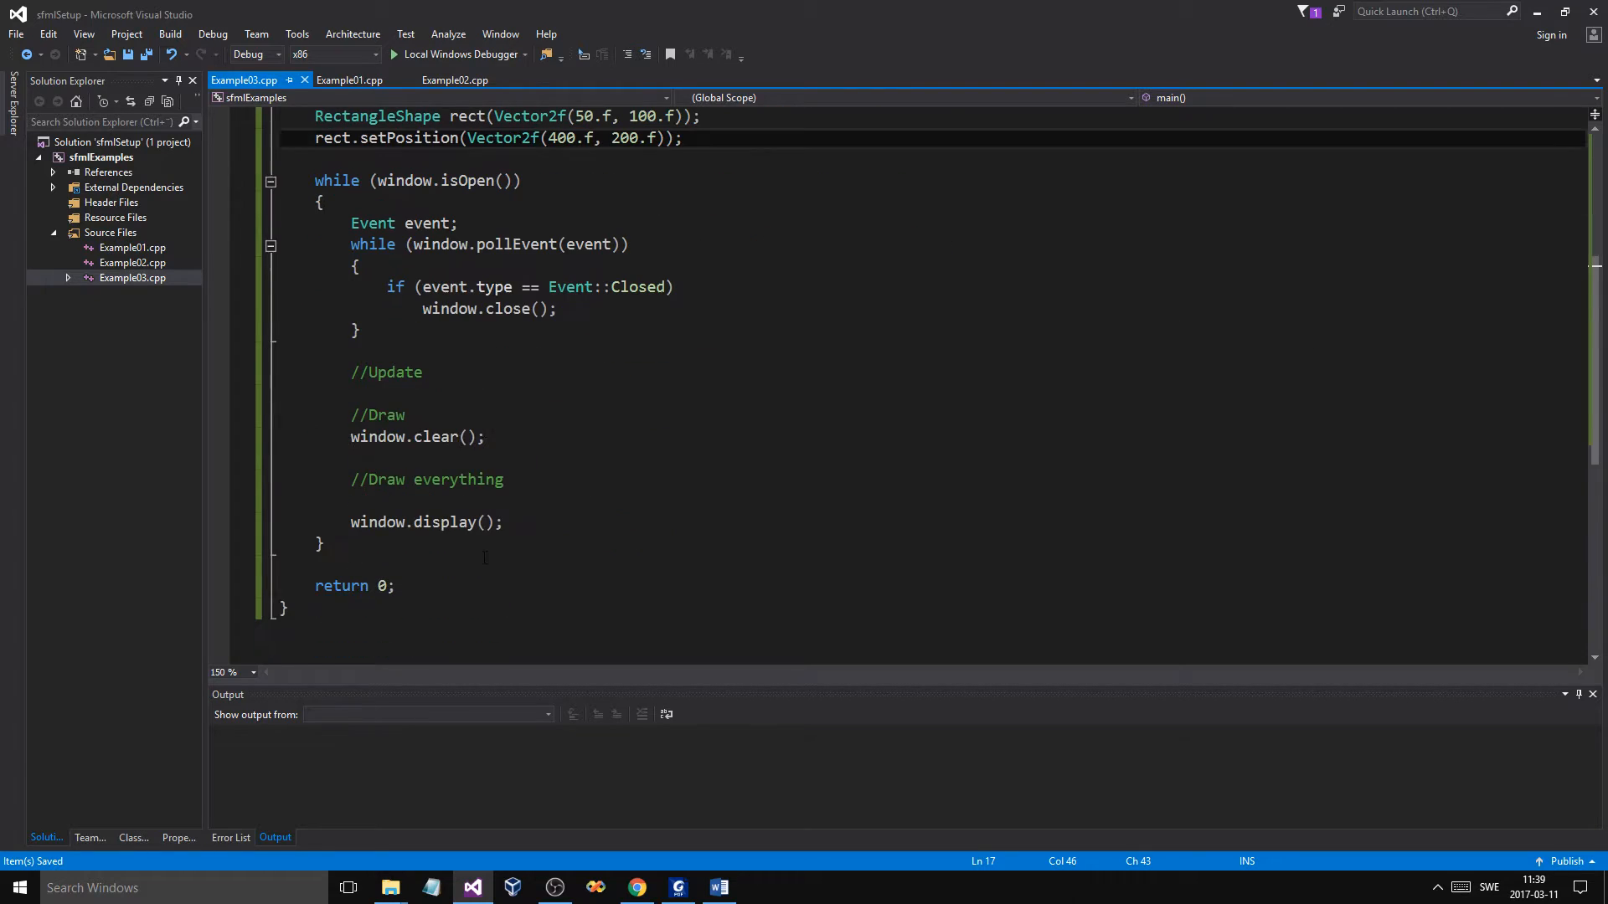
key(enter)
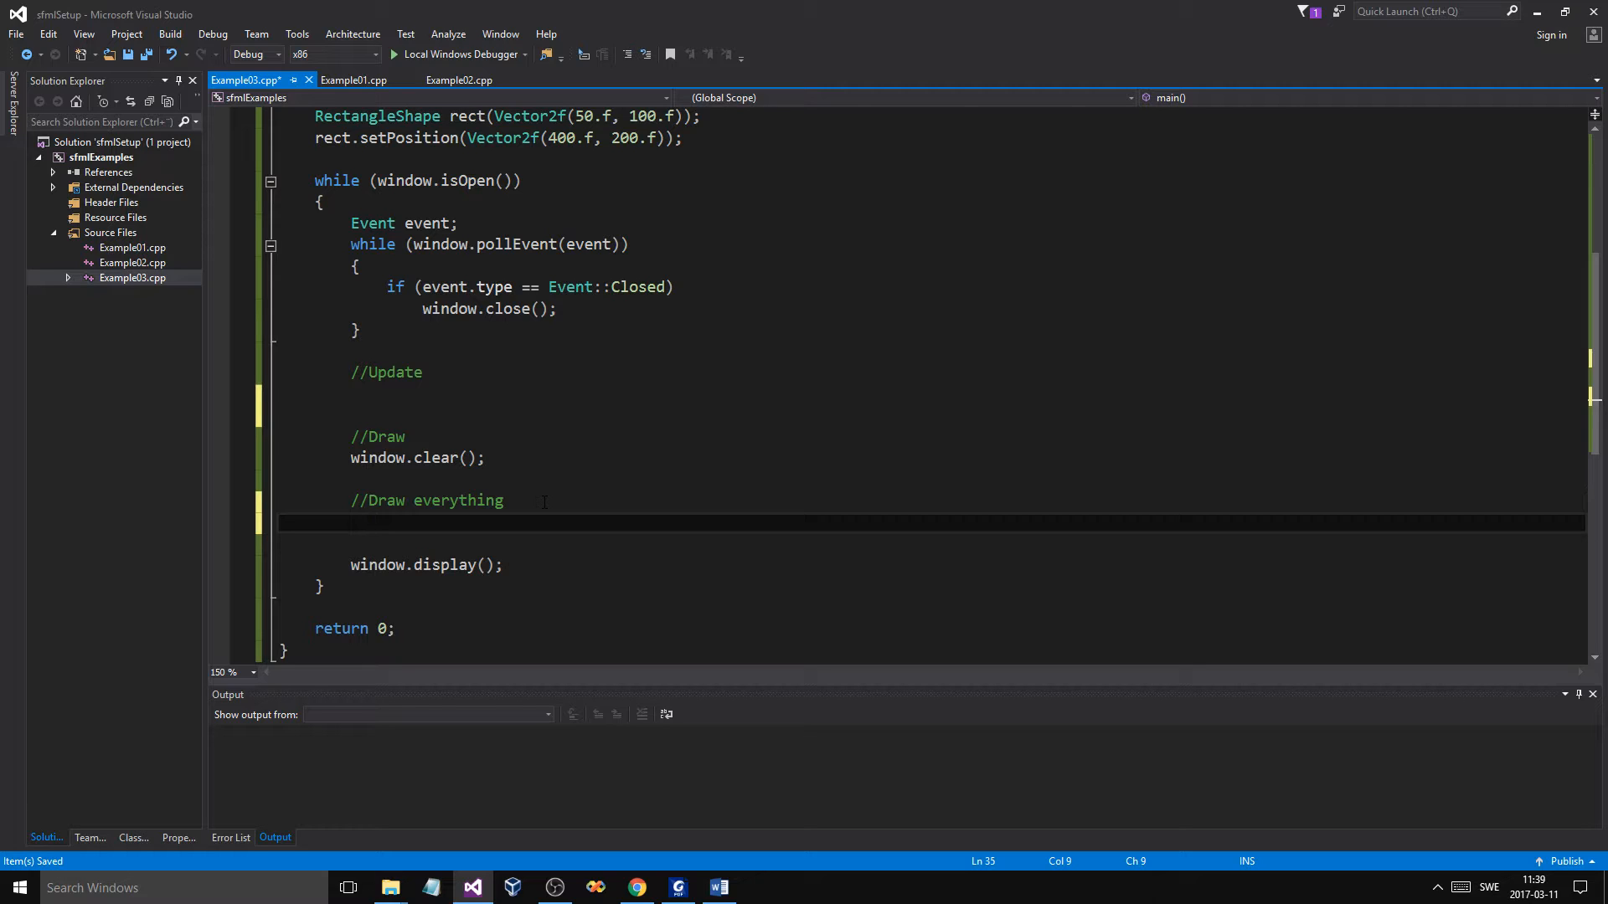
text(window.d)
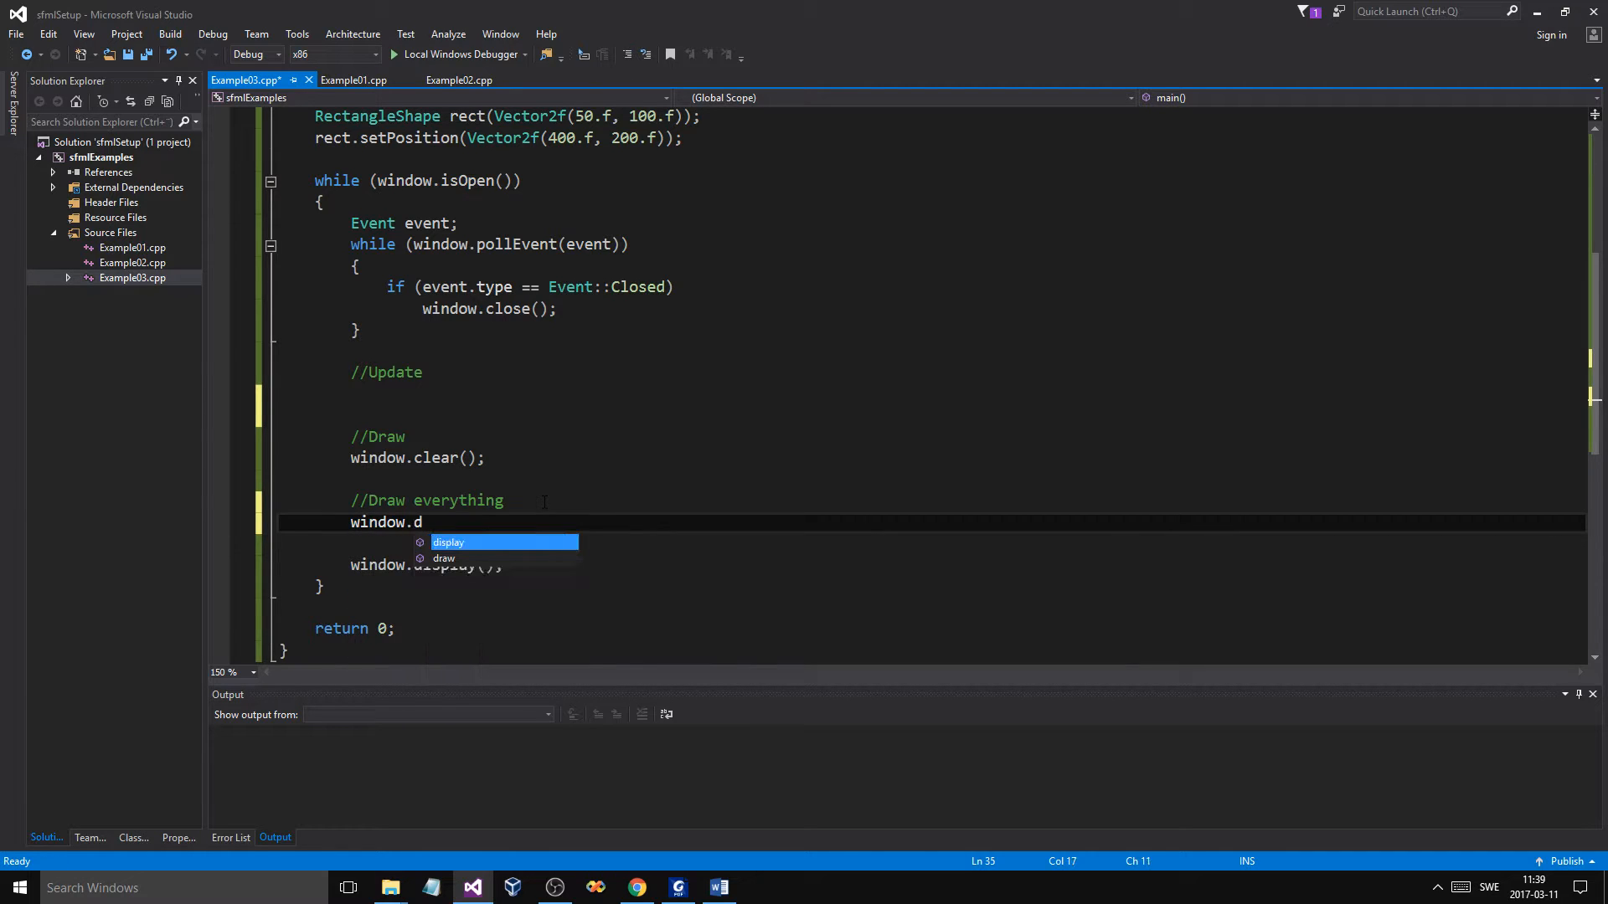
text(raw(c)
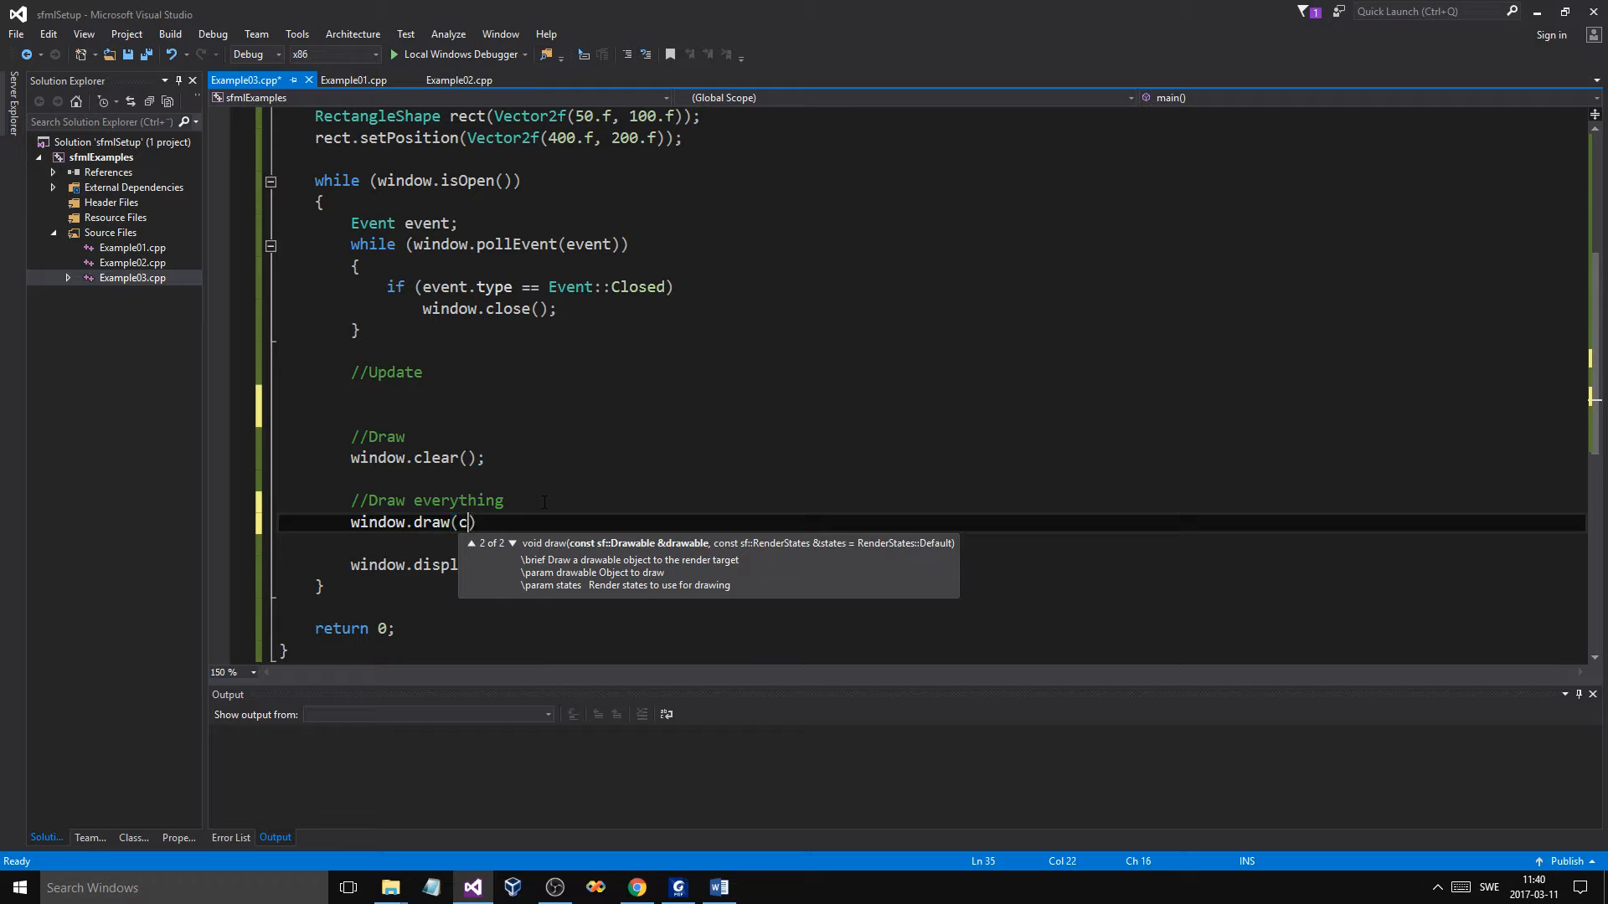
text(ircle);)
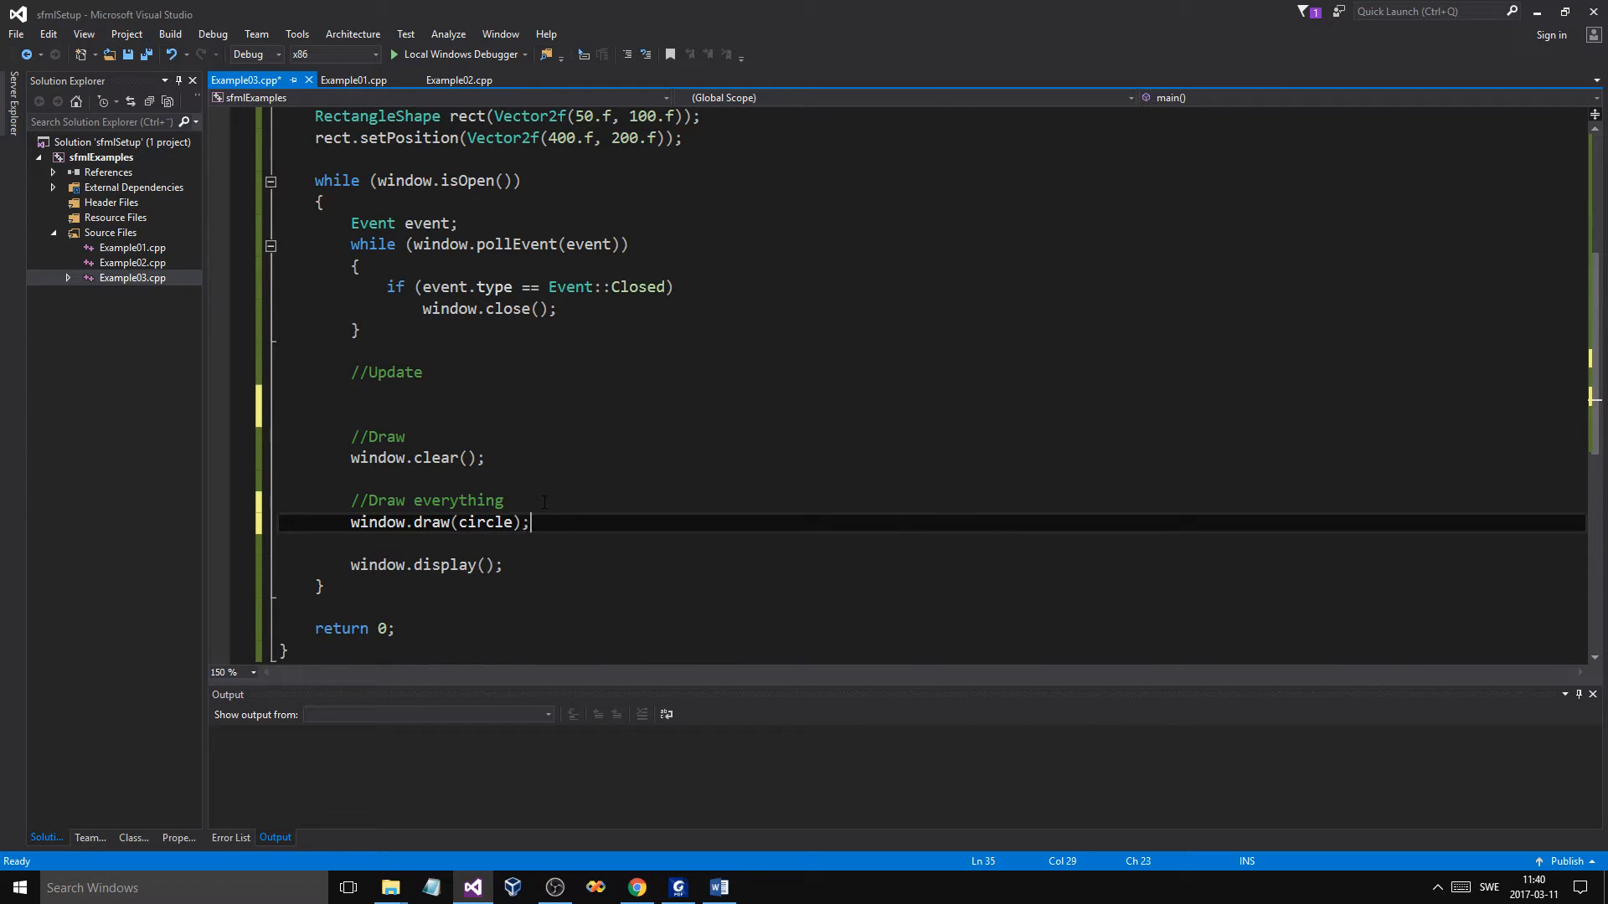
text(window)
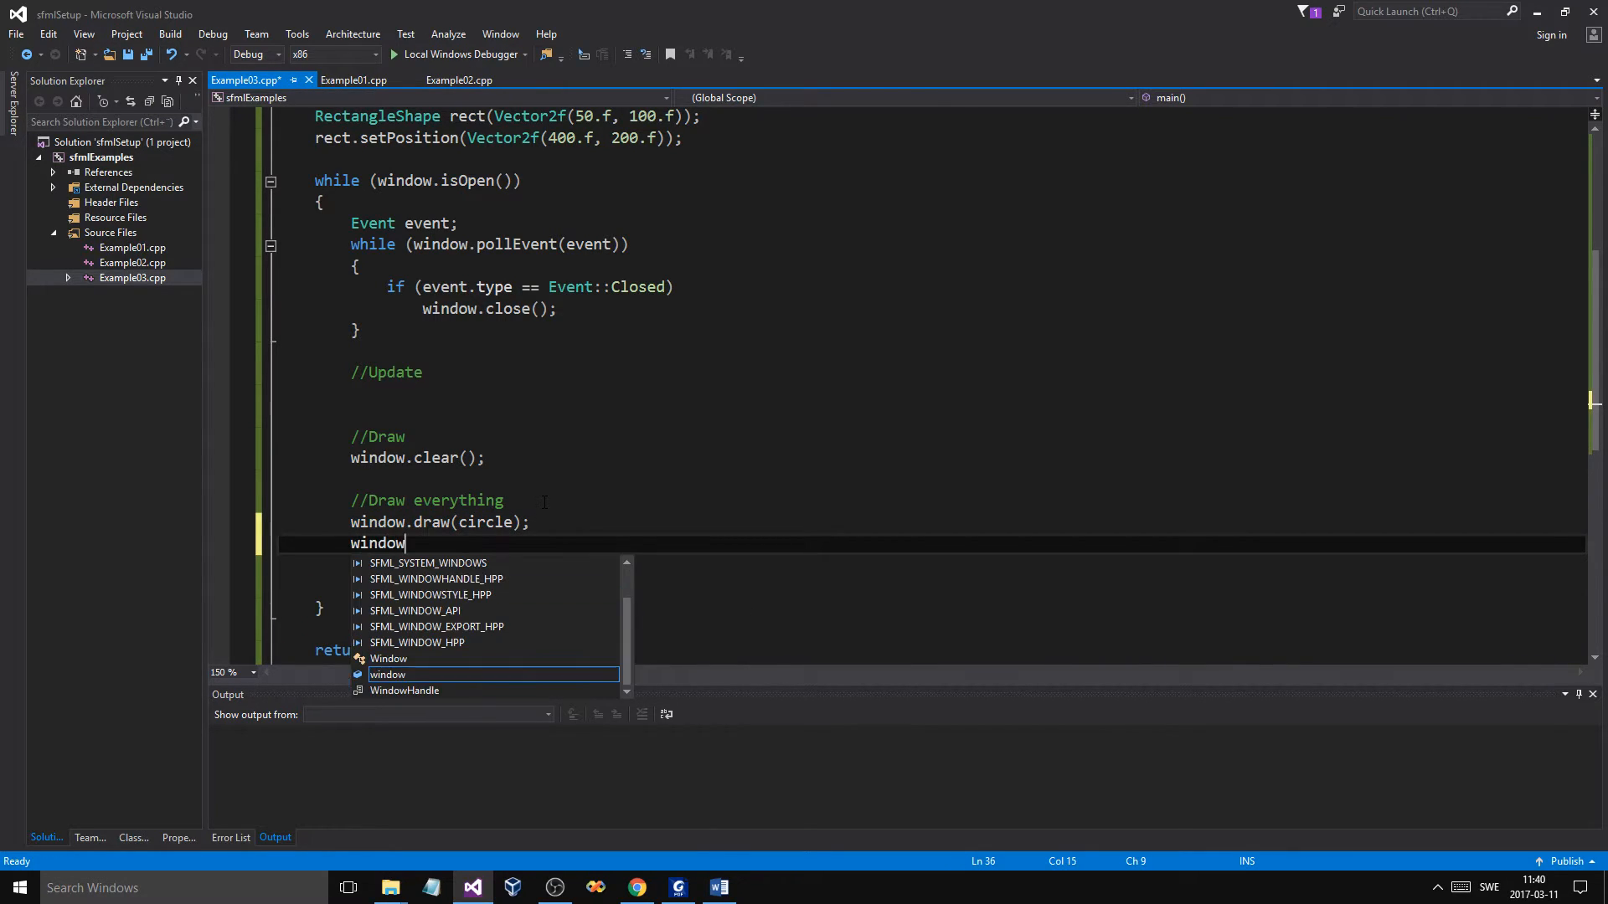
text(.d)
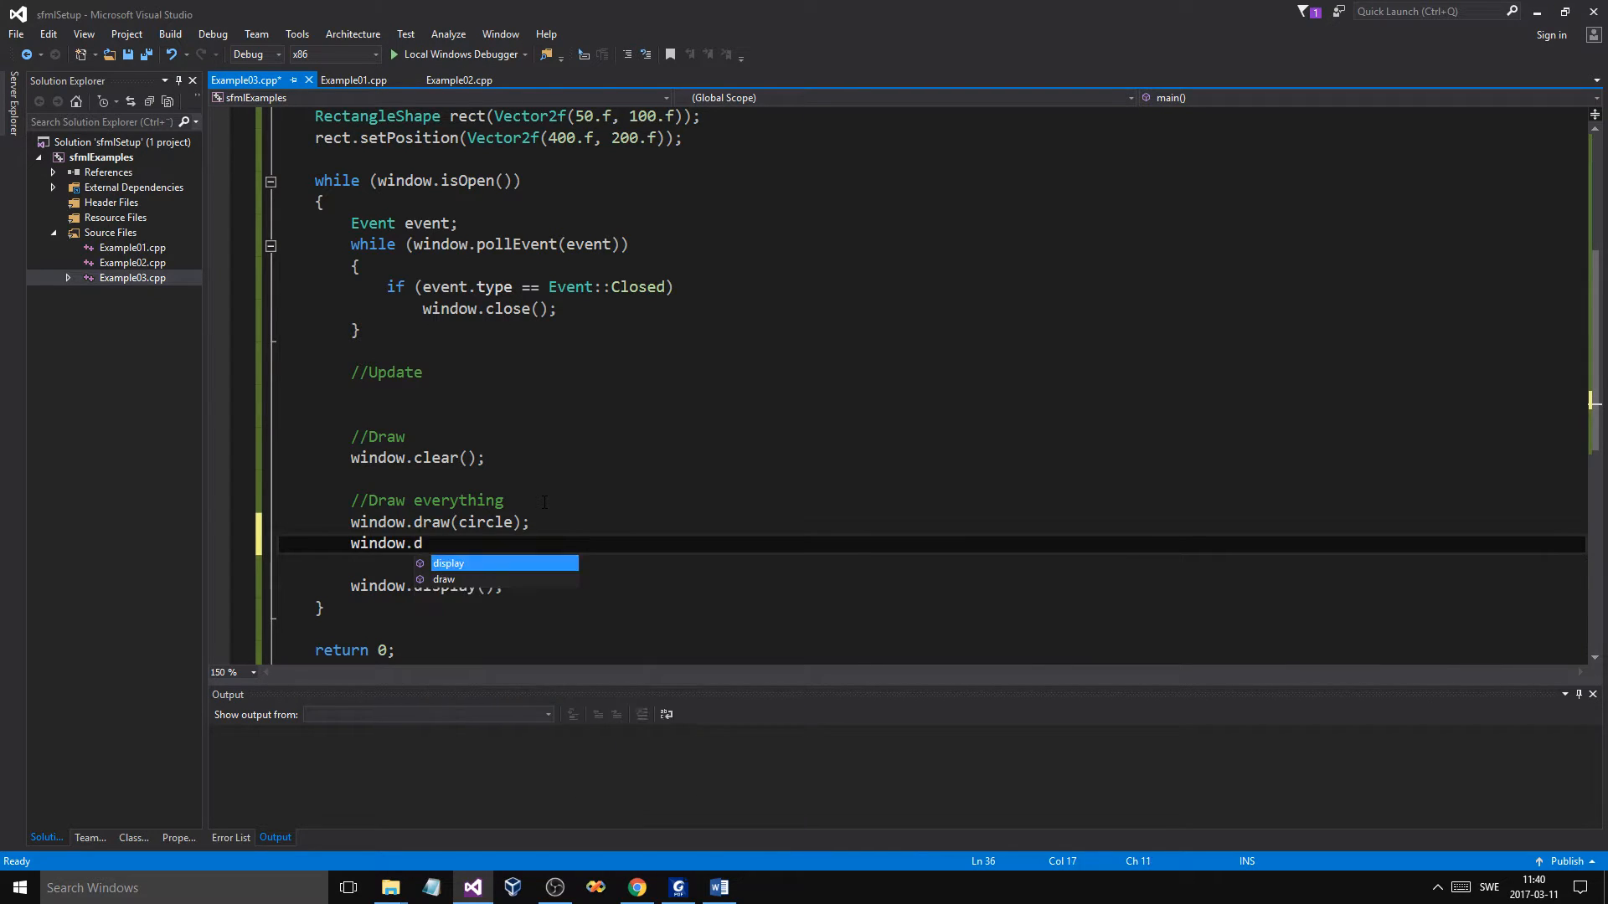
text(raw(re)
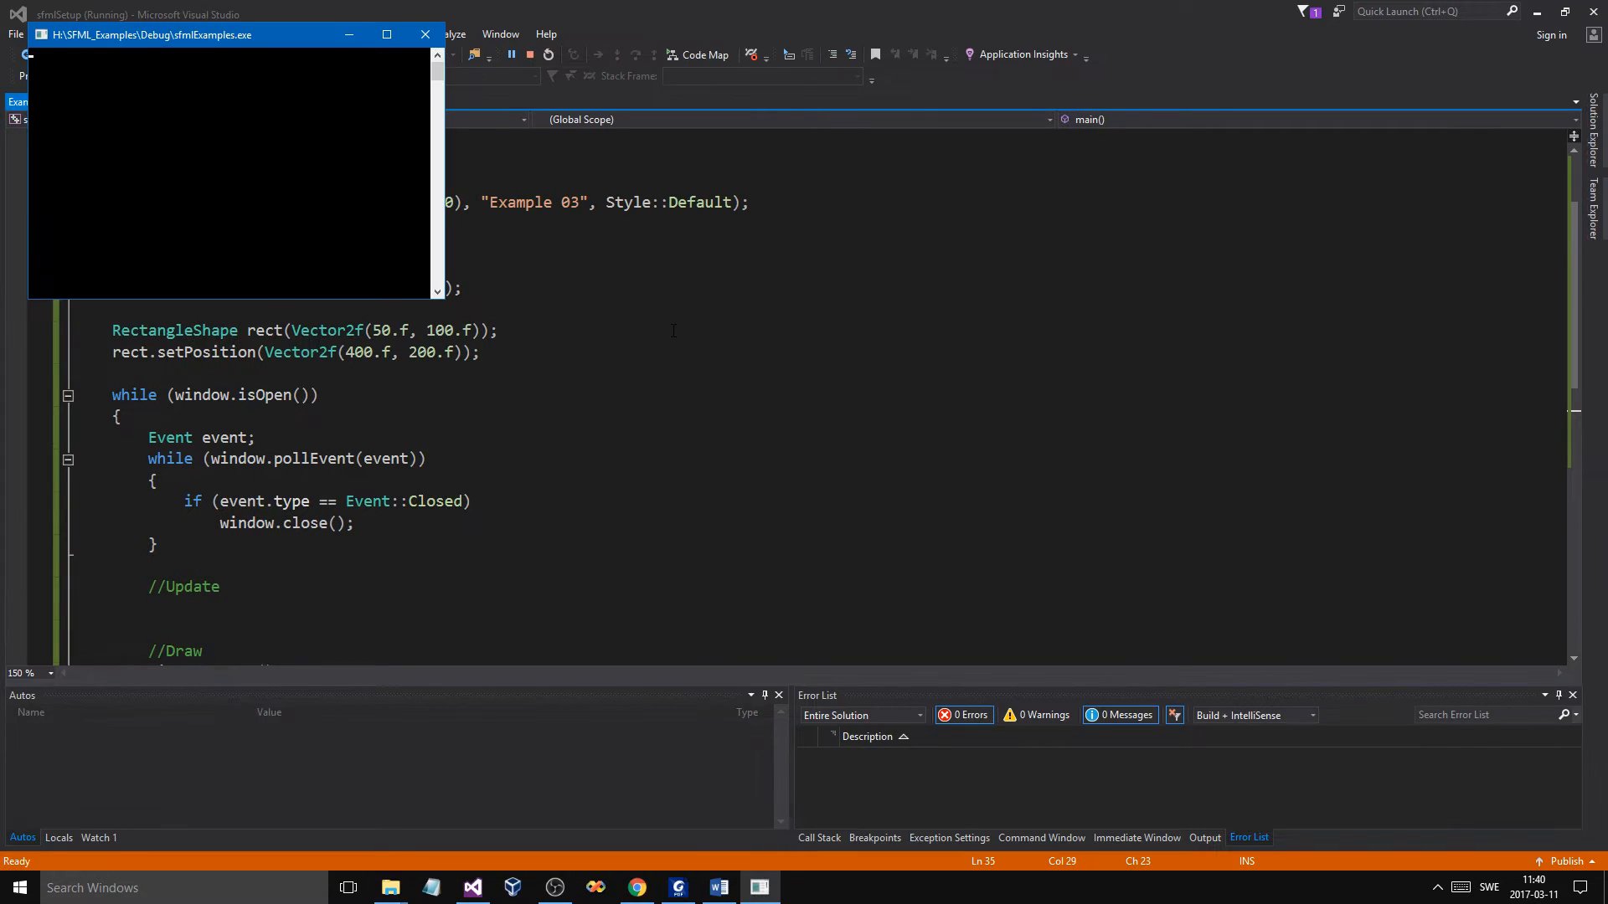
mouse_move(849, 321)
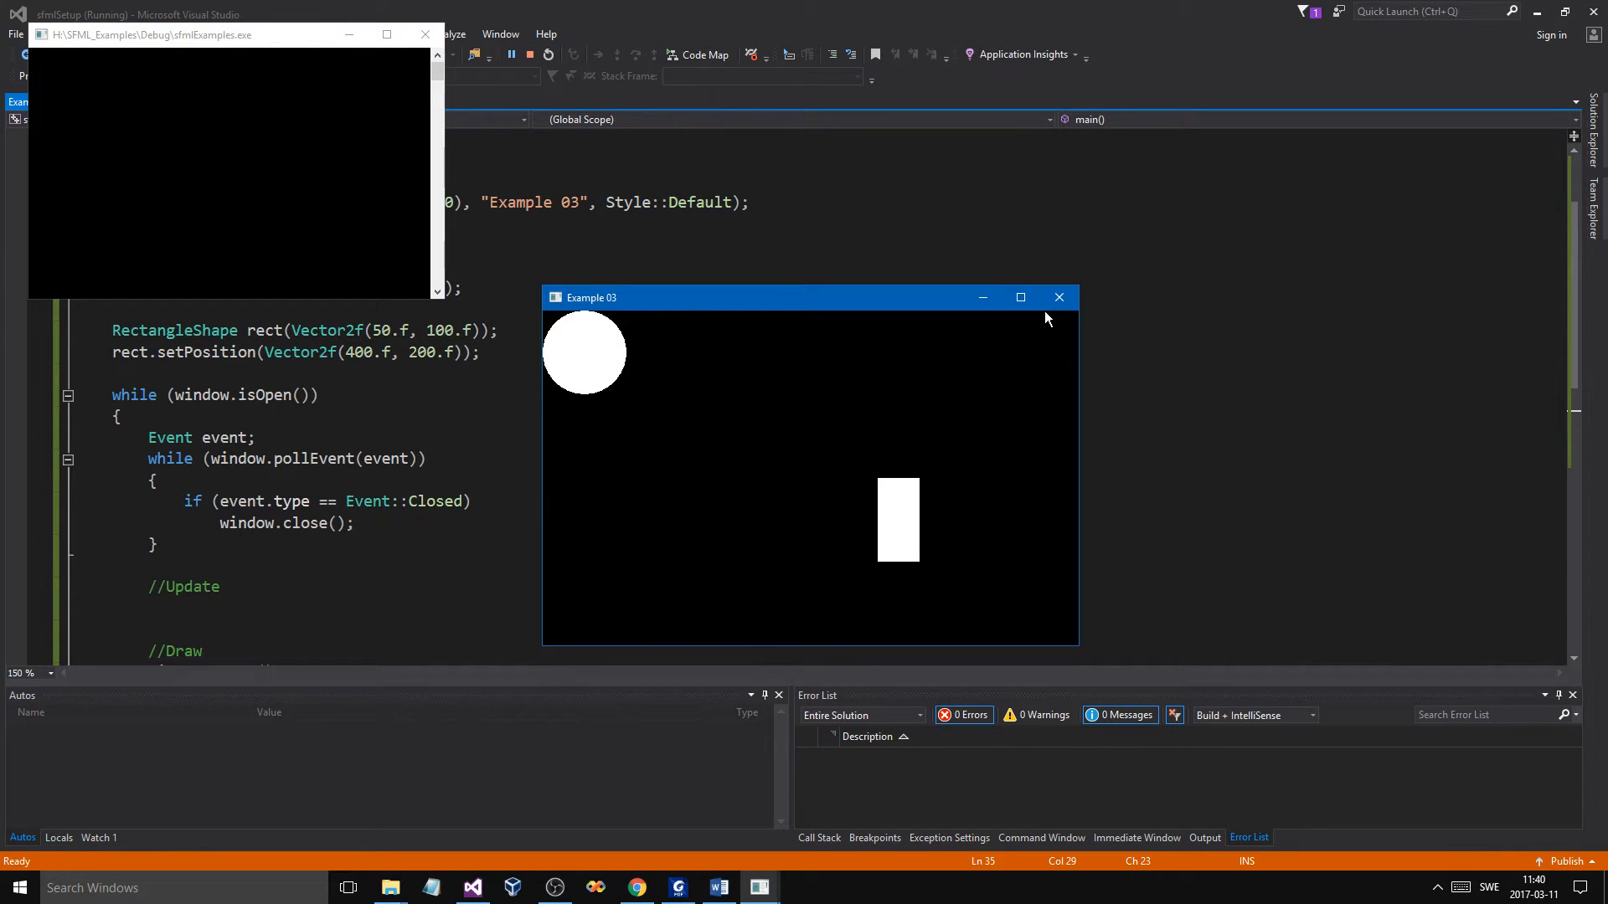
mouse_move(886, 486)
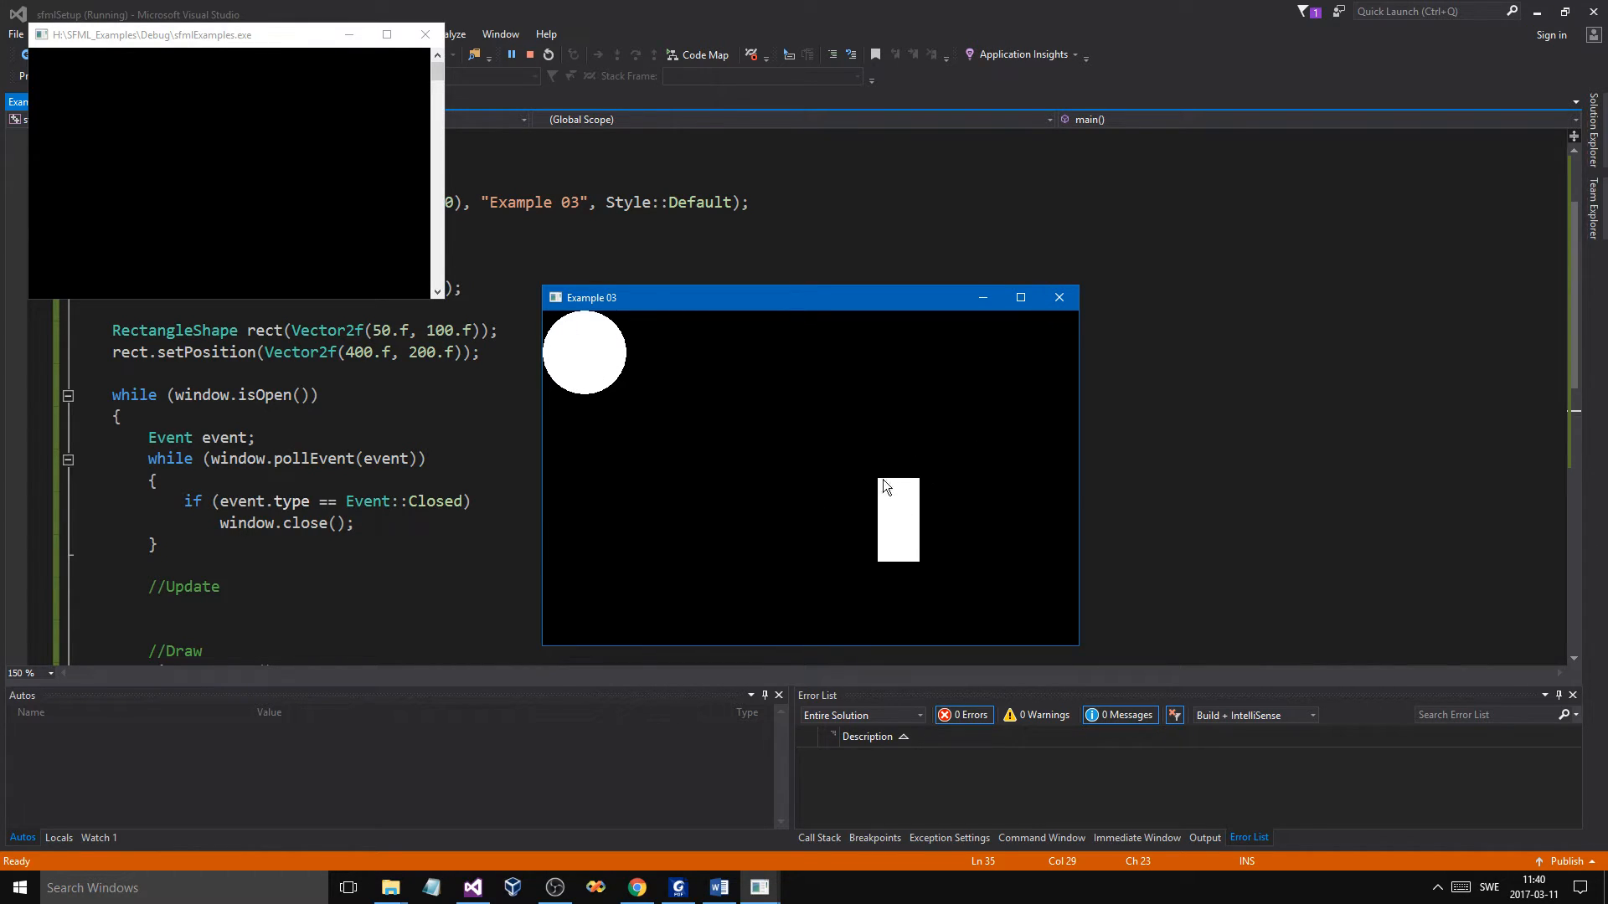
mouse_move(1060, 297)
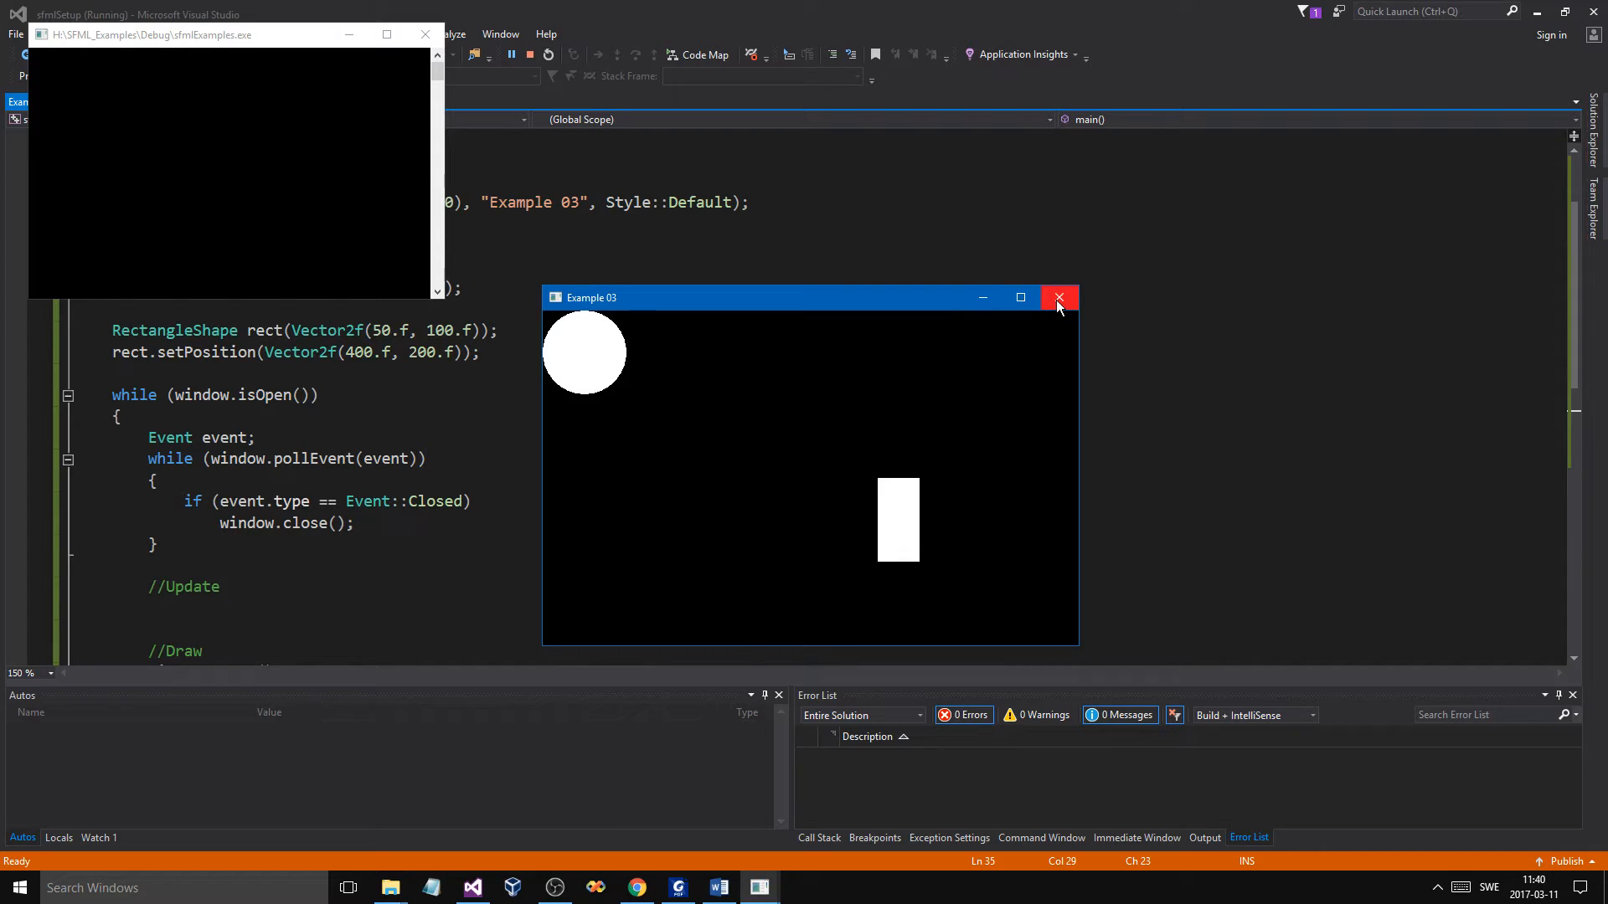
Close the running Example 03 window and add a blank line after the rectangle setup.
click(1060, 298)
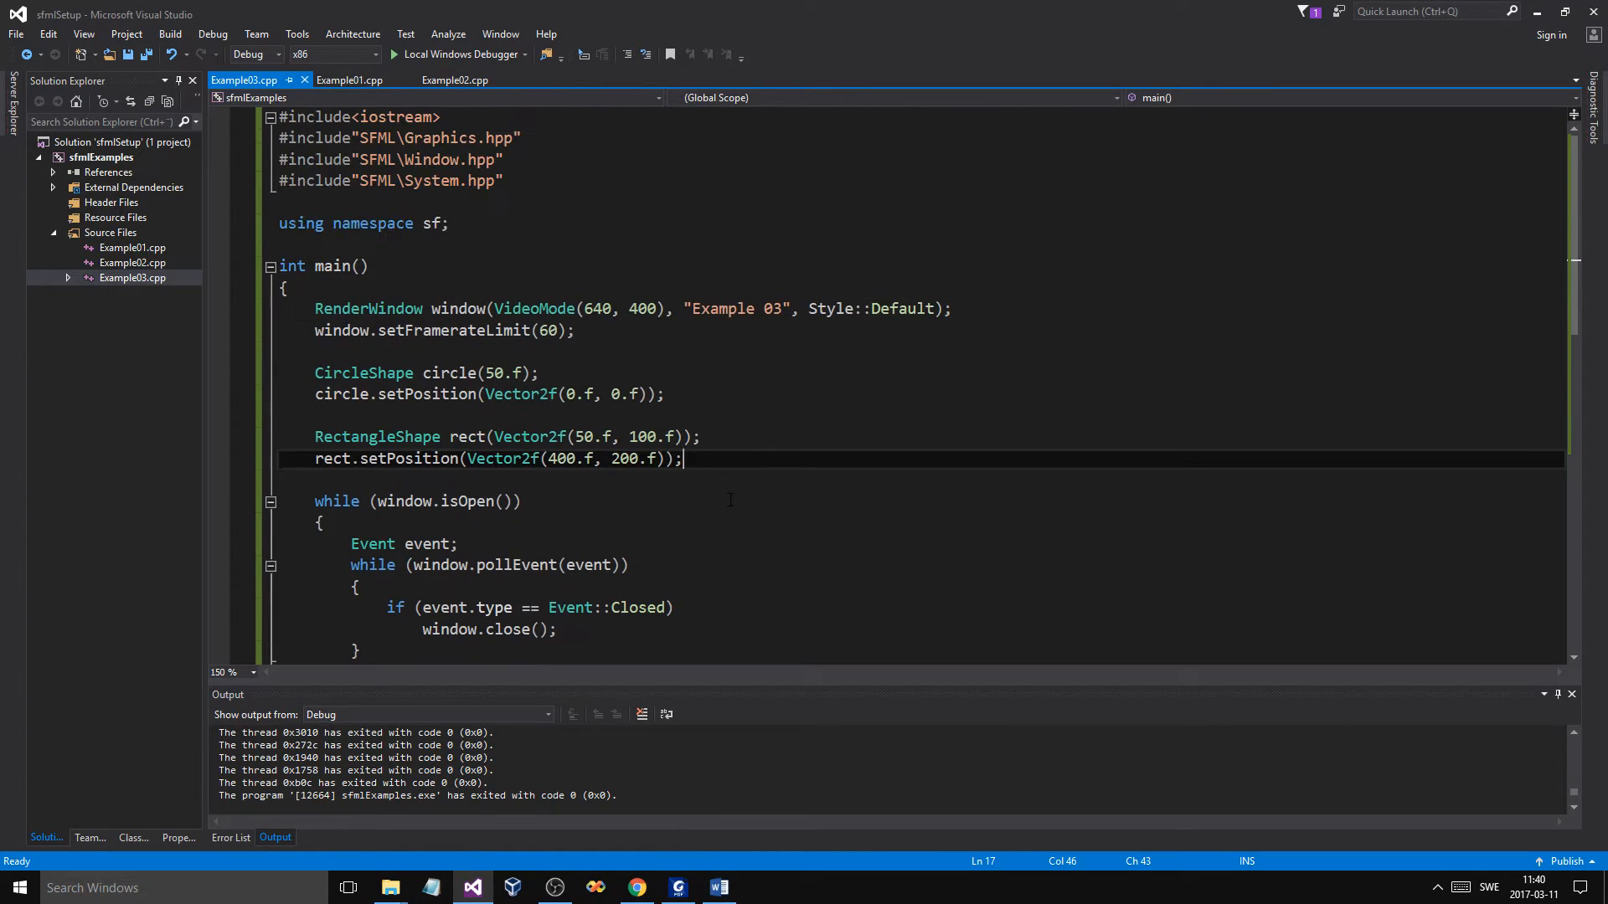
key(enter)
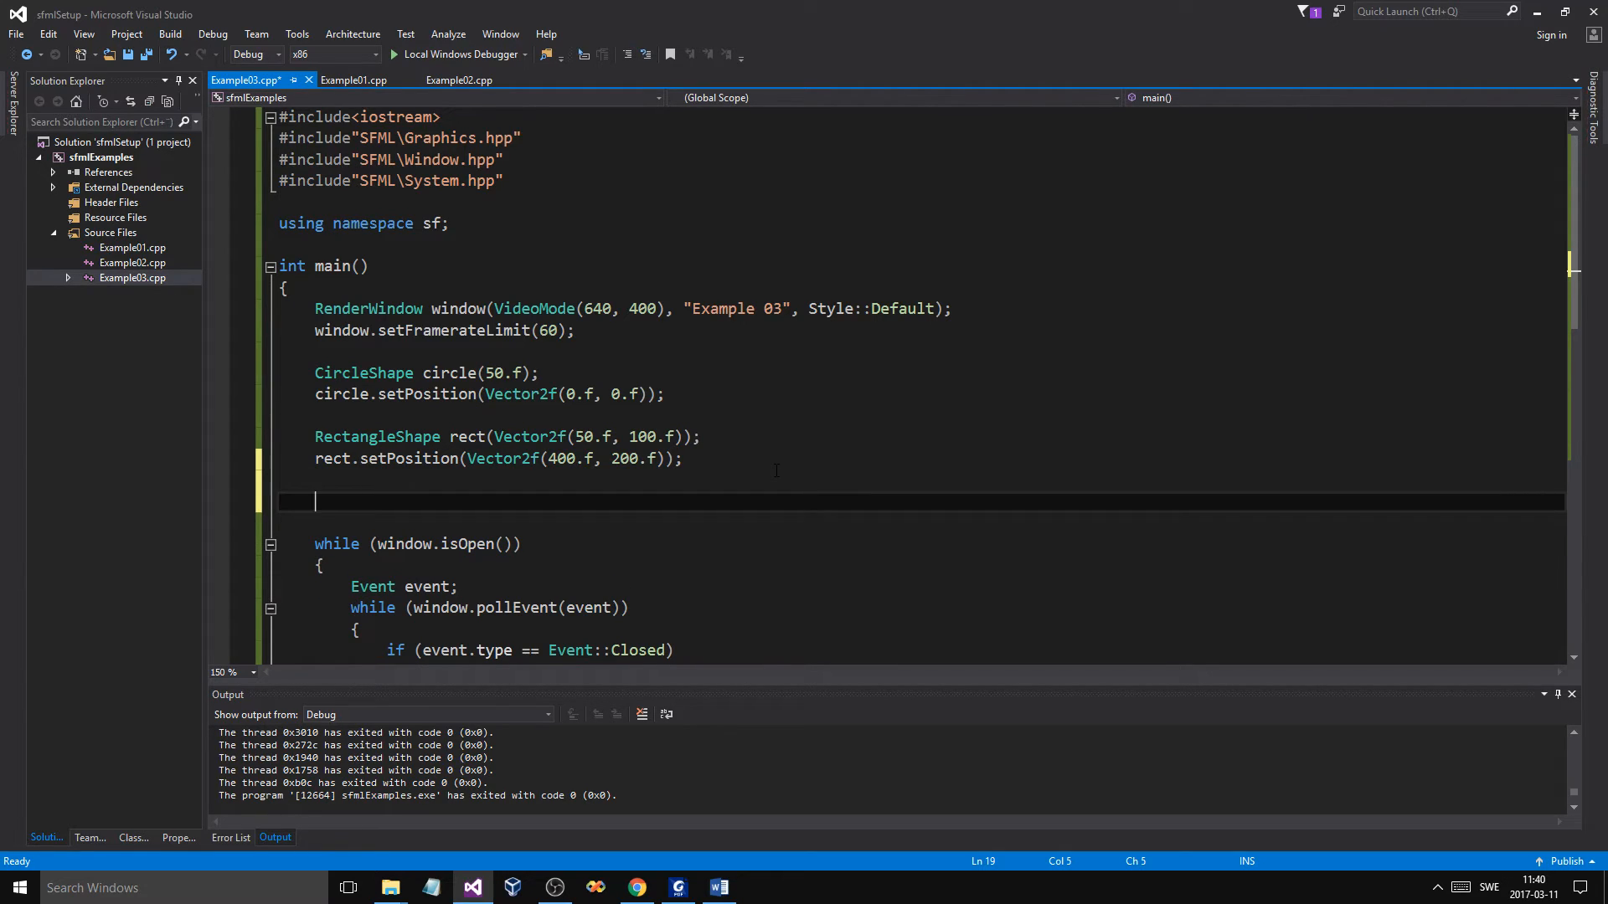
Type circle.setFillColor(Color(255, 100, 200, 200)); below the rectangle setup, adjusting the RGBA values.
text(circle.setFillColor)
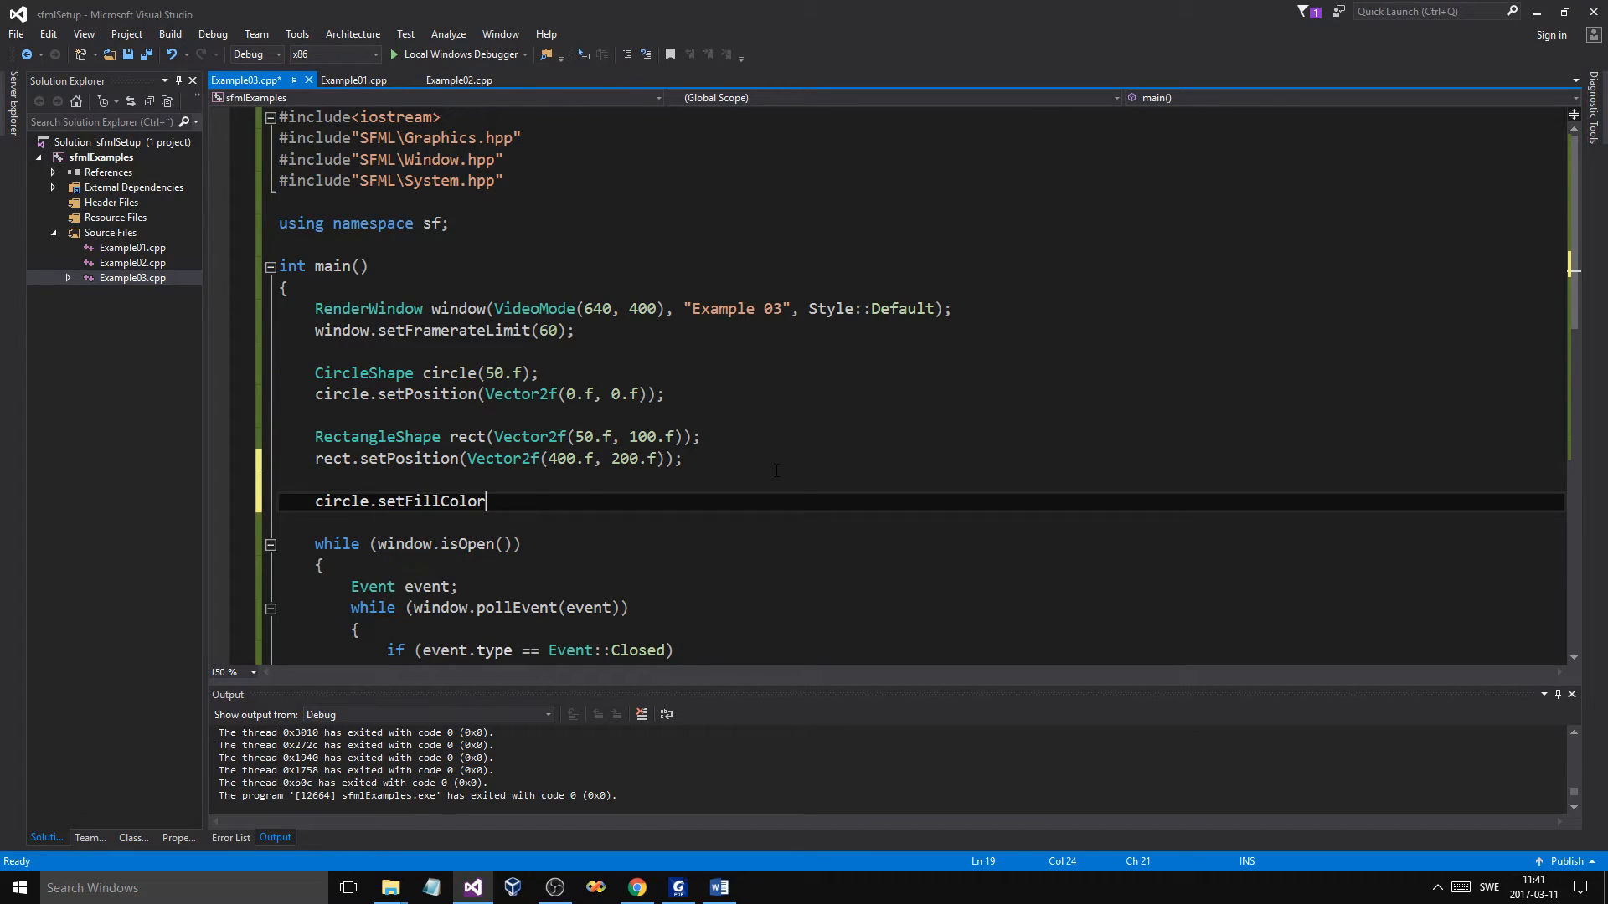
text((Colro))
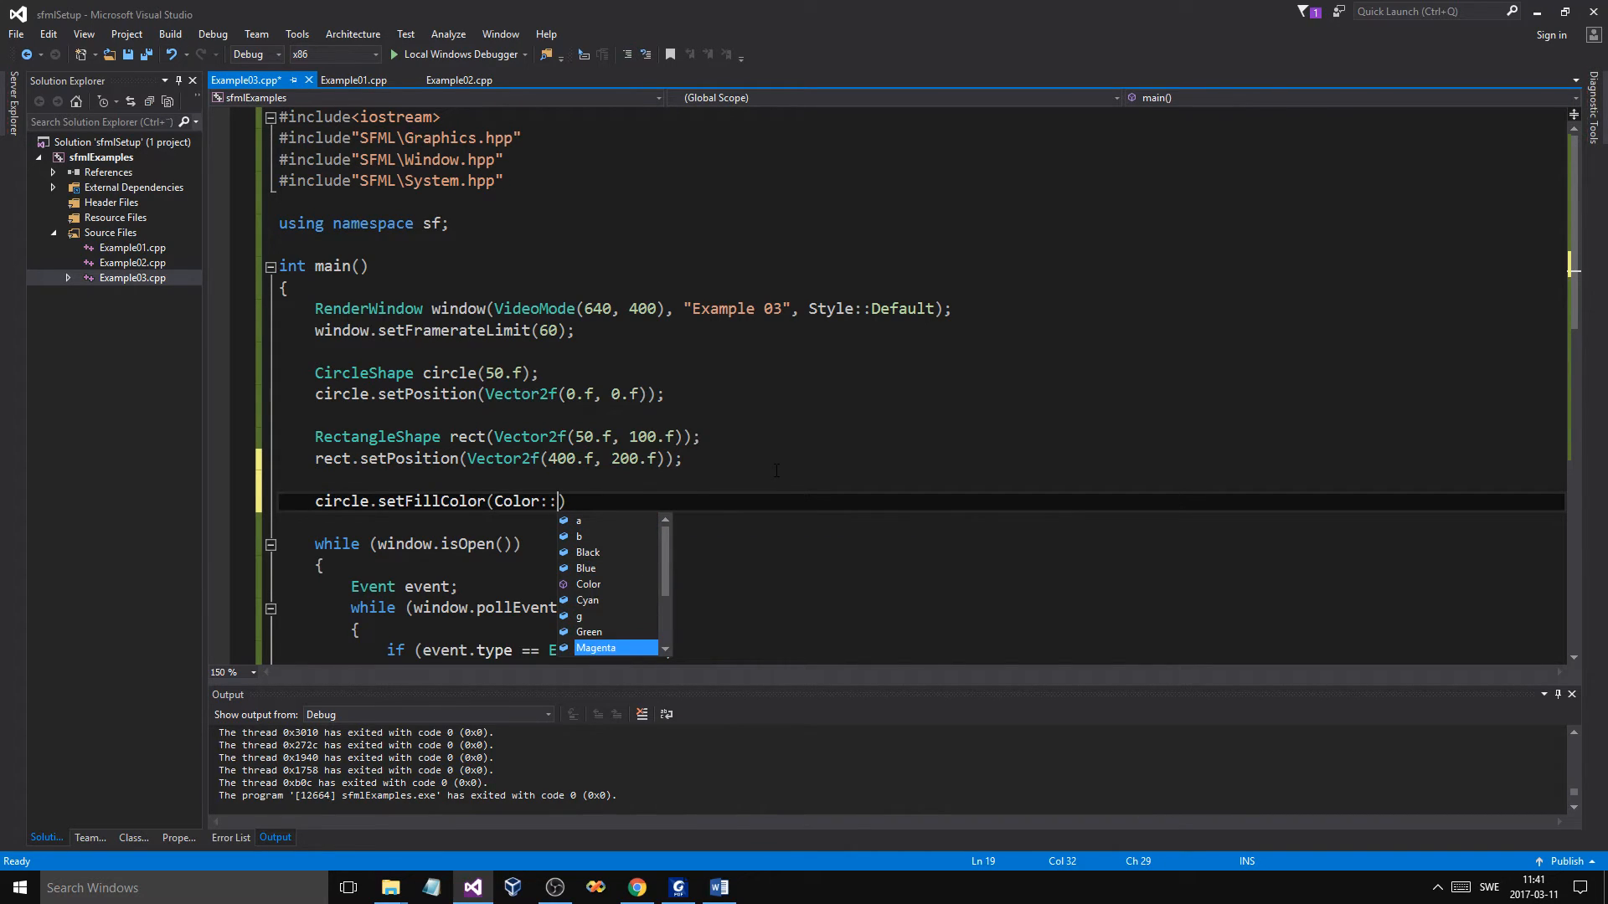
scroll(down, 3)
text(U)
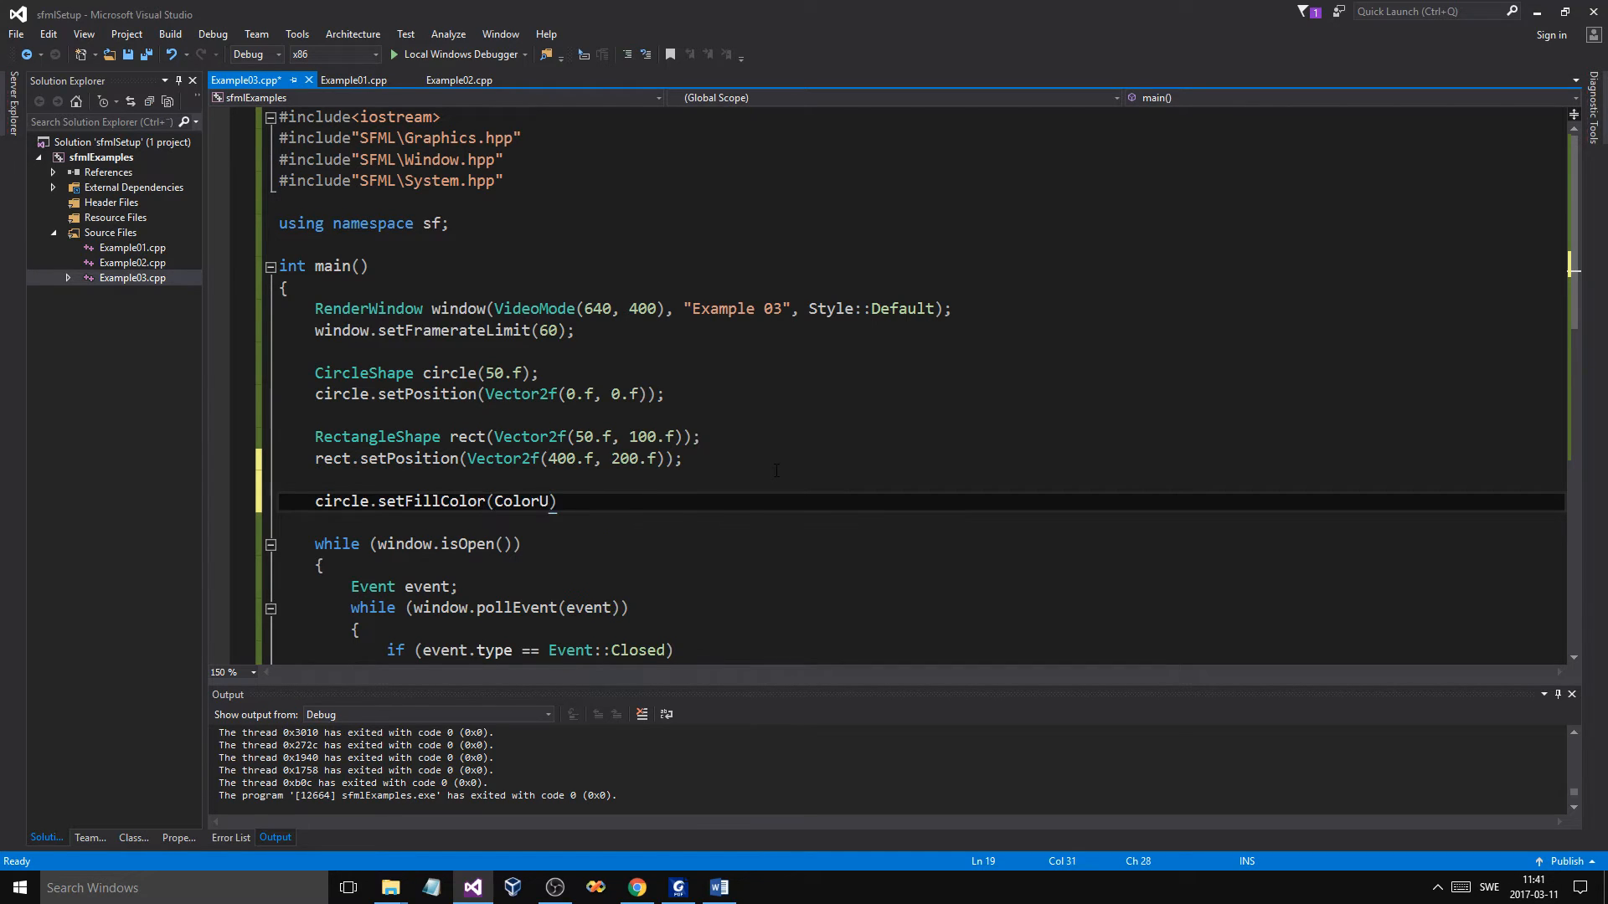
text(();)
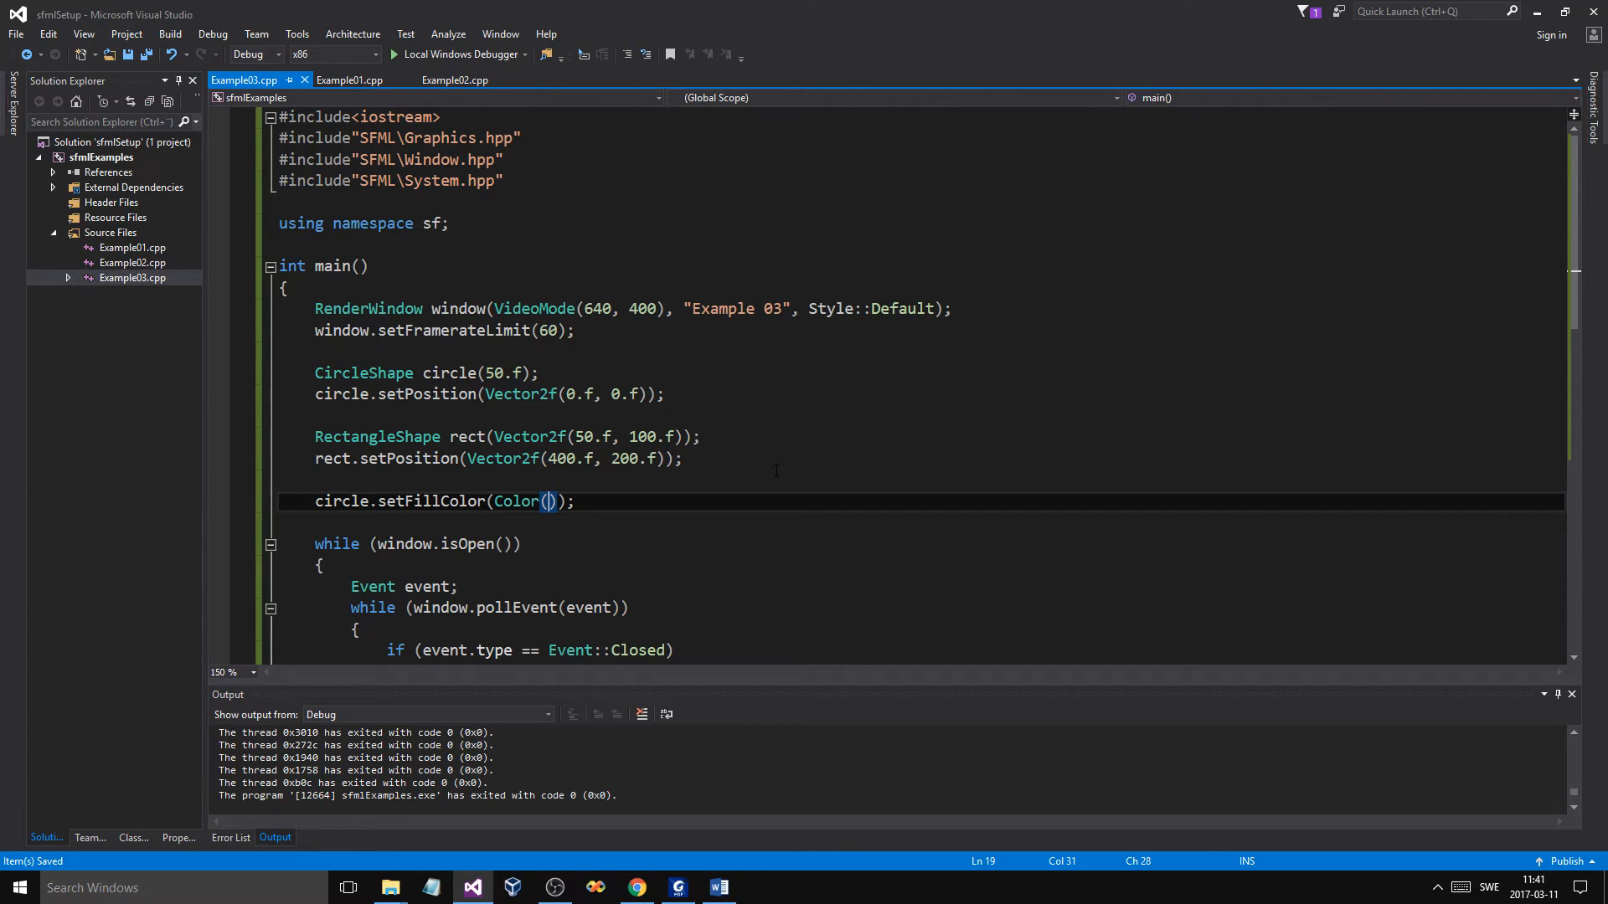
text(255,)
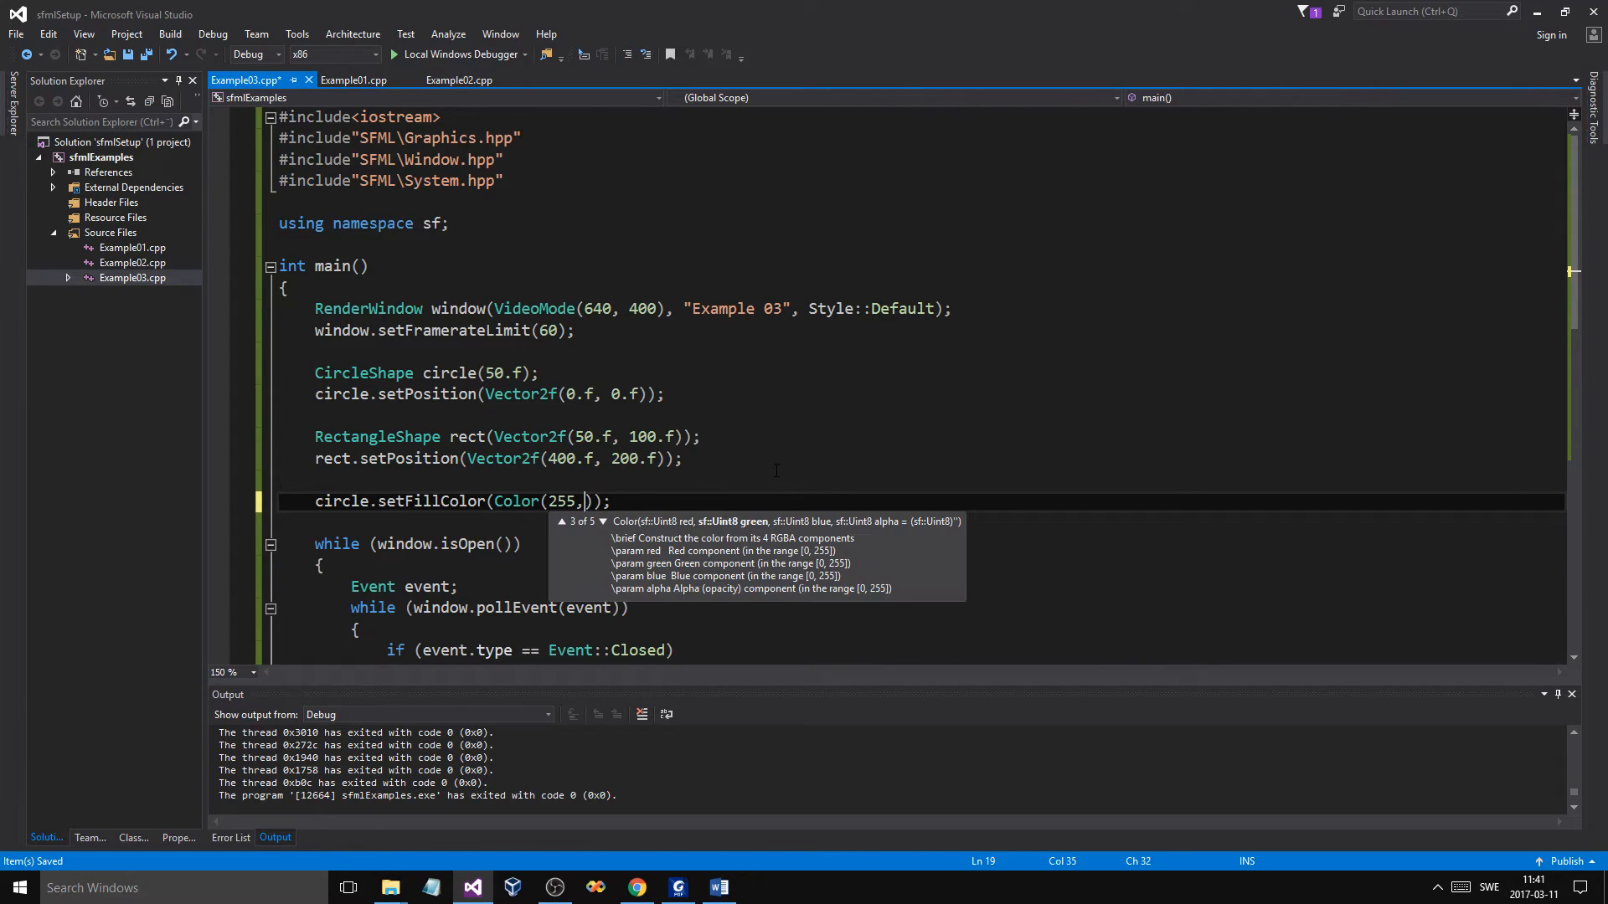
text(255,255)
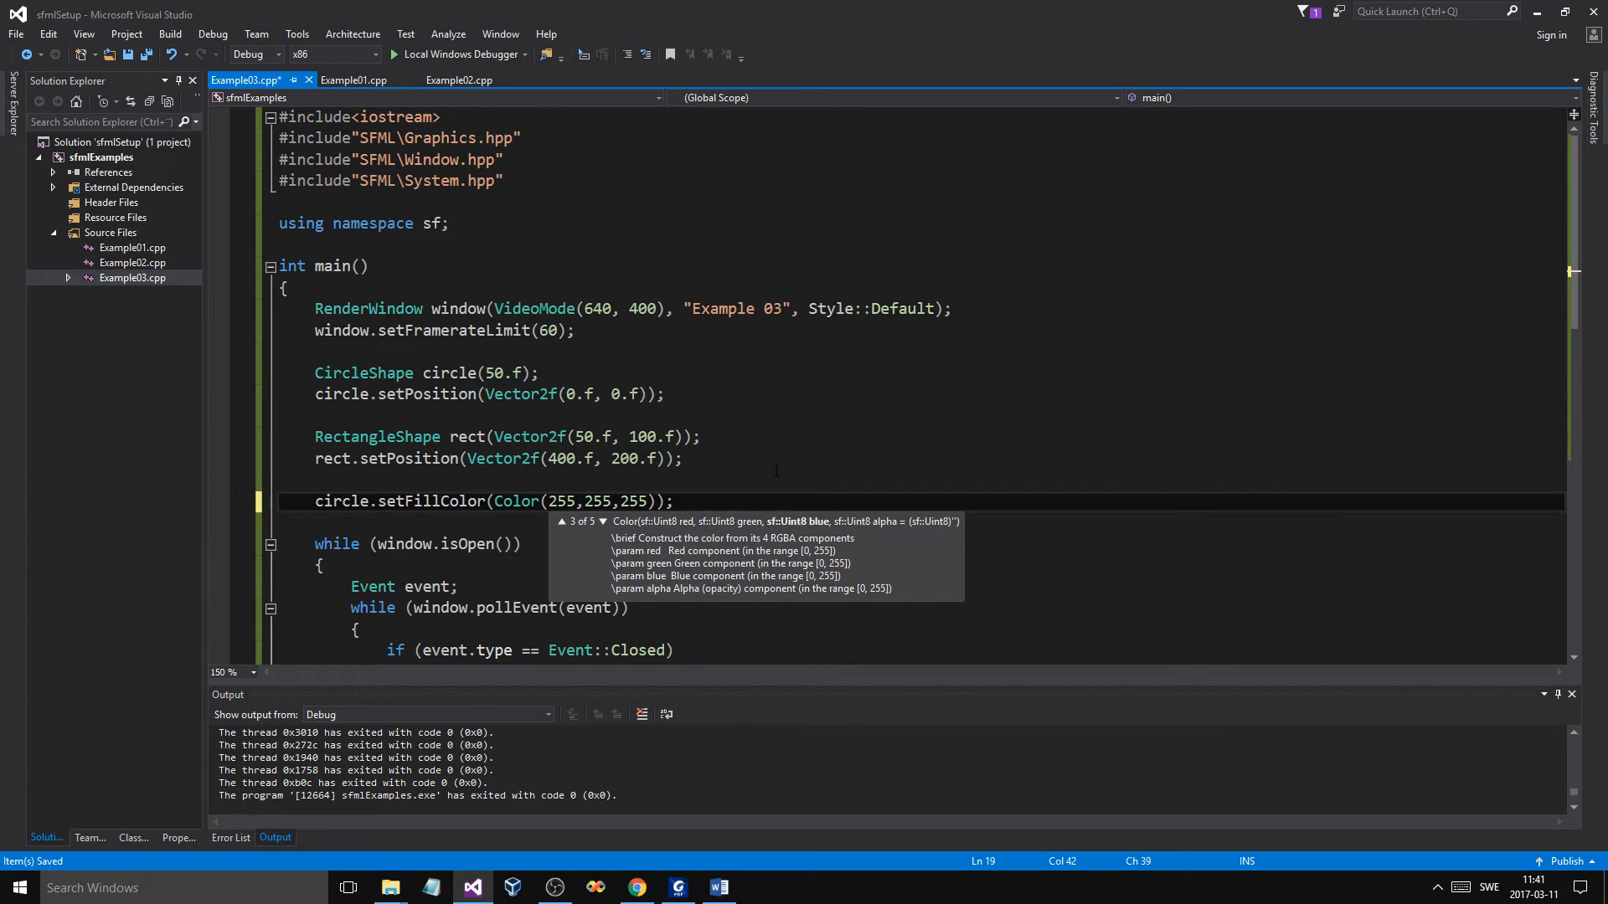
text(,255)
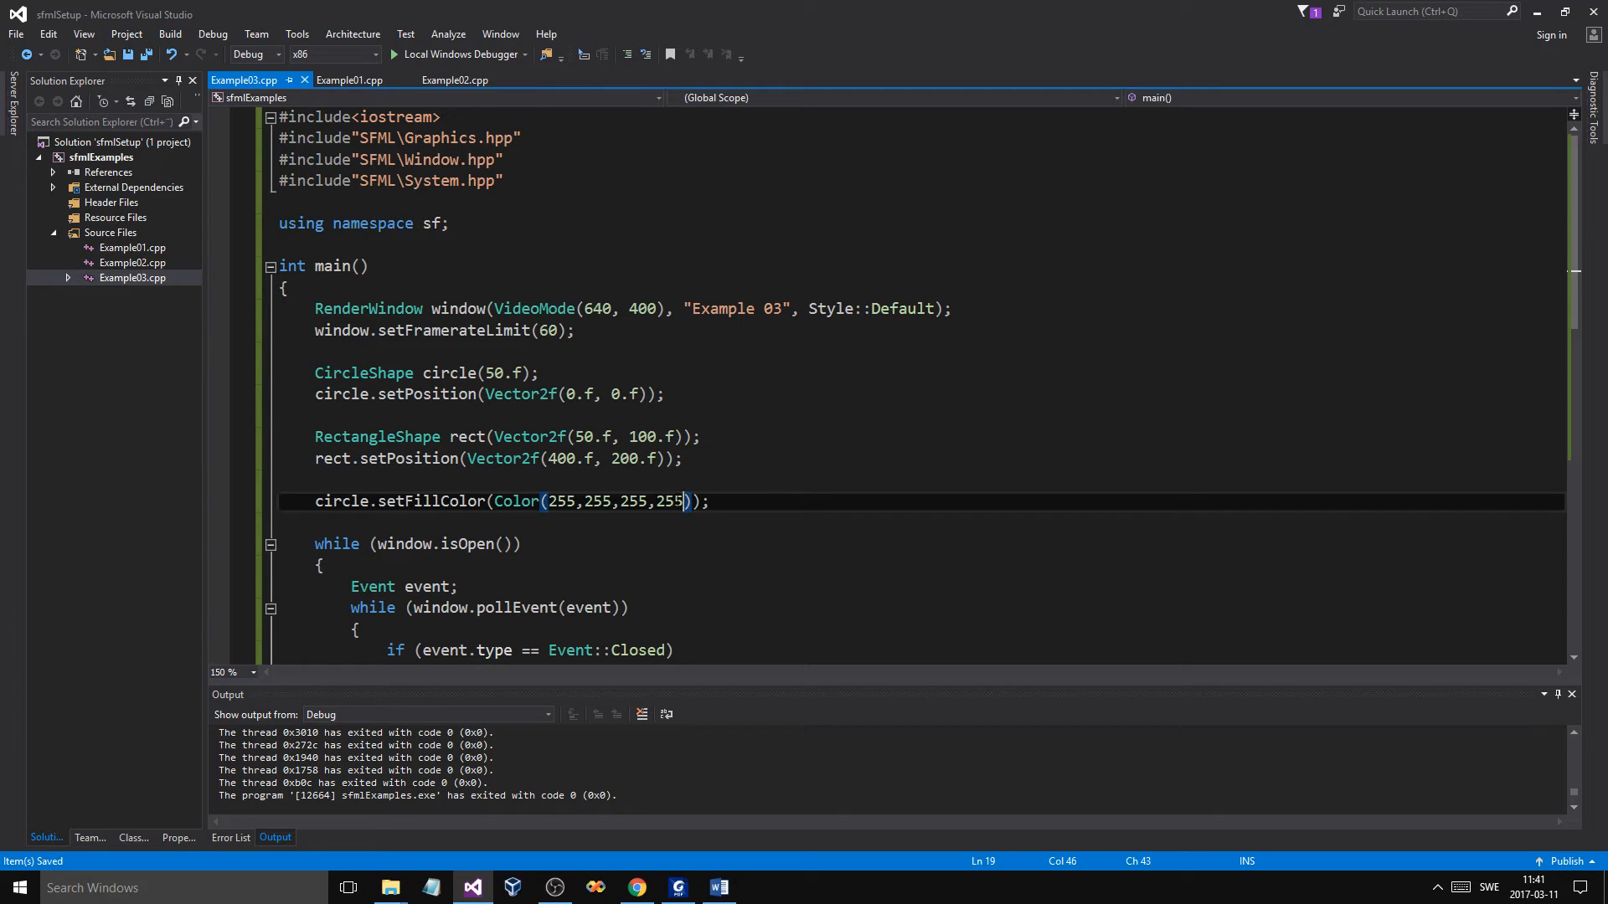
text(200)
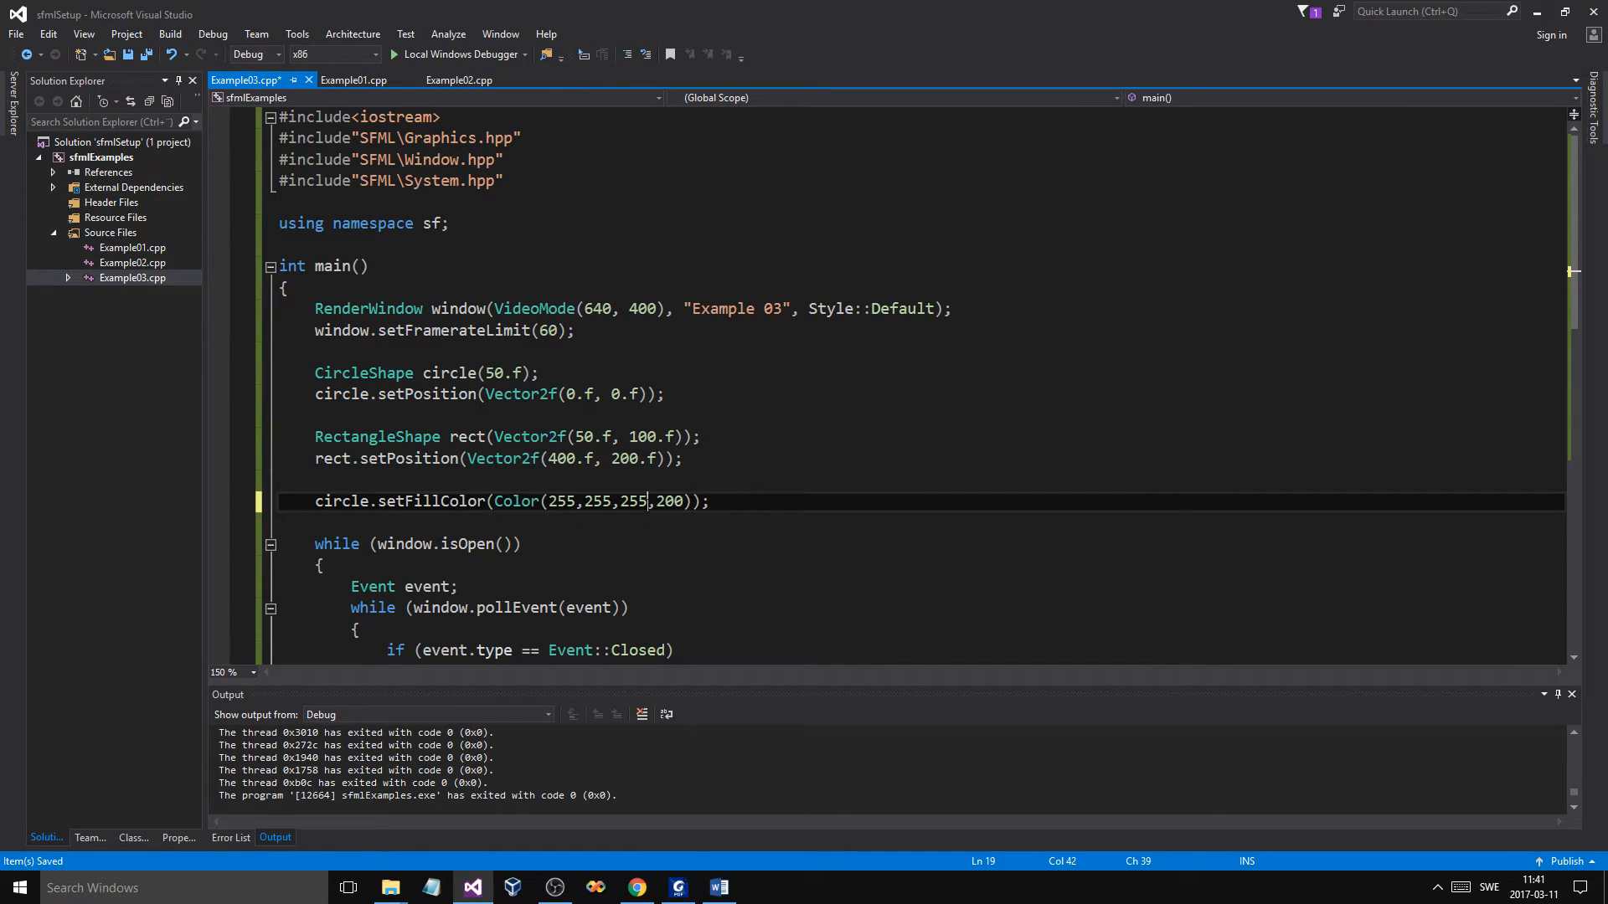
double_click(634, 501)
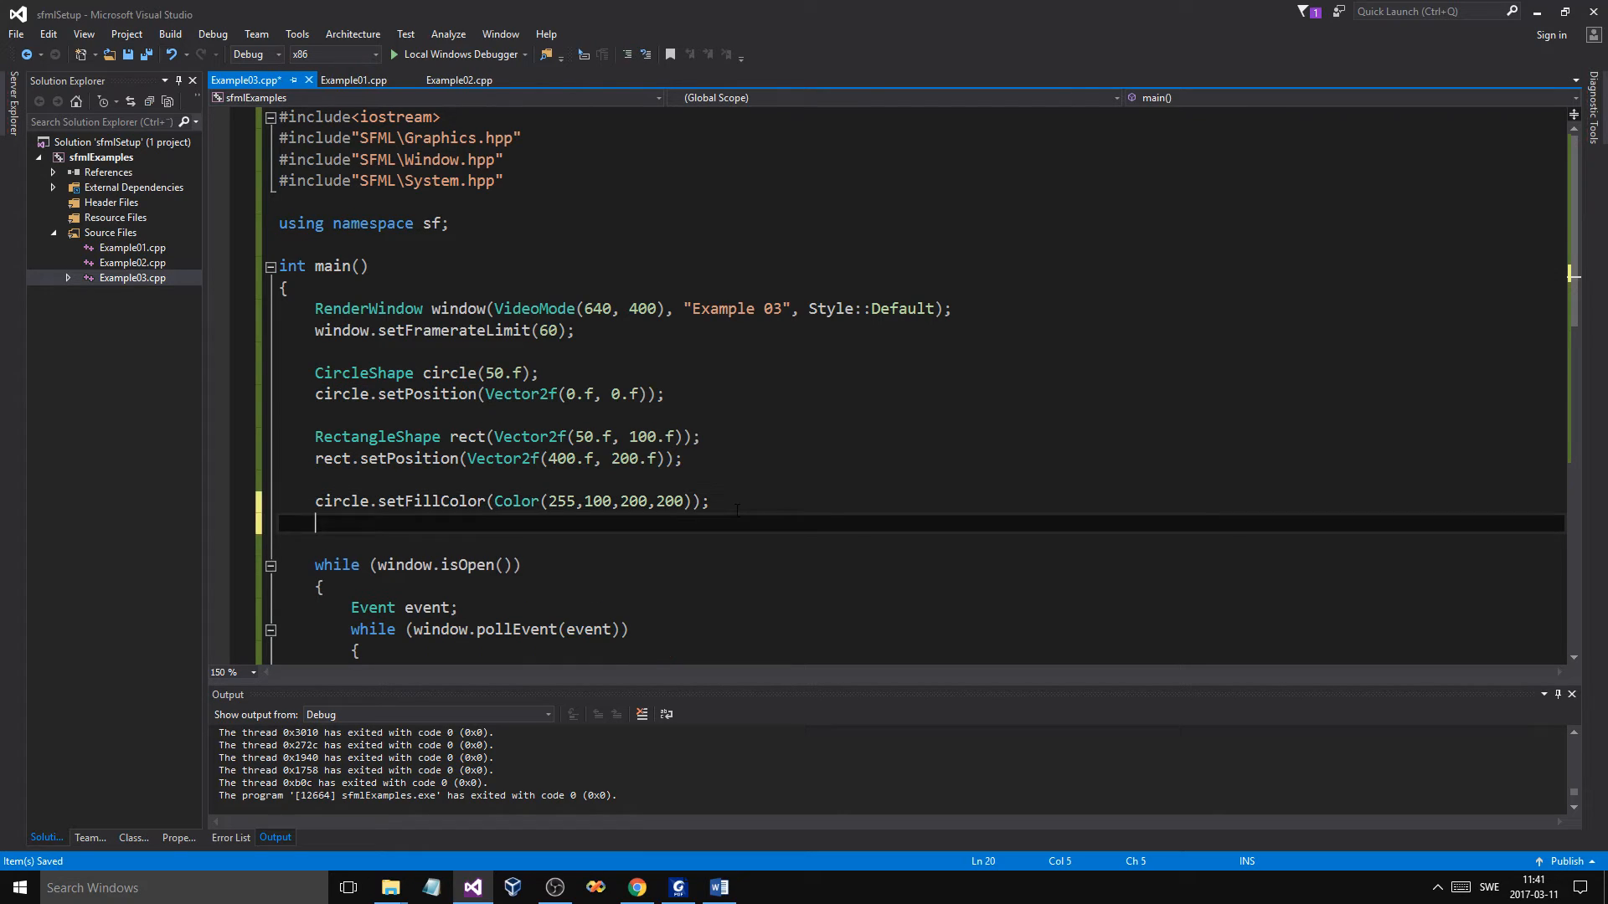
Add rect.setFillColor(Color(255, 255, 200, 100)); for a pale, more transparent rectangle.
text(rect.setFillColor(Color(255, 100, 200, 200));)
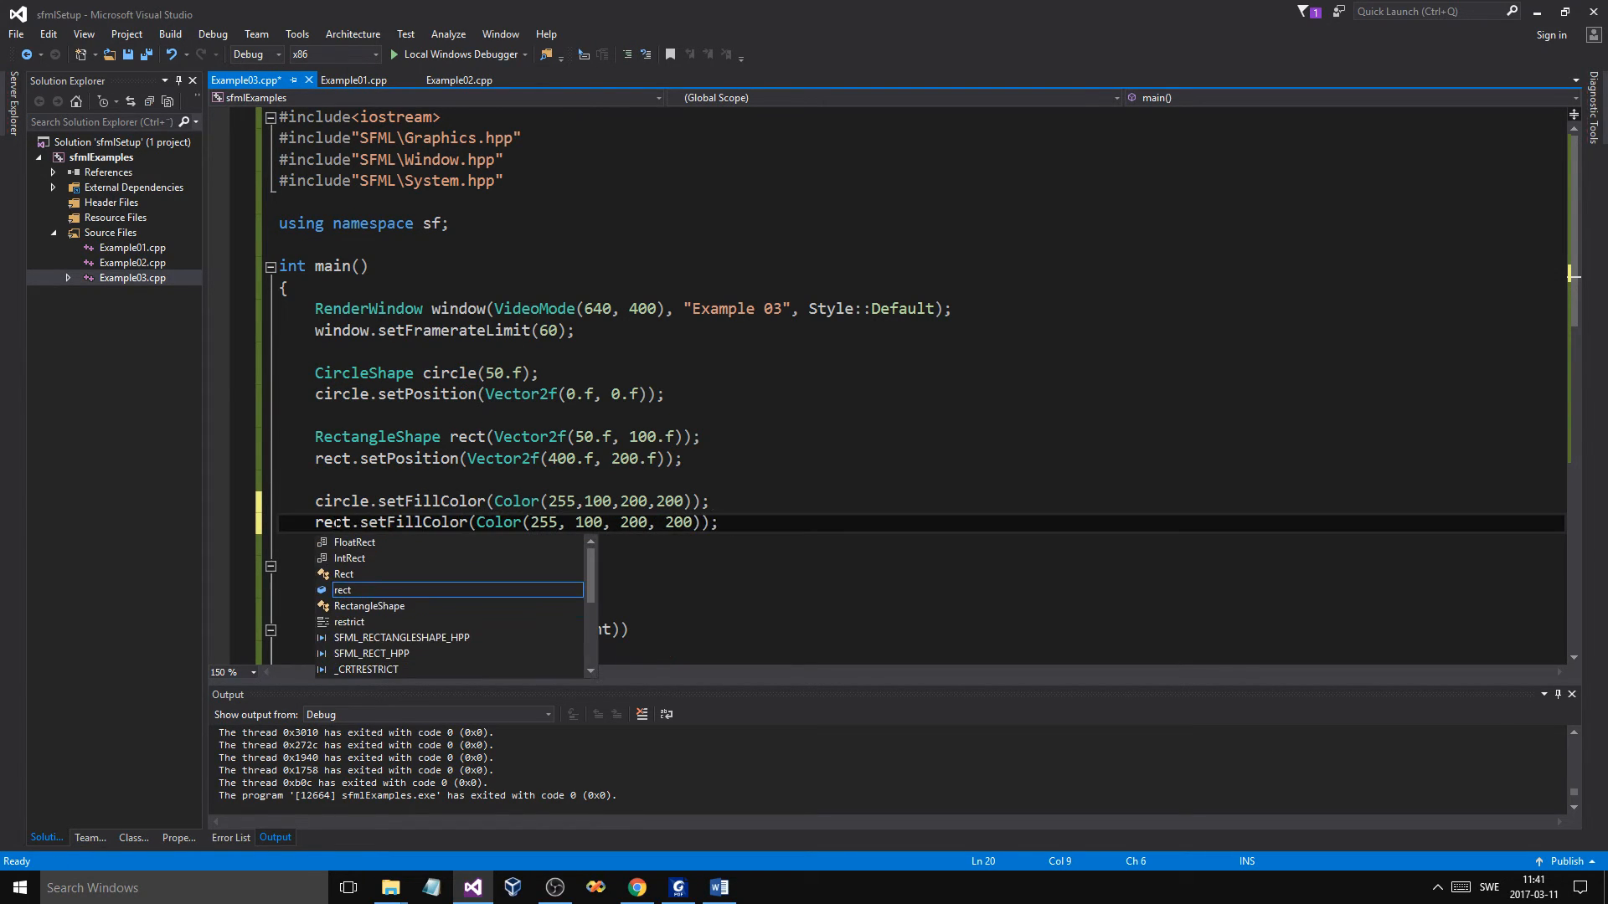
text(255)
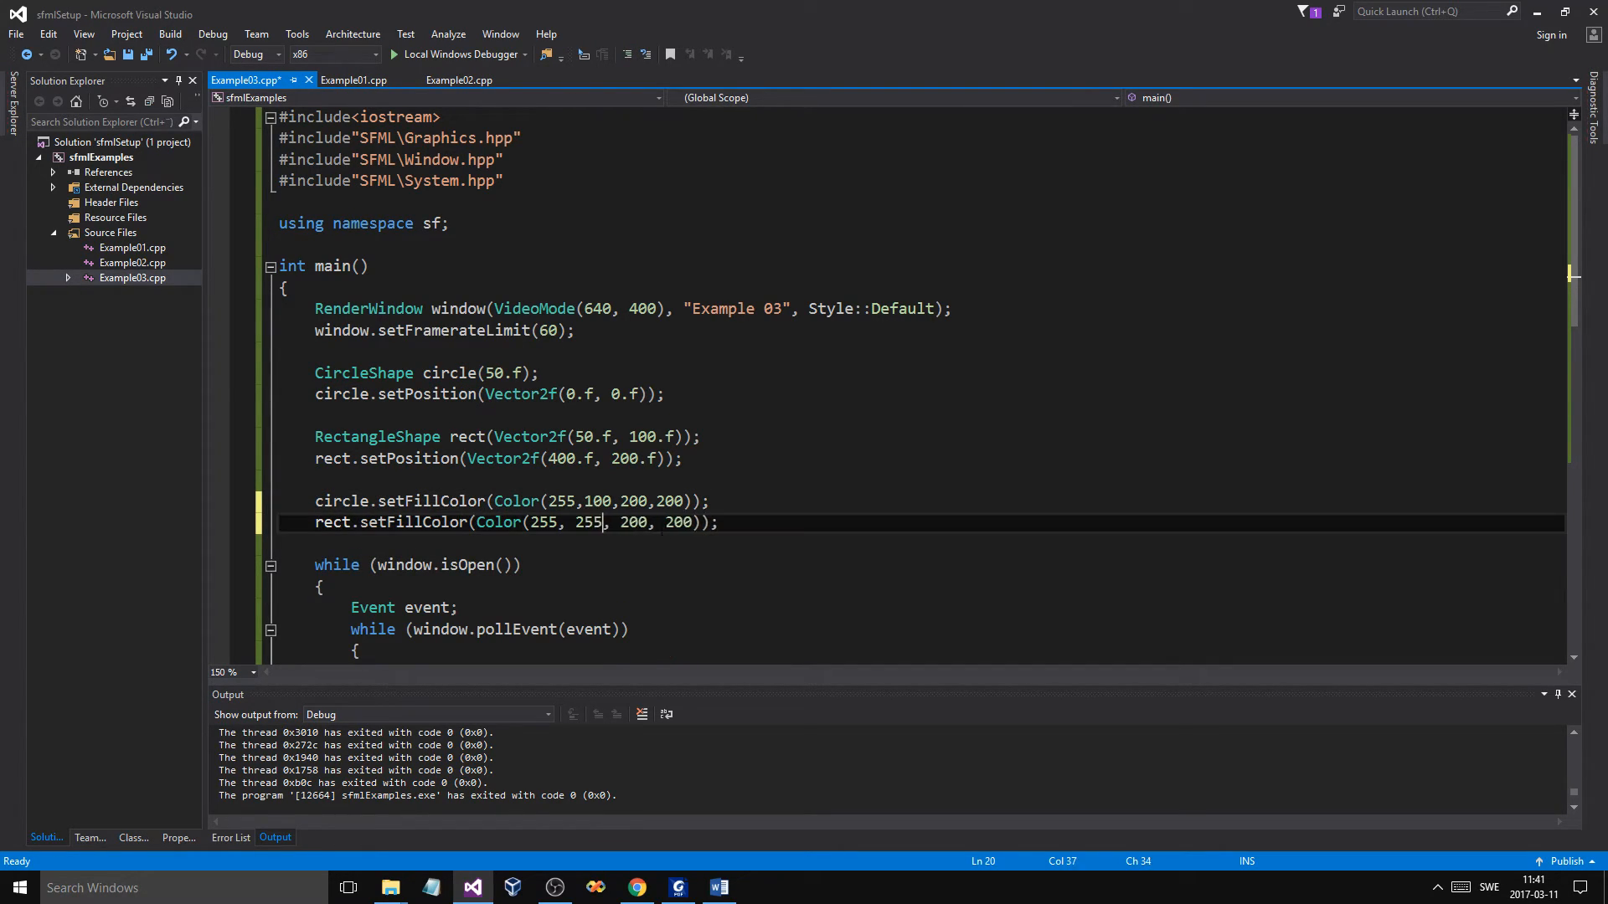
double_click(675, 523)
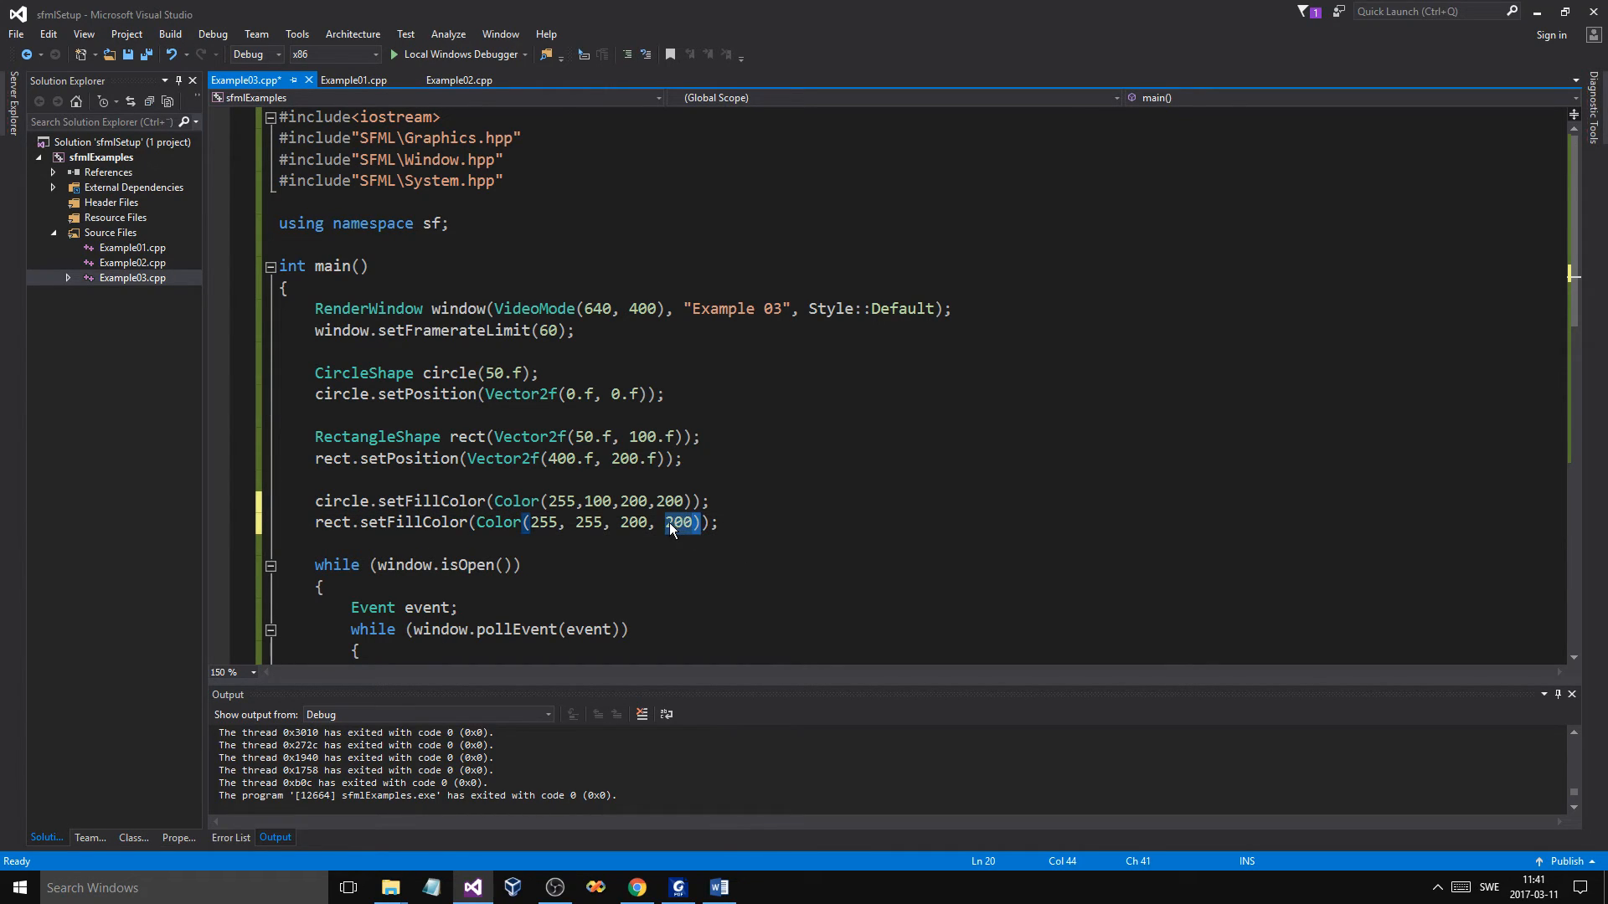
text(100)
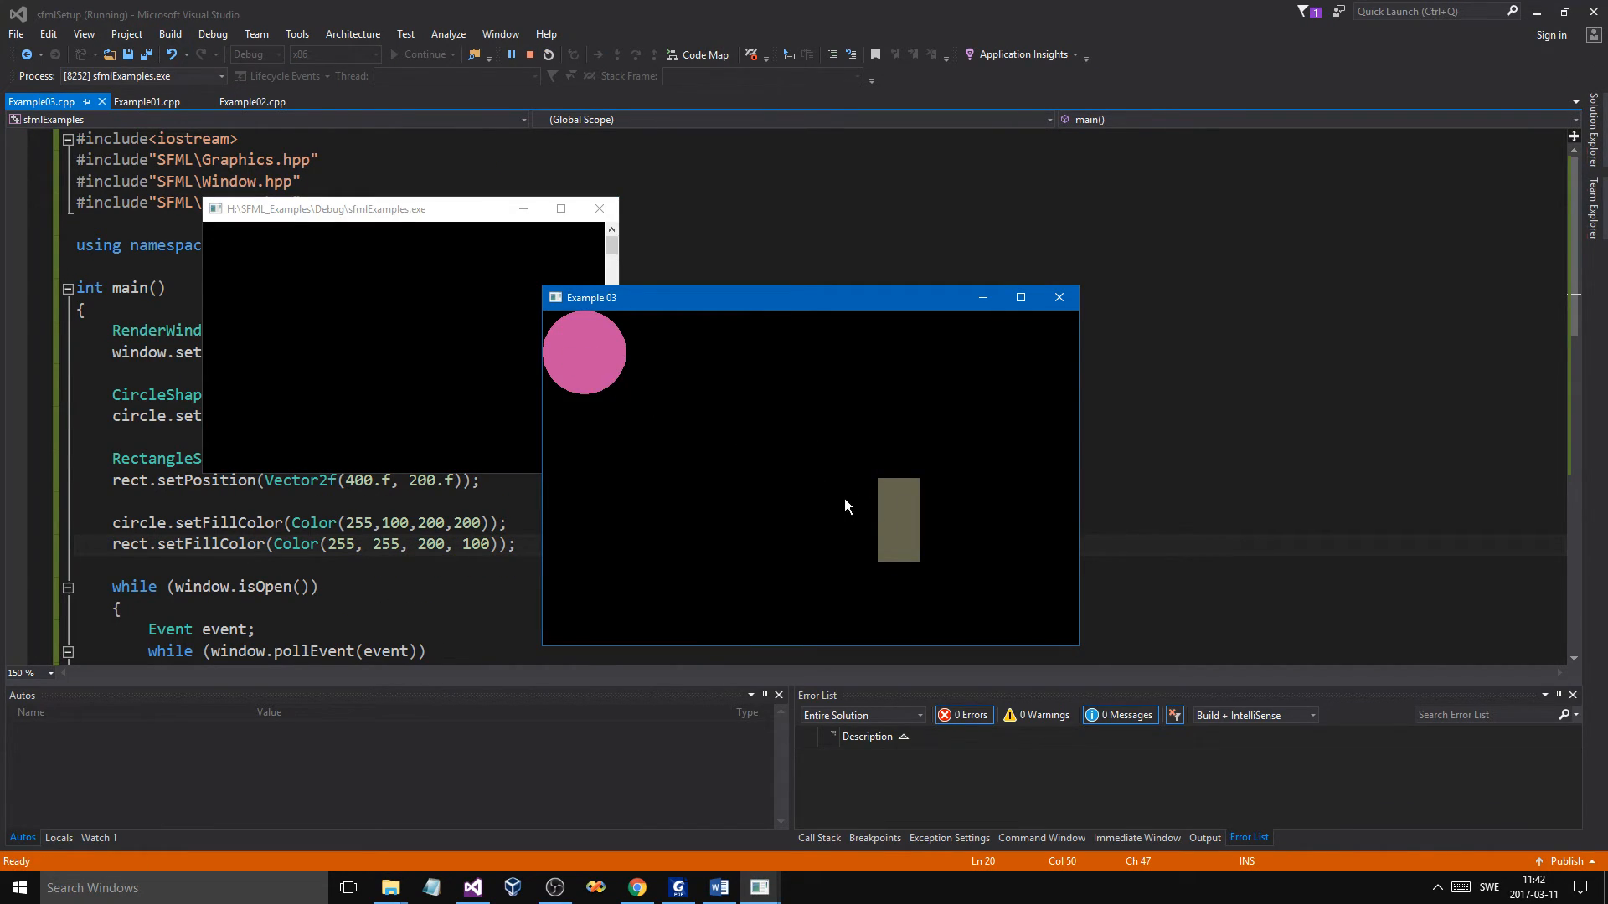
mouse_move(1077, 347)
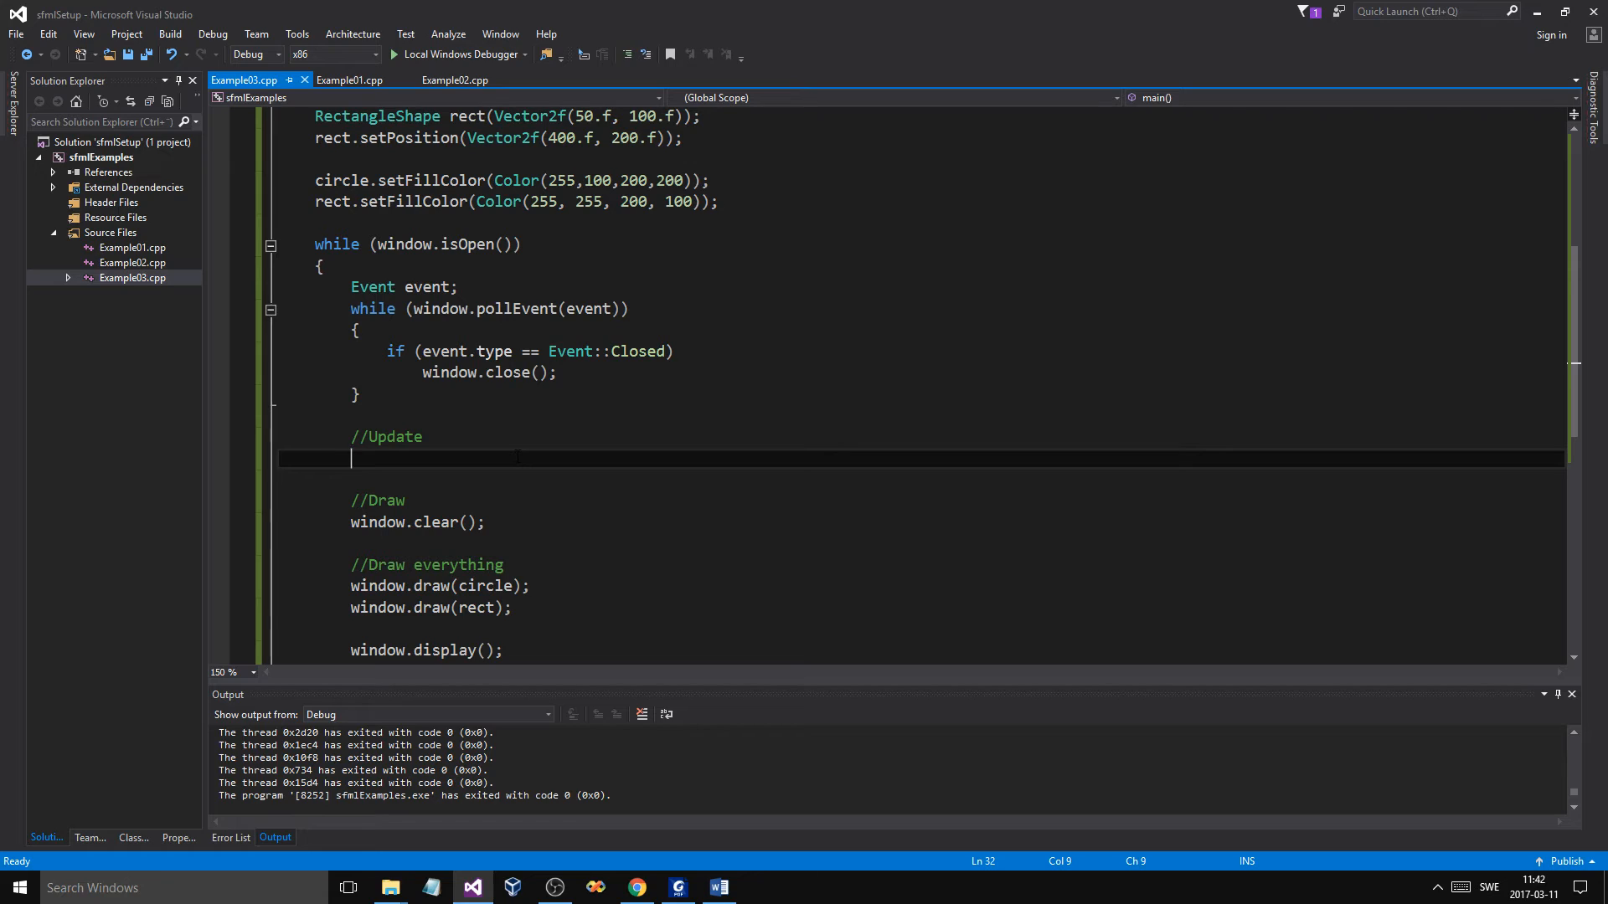
Under //Update, write the circle.move call for the circle's per-frame movement.
text(c)
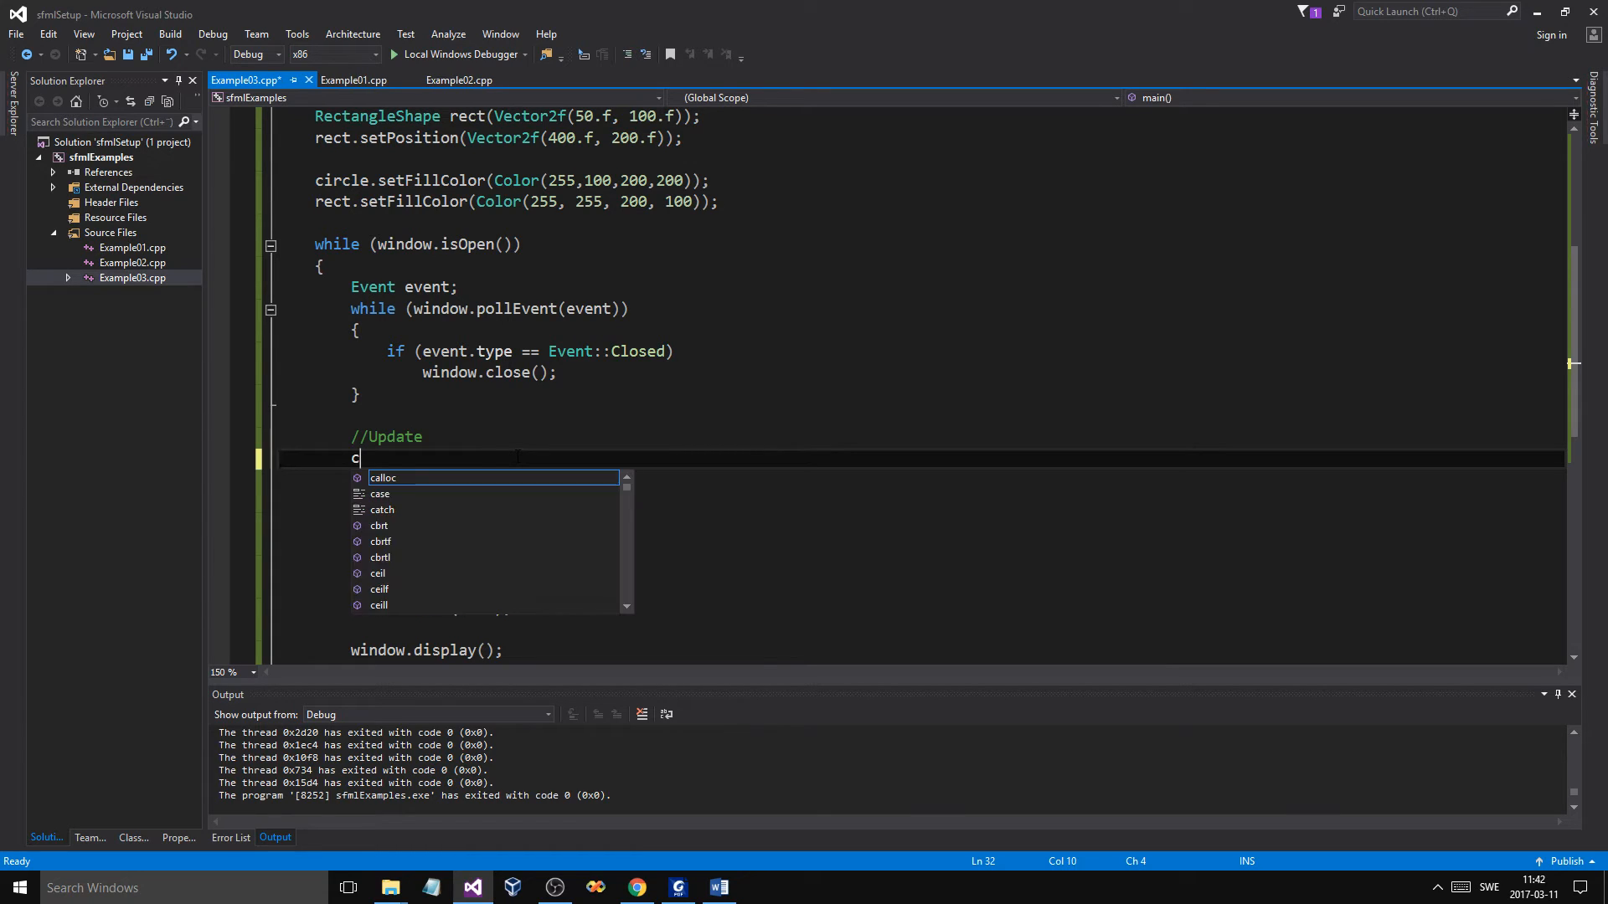
text(ircle.)
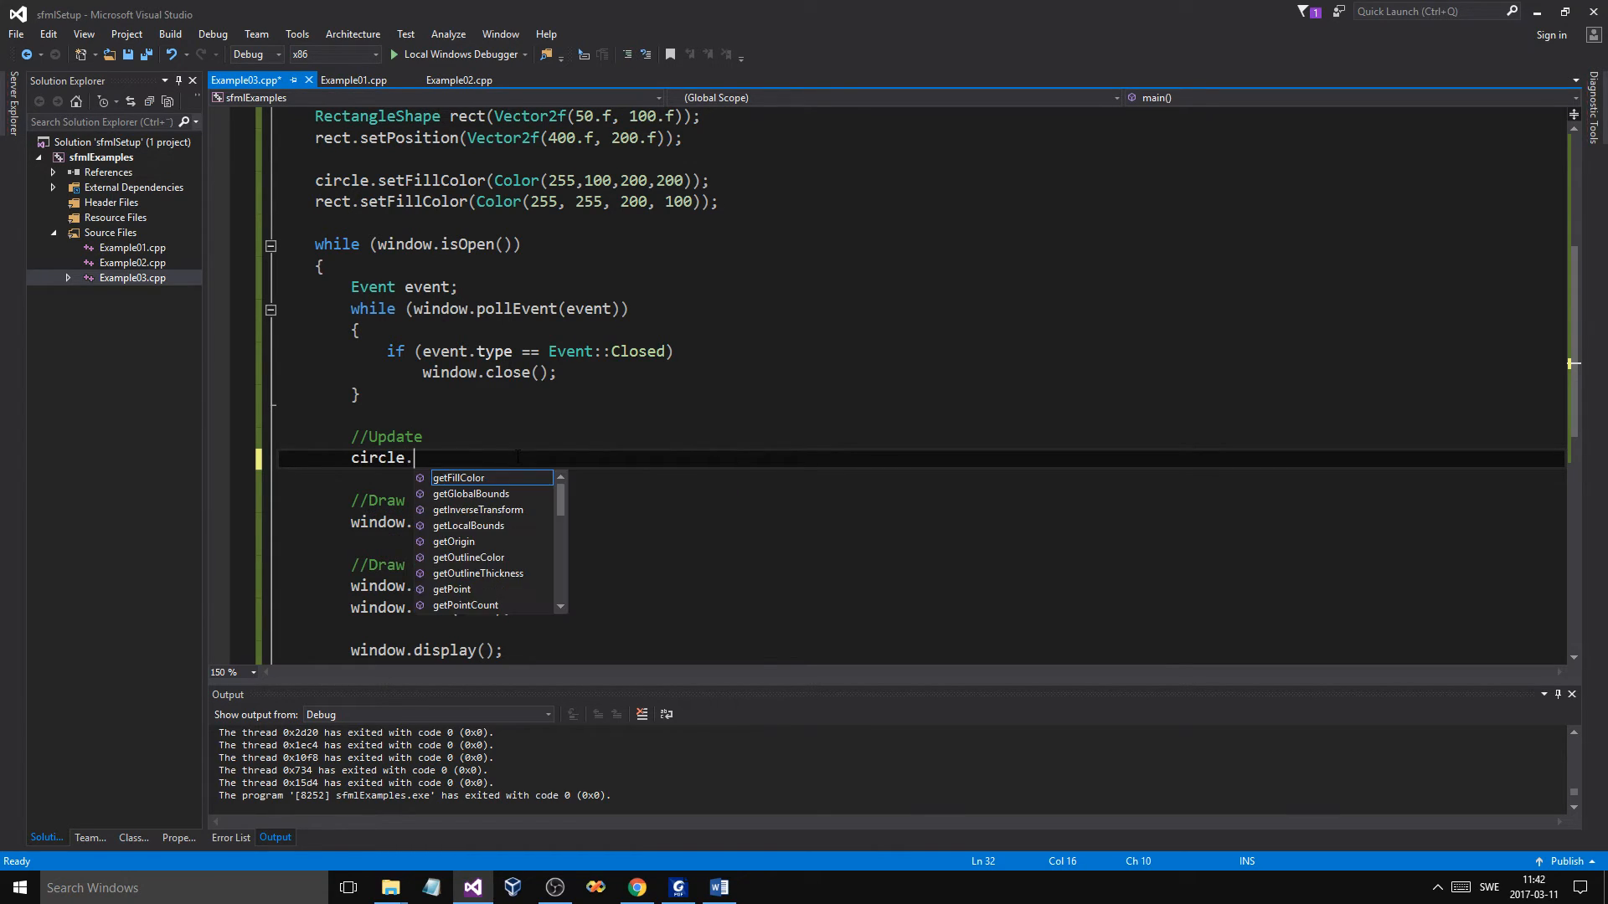
text(move()
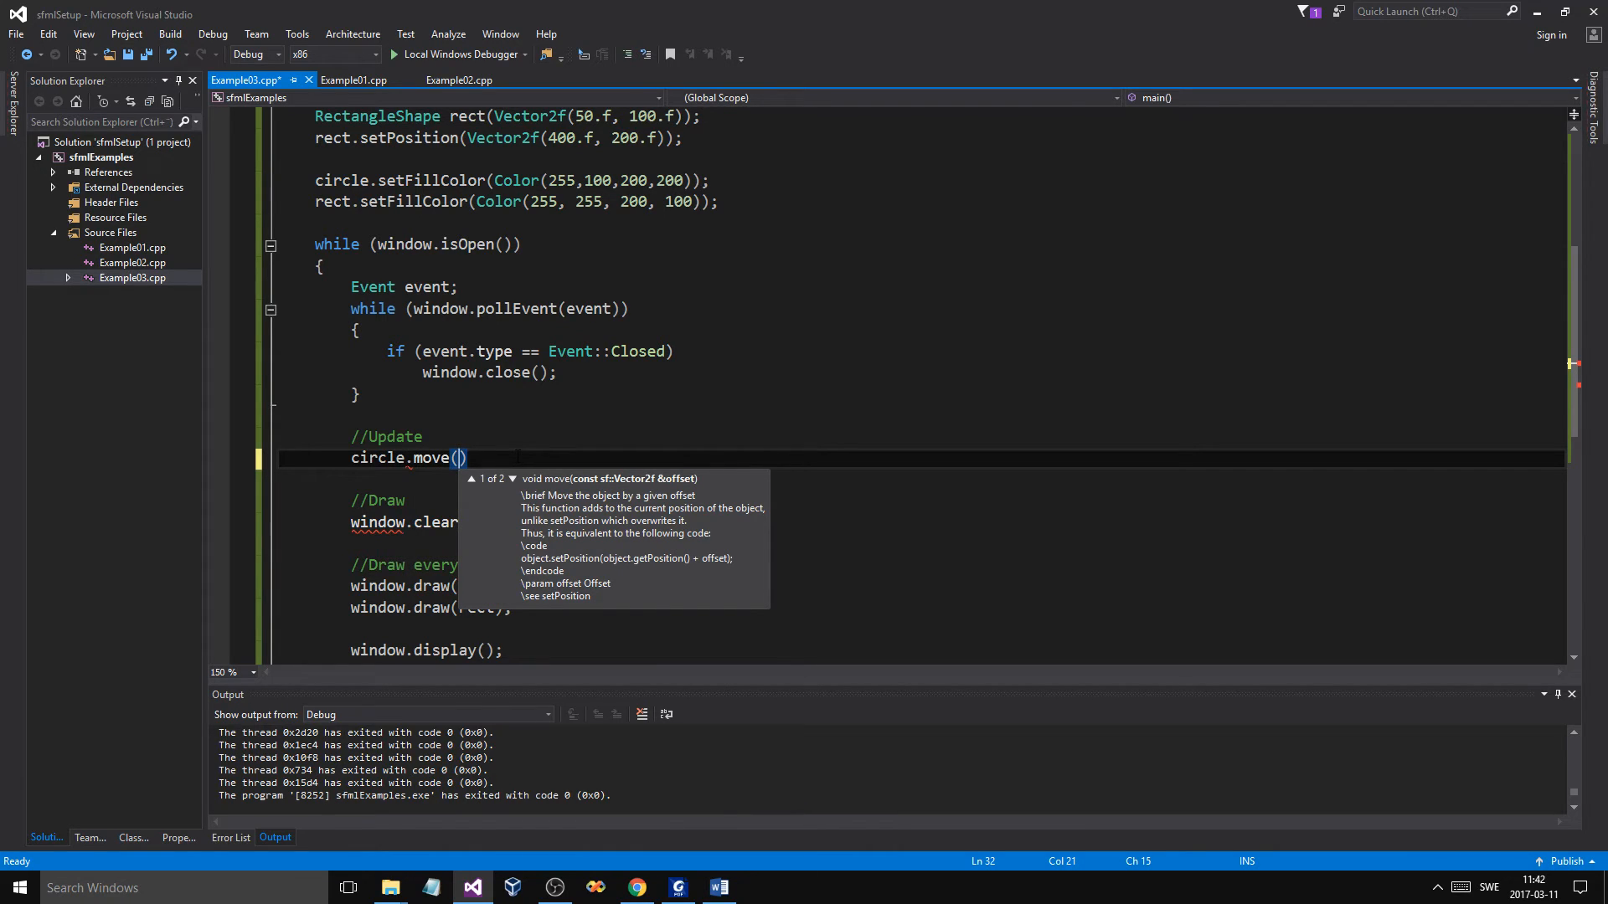
text(0.1)
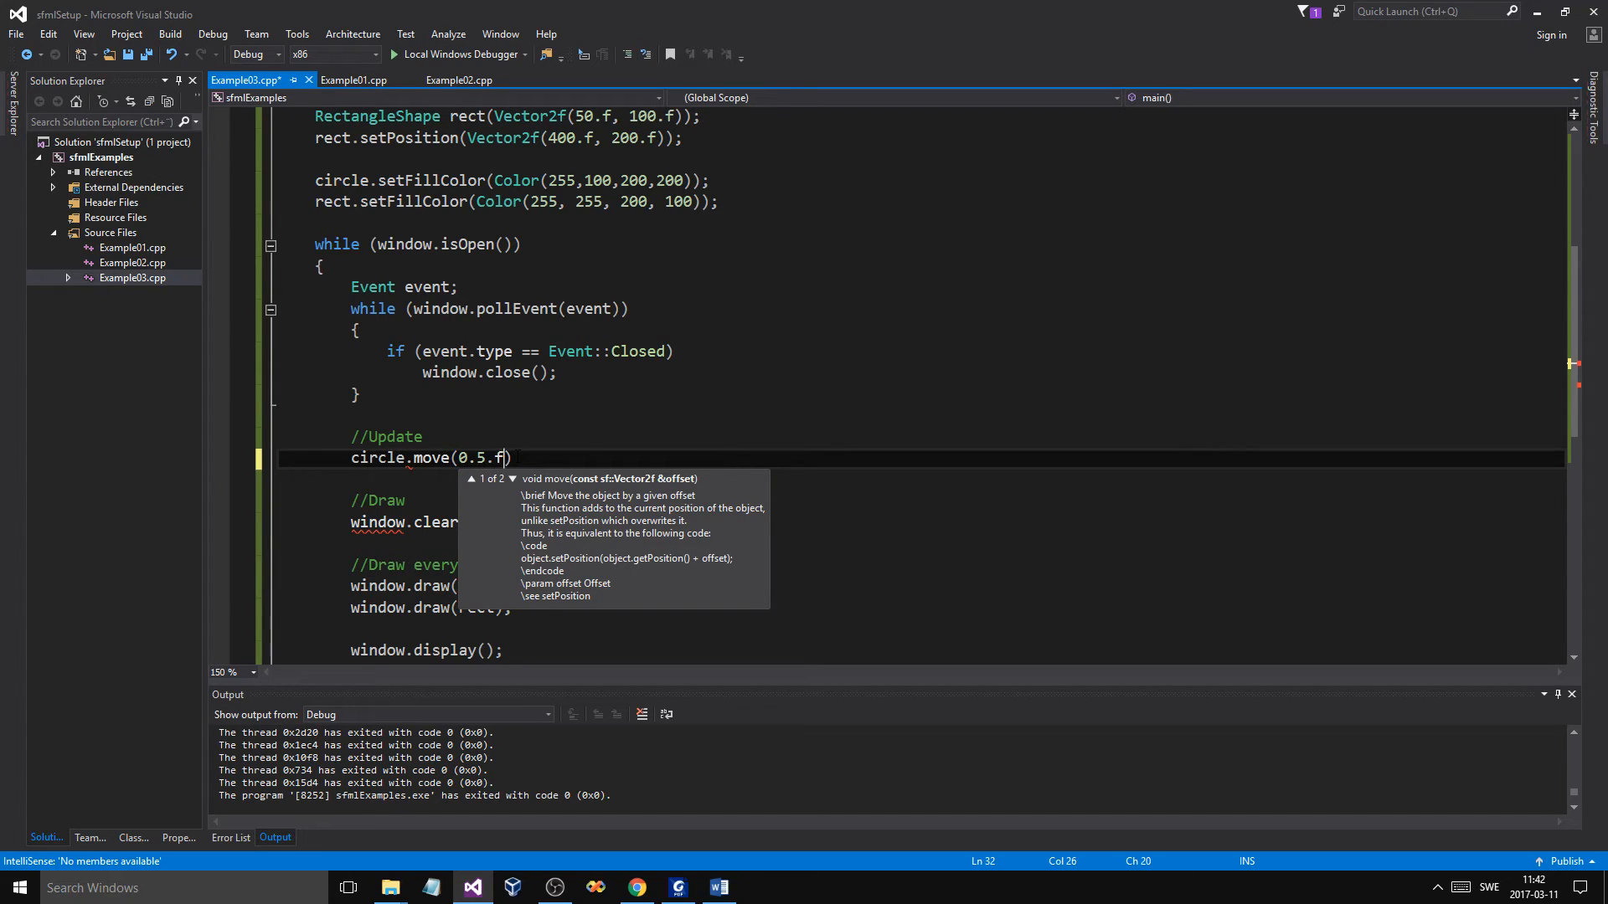
text(,)
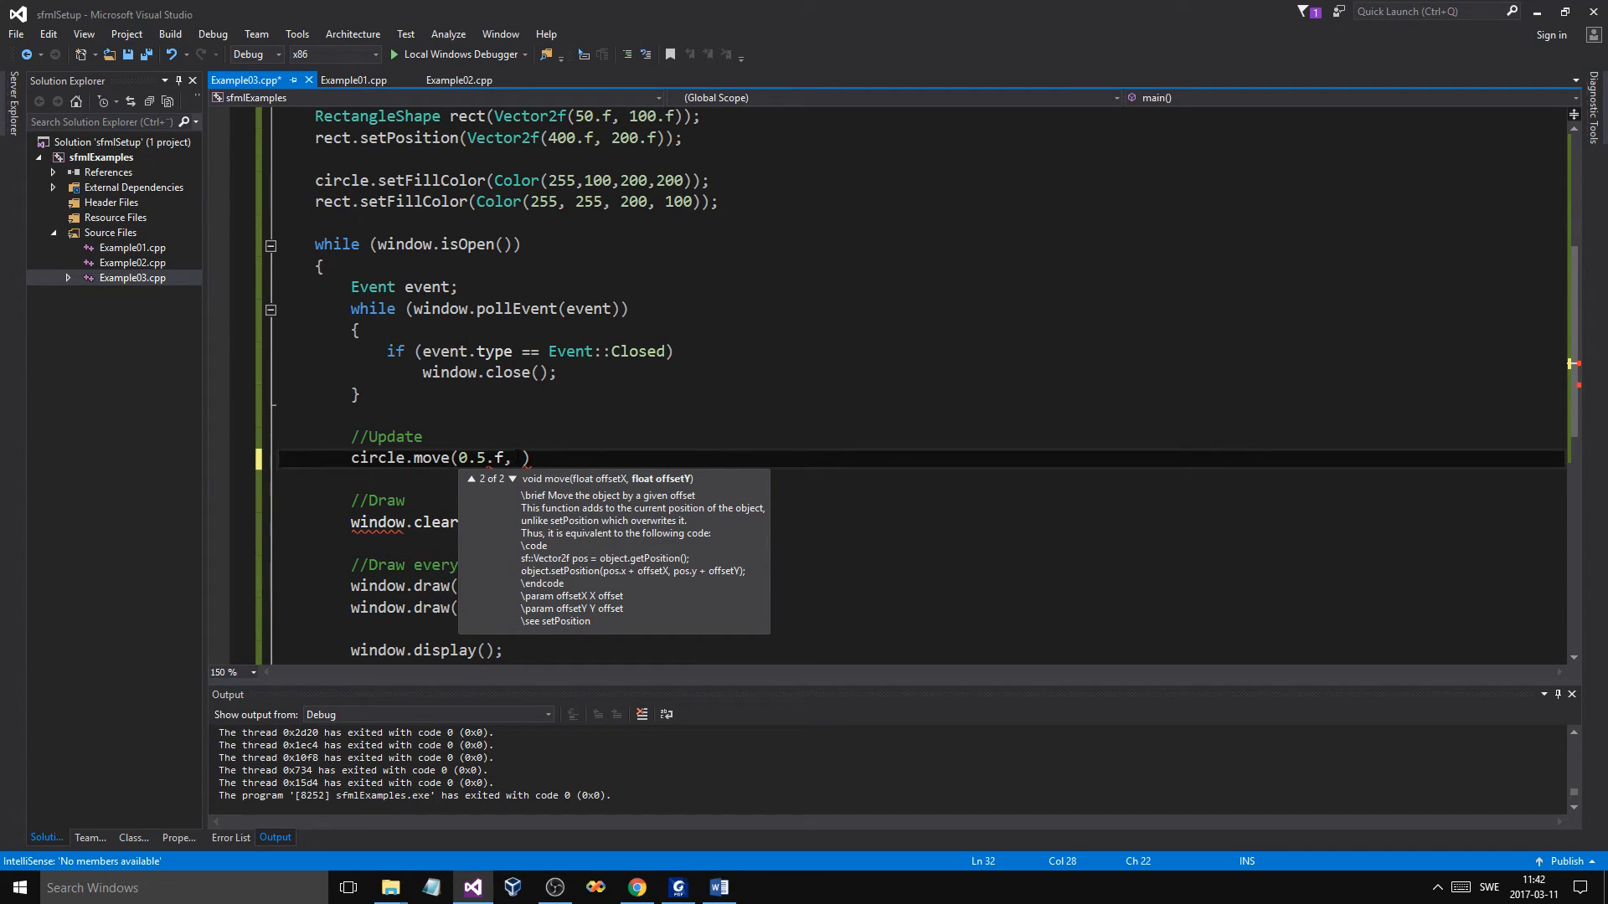
text(0.1.)
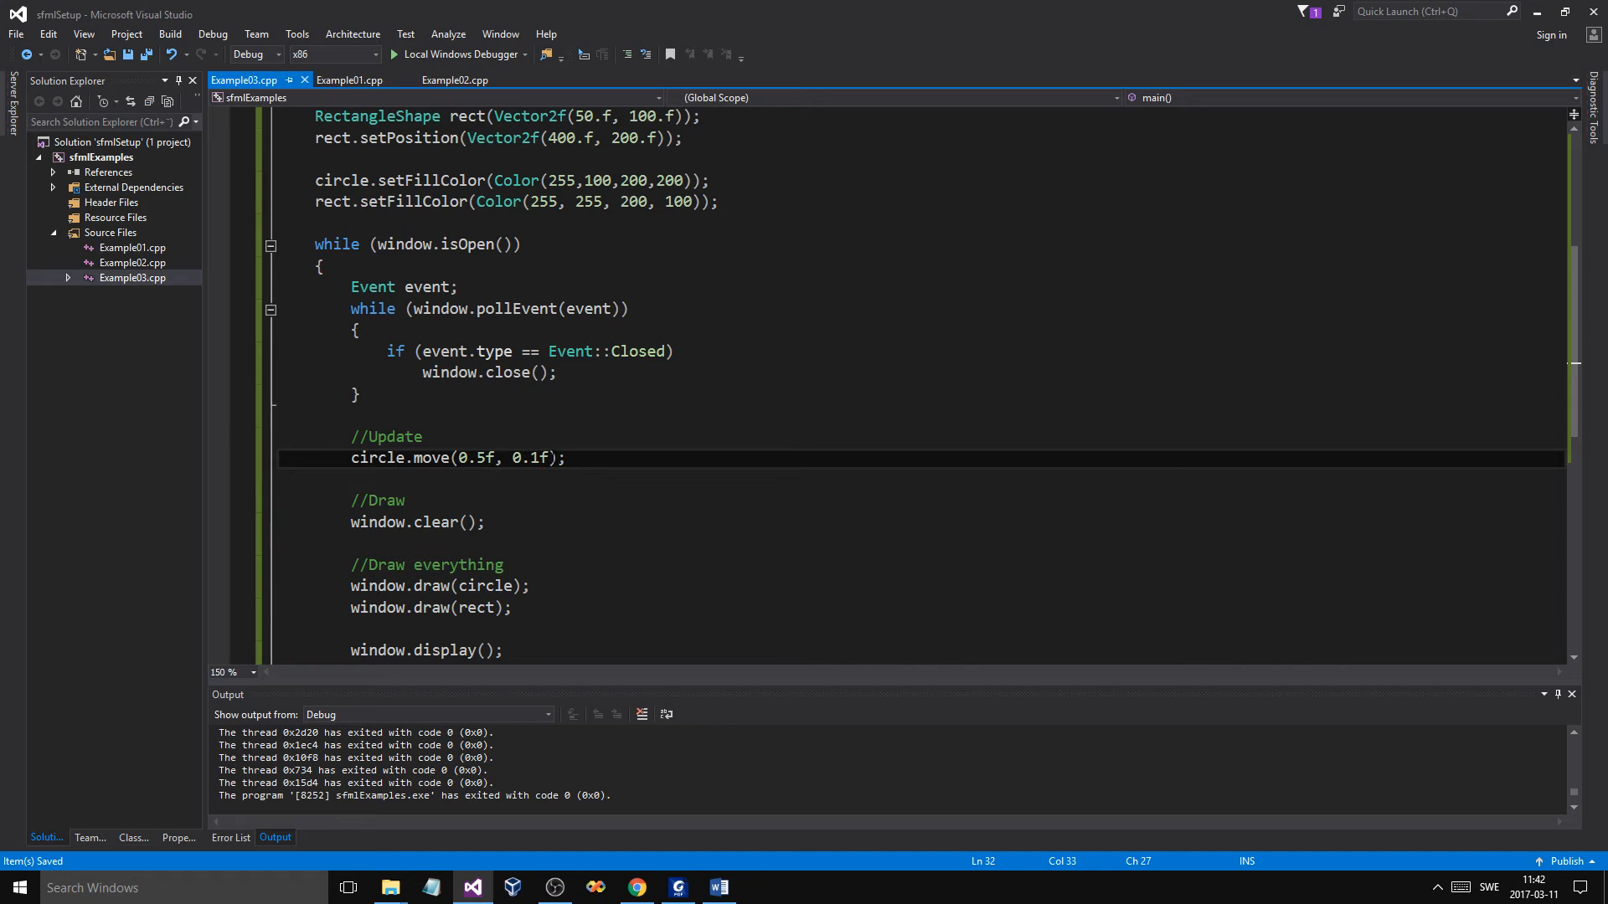
On the next line, add rect.move(-0.5f, -0.1f); for the rectangle.
click(422, 436)
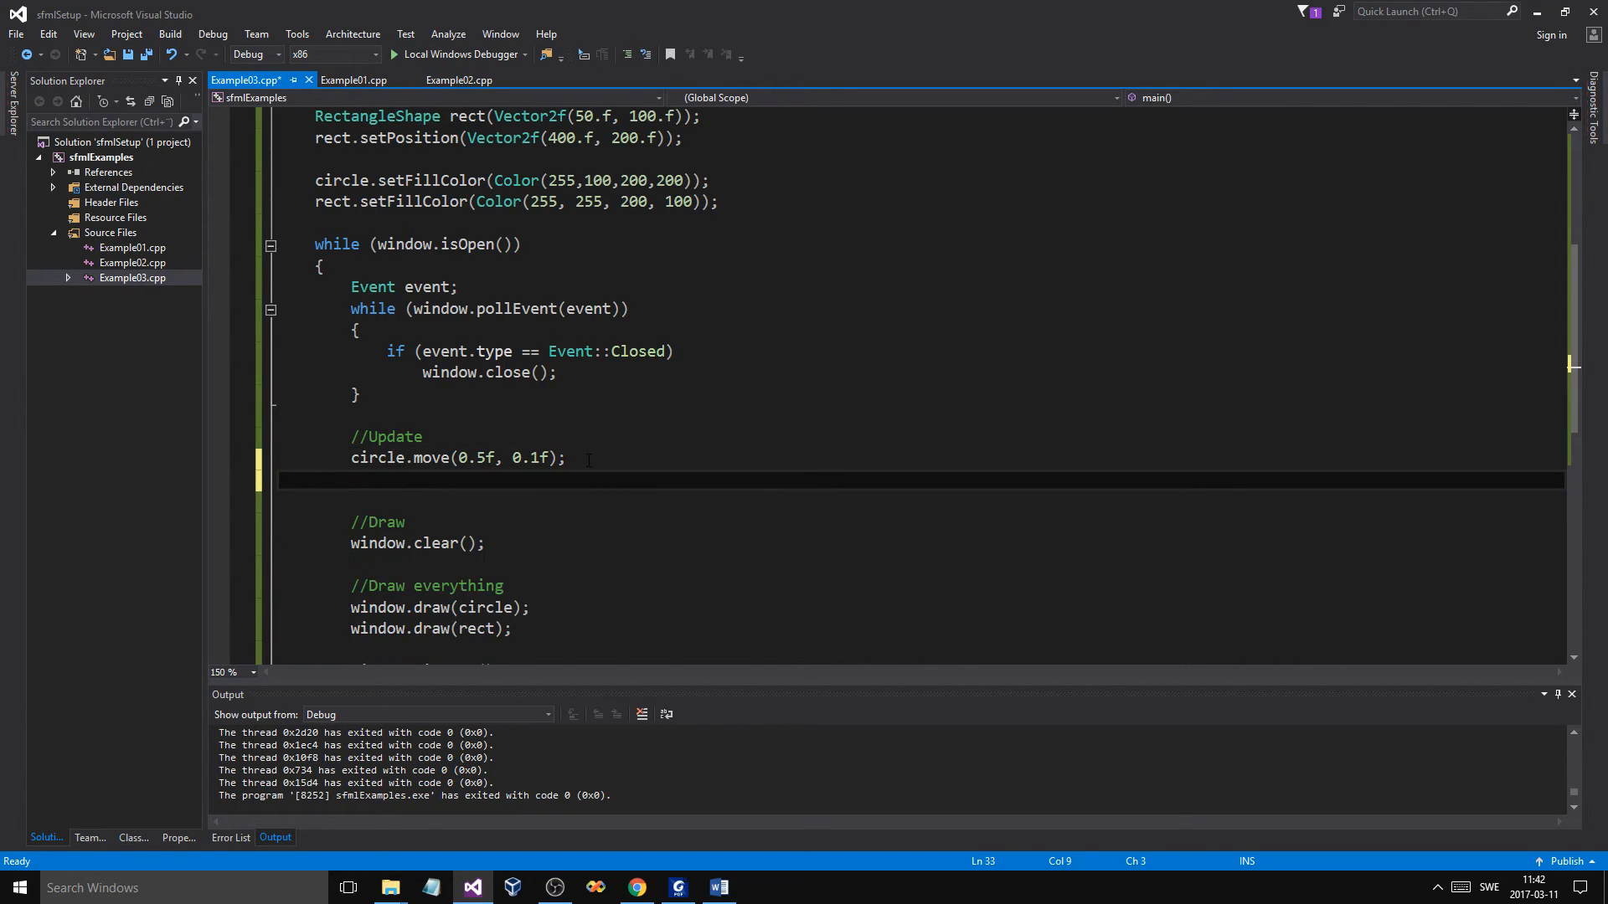
text(rect.move()
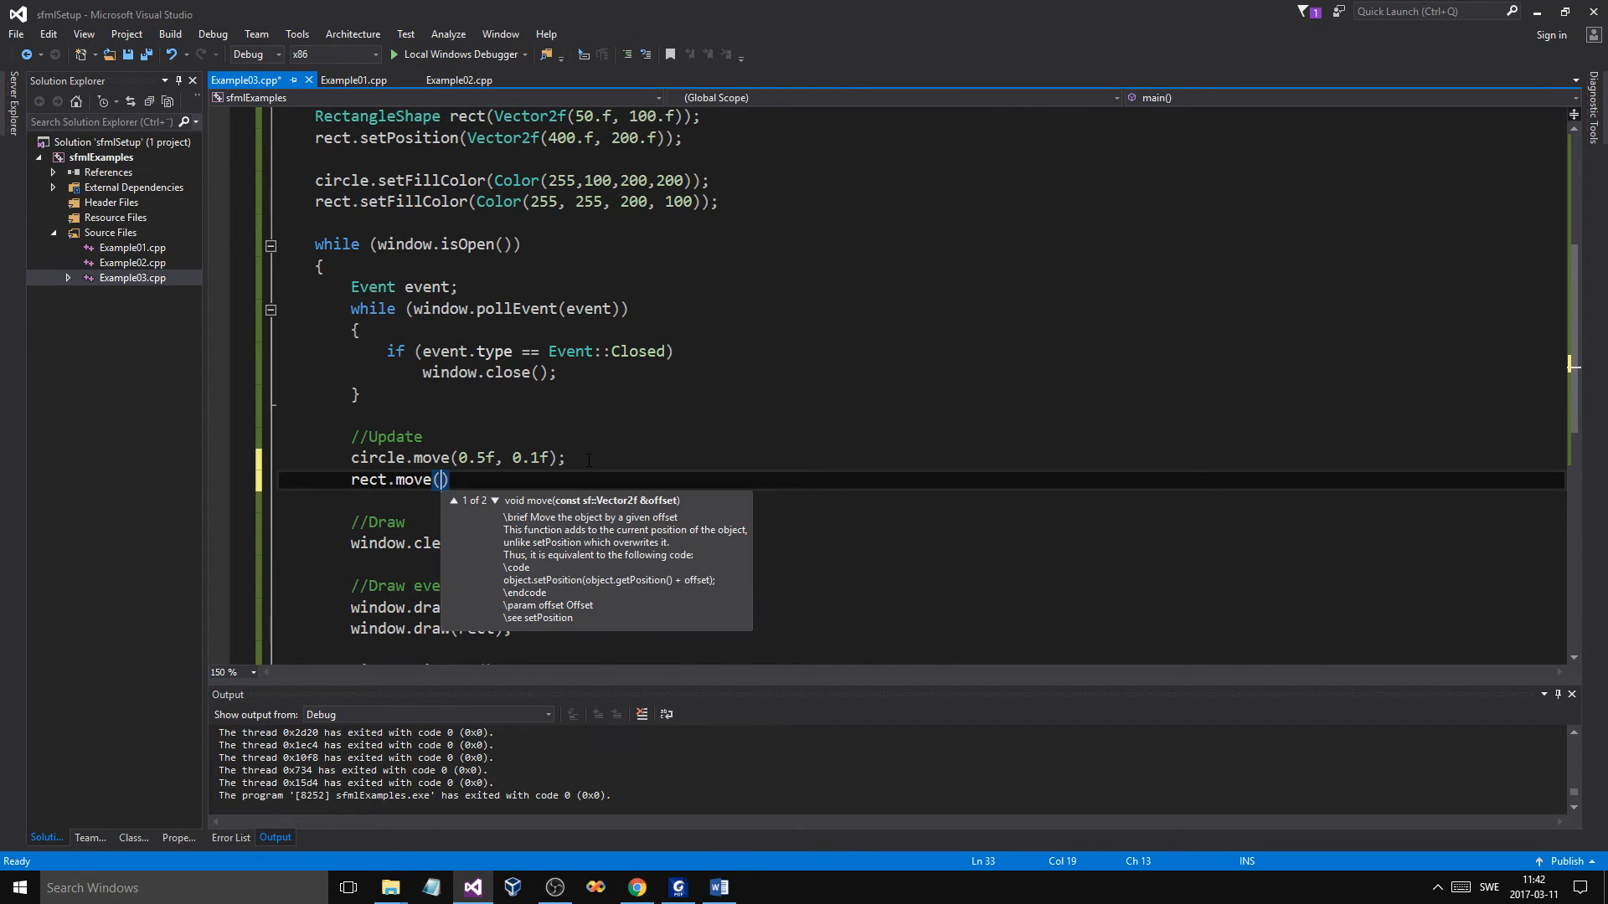
text(-0.5f,)
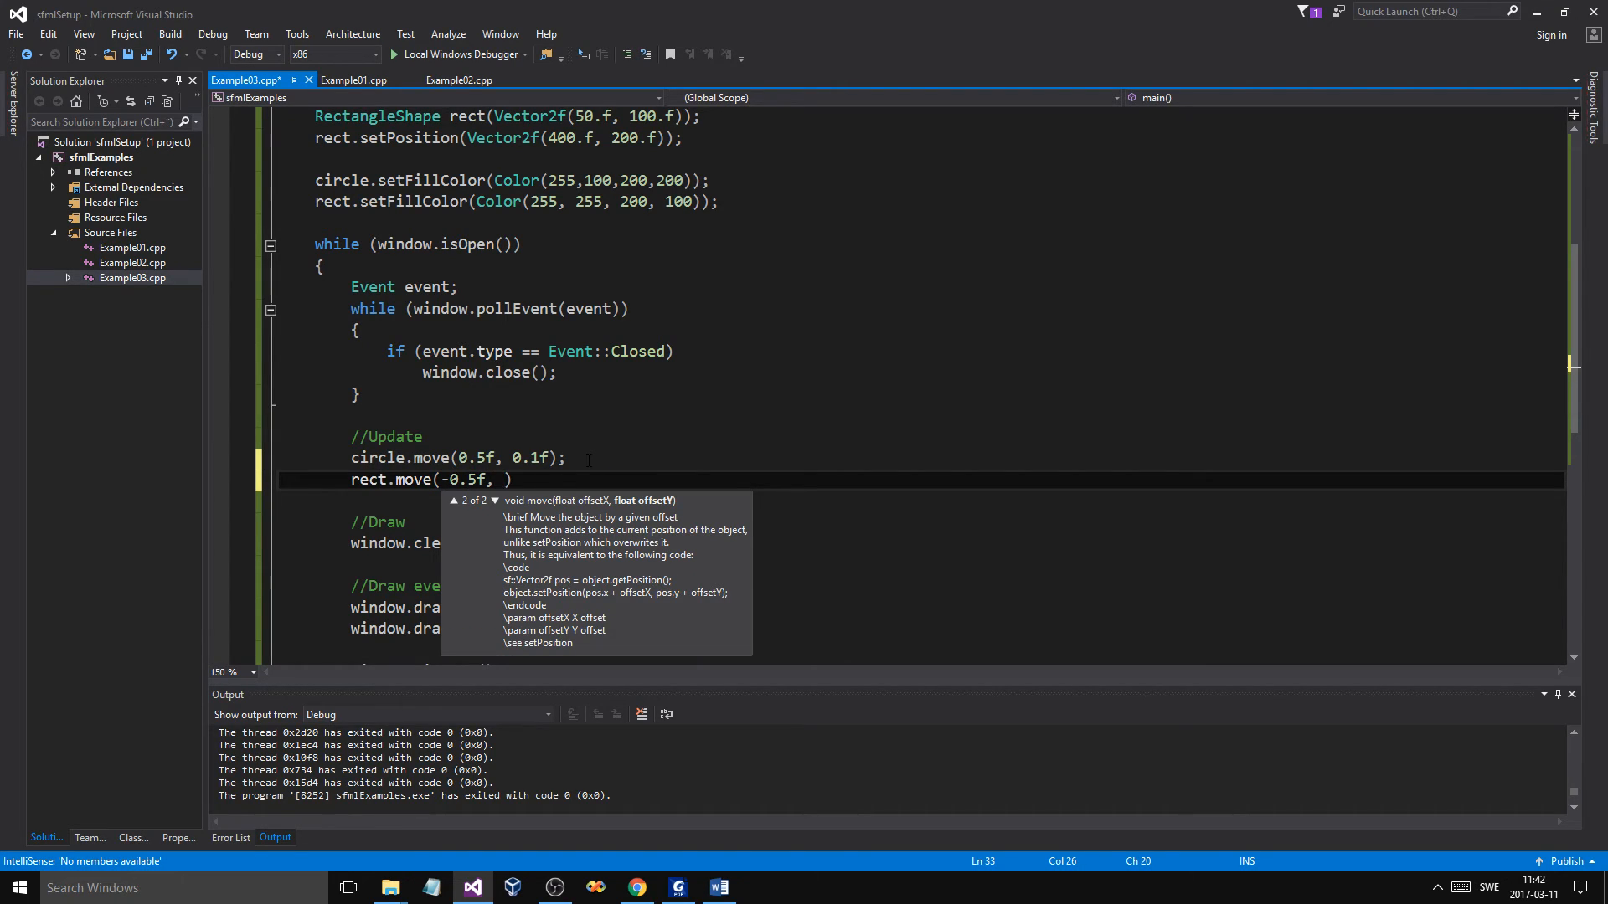
text(-0)
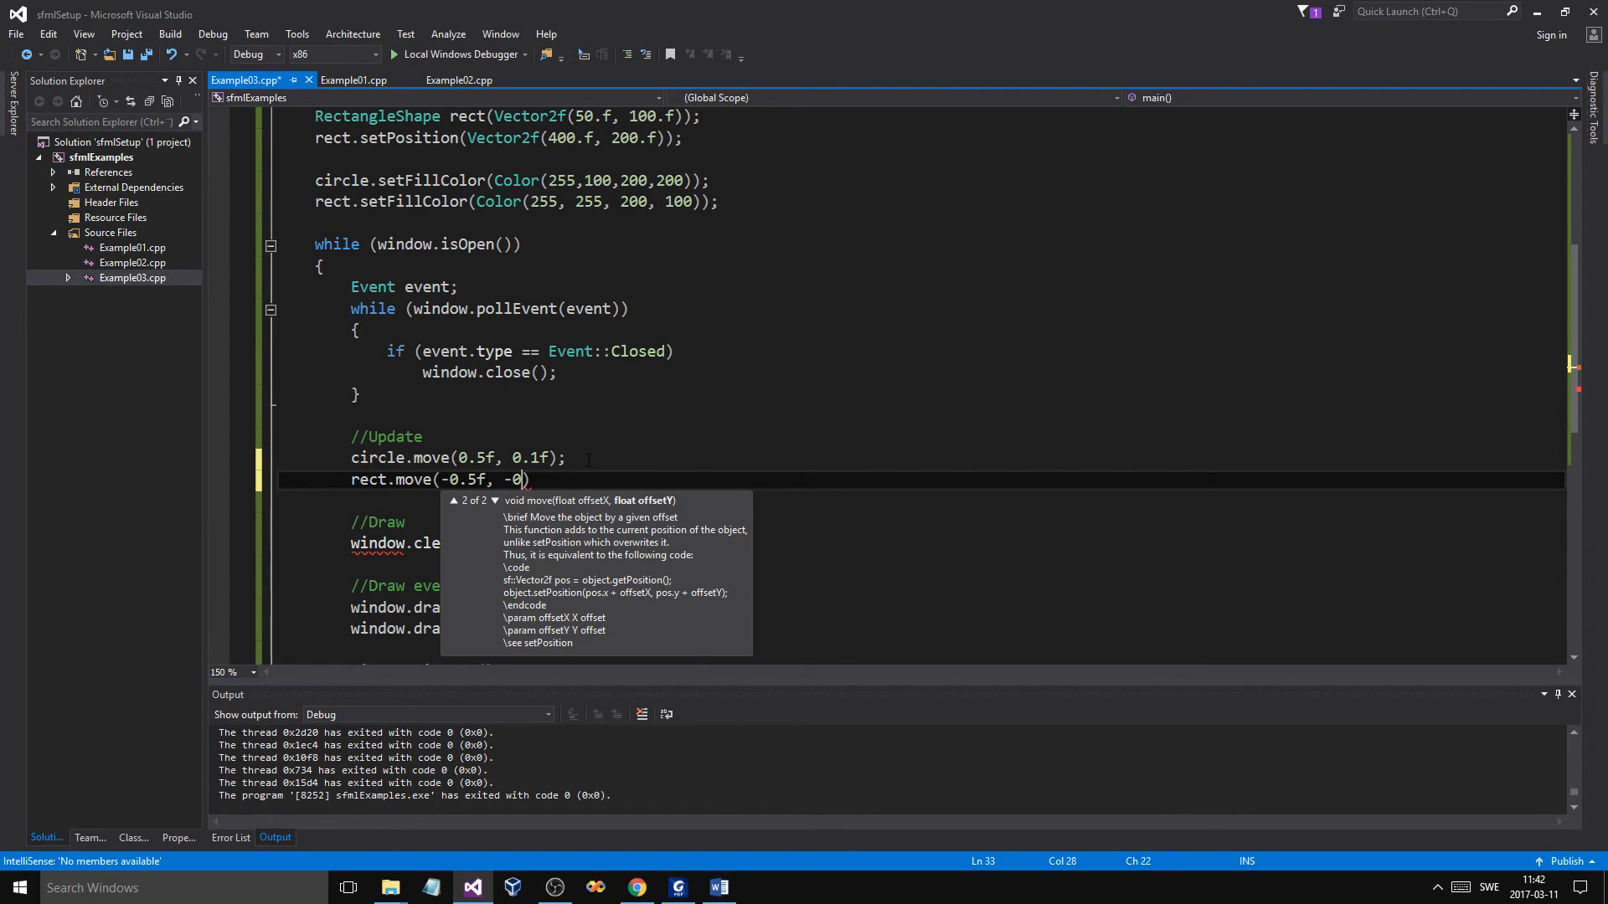
text(.1f);)
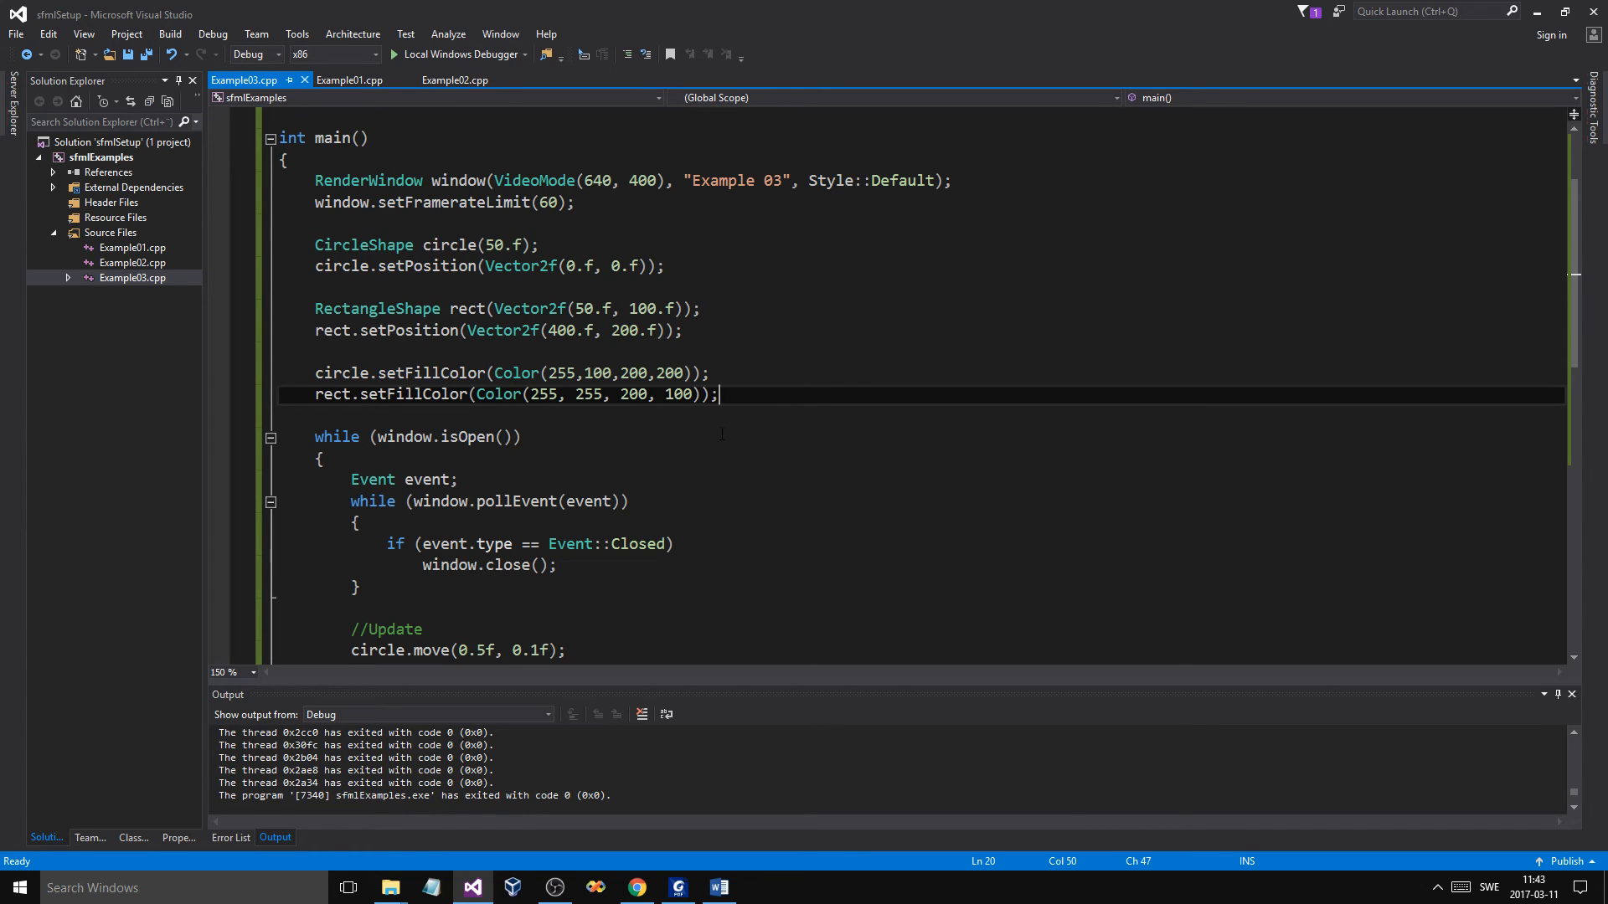
scroll(up, 3)
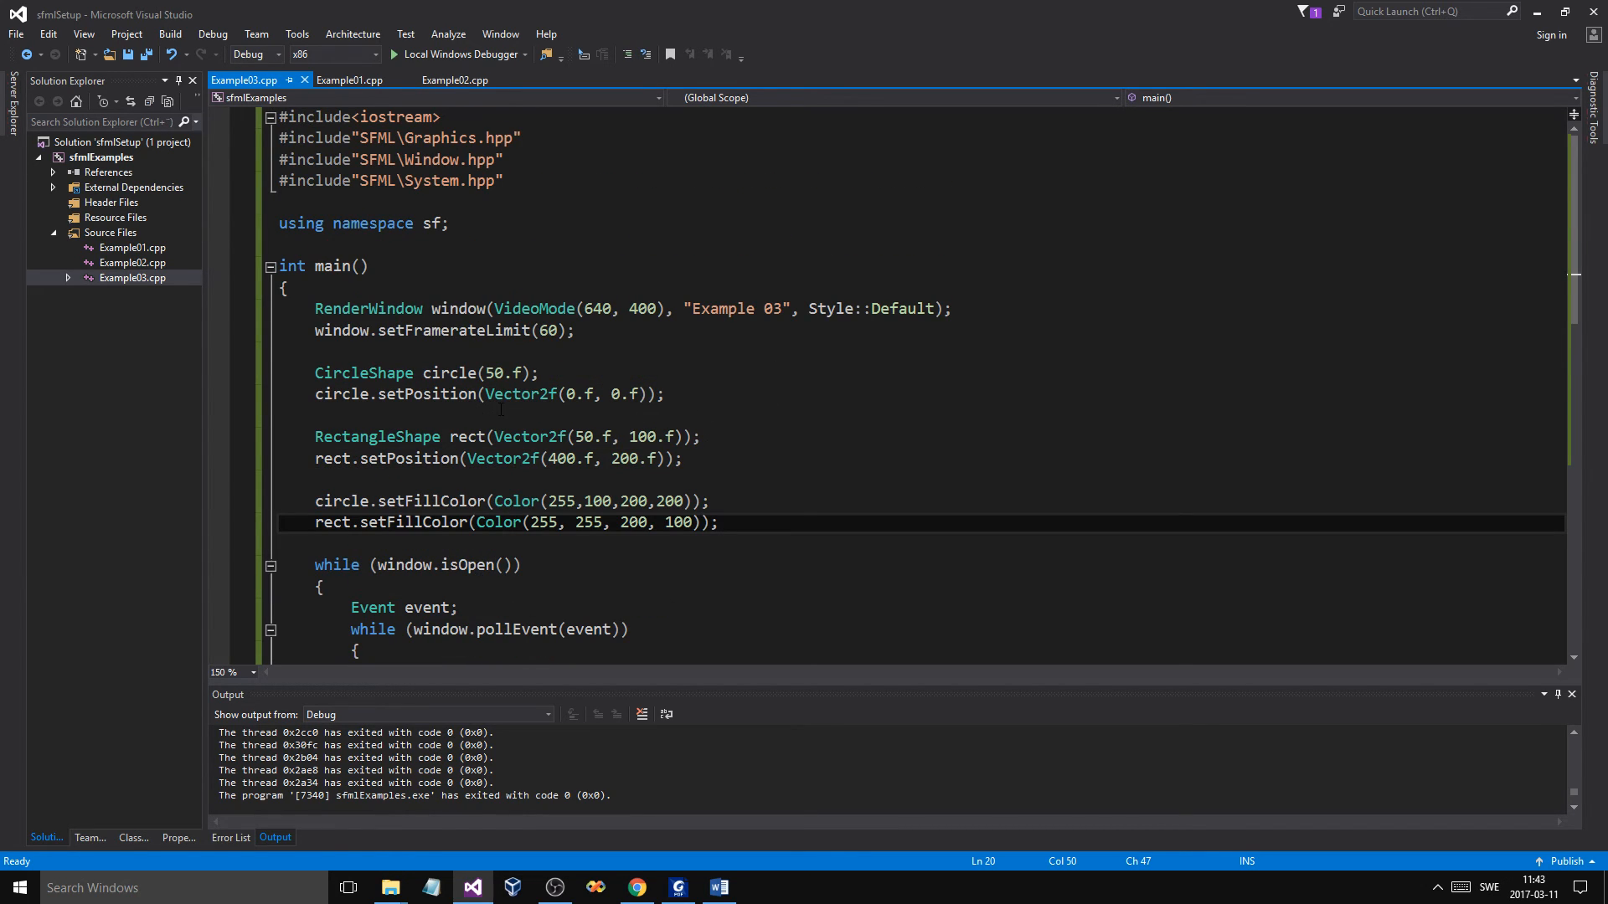
scroll(down, 3)
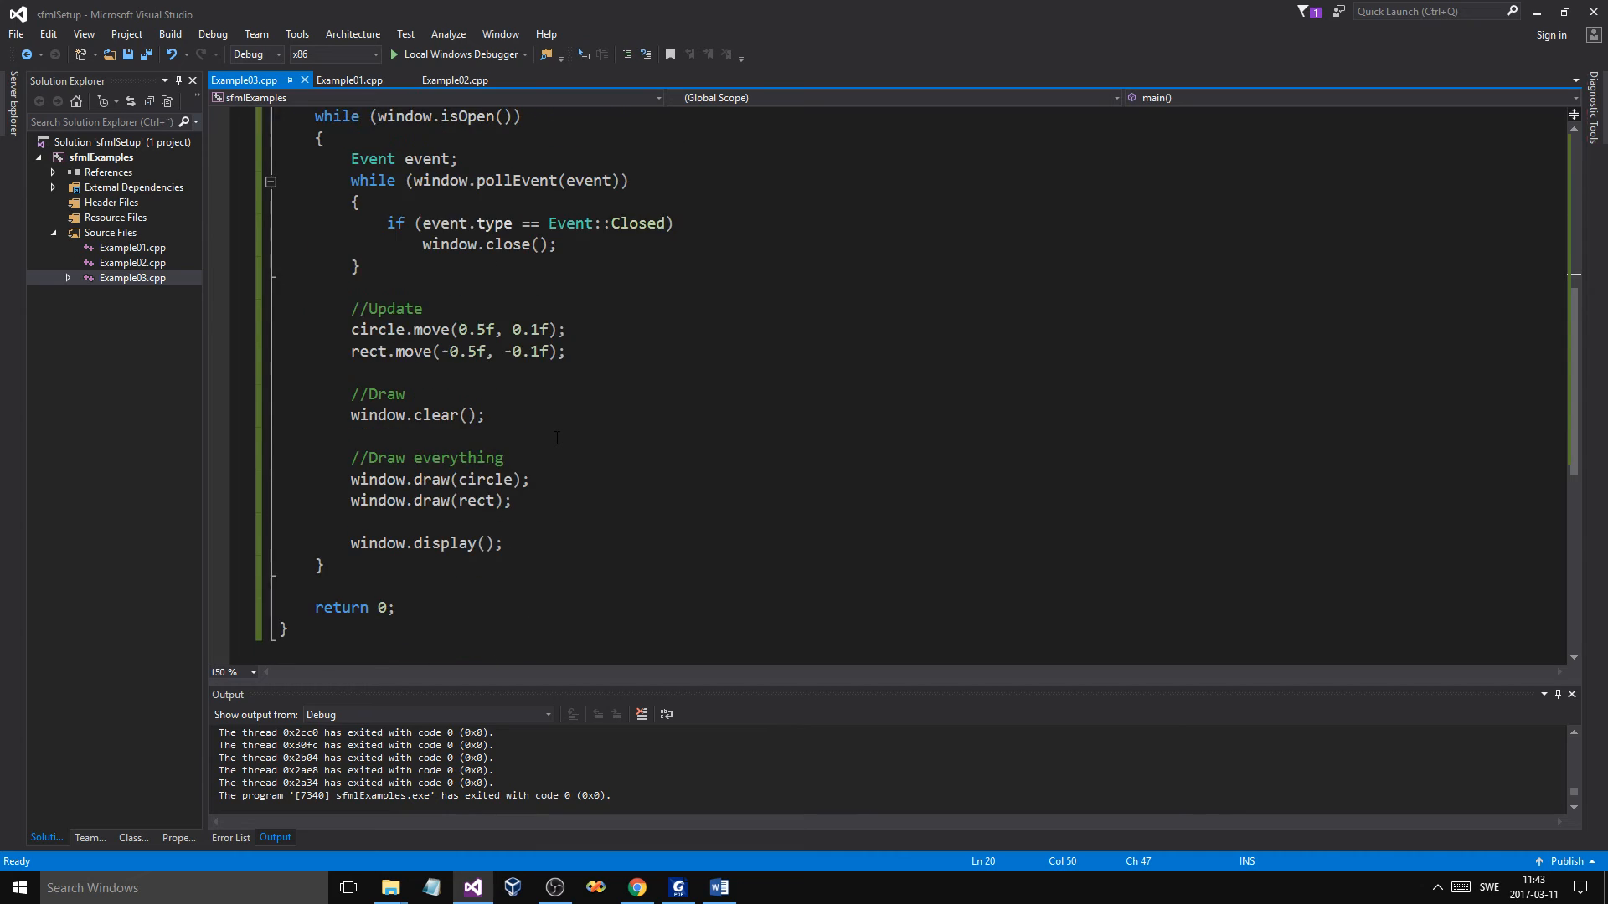
scroll(up, 3)
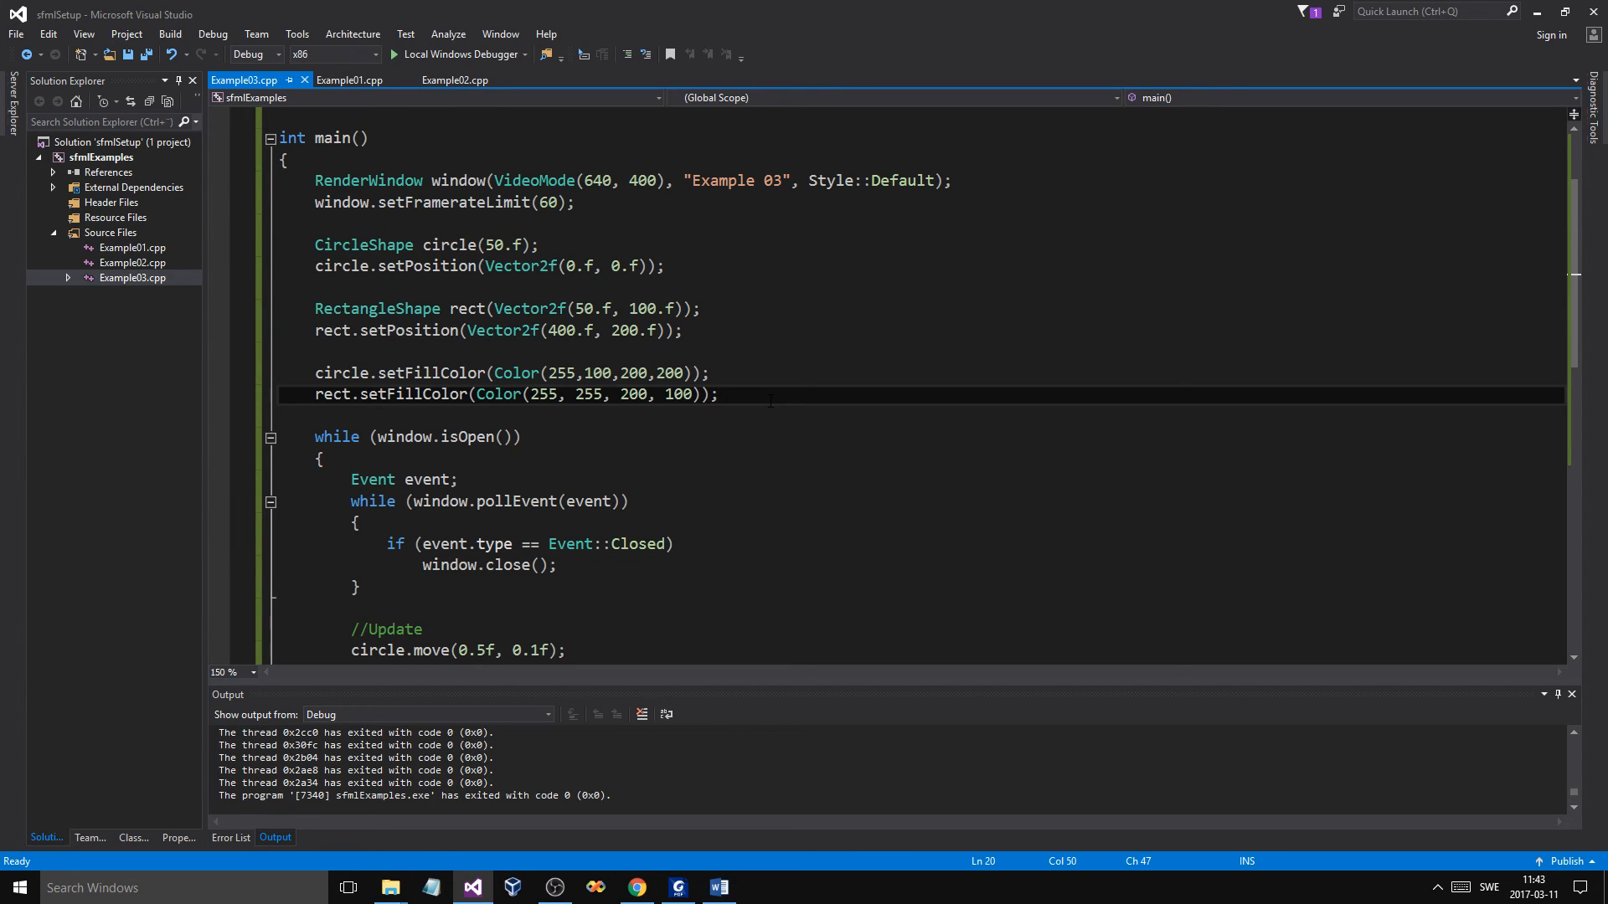
Add circle.rotate(2.f); and start typing rect.rotate(5.f in the Update section.
text(r)
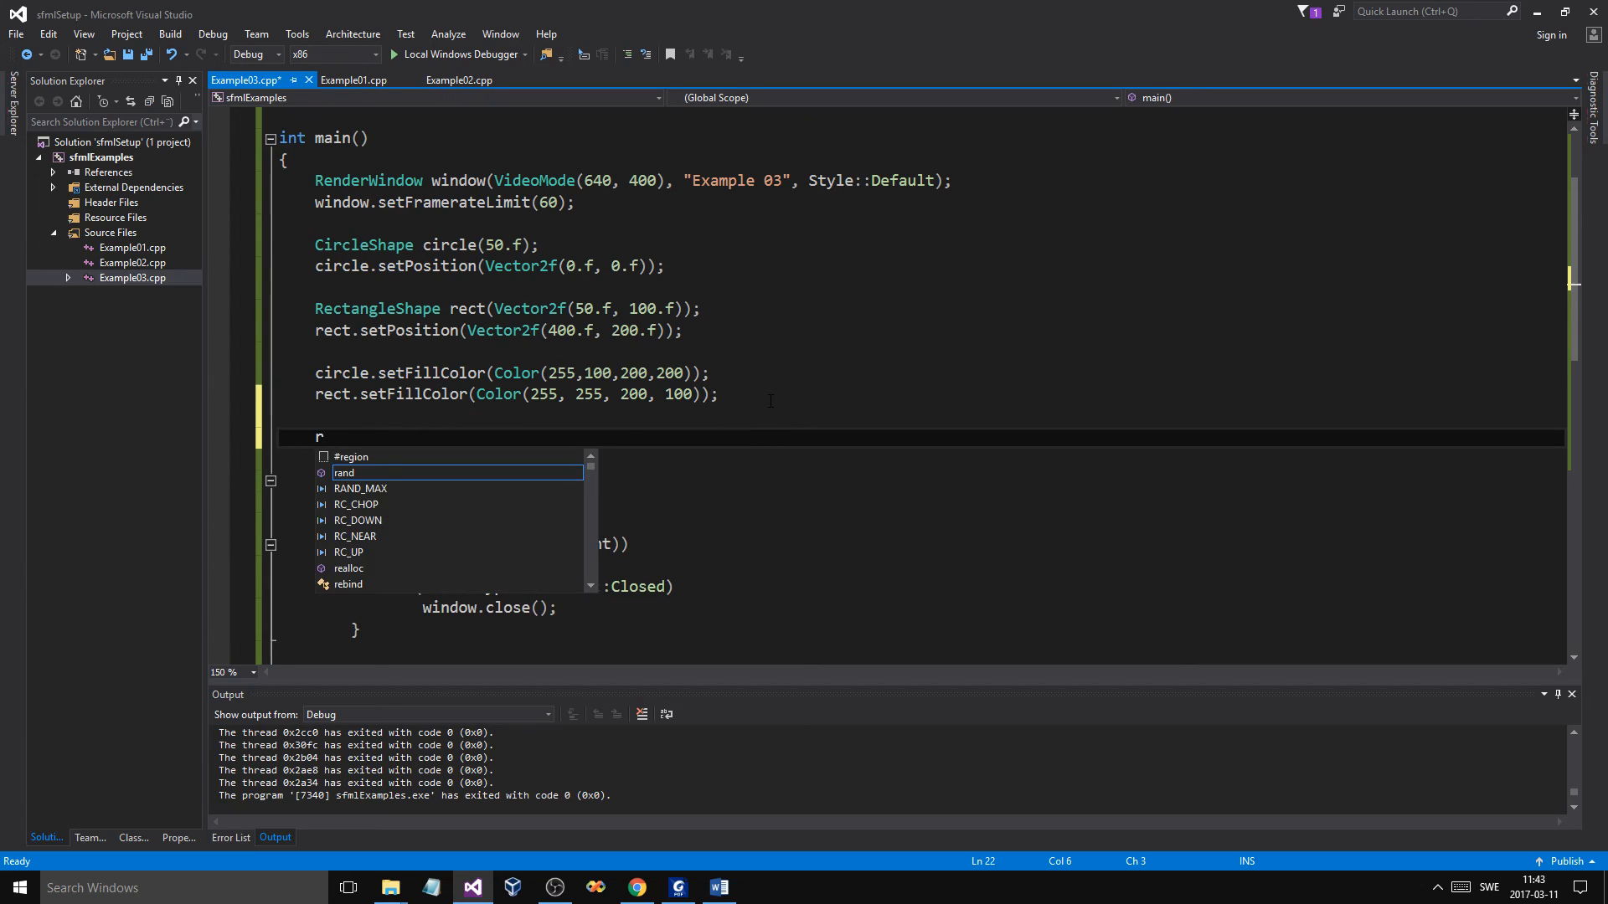
text(ircle)
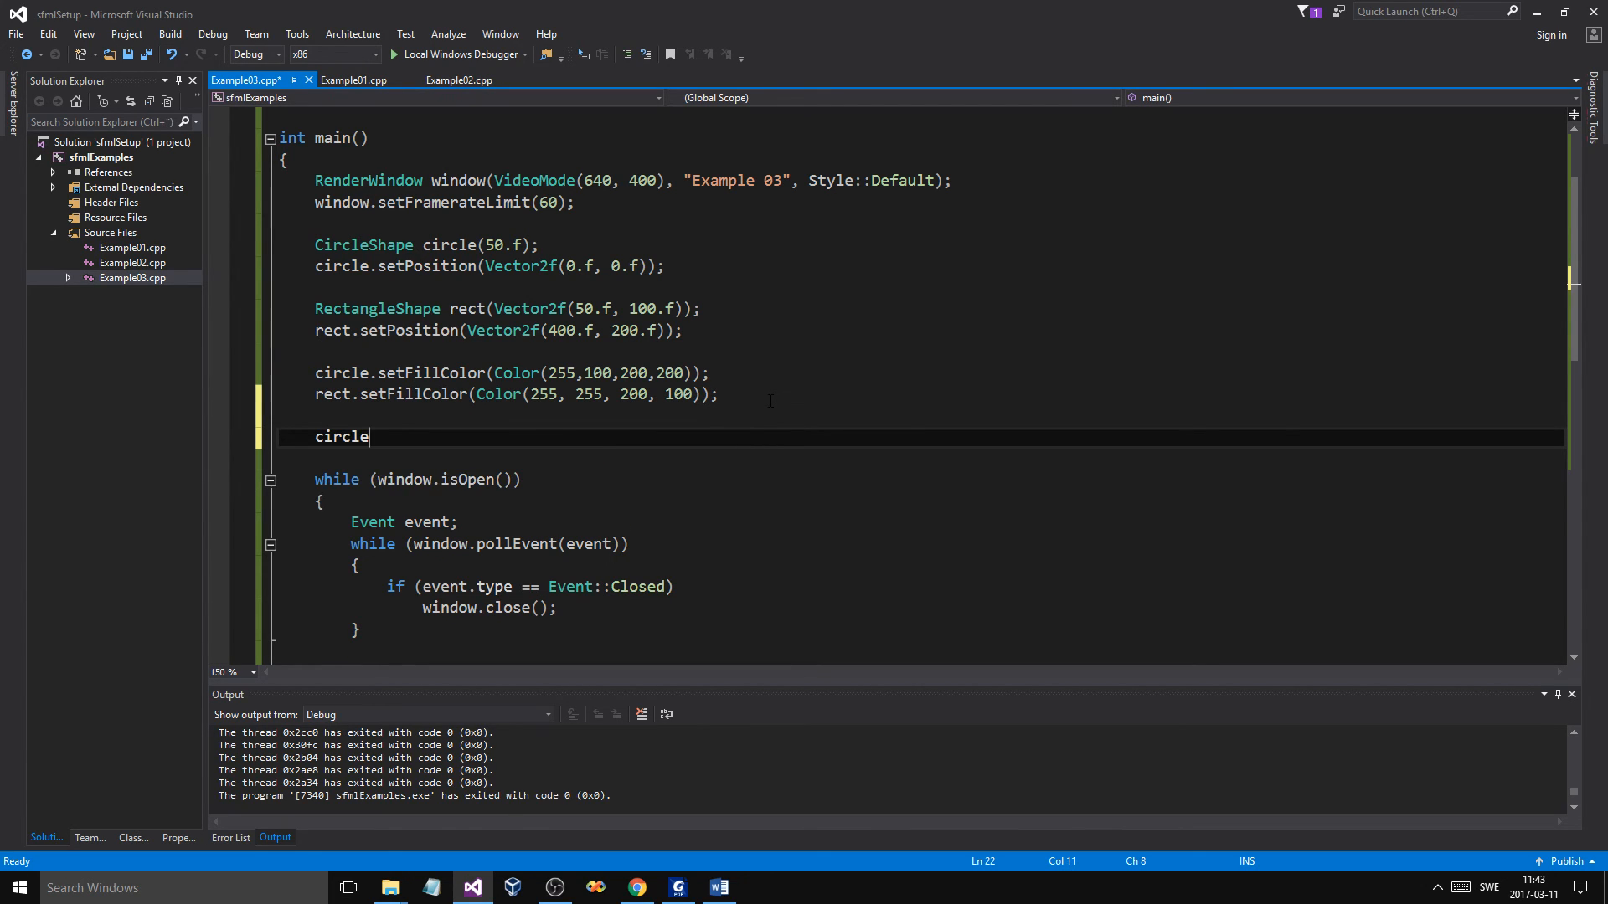
text(.rotate)
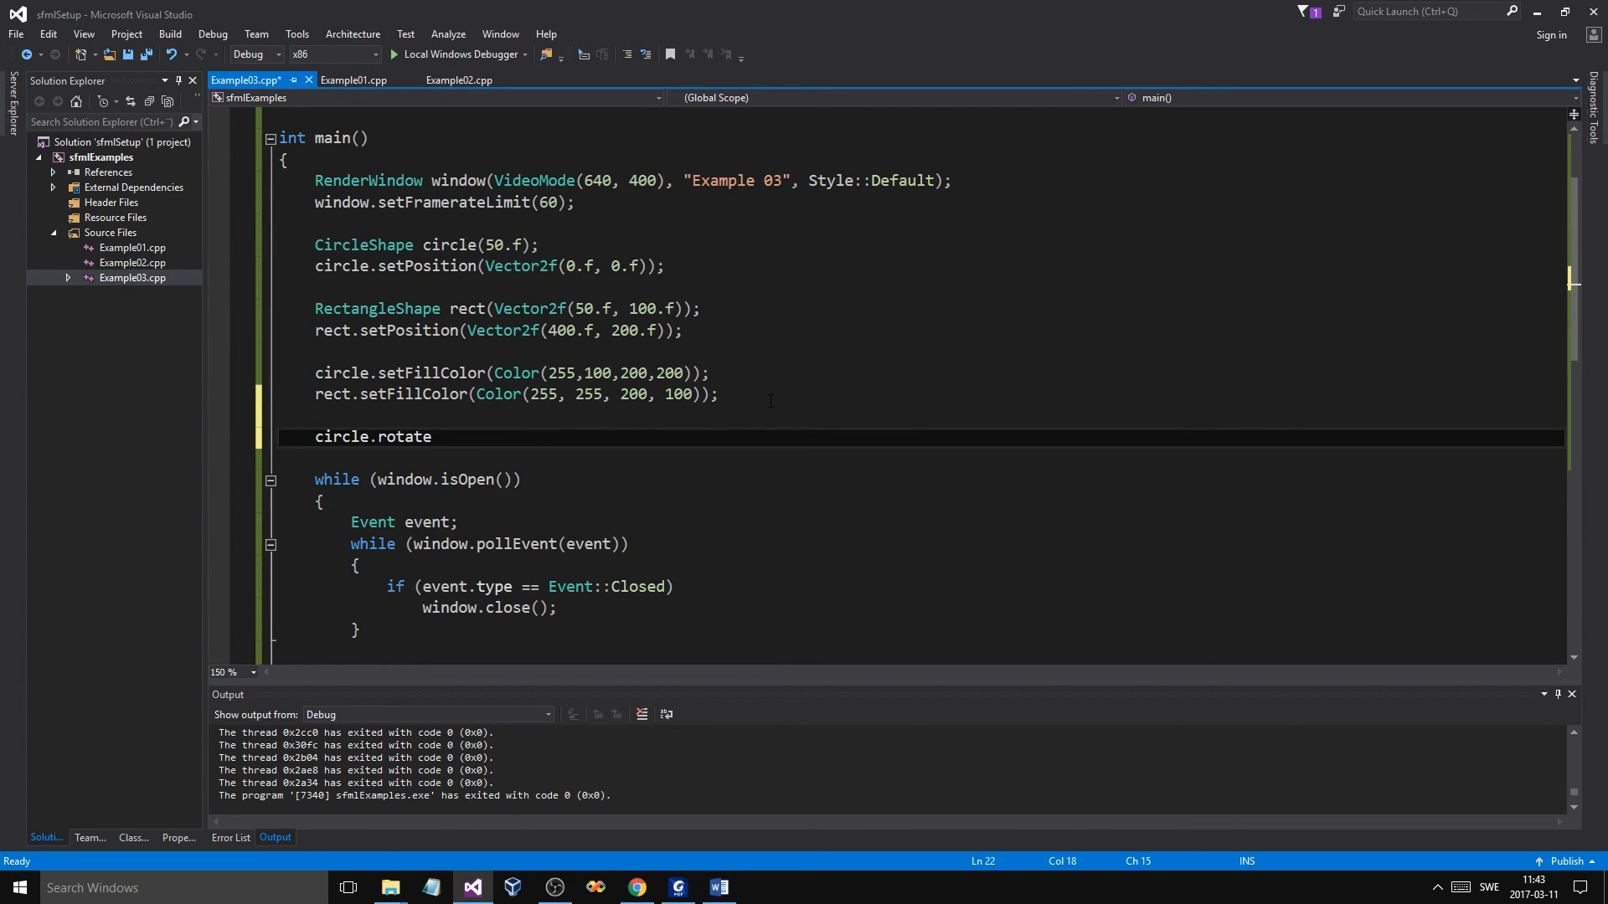
text(()
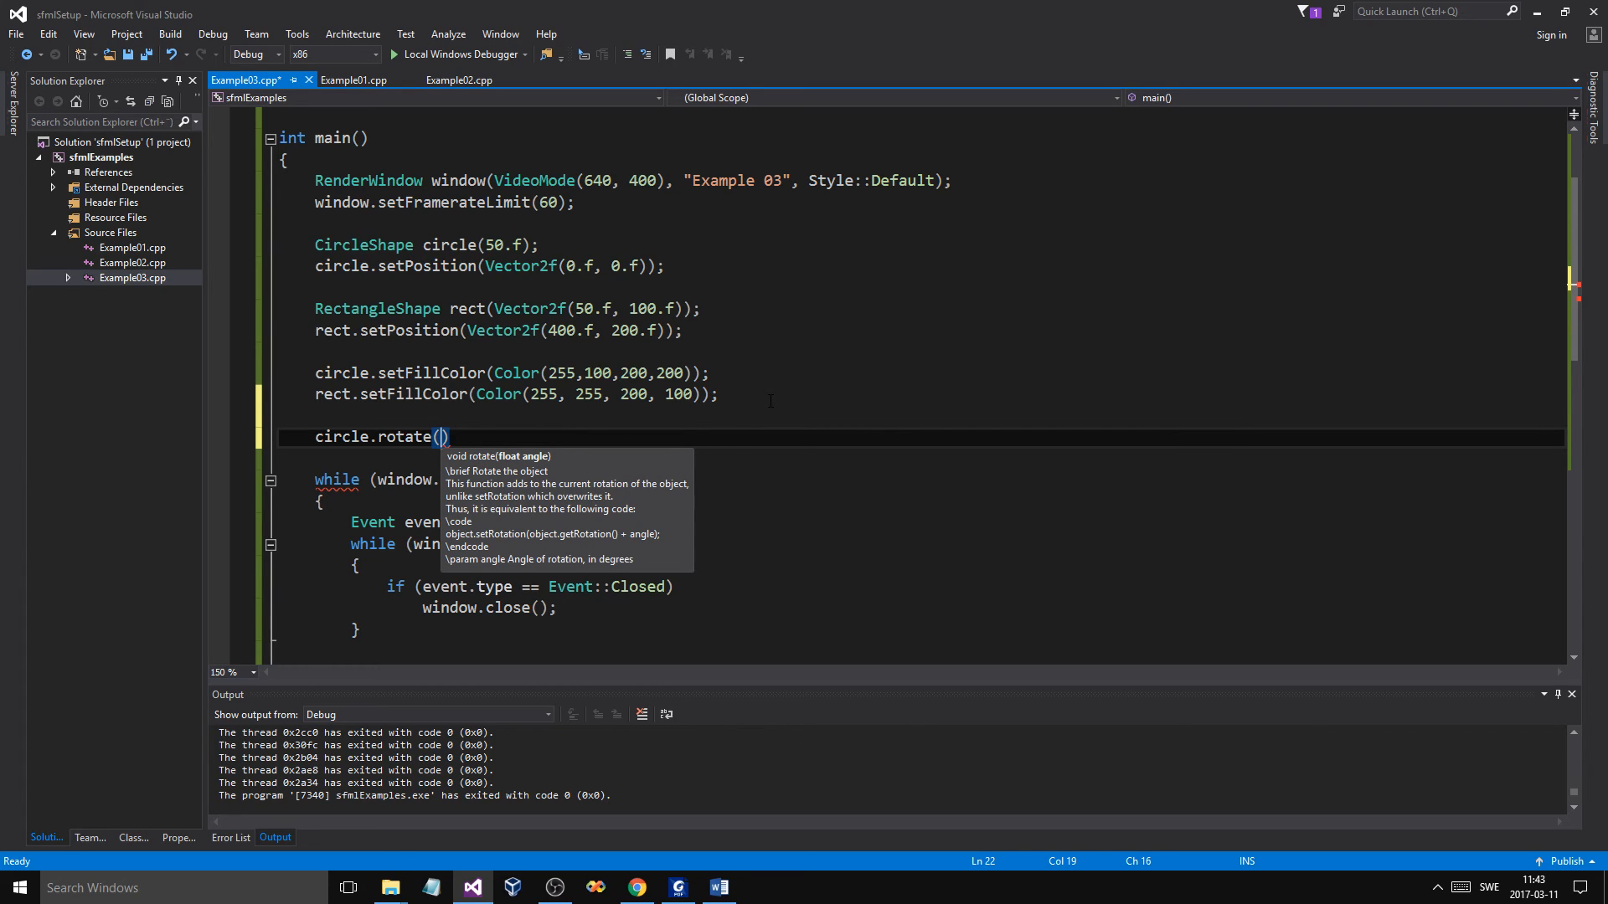
text(2.f)
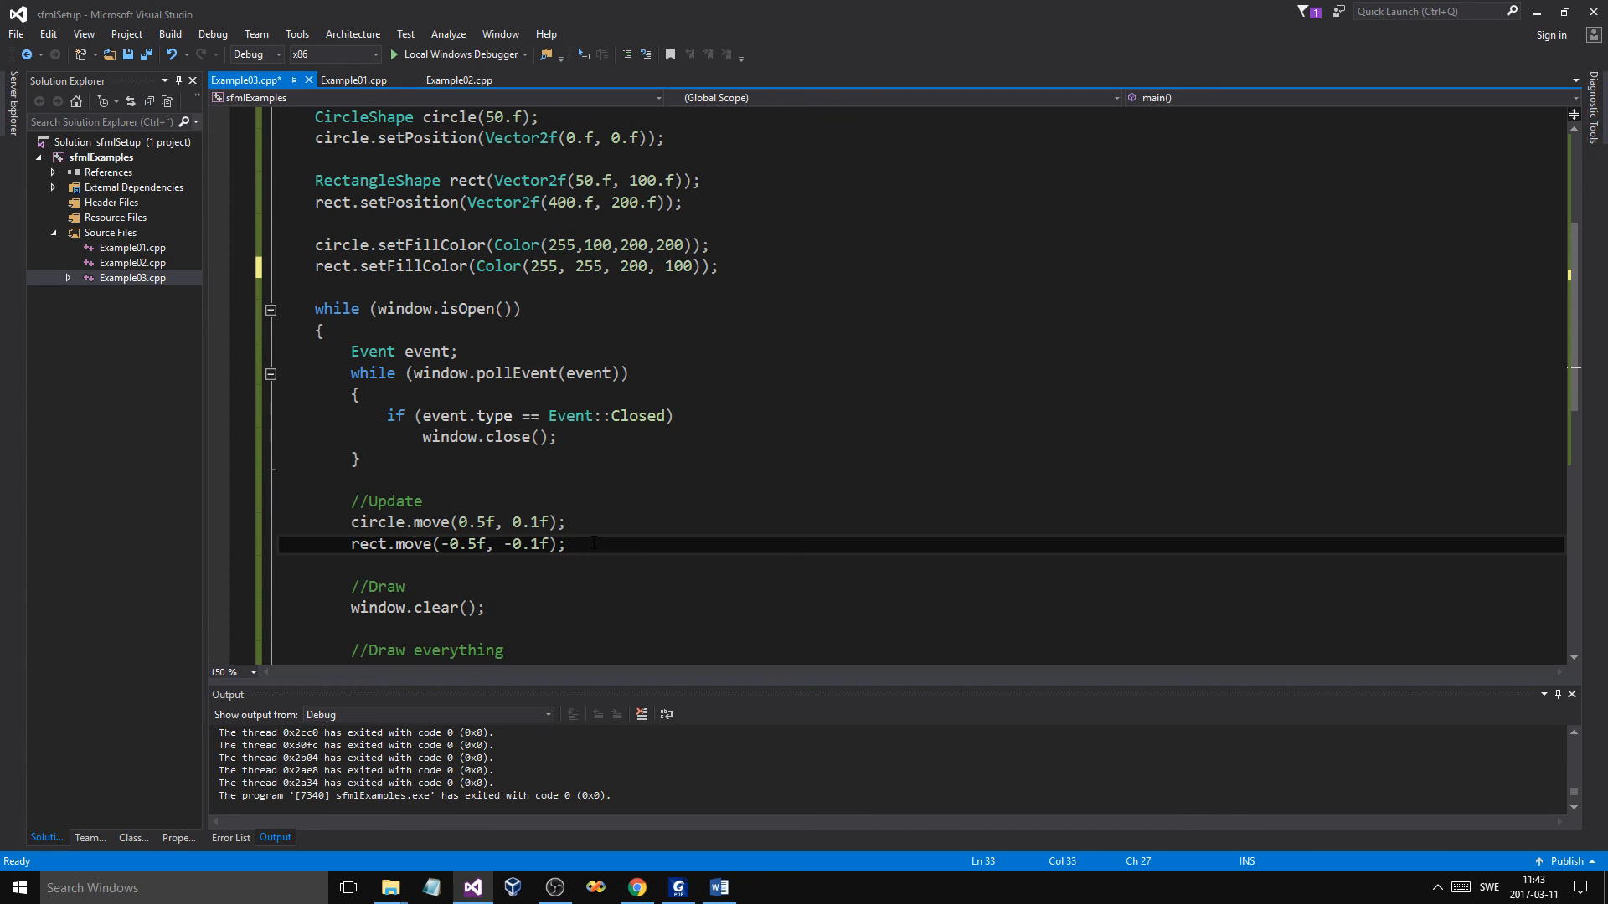
text(circle.rotate(2.f);)
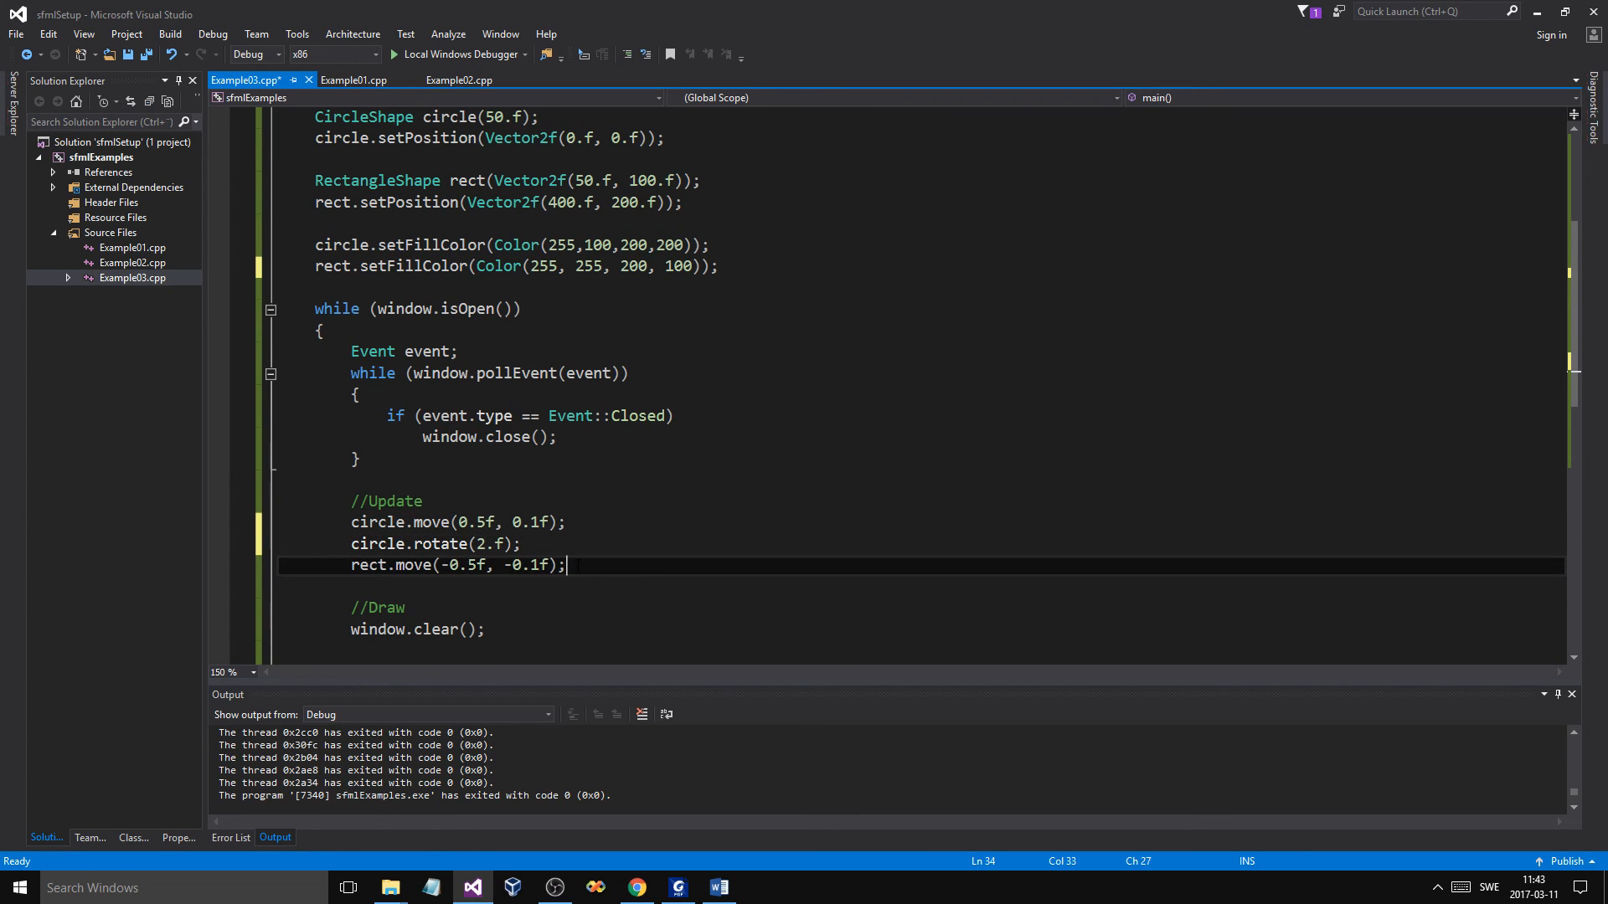
text(rect.rot)
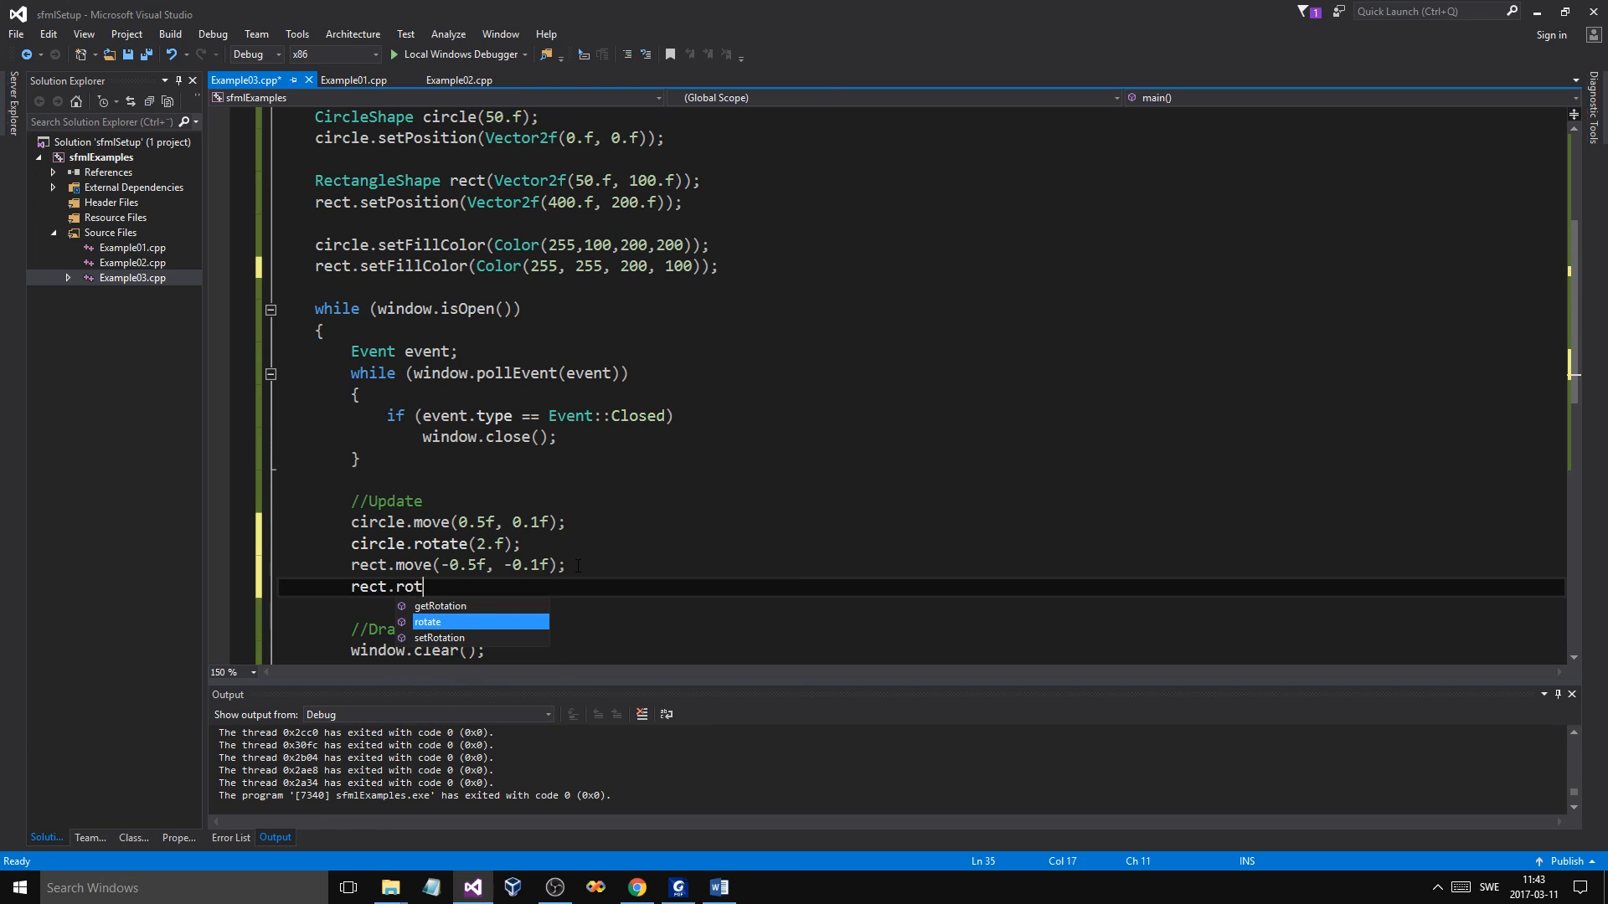
text(ate(5.f)
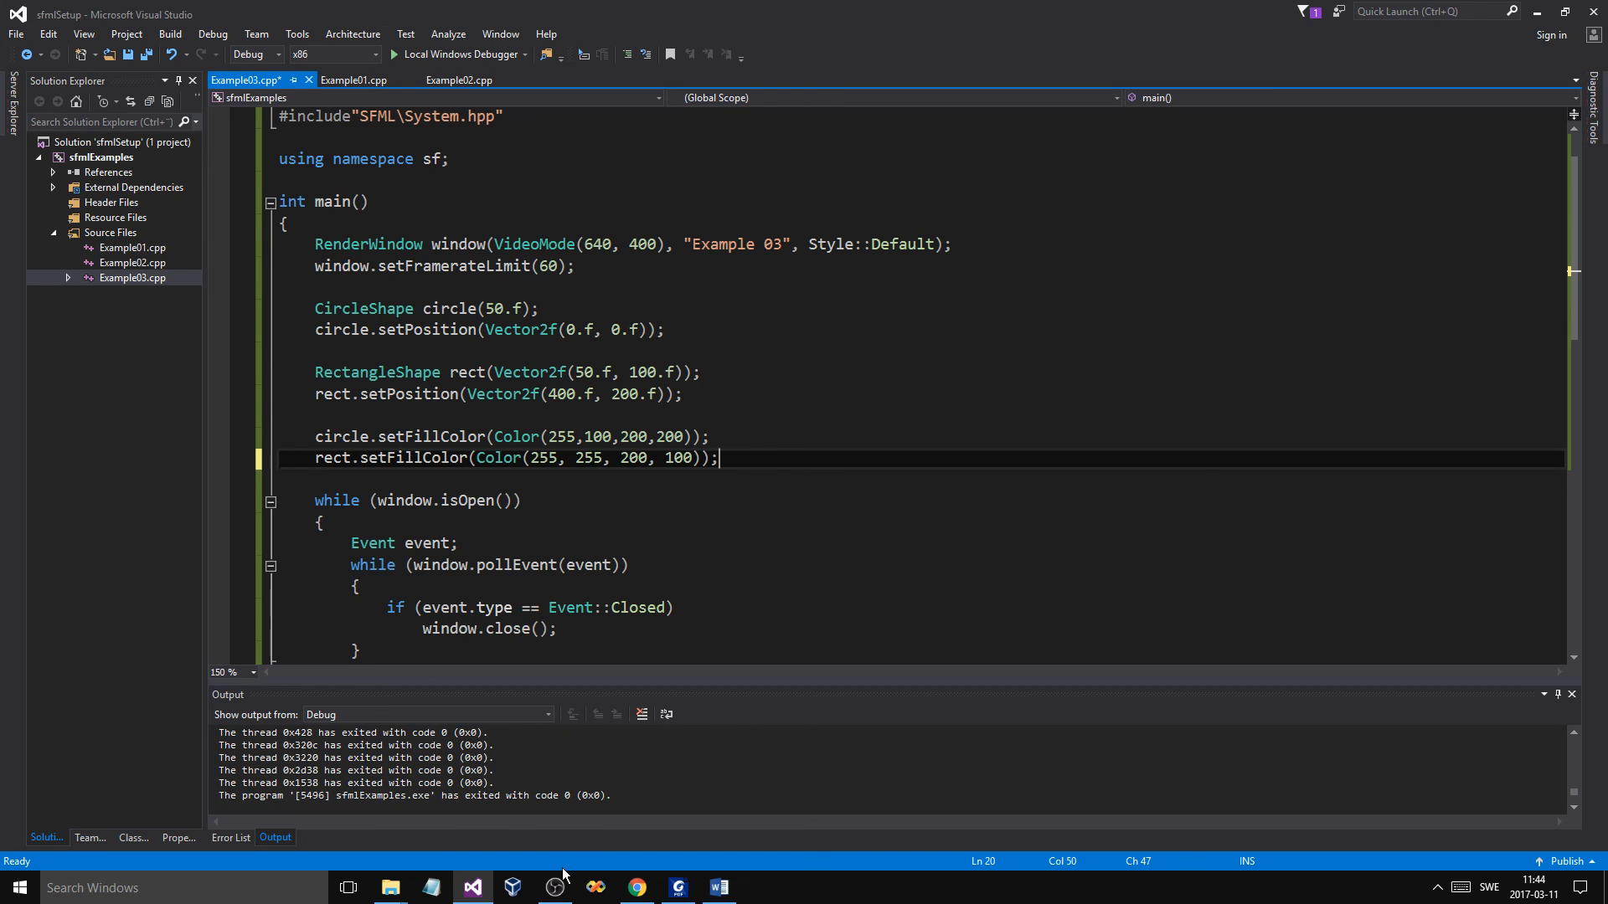
mouse_move(554, 887)
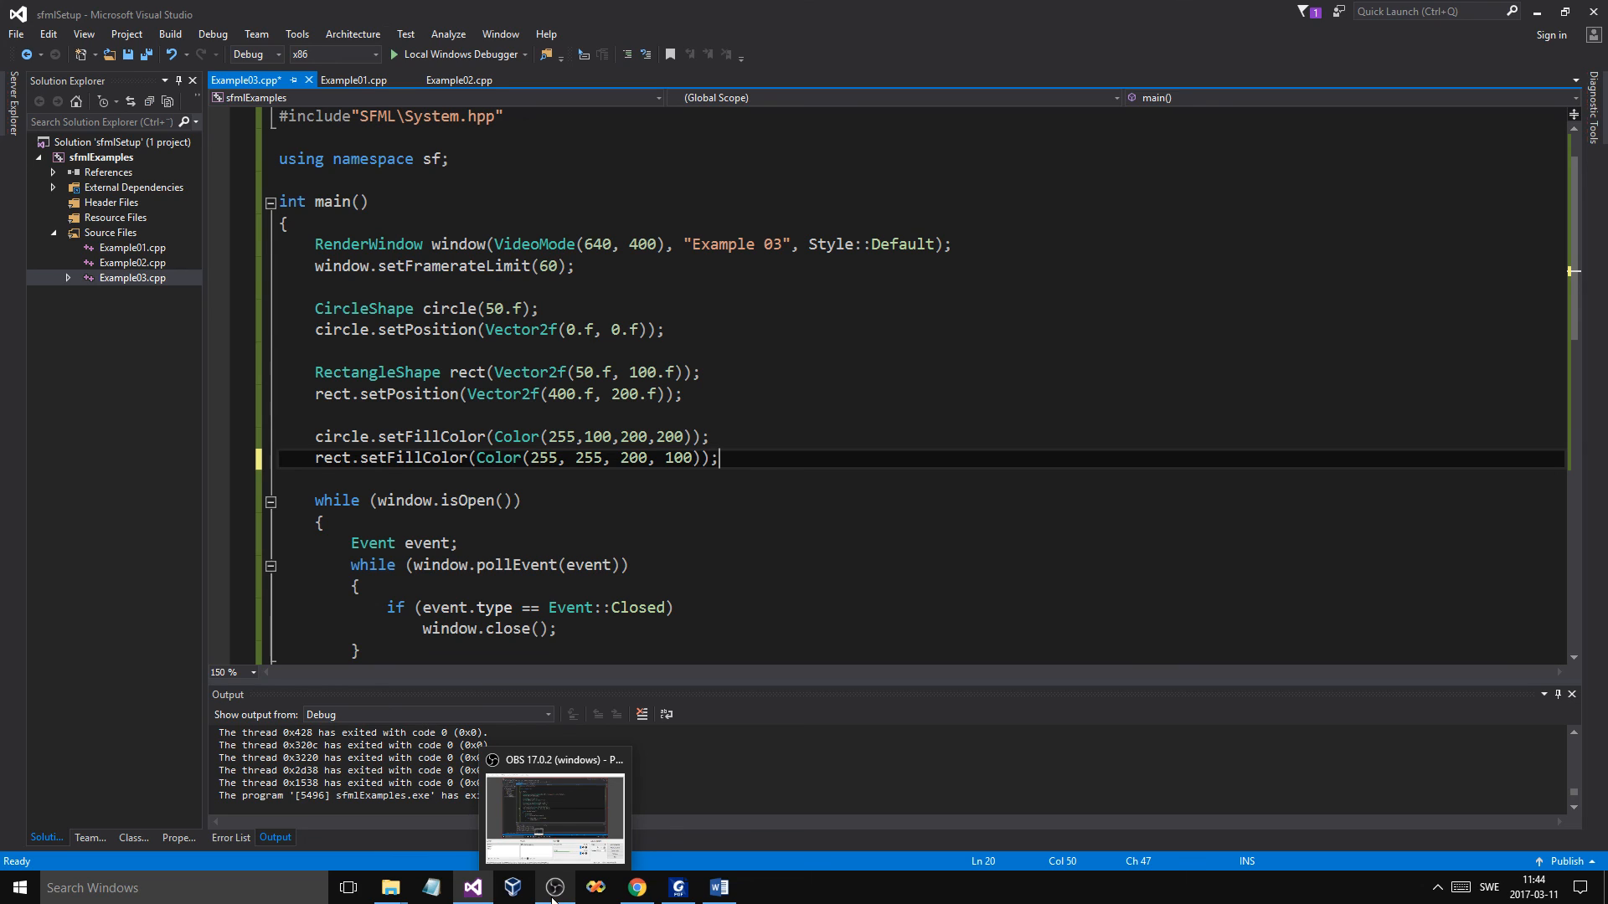